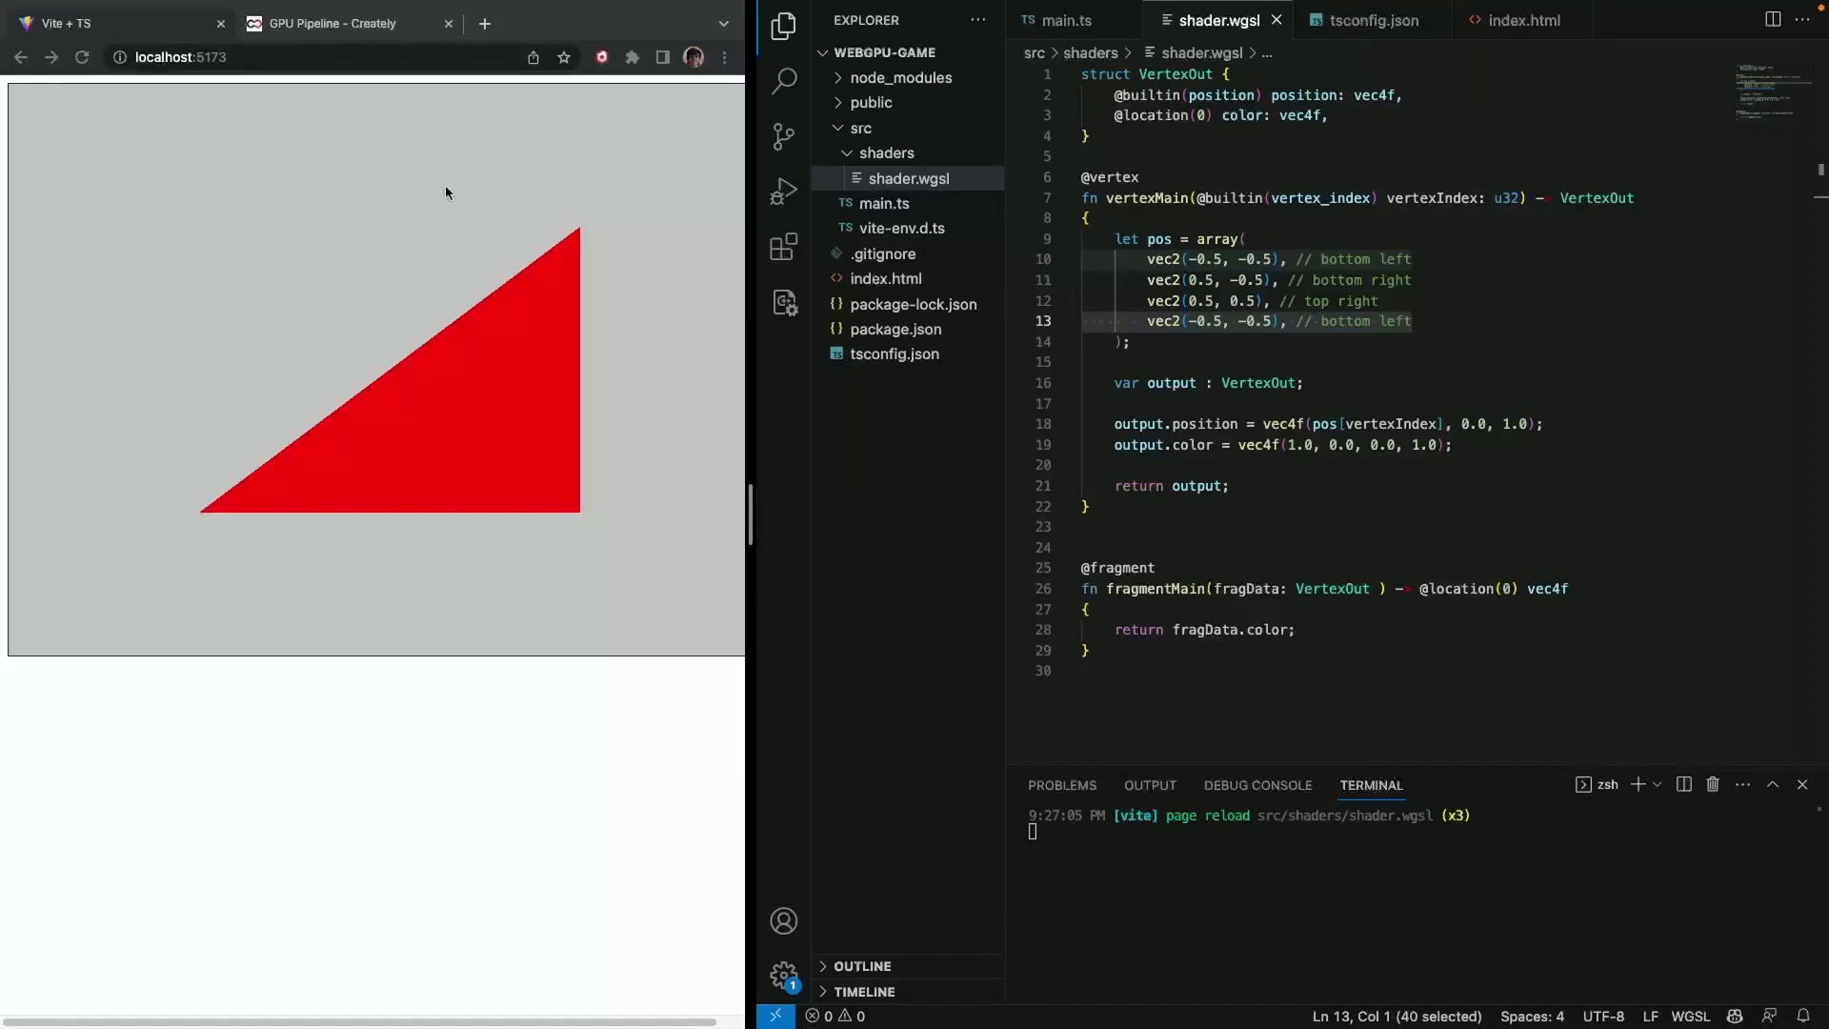
mouse_move(557, 240)
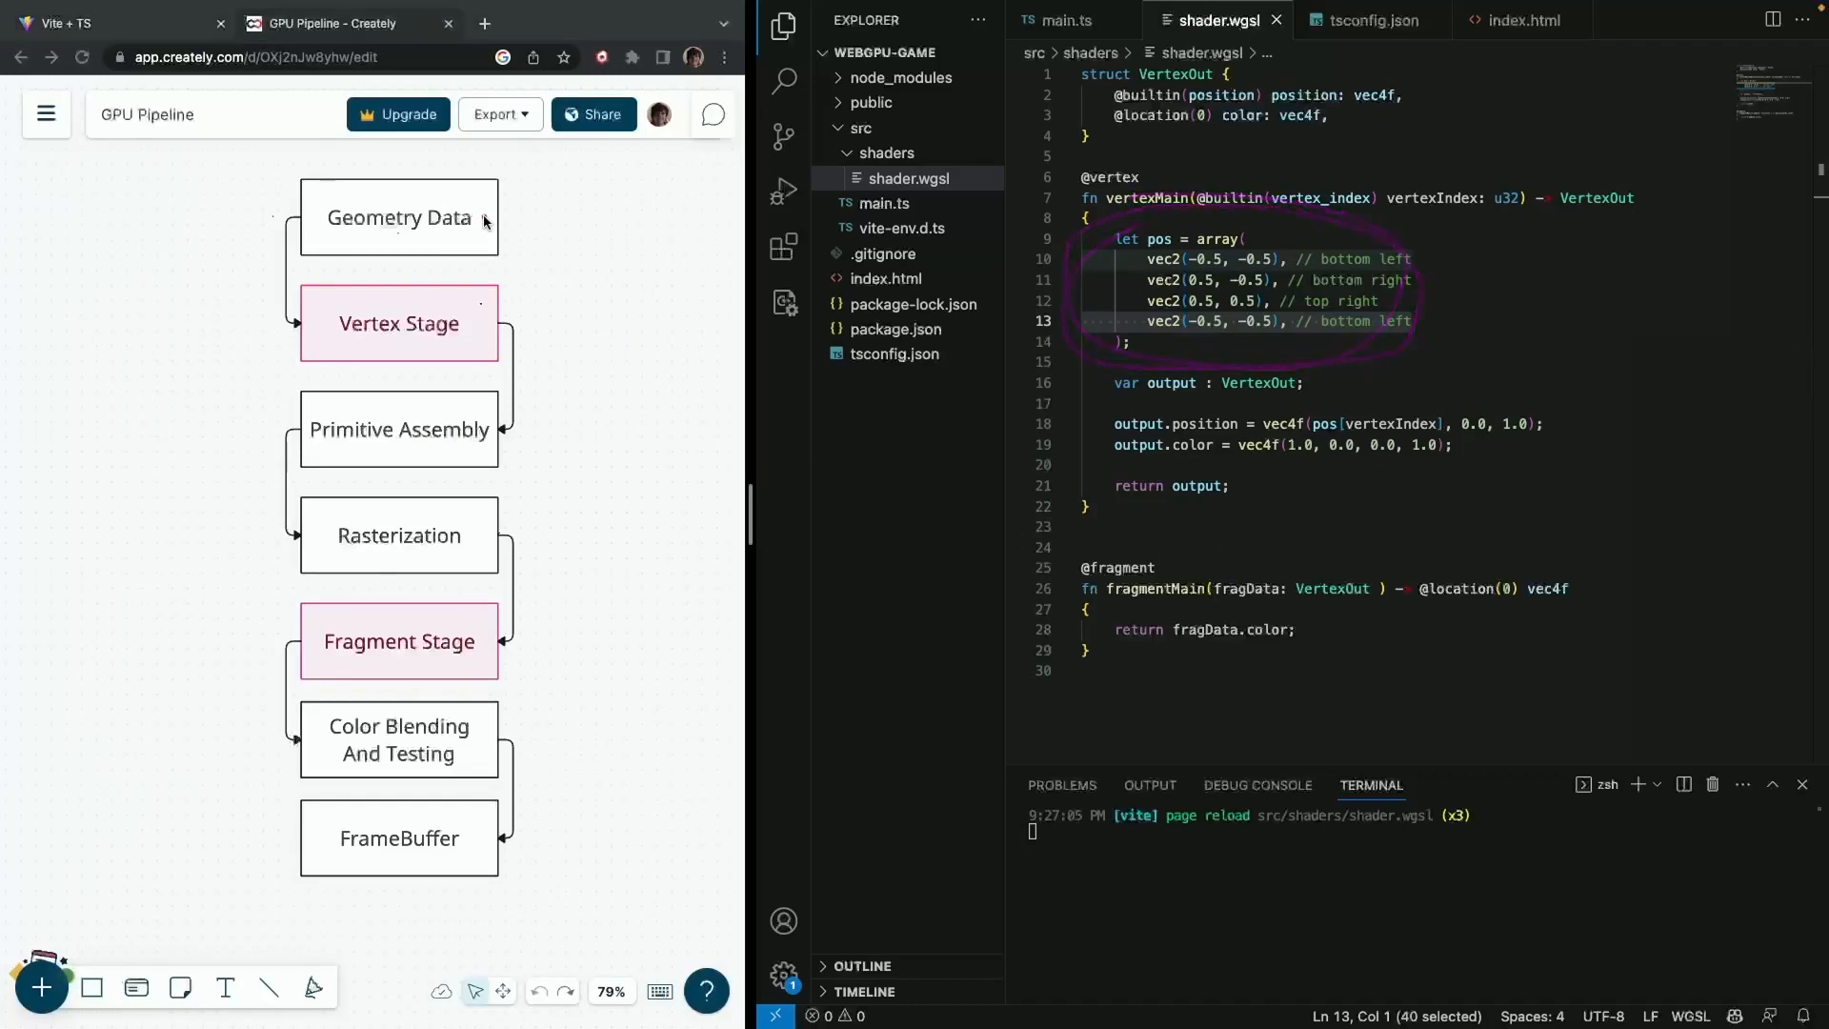
Review the Creately GPU Pipeline diagram, from Geometry Data through to FrameBuffer.
drag(496, 239, 592, 318)
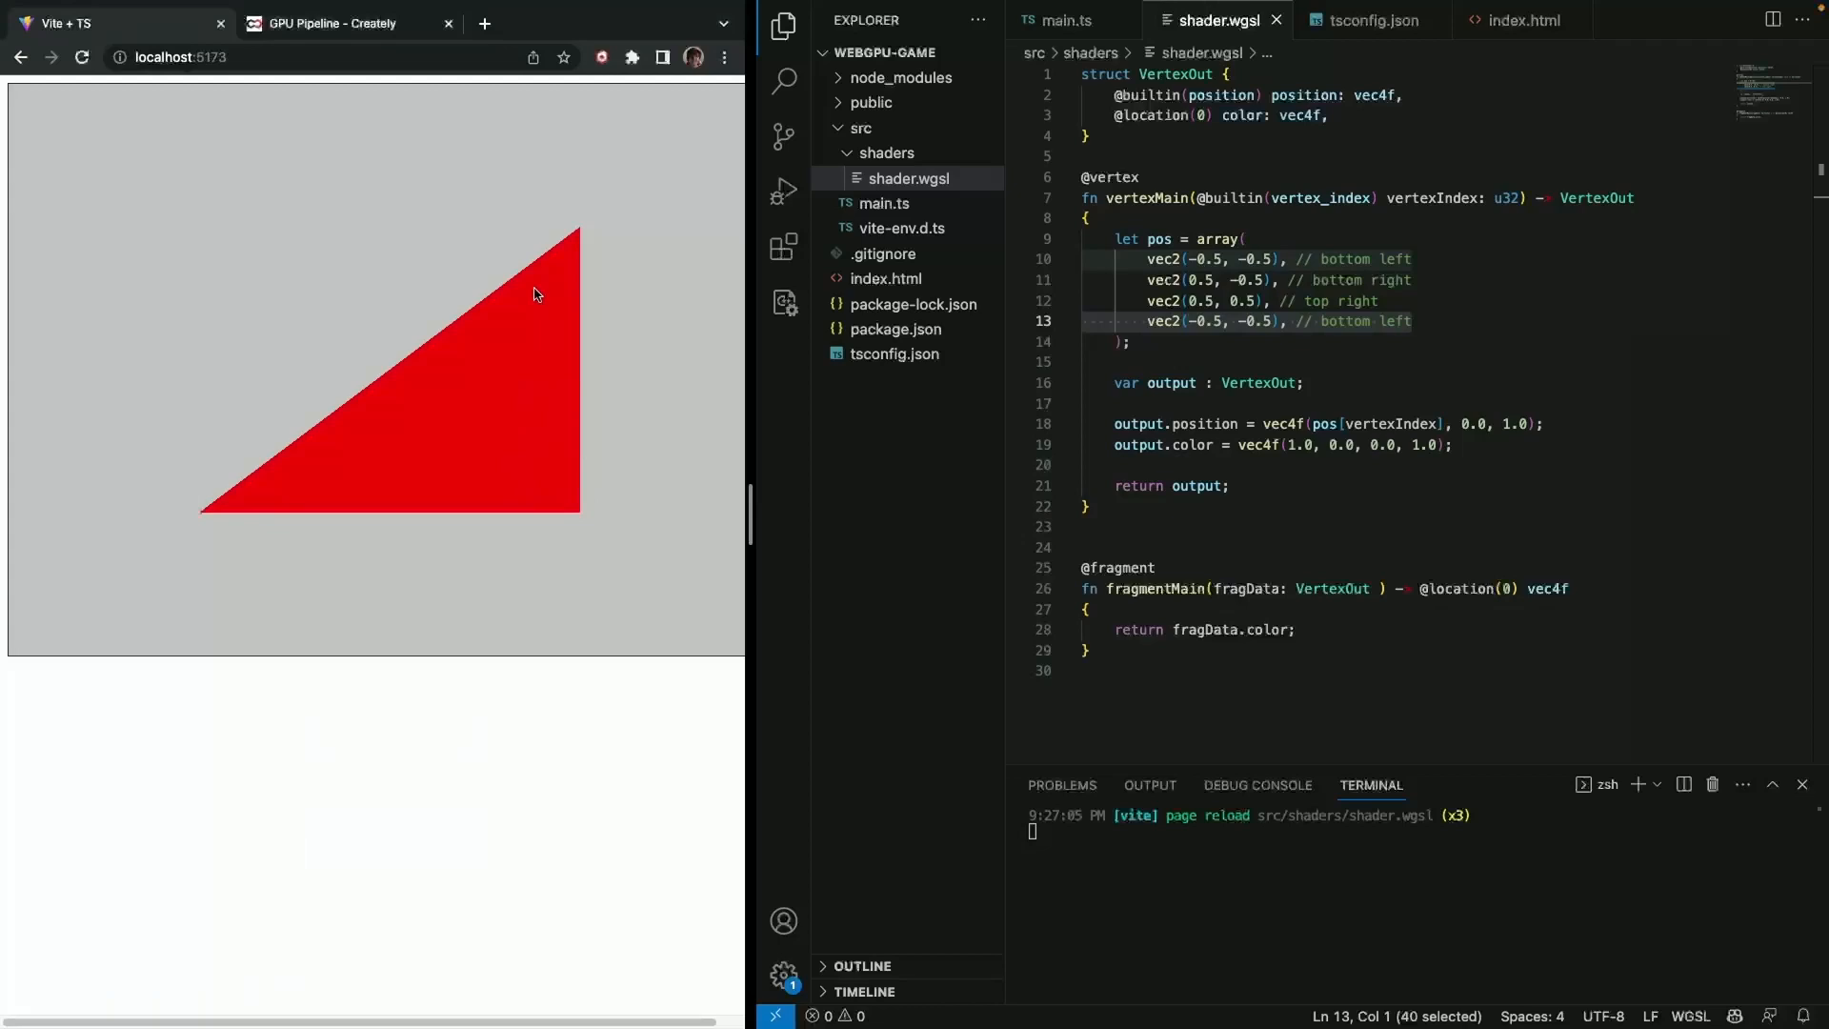
mouse_move(539, 484)
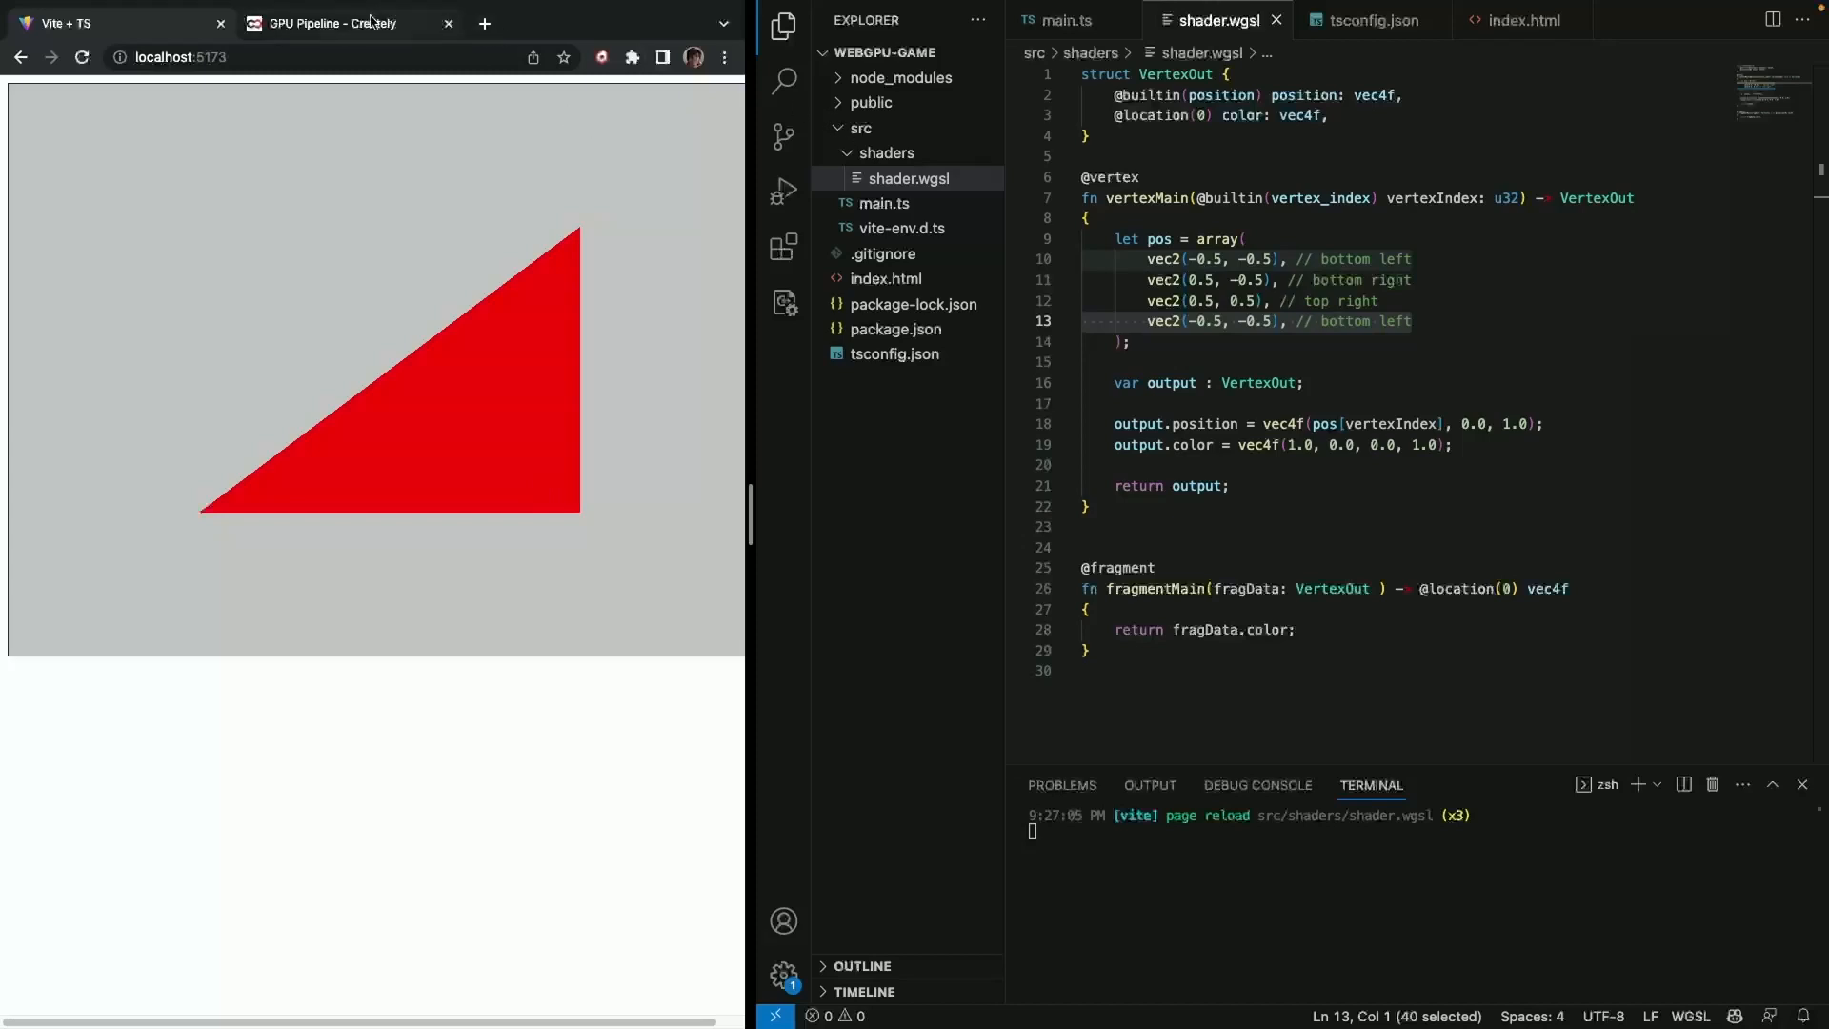
click(337, 21)
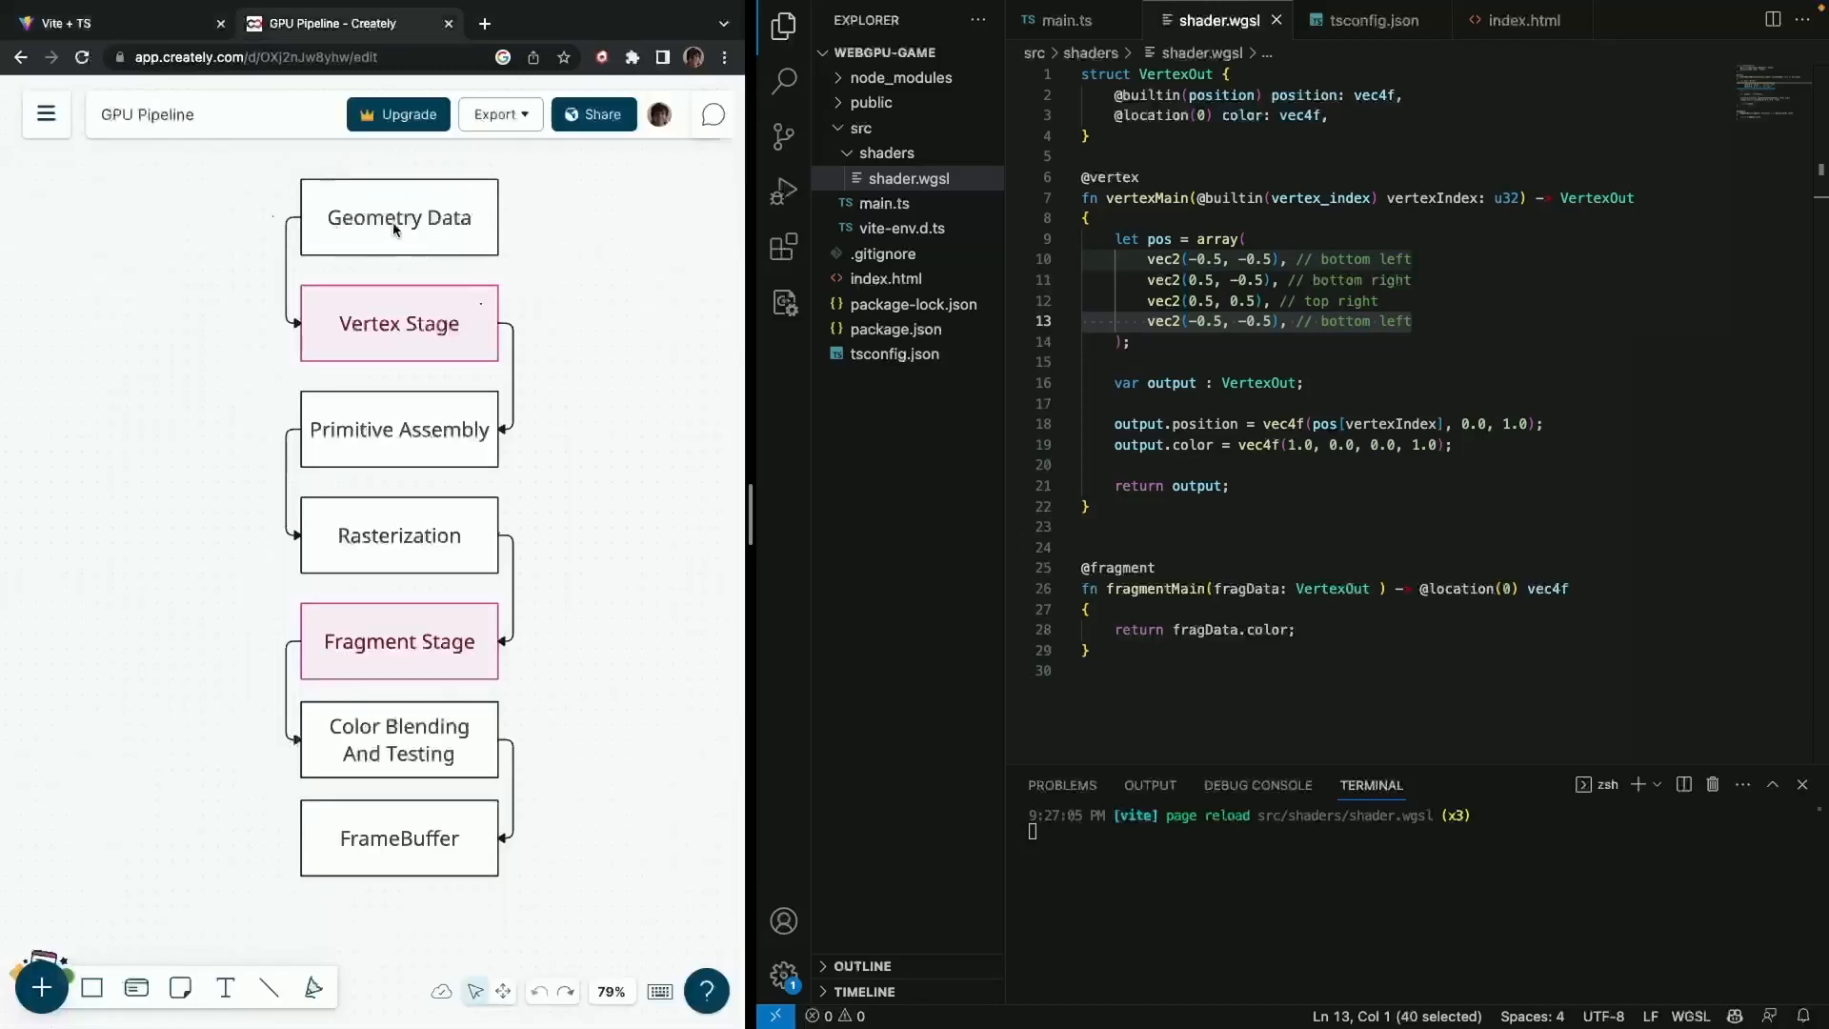
mouse_move(467, 343)
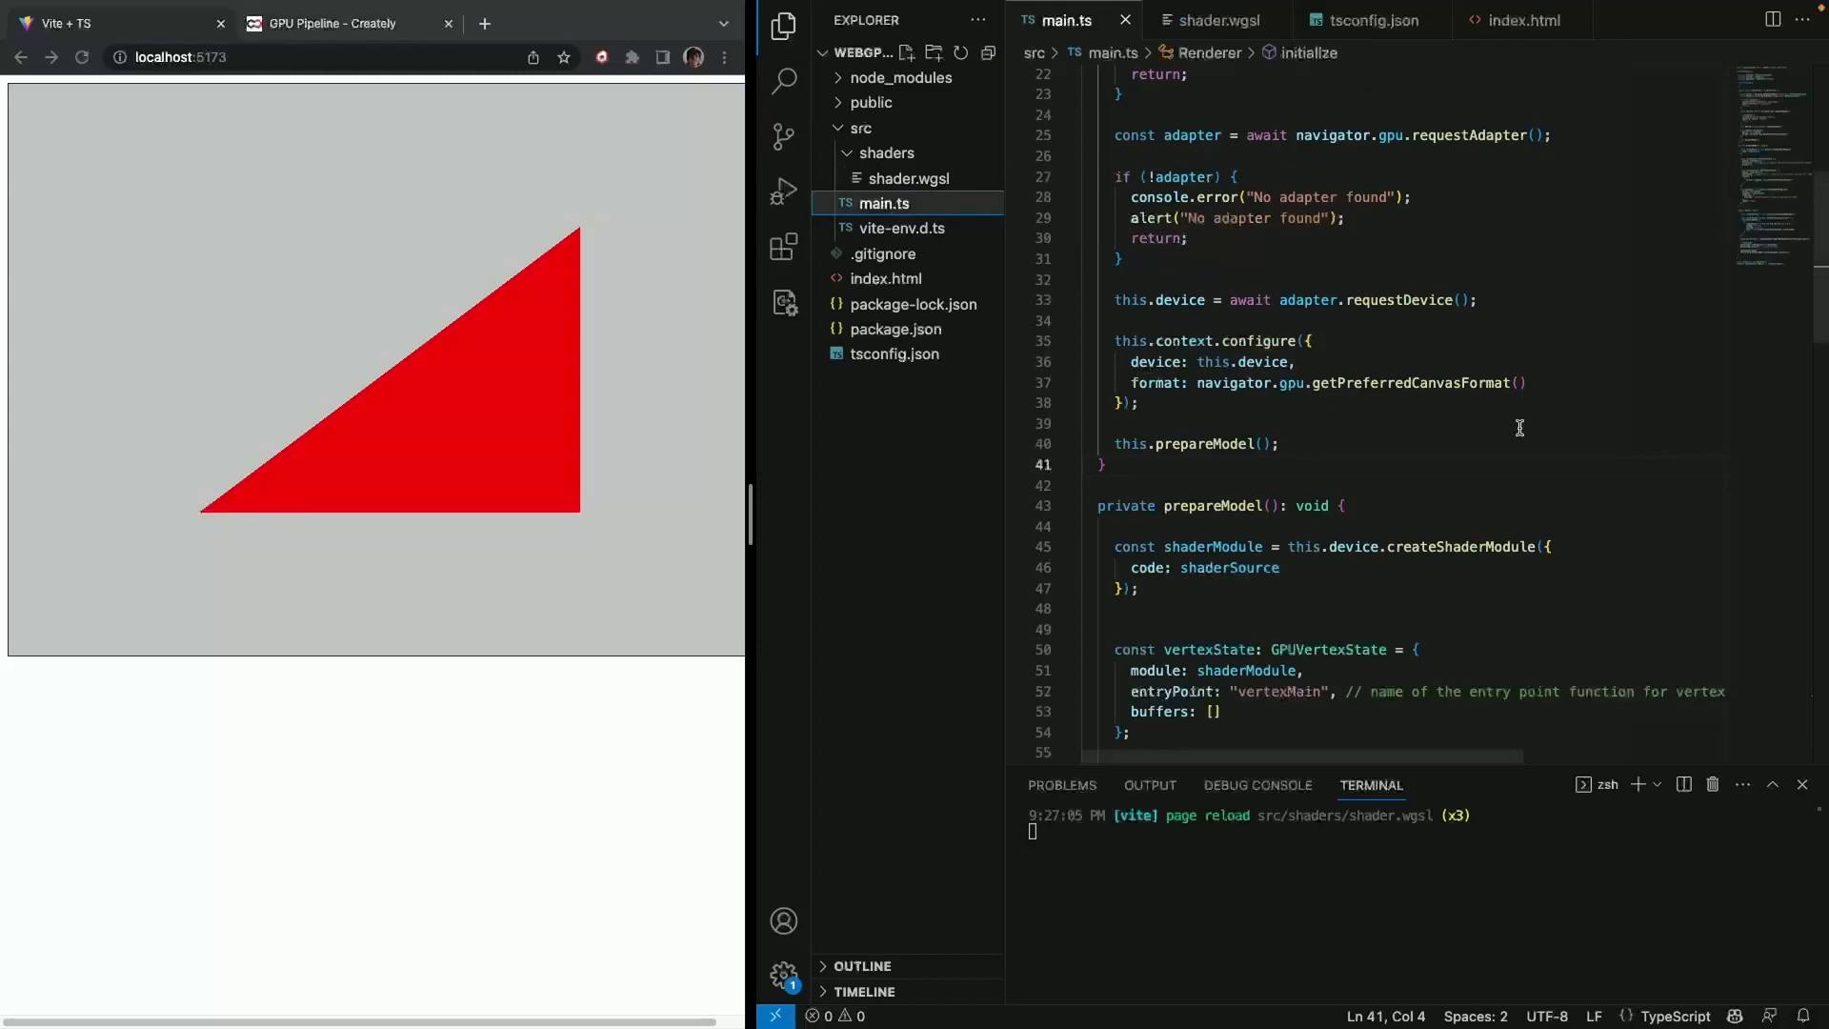
Add a private createBuffer(data: Float32Array) helper that maps, fills, unmaps and returns a VERTEX|COPY_DST buffer.
scroll(down, 3)
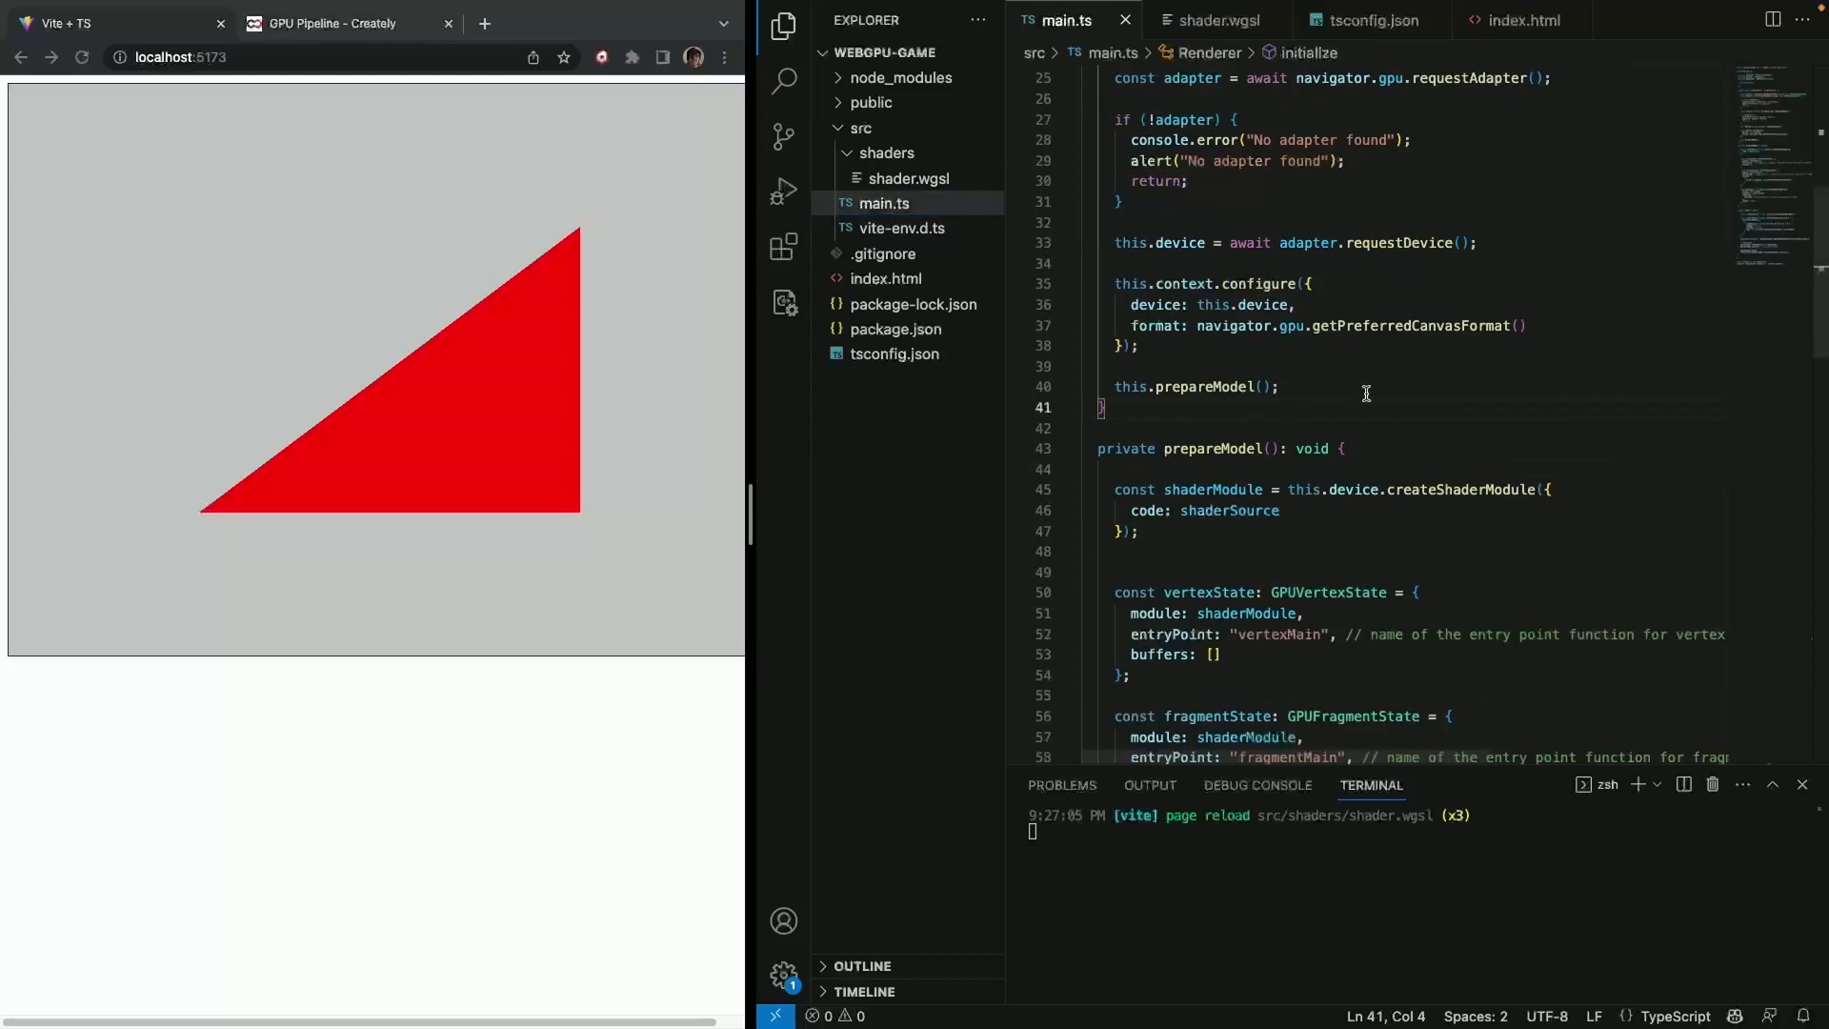
key(Enter)
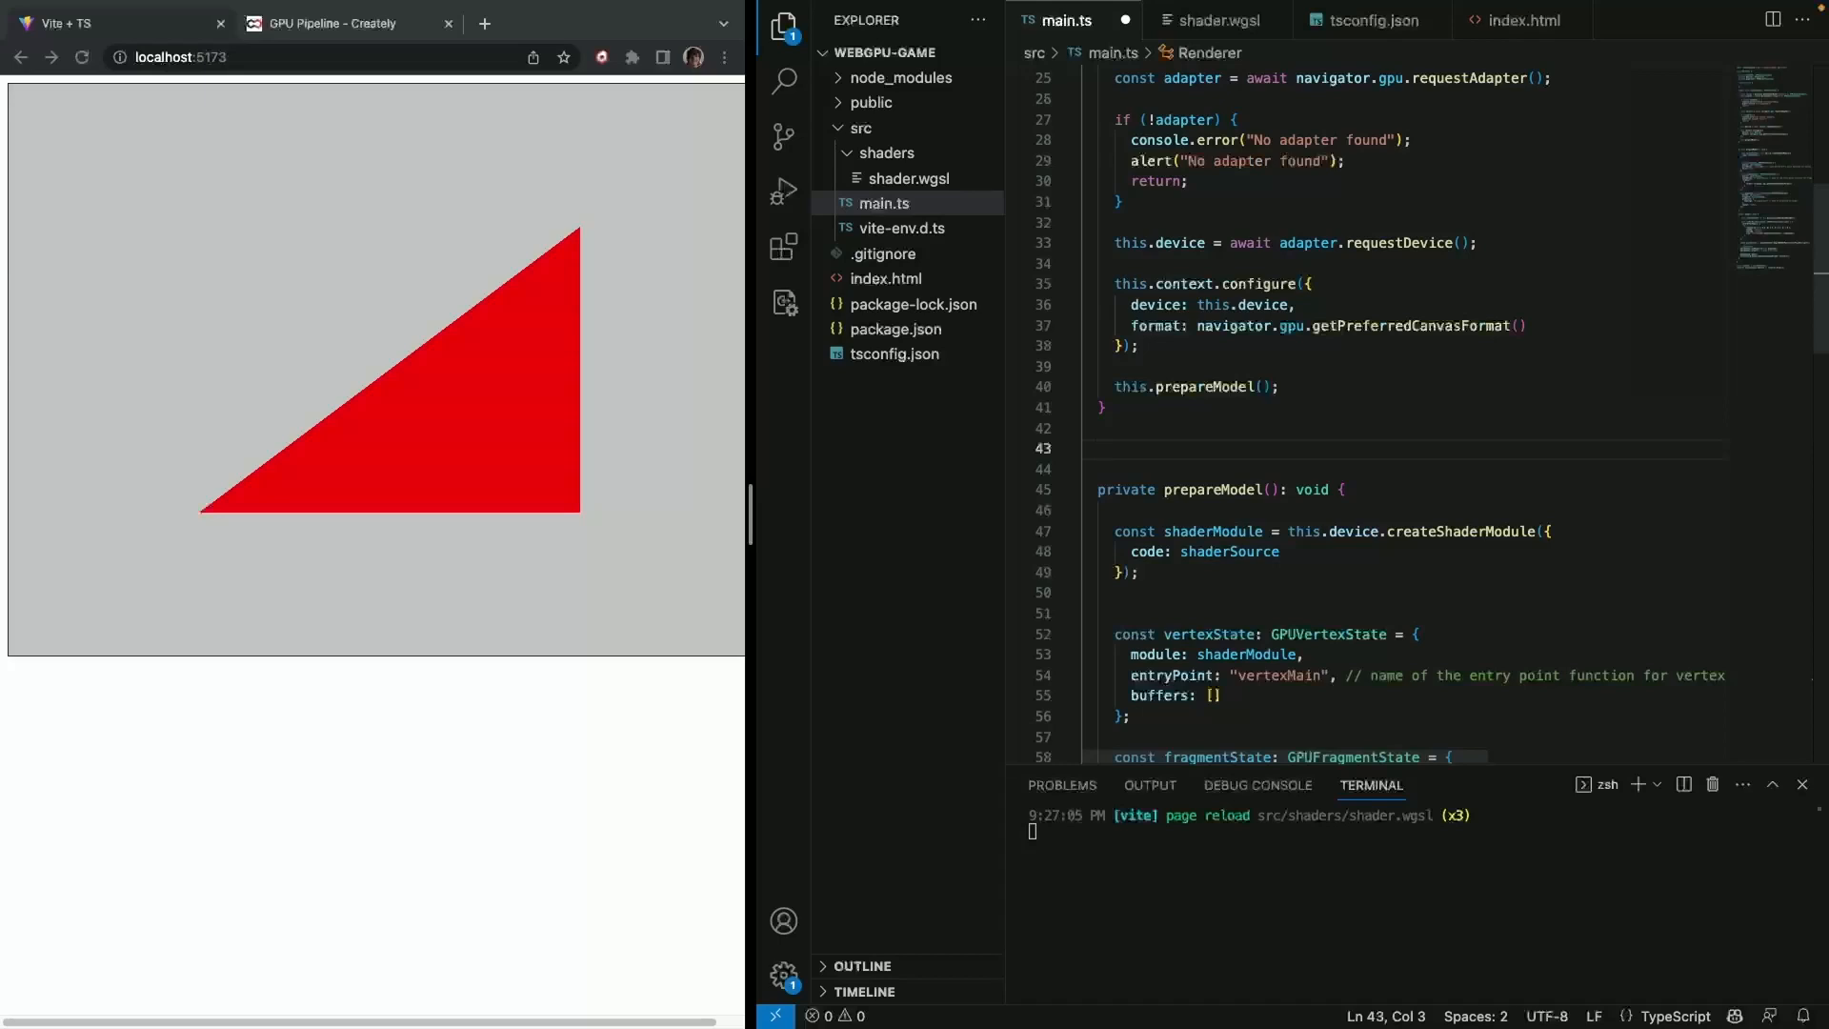
text(private)
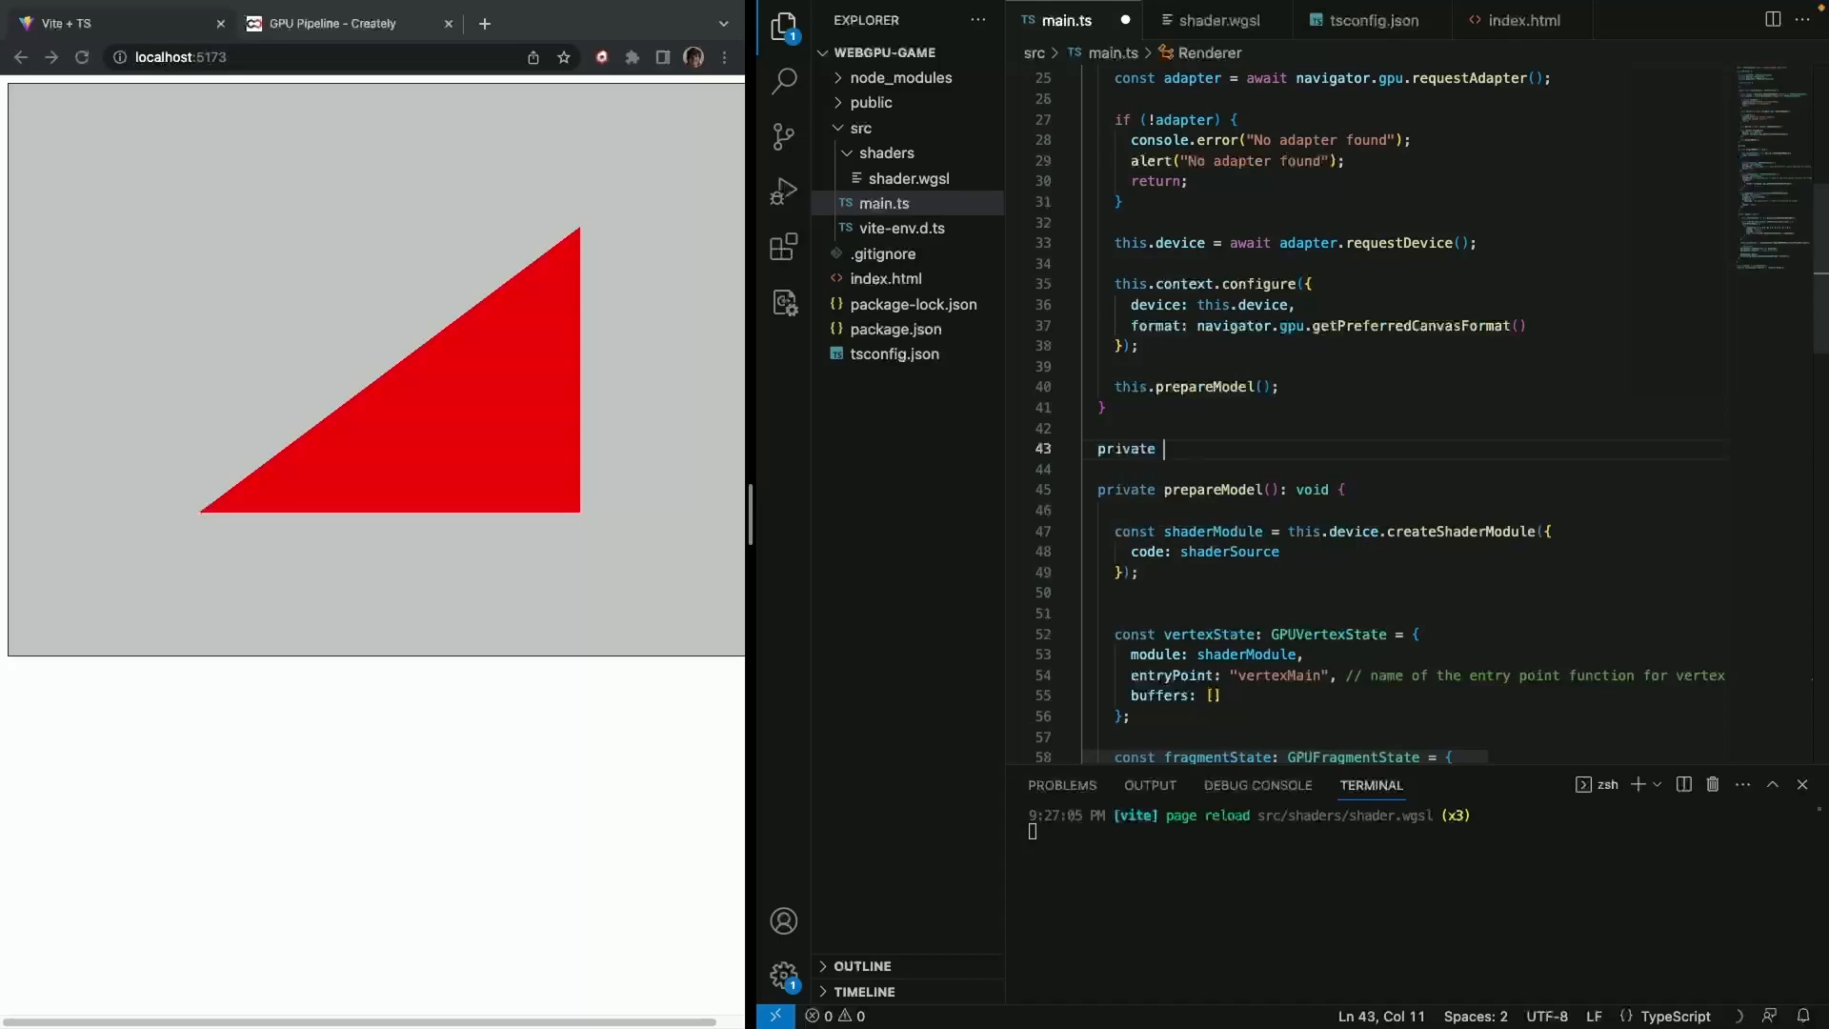
text(createBuffer(data: Float32Array): GPUBuffer {)
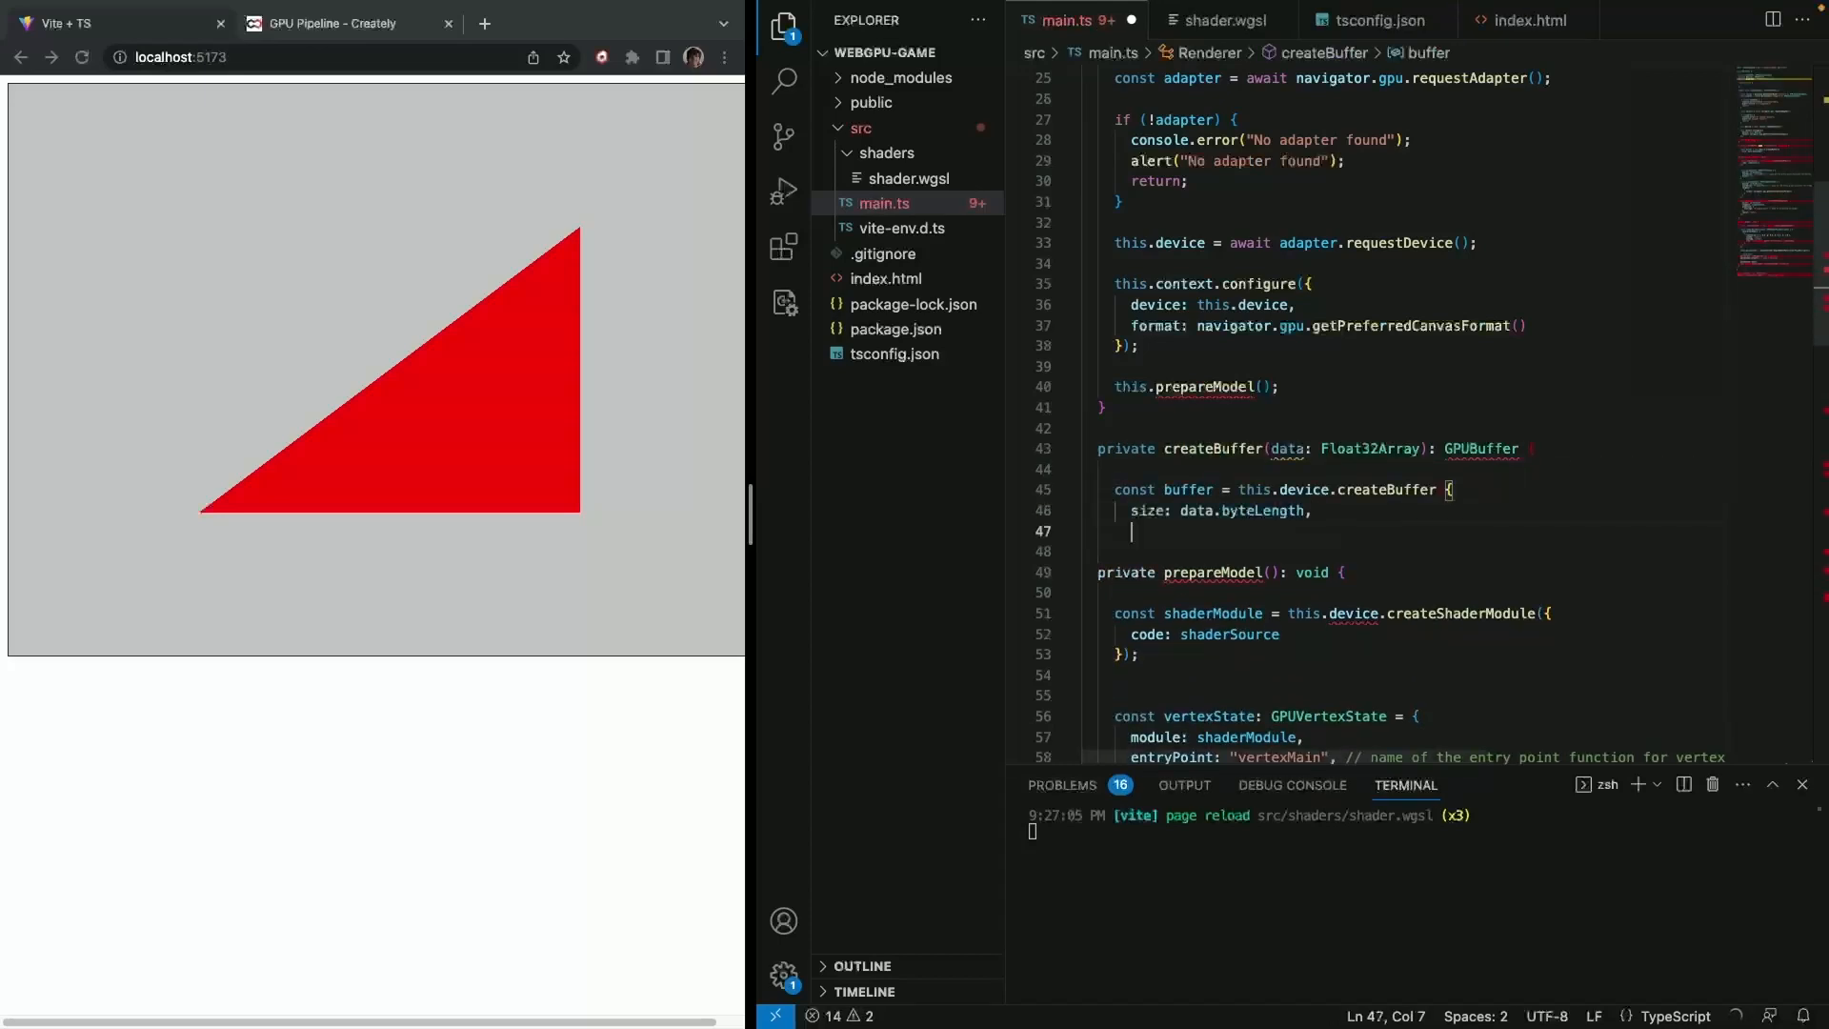
text(usage: GPUBufferUsage.VERTEX | GPUBufferUsage.COPY_DST,)
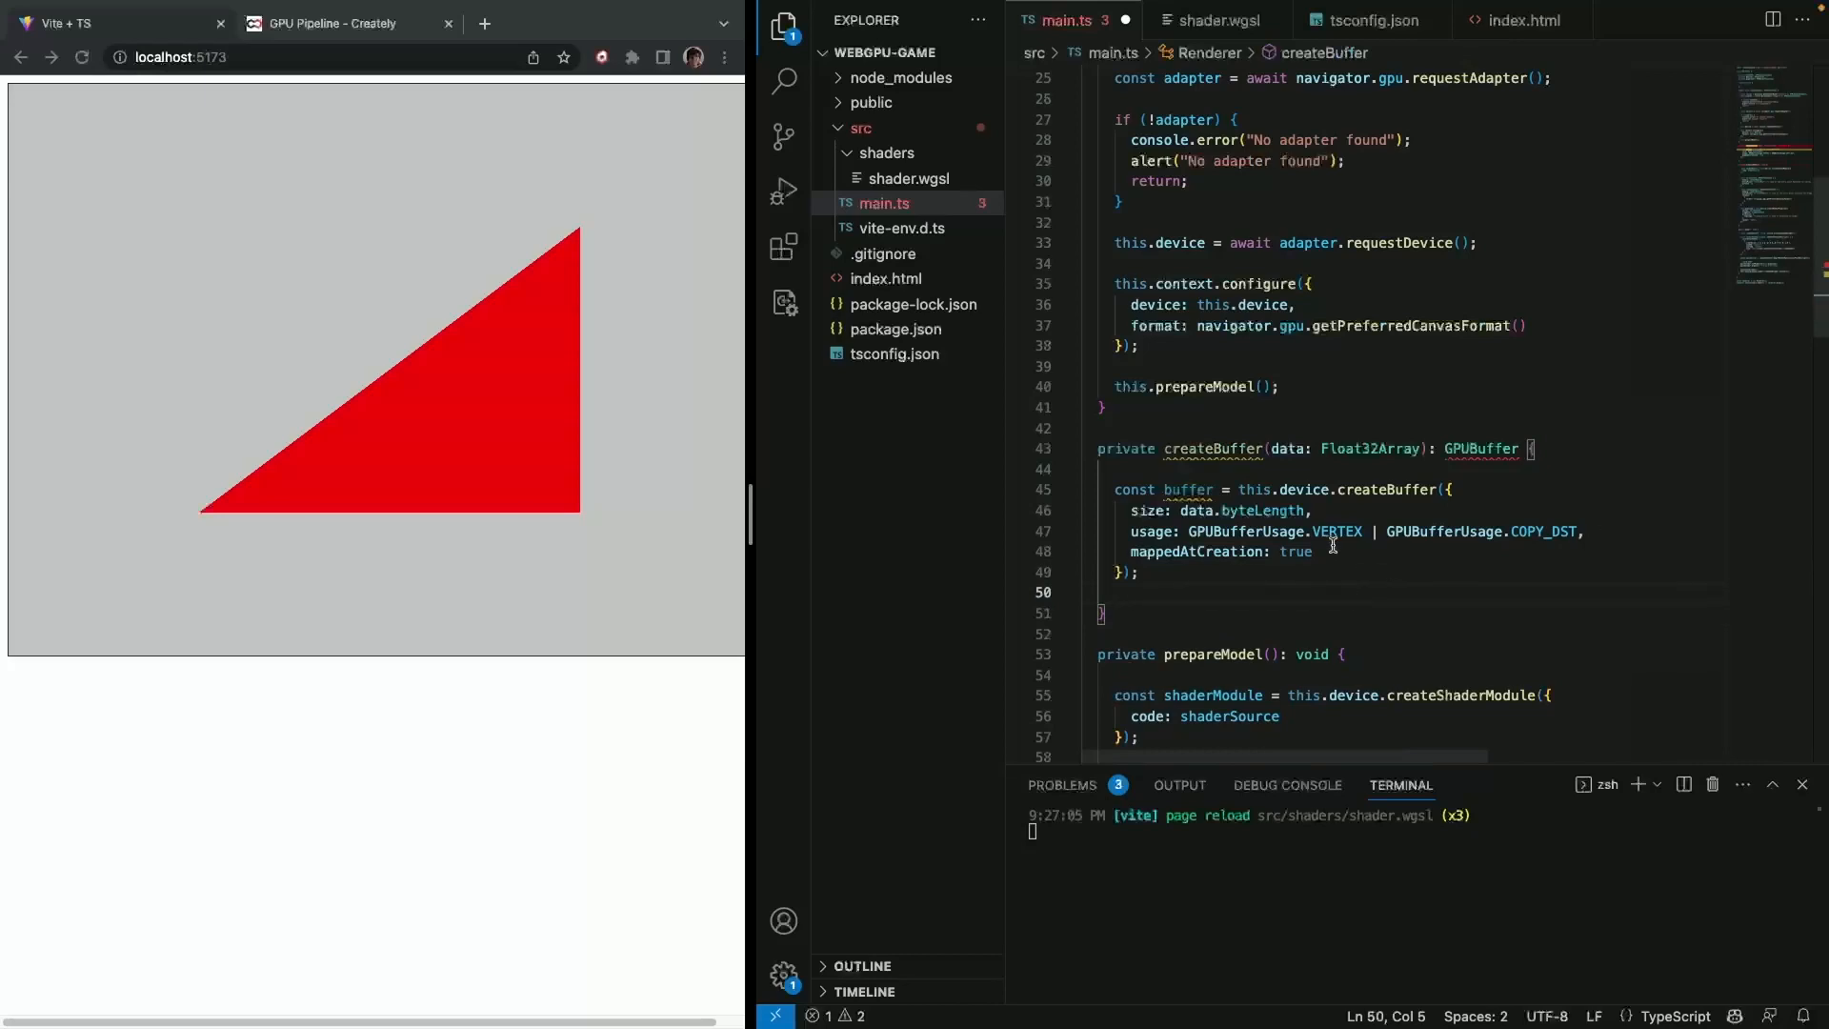
mouse_move(1341, 510)
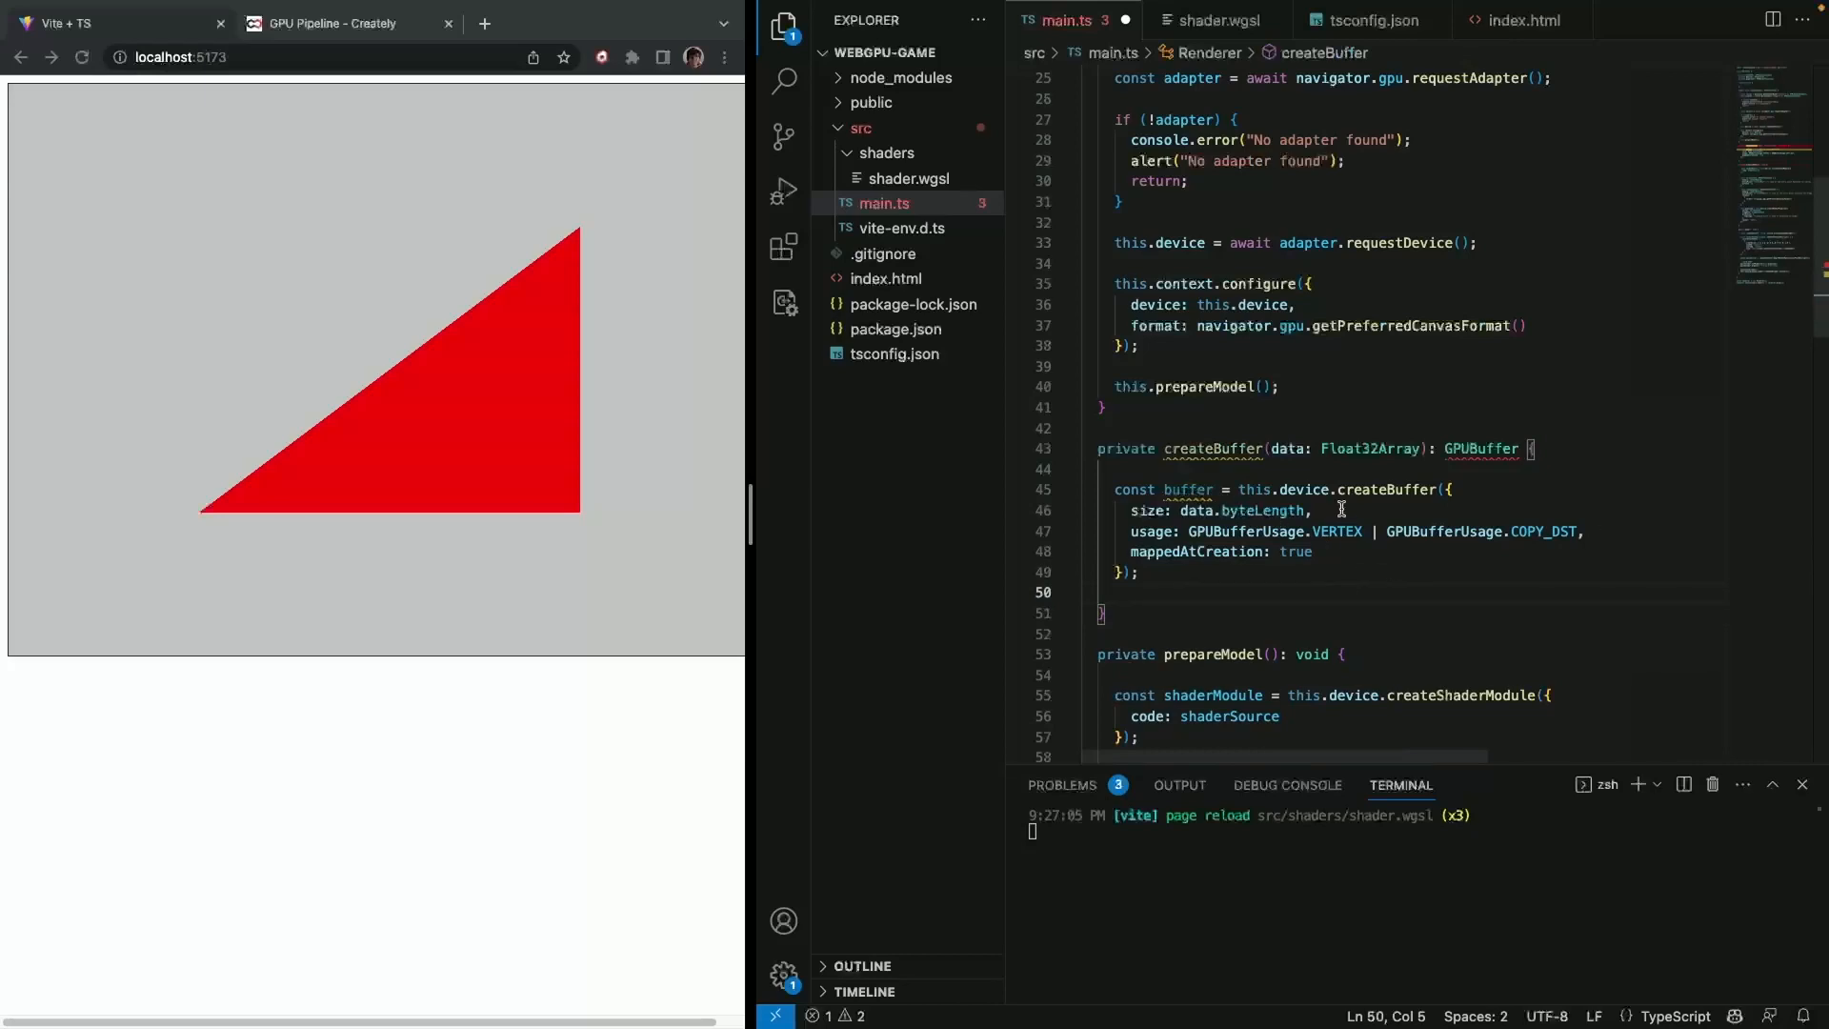
double_click(1356, 448)
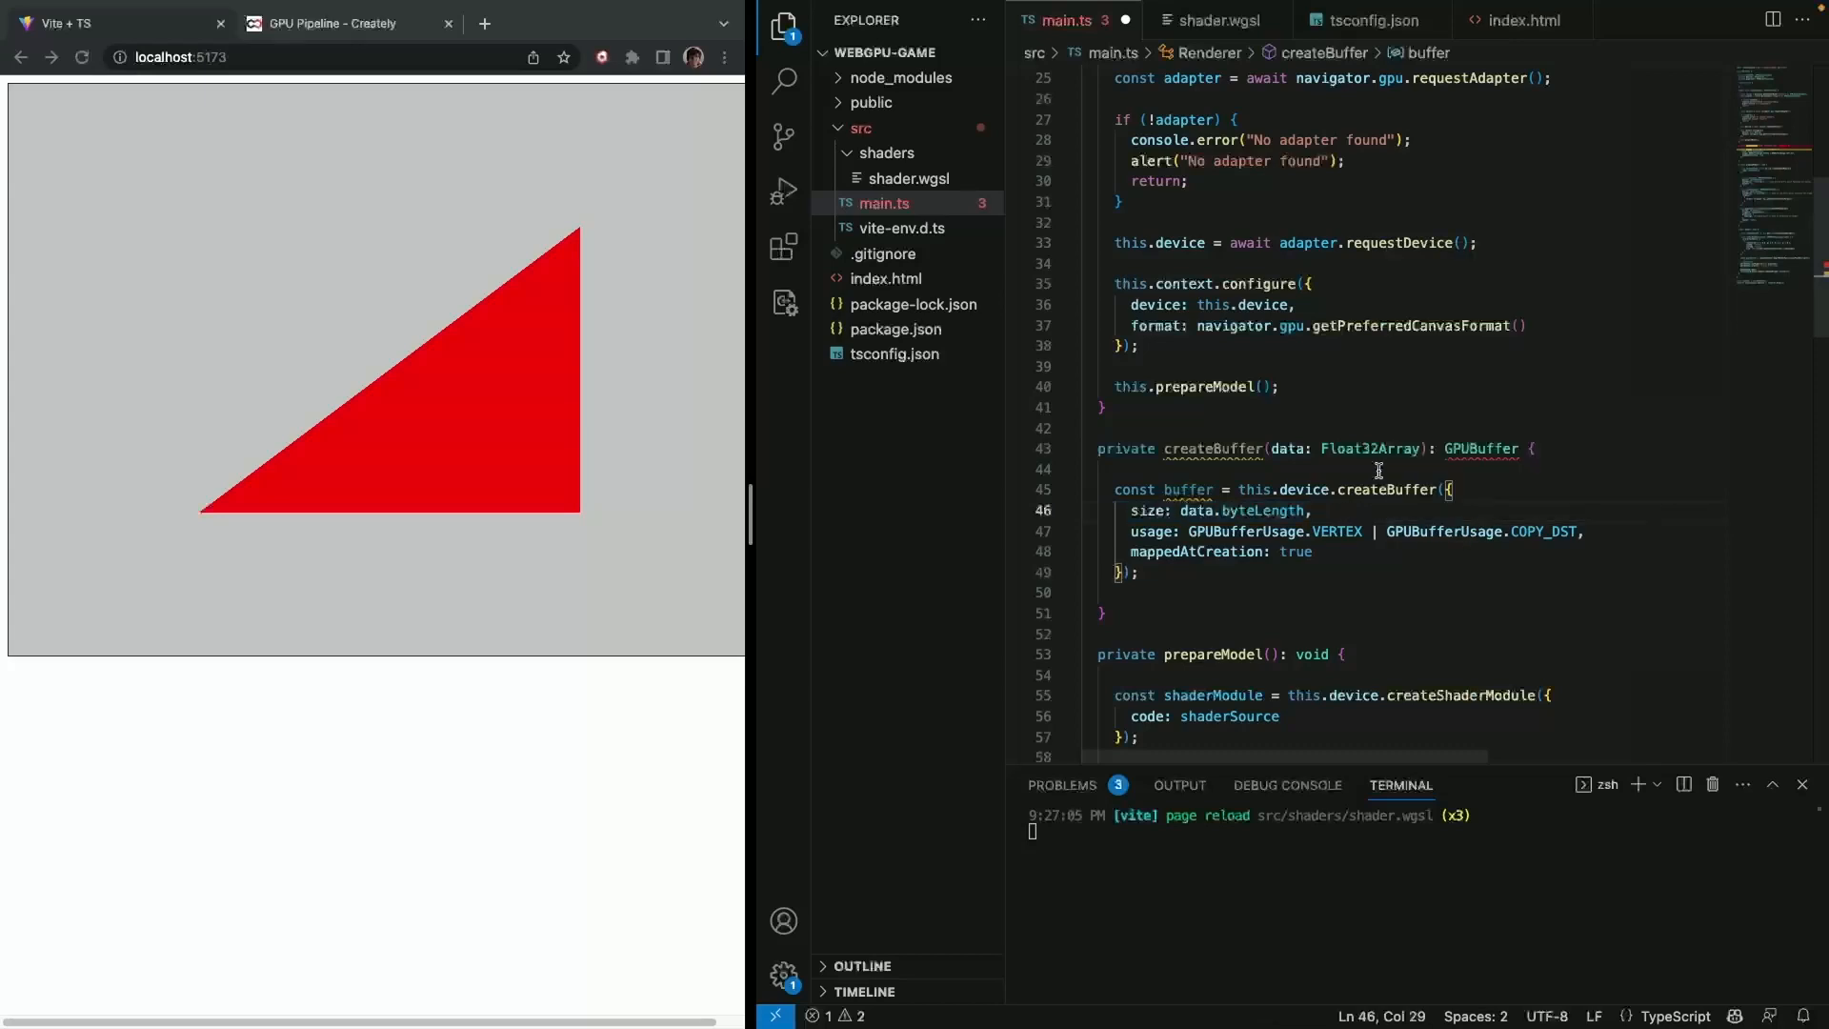
mouse_move(1387, 448)
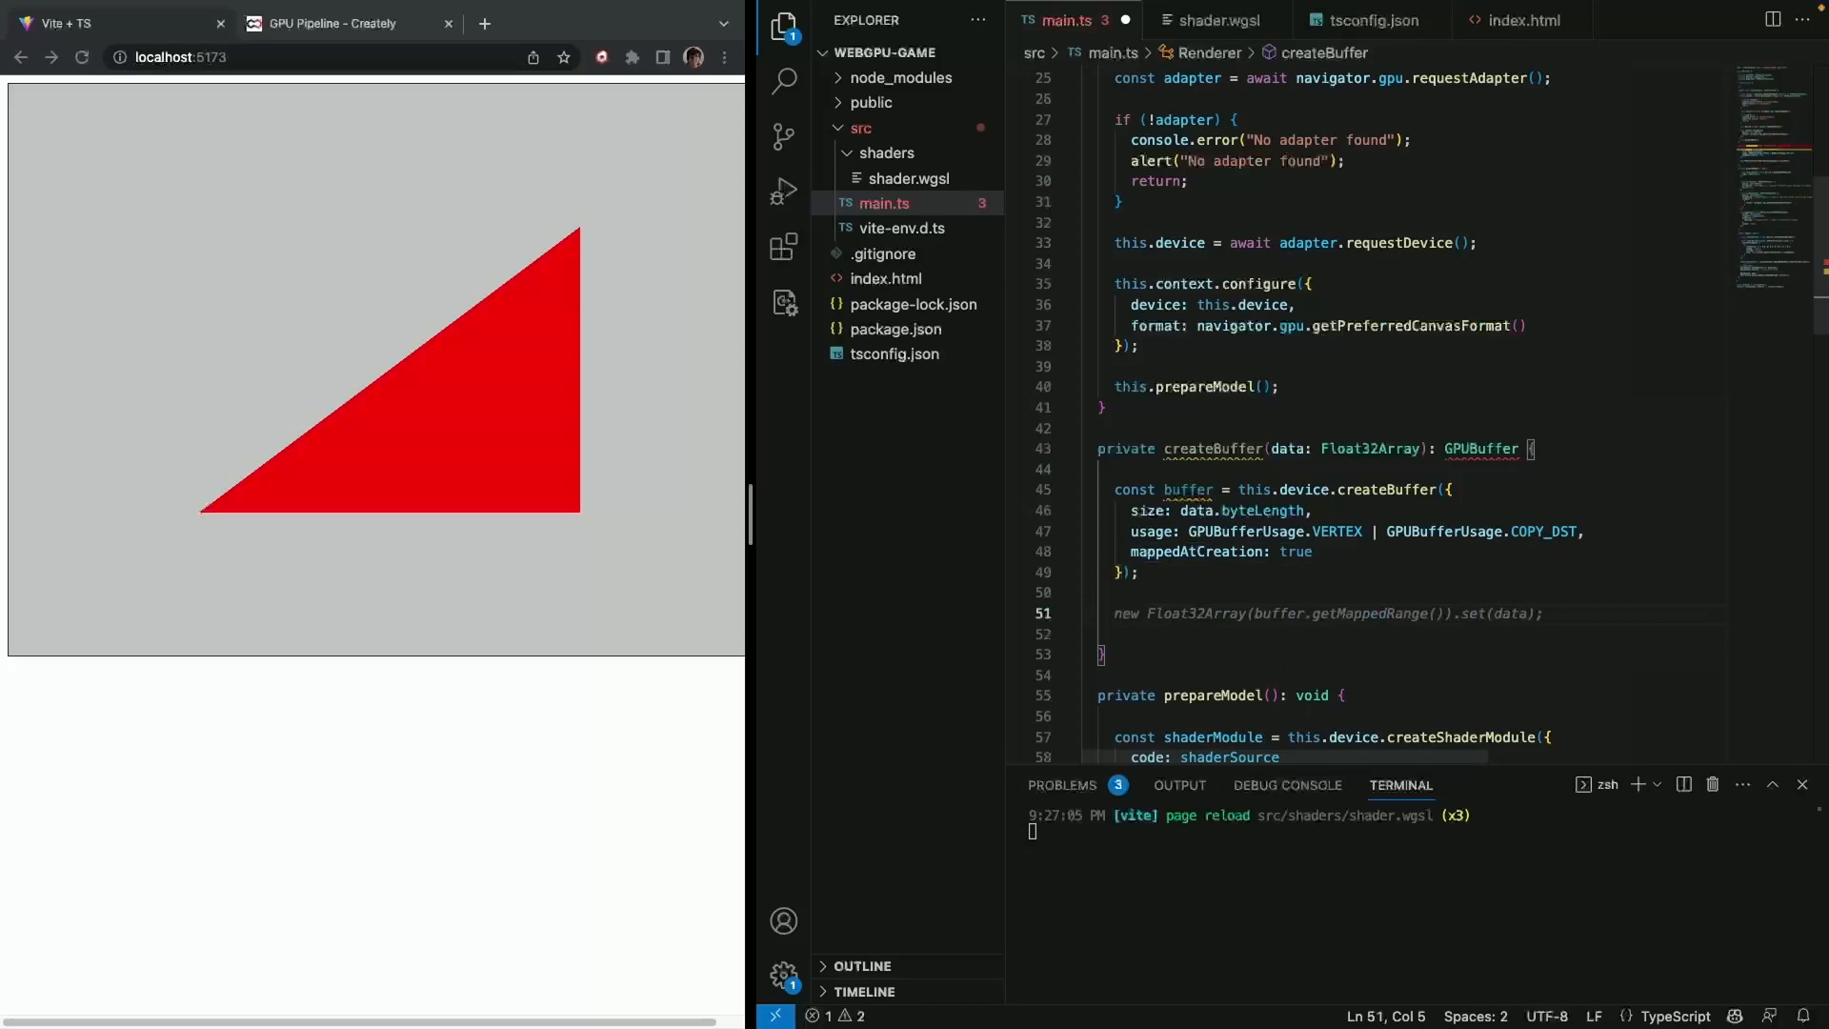
text(buffer.unmap();)
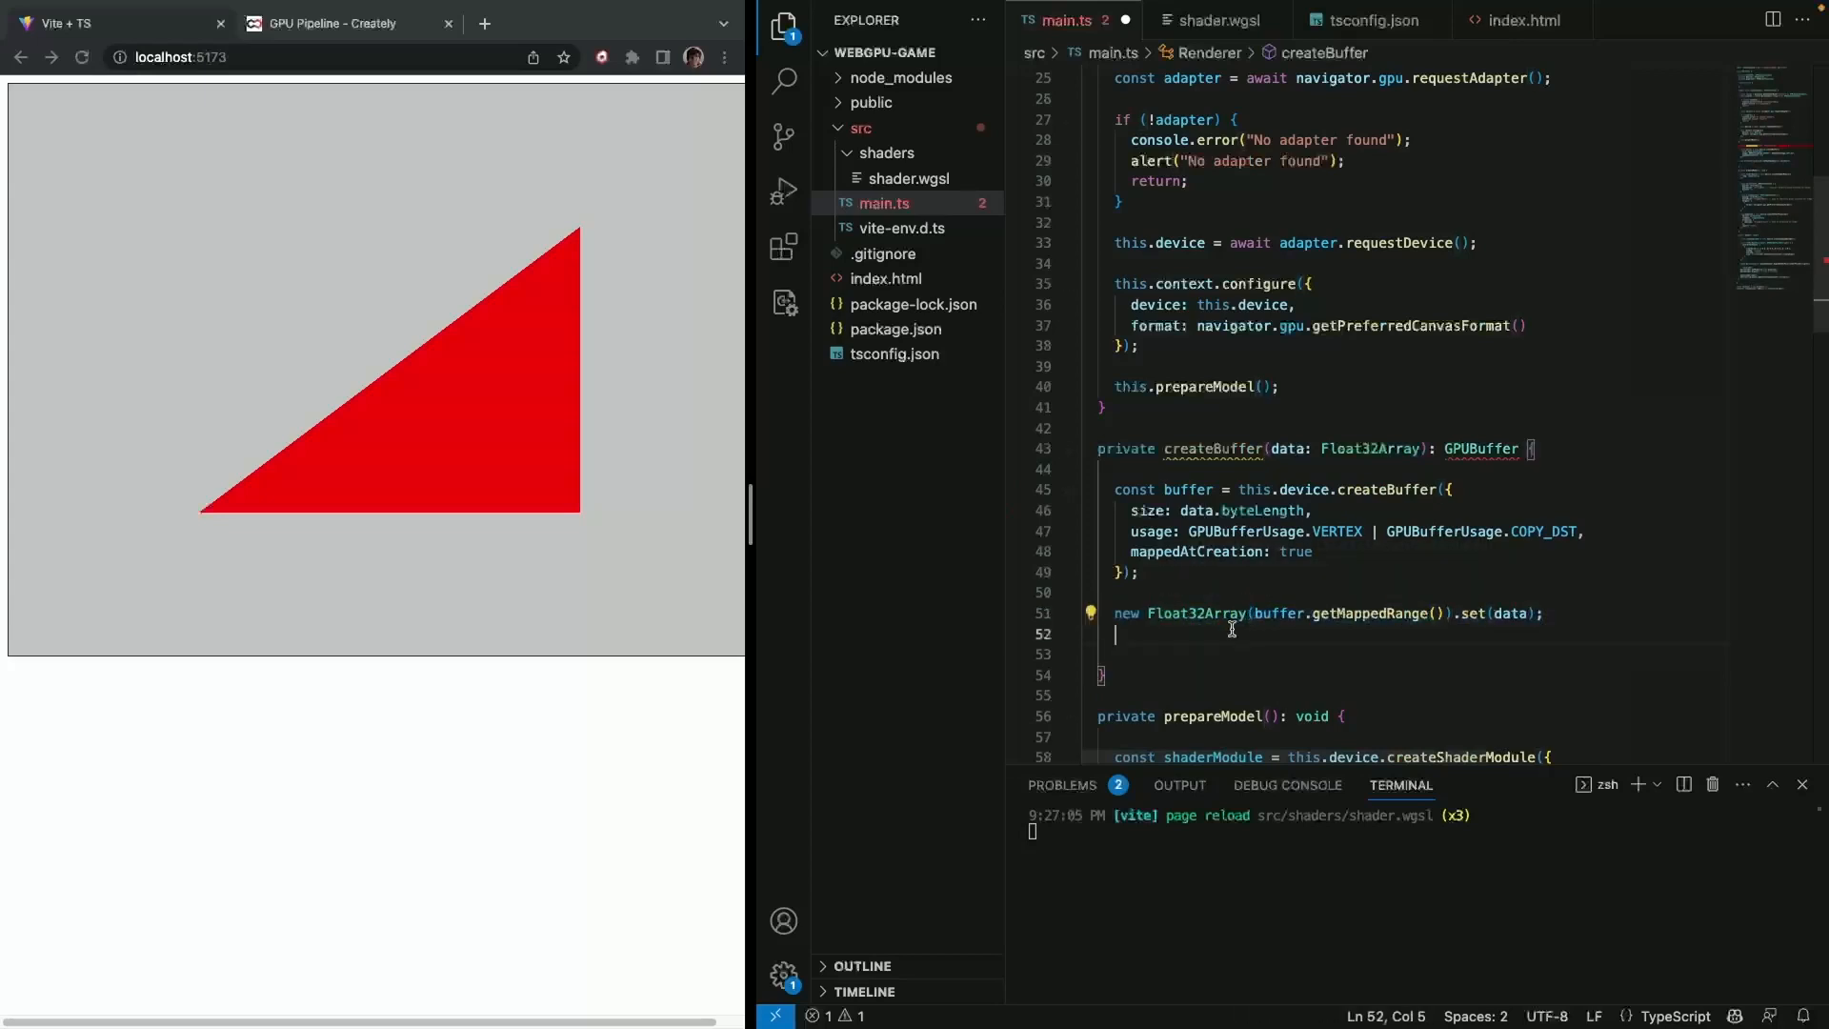
mouse_move(1278, 618)
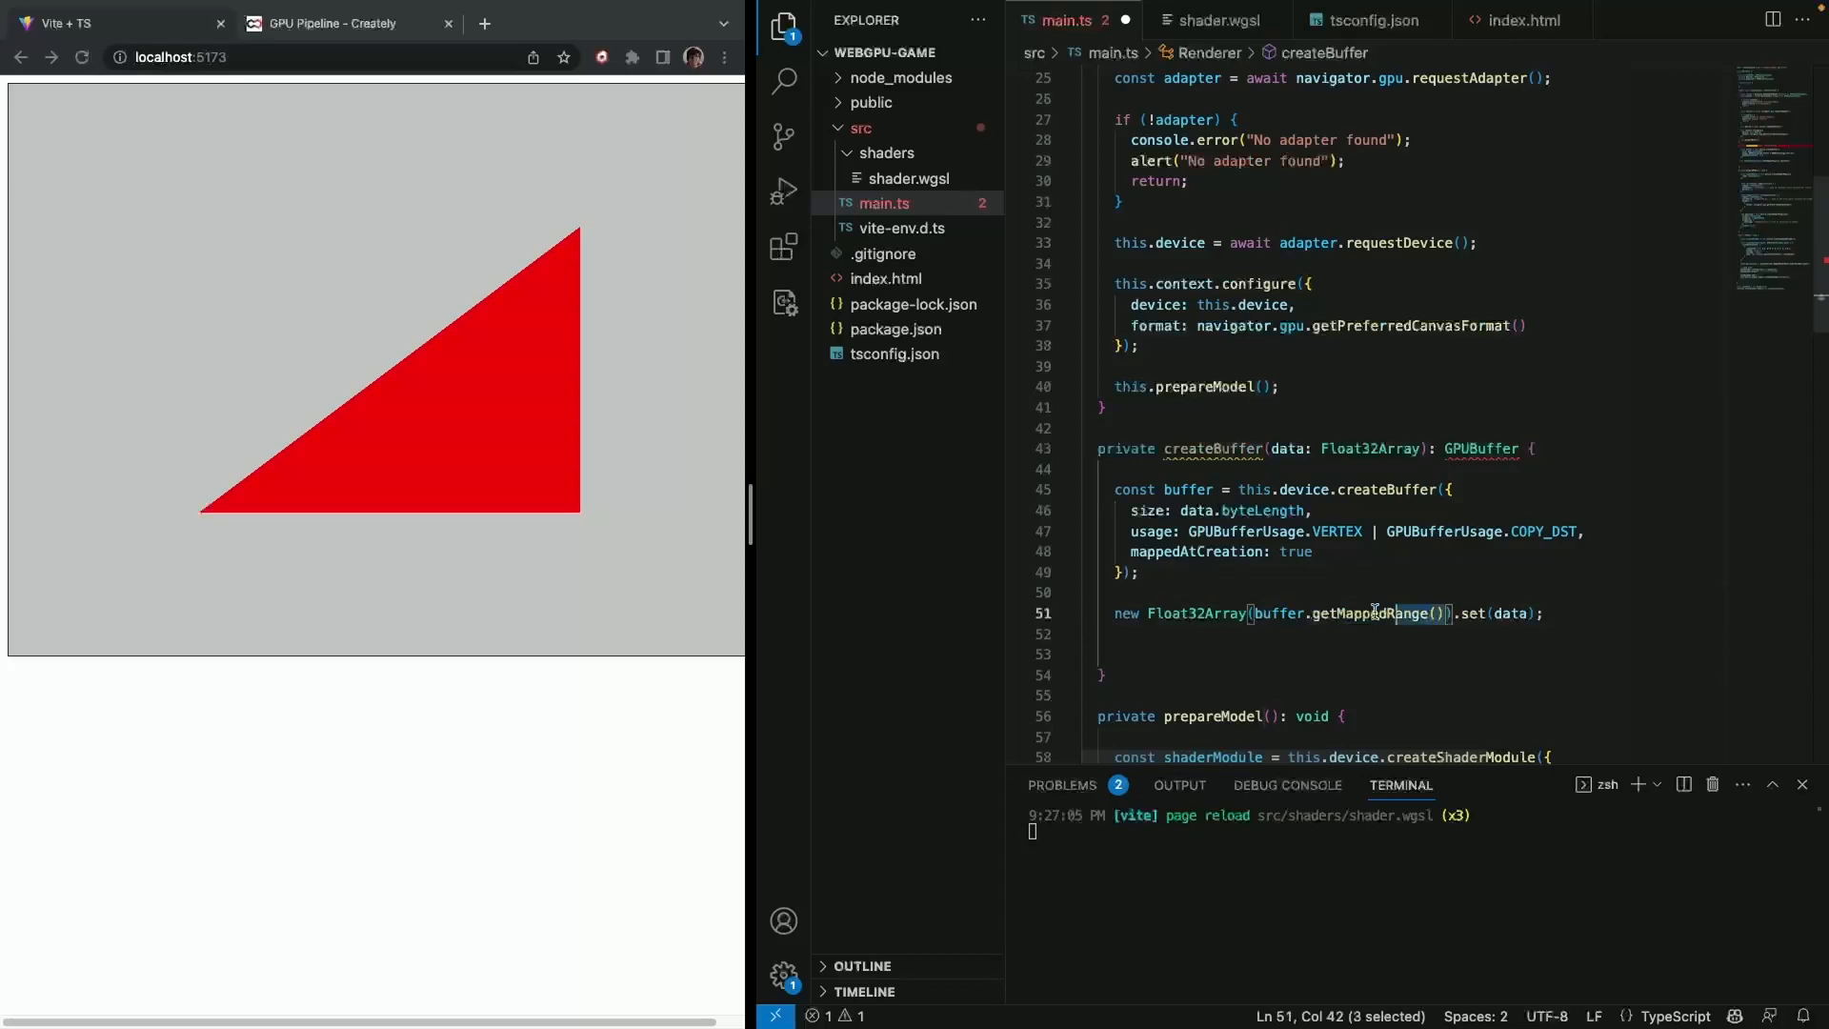
double_click(1347, 613)
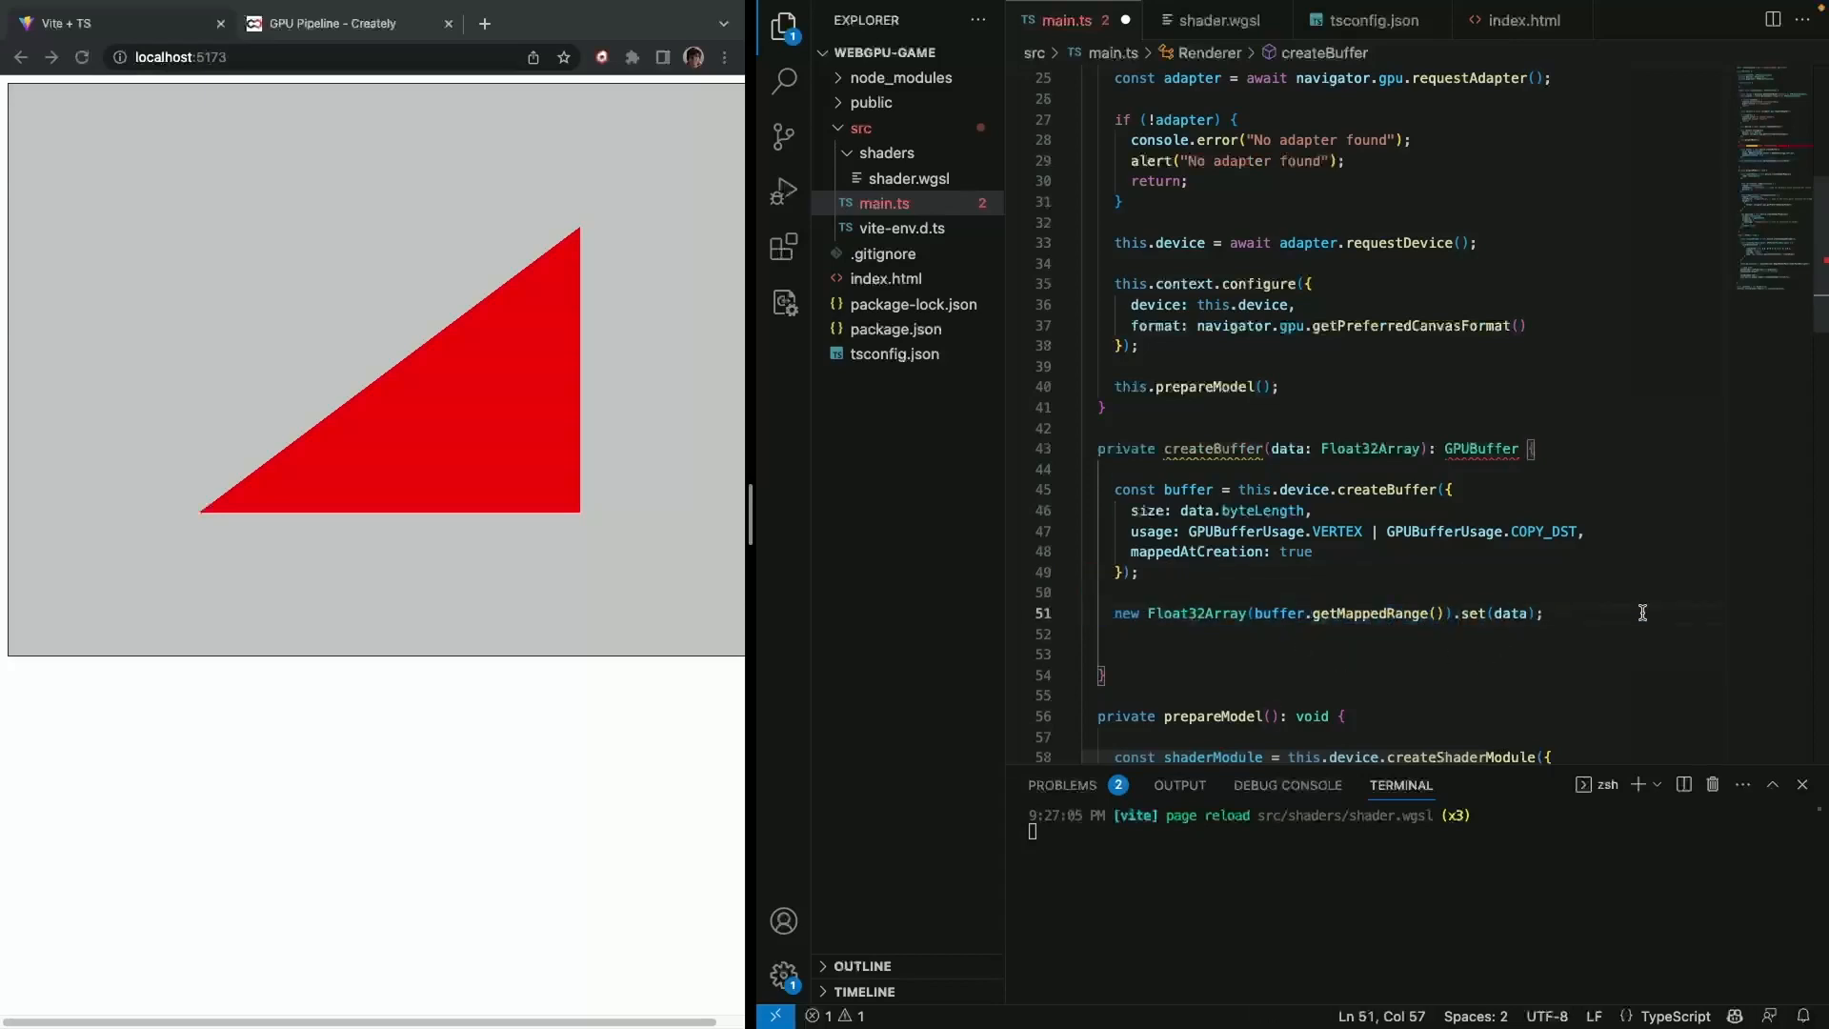
text(buffer.unmap();)
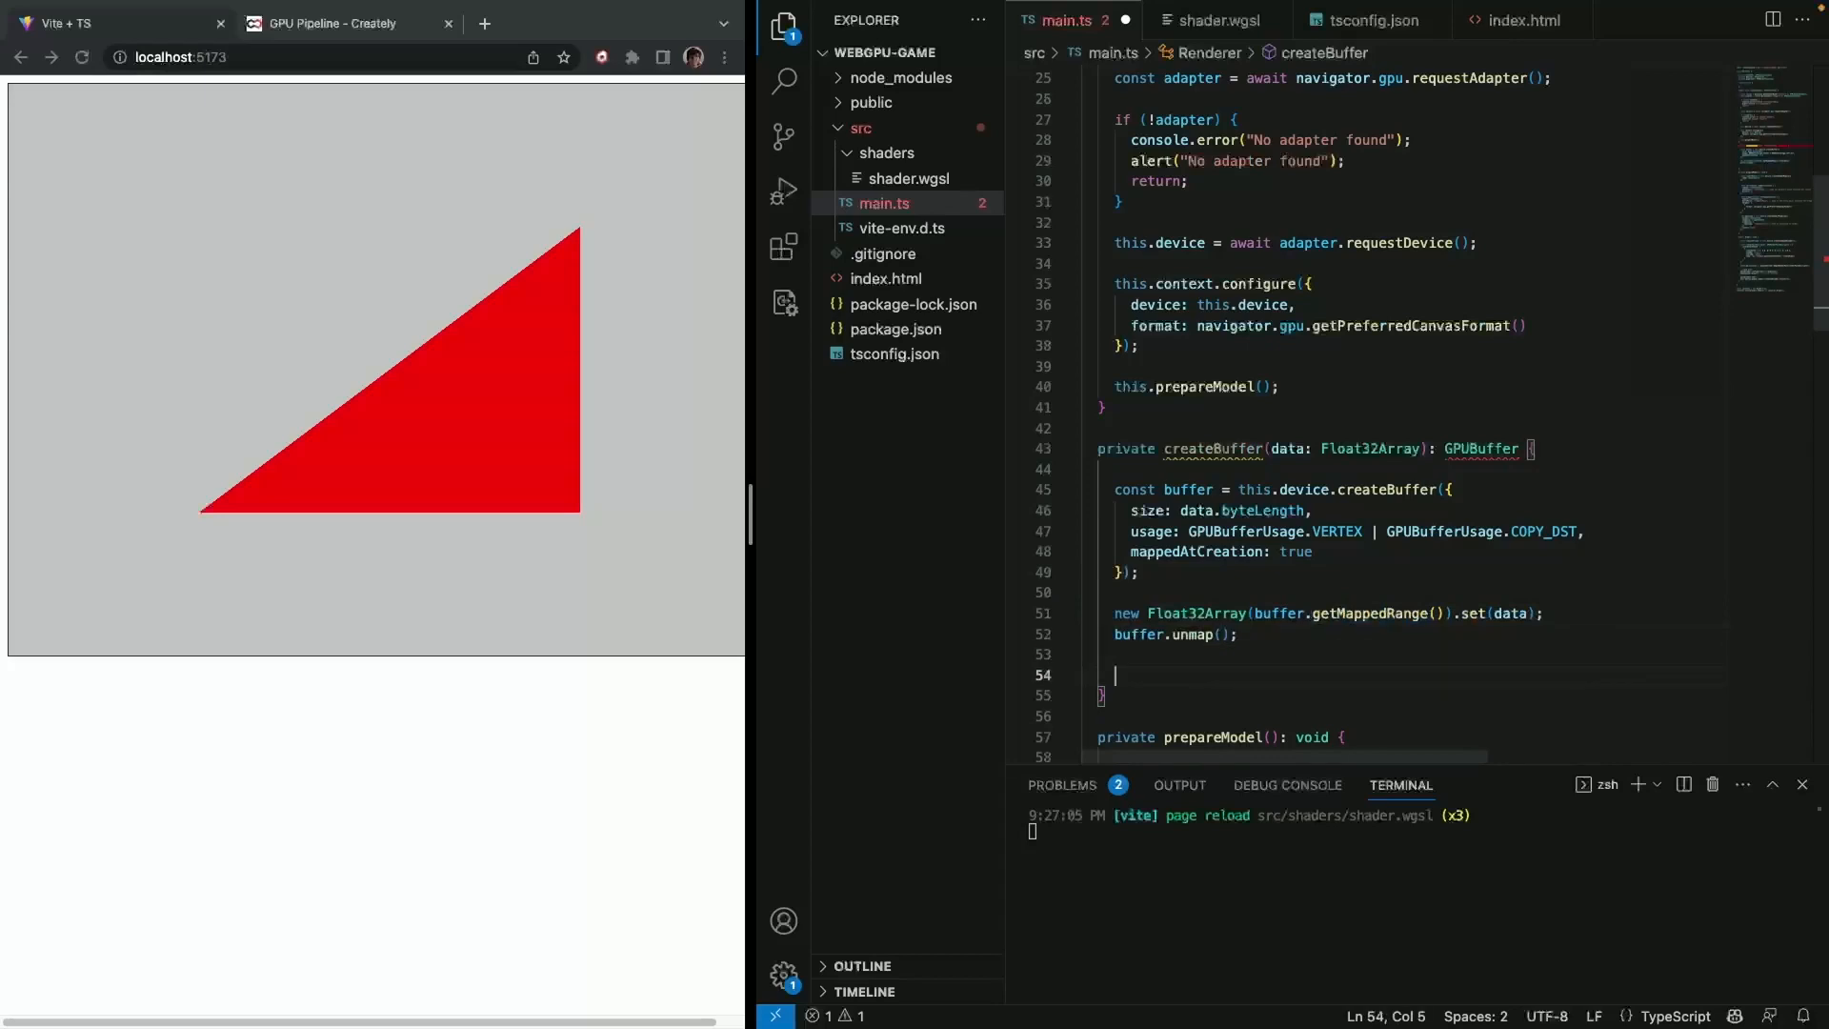
text(return buffer;)
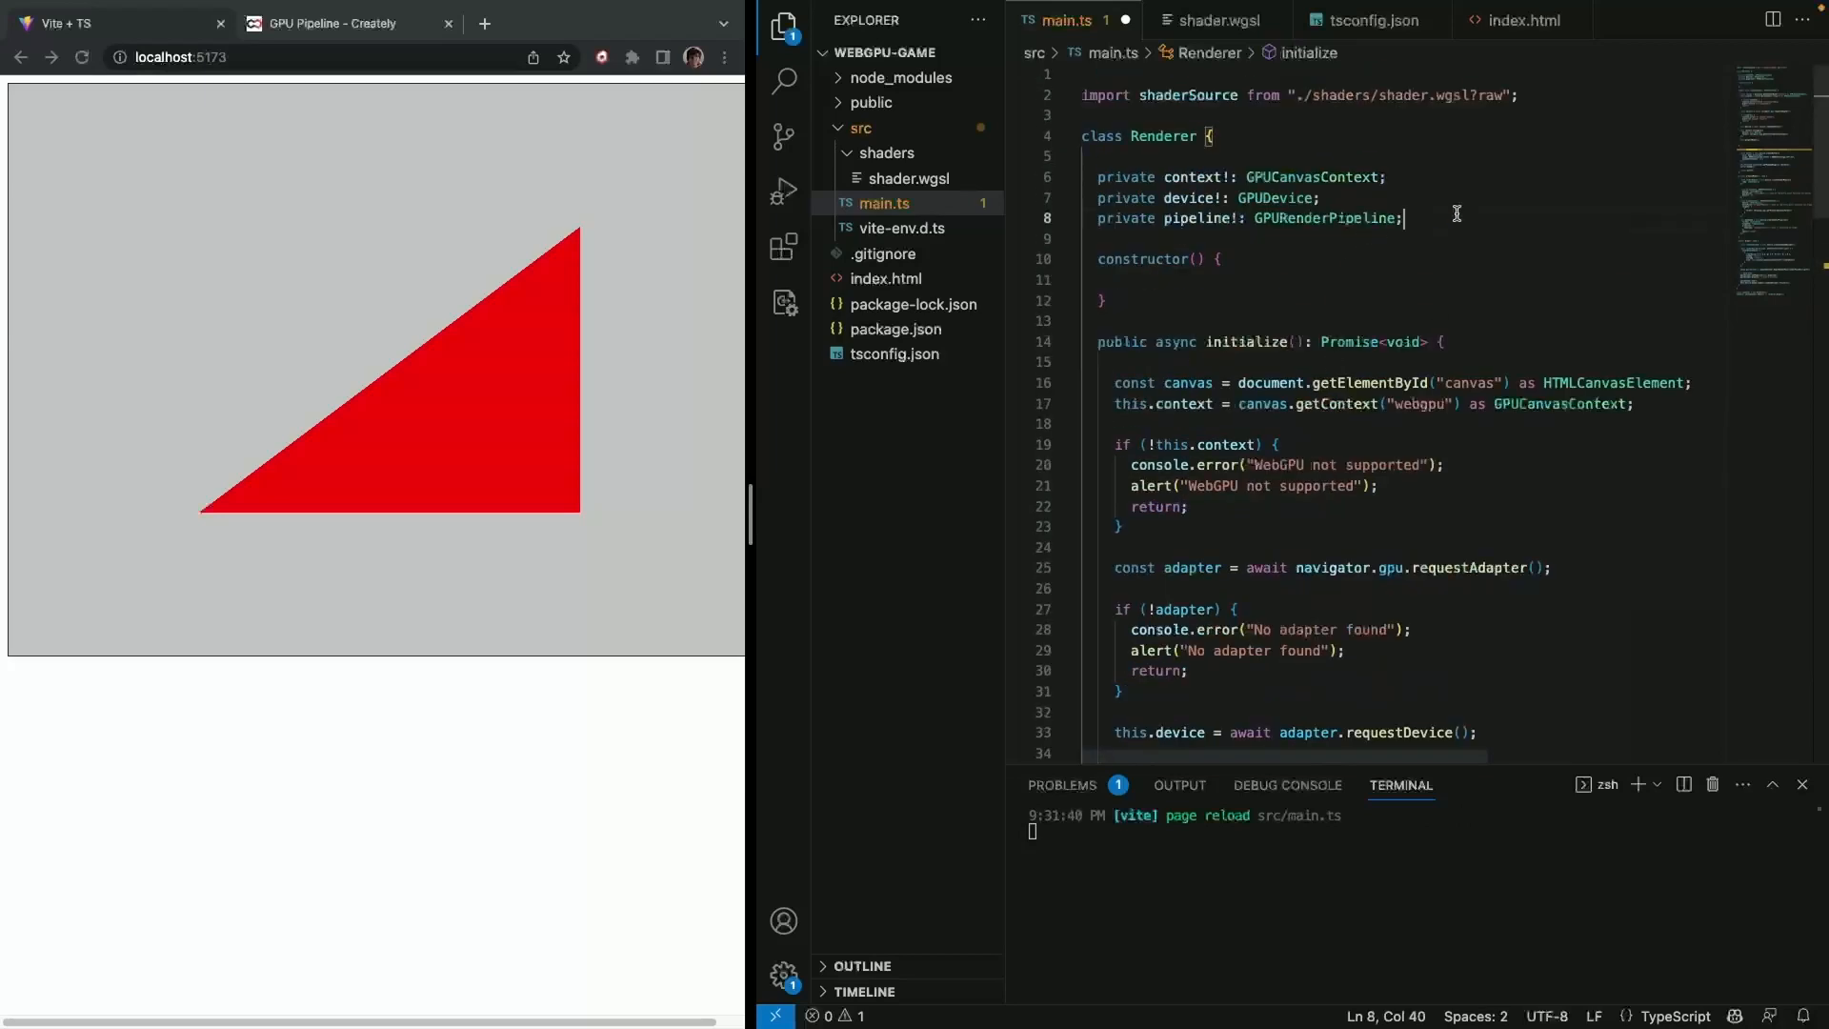
Declare private positionBuffer!: GPUBuffer and colorsBuffer!: GPUBuffer fields in the Renderer class.
text(private po)
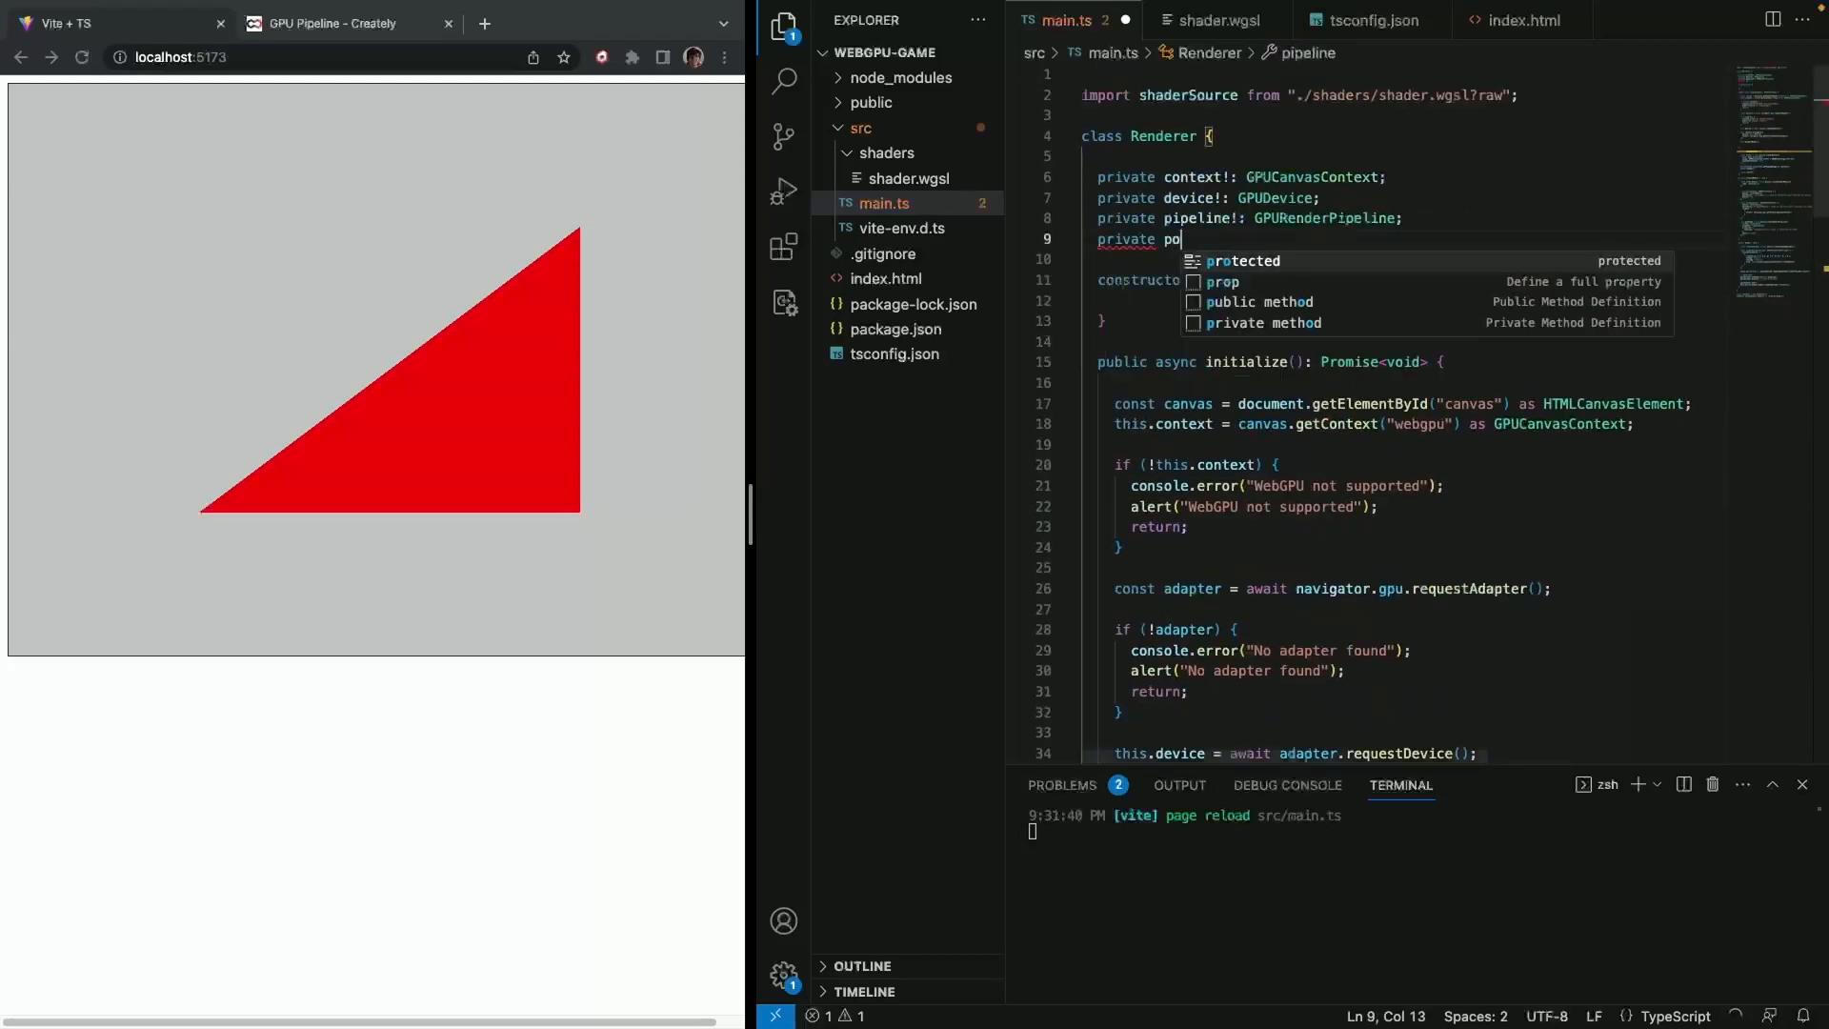
text(sitionBuffer: !)
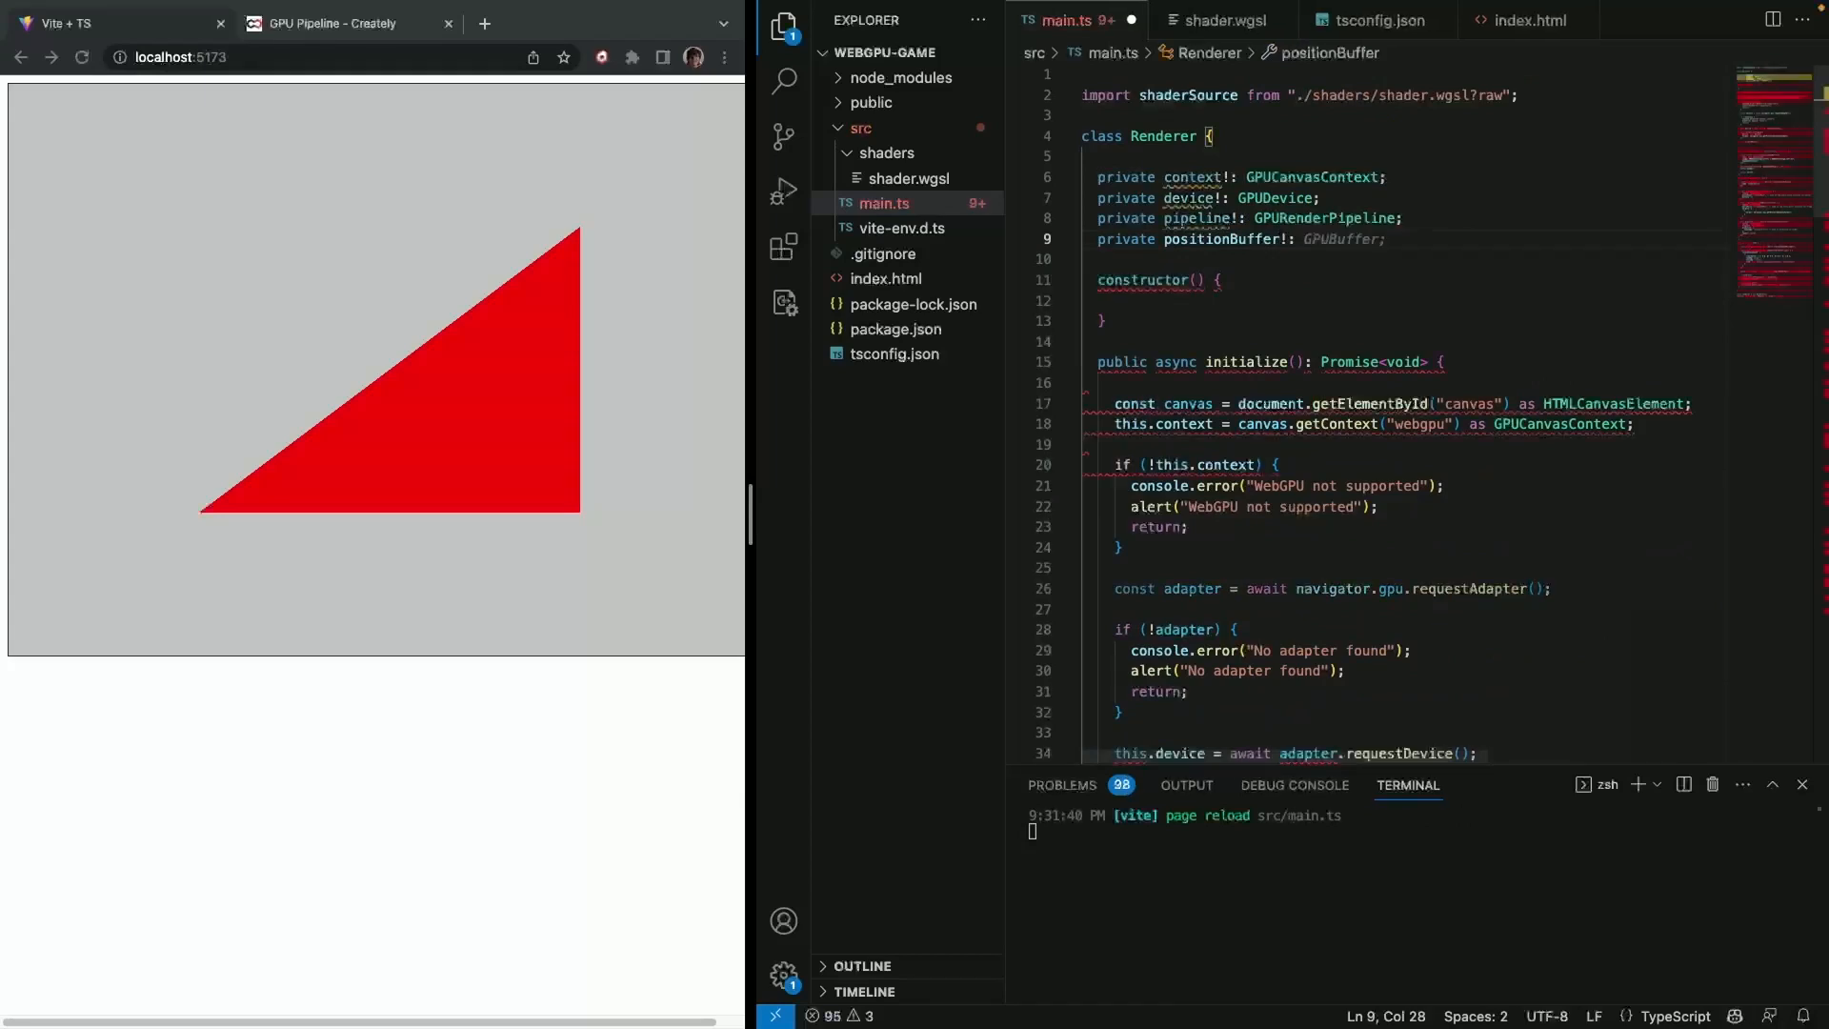
text(private colorsBuffer!: GPUBuffer;)
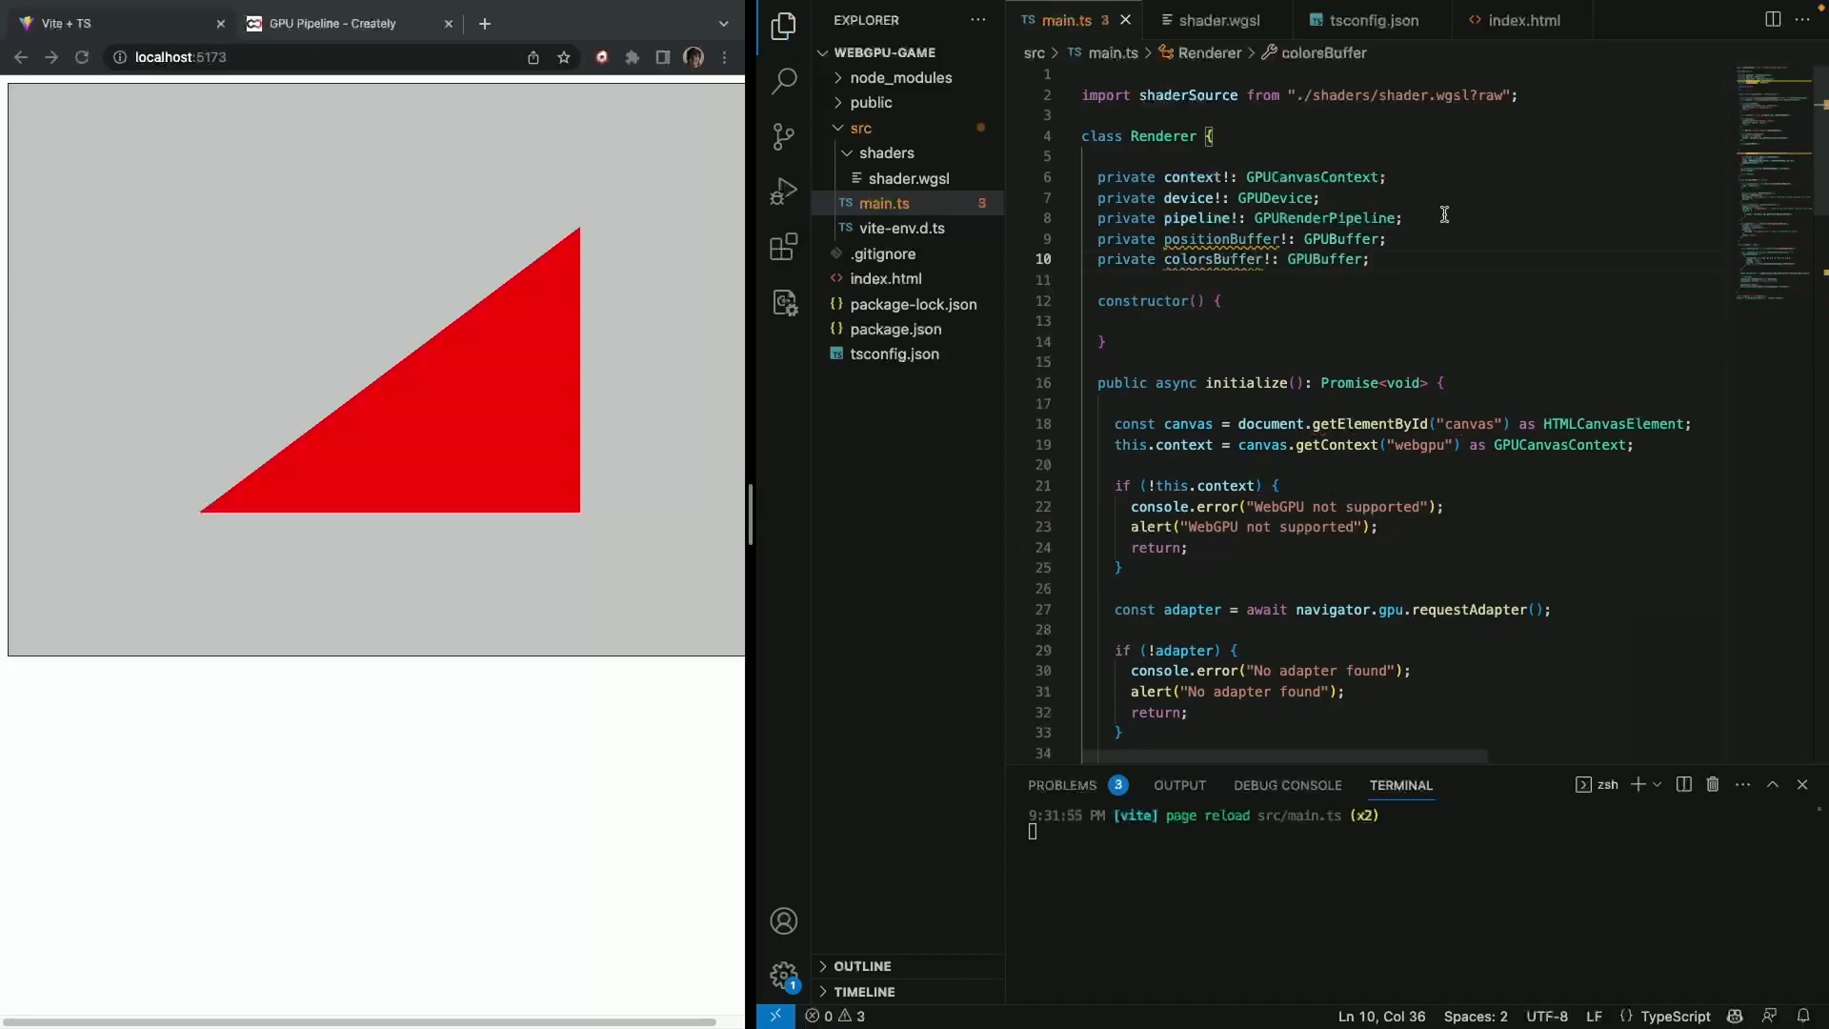
mouse_move(1487, 307)
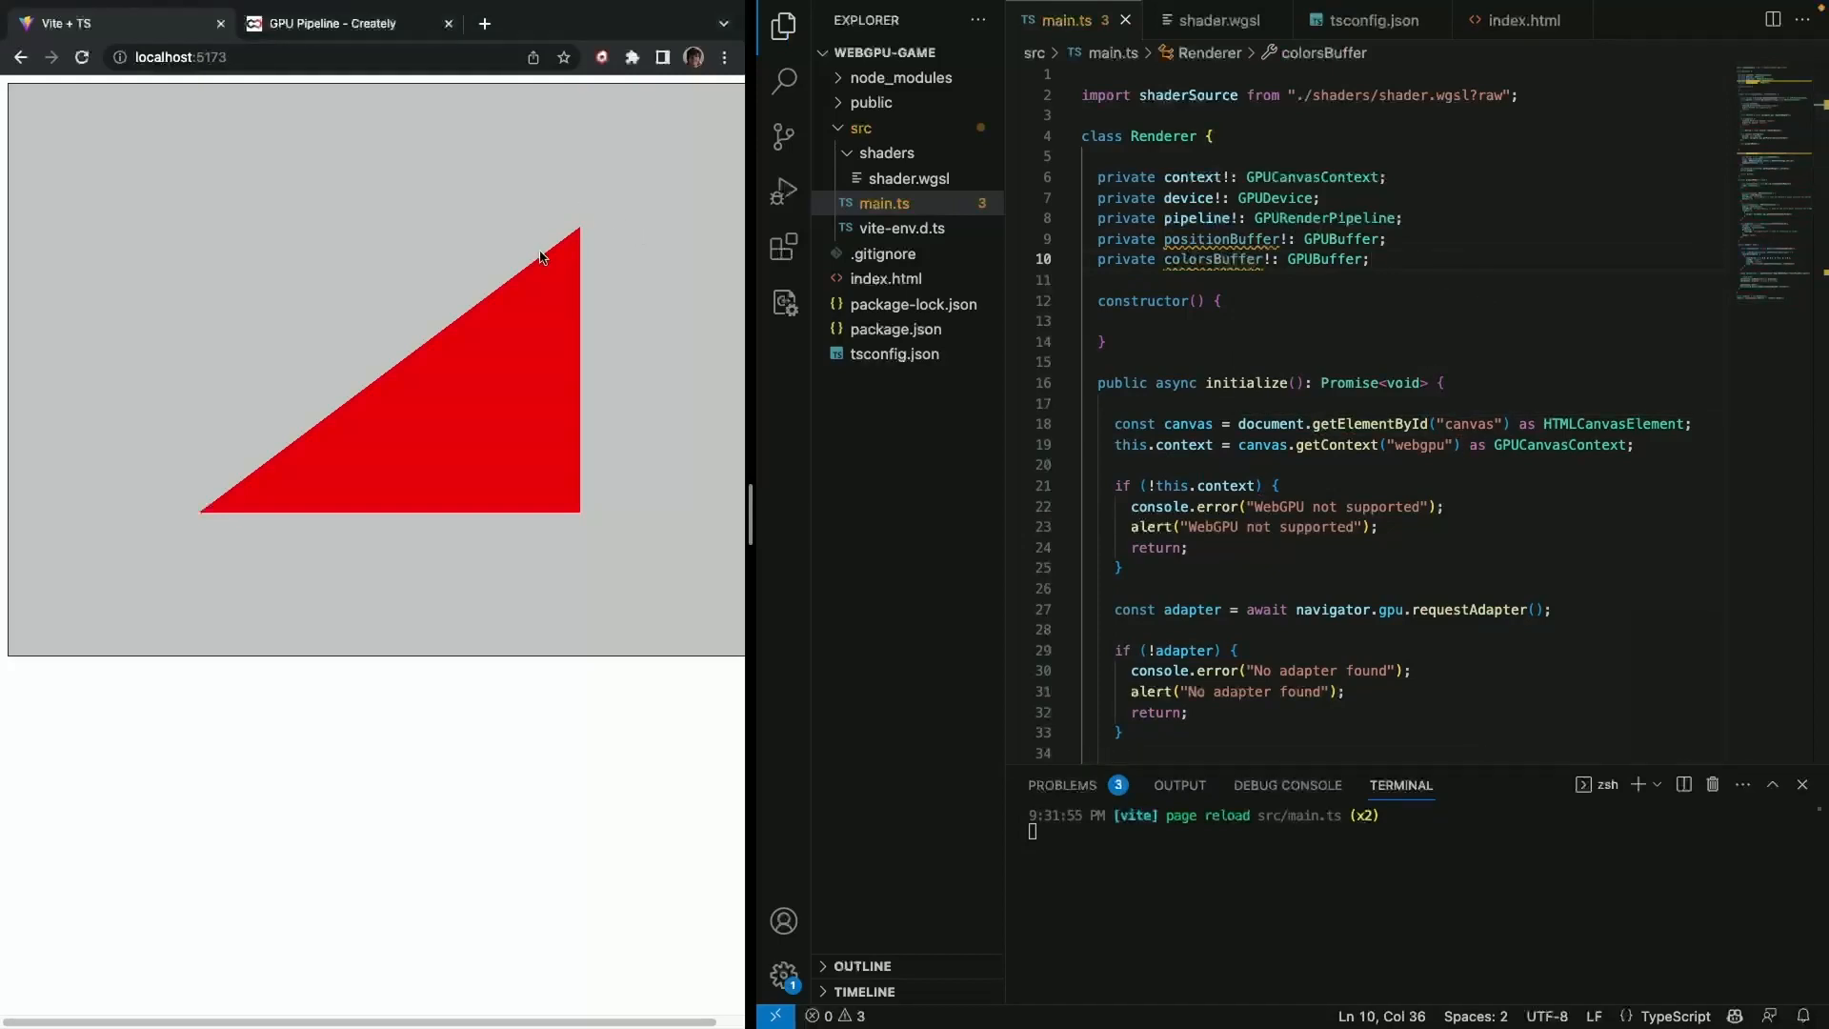
scroll(down, 3)
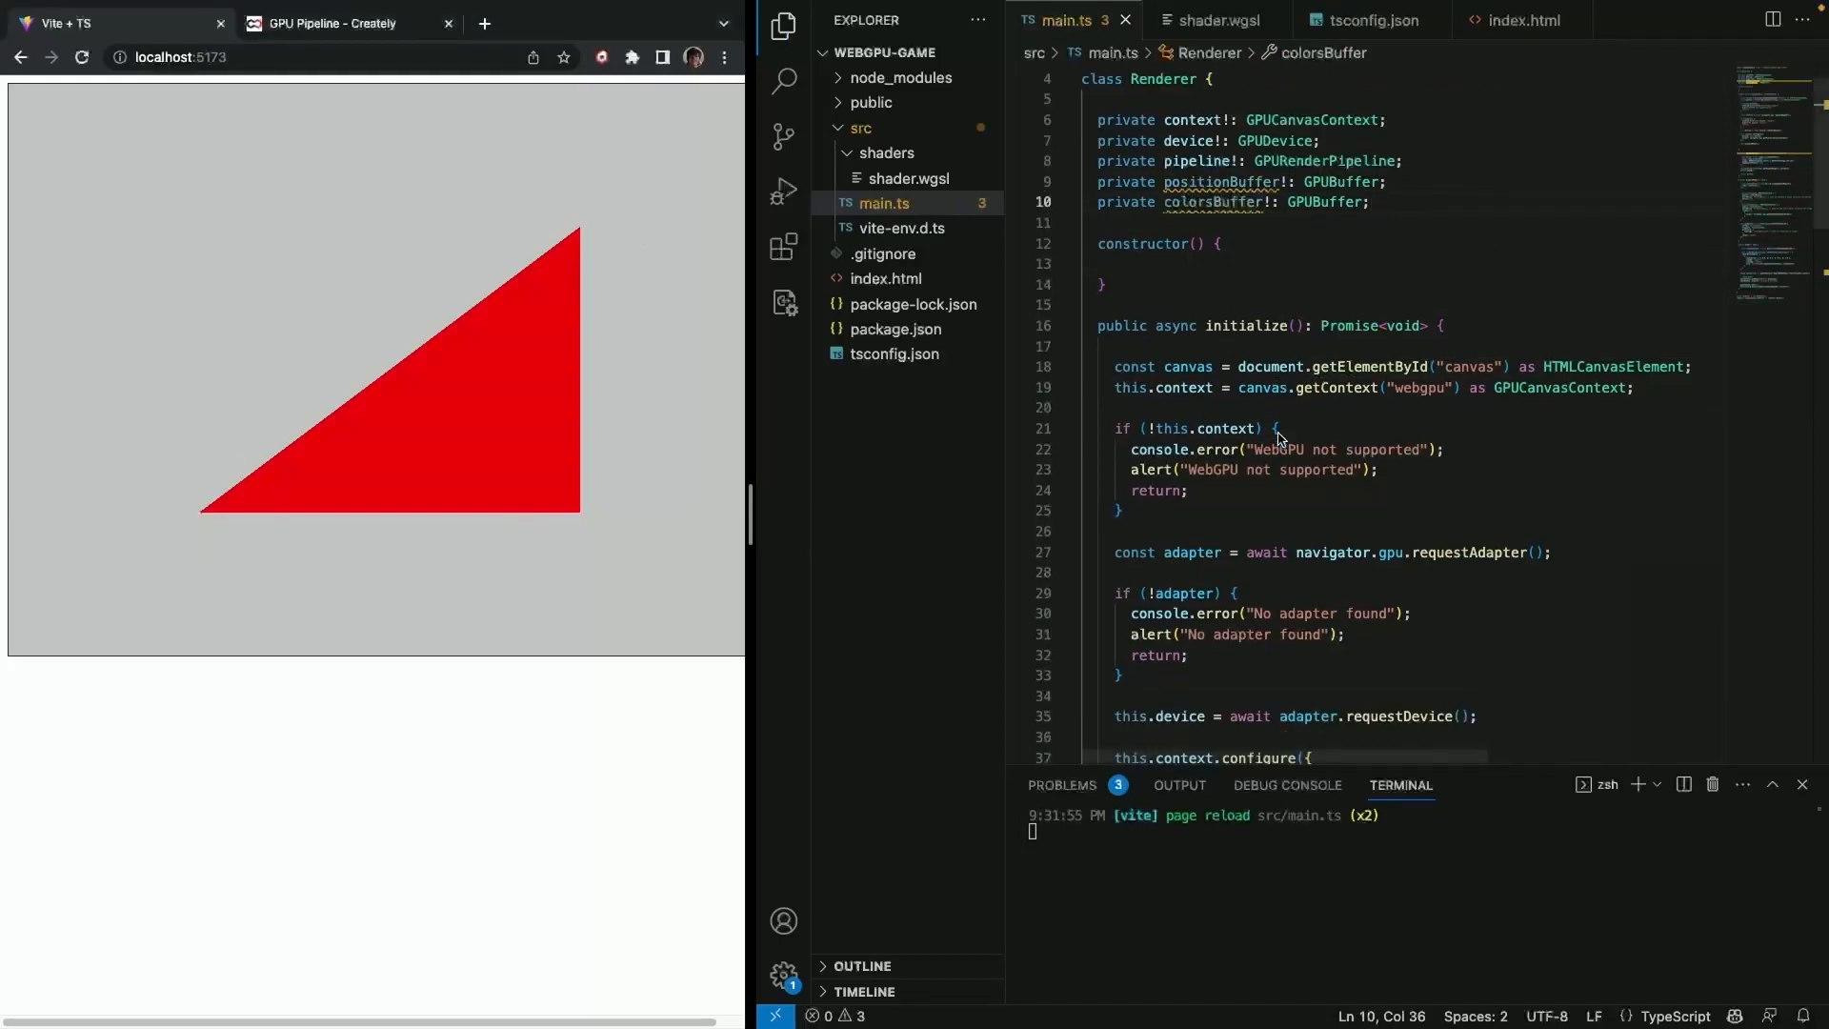
scroll(down, 3)
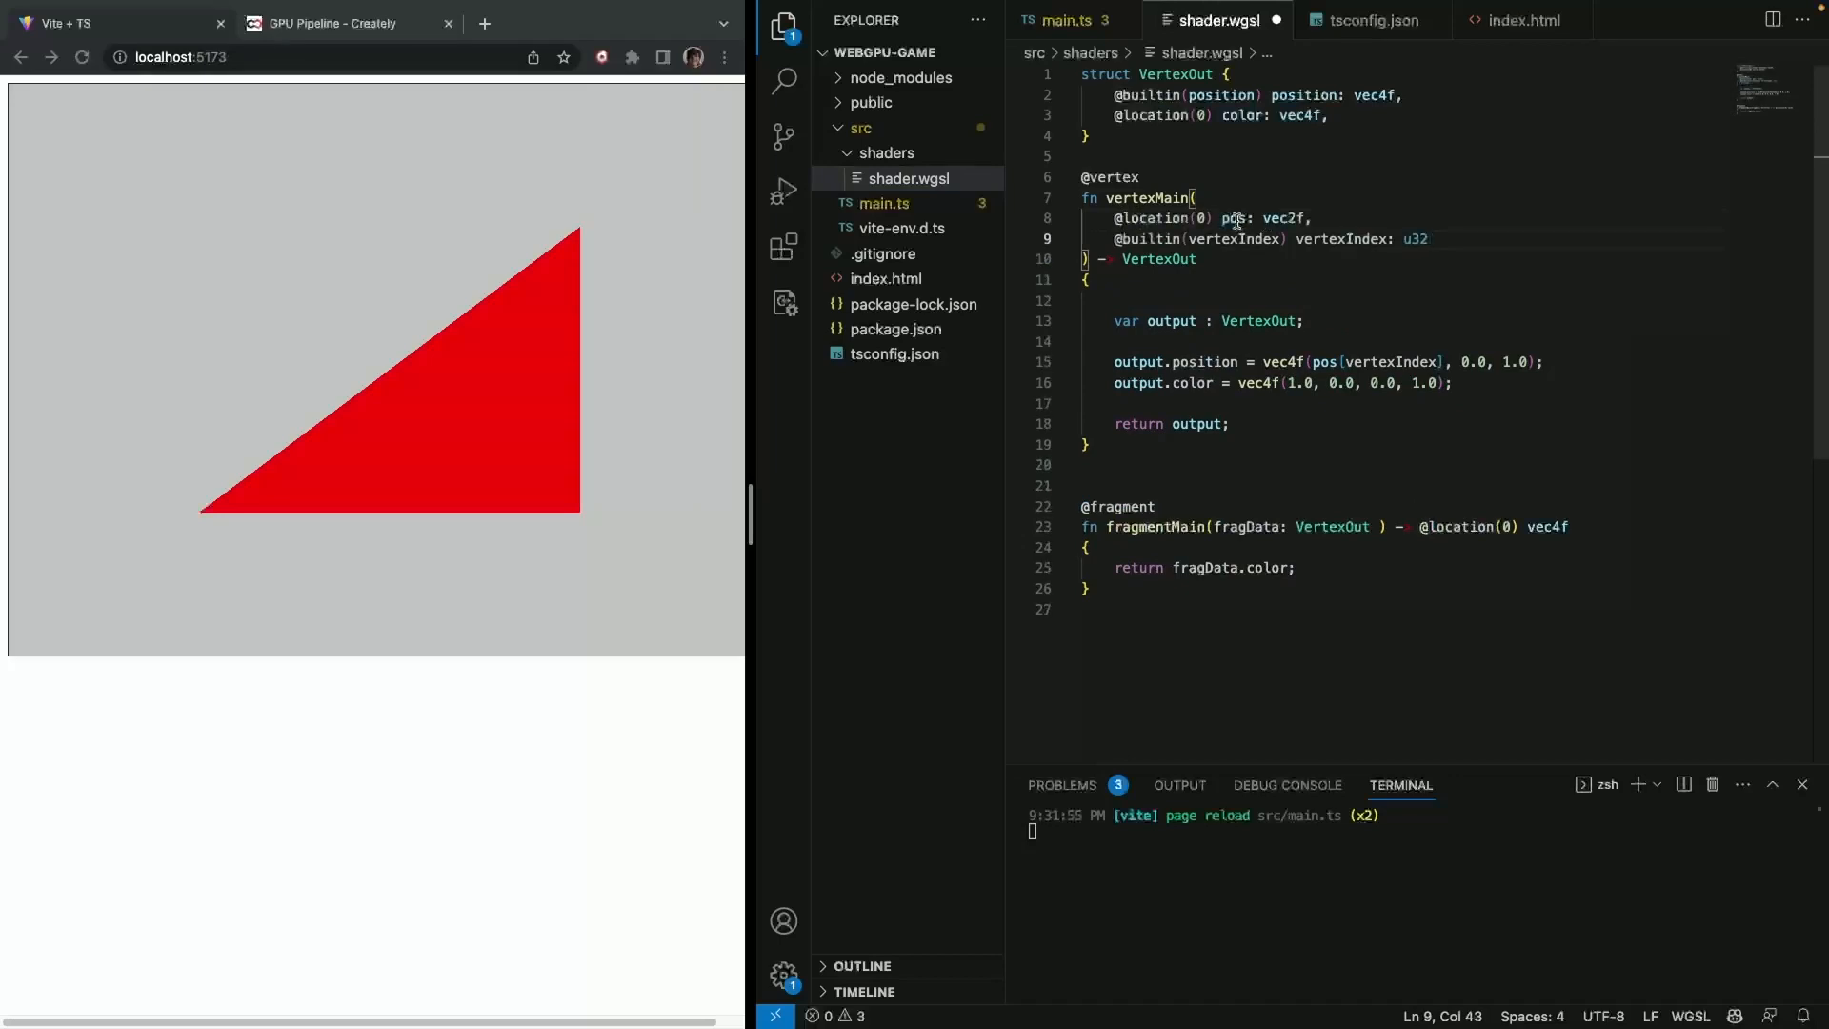
Replace the vertexIndex parameter with pos and color inputs, commented // xy and // rgb.
drag(1114, 239, 1429, 239)
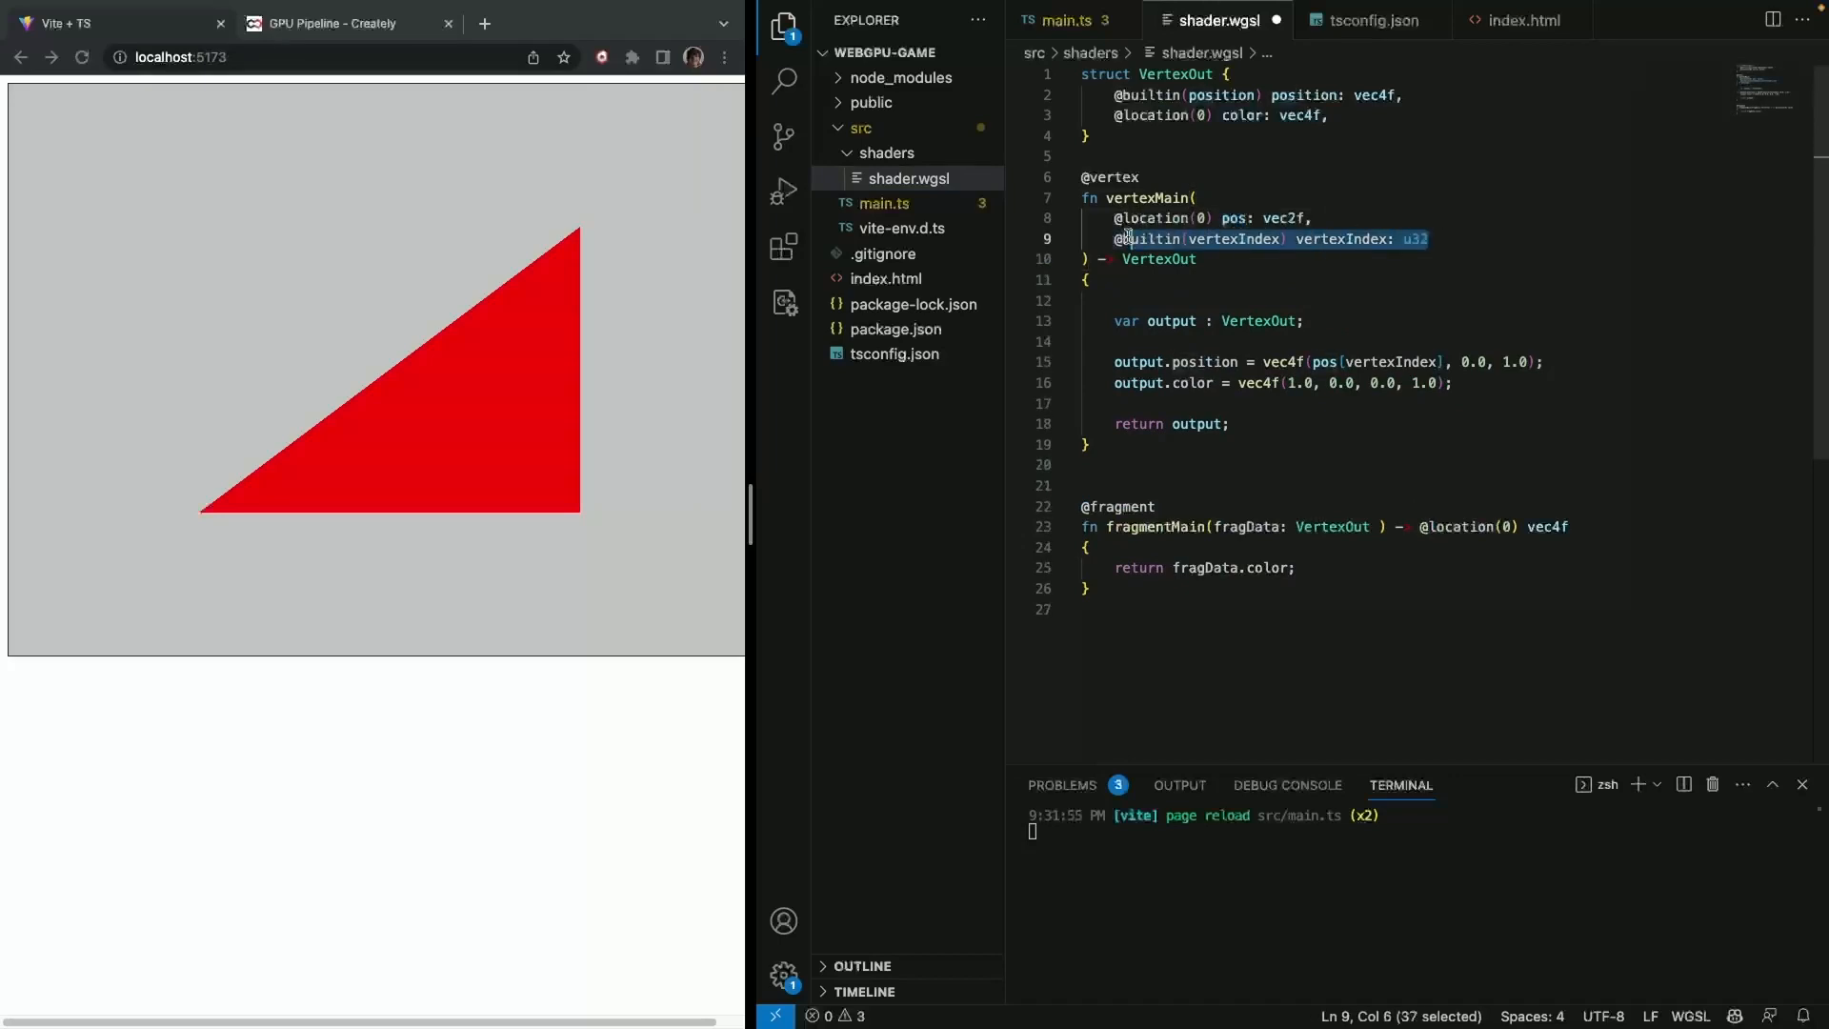
text(@location(1) col)
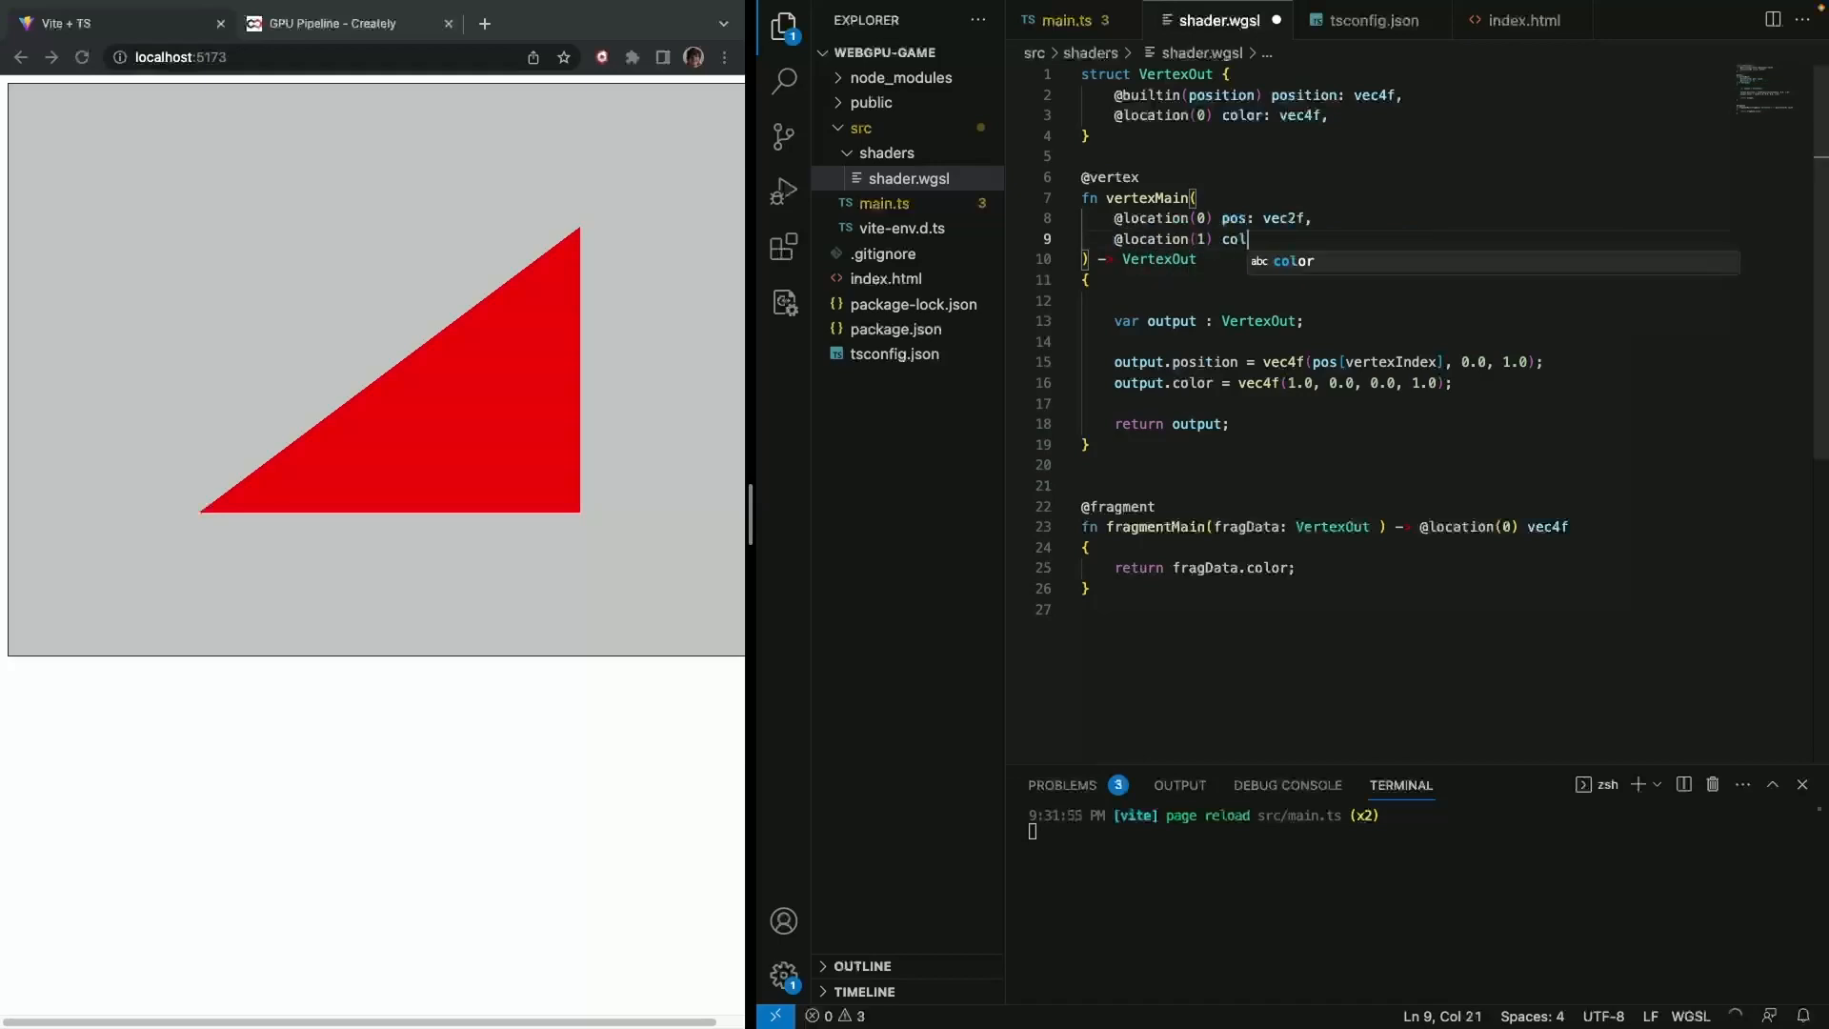
text(ors: vec3f,)
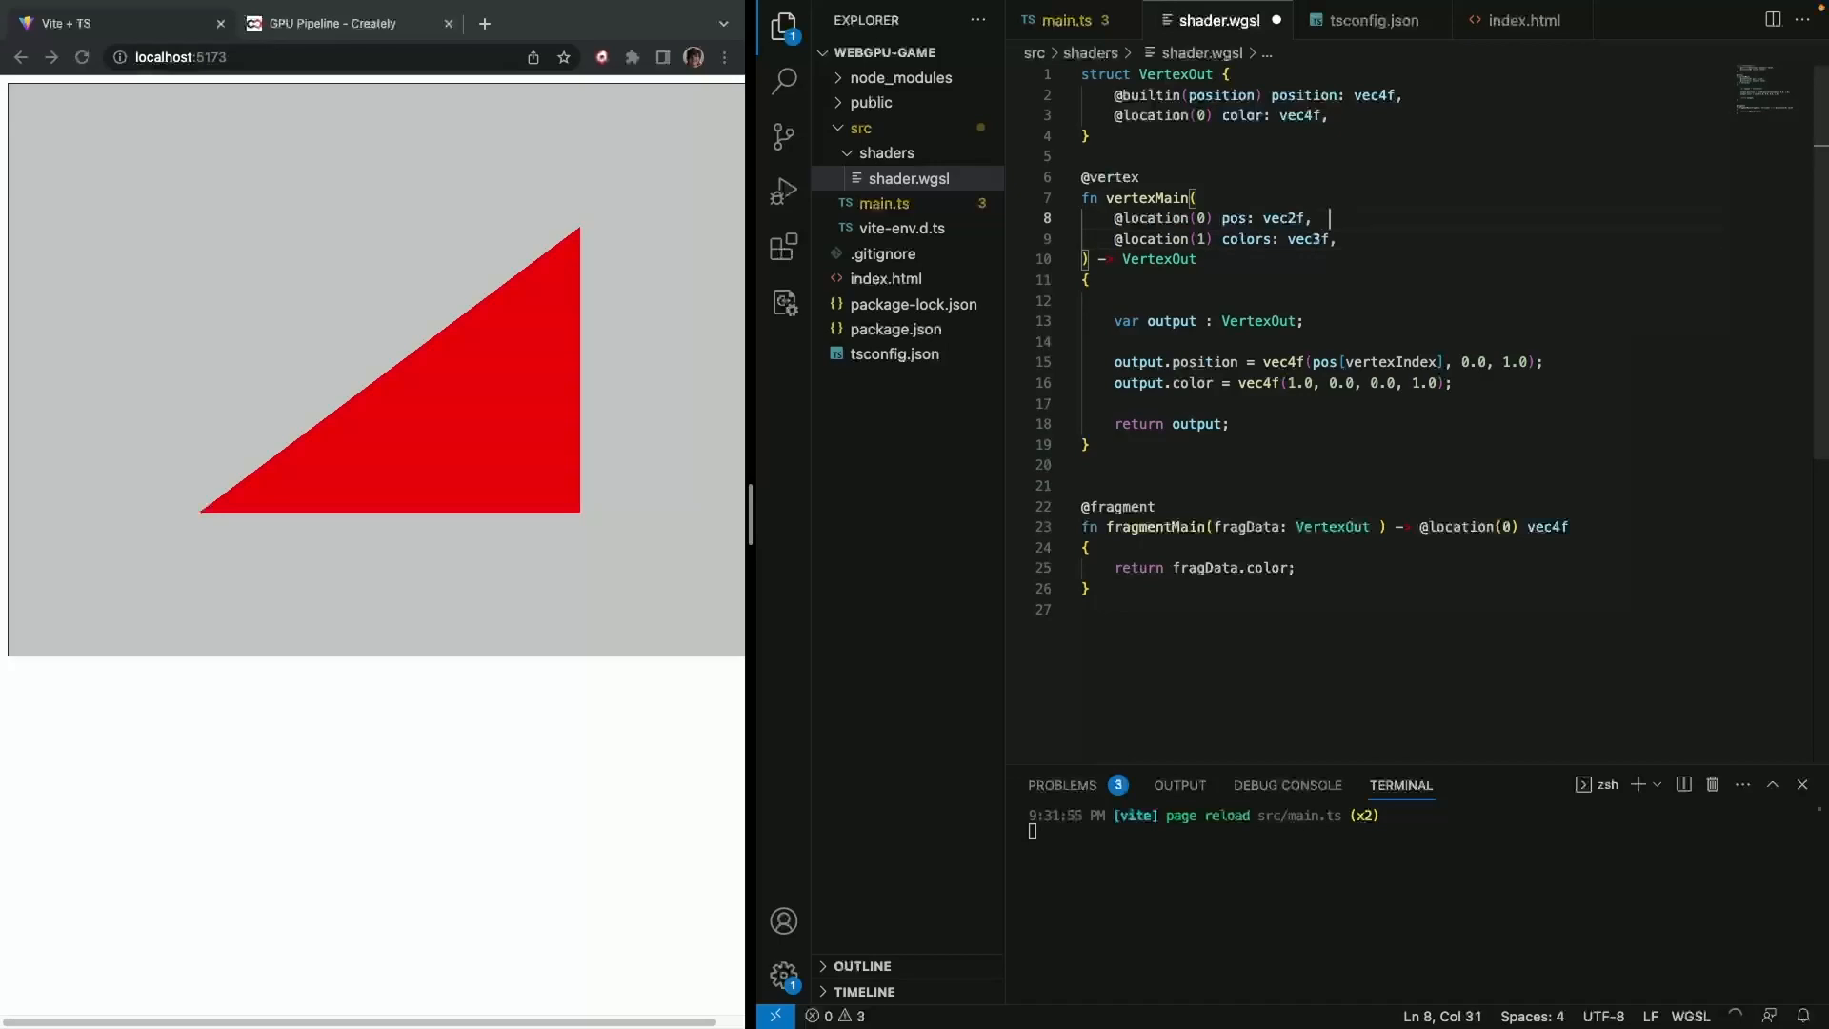
text(// xy)
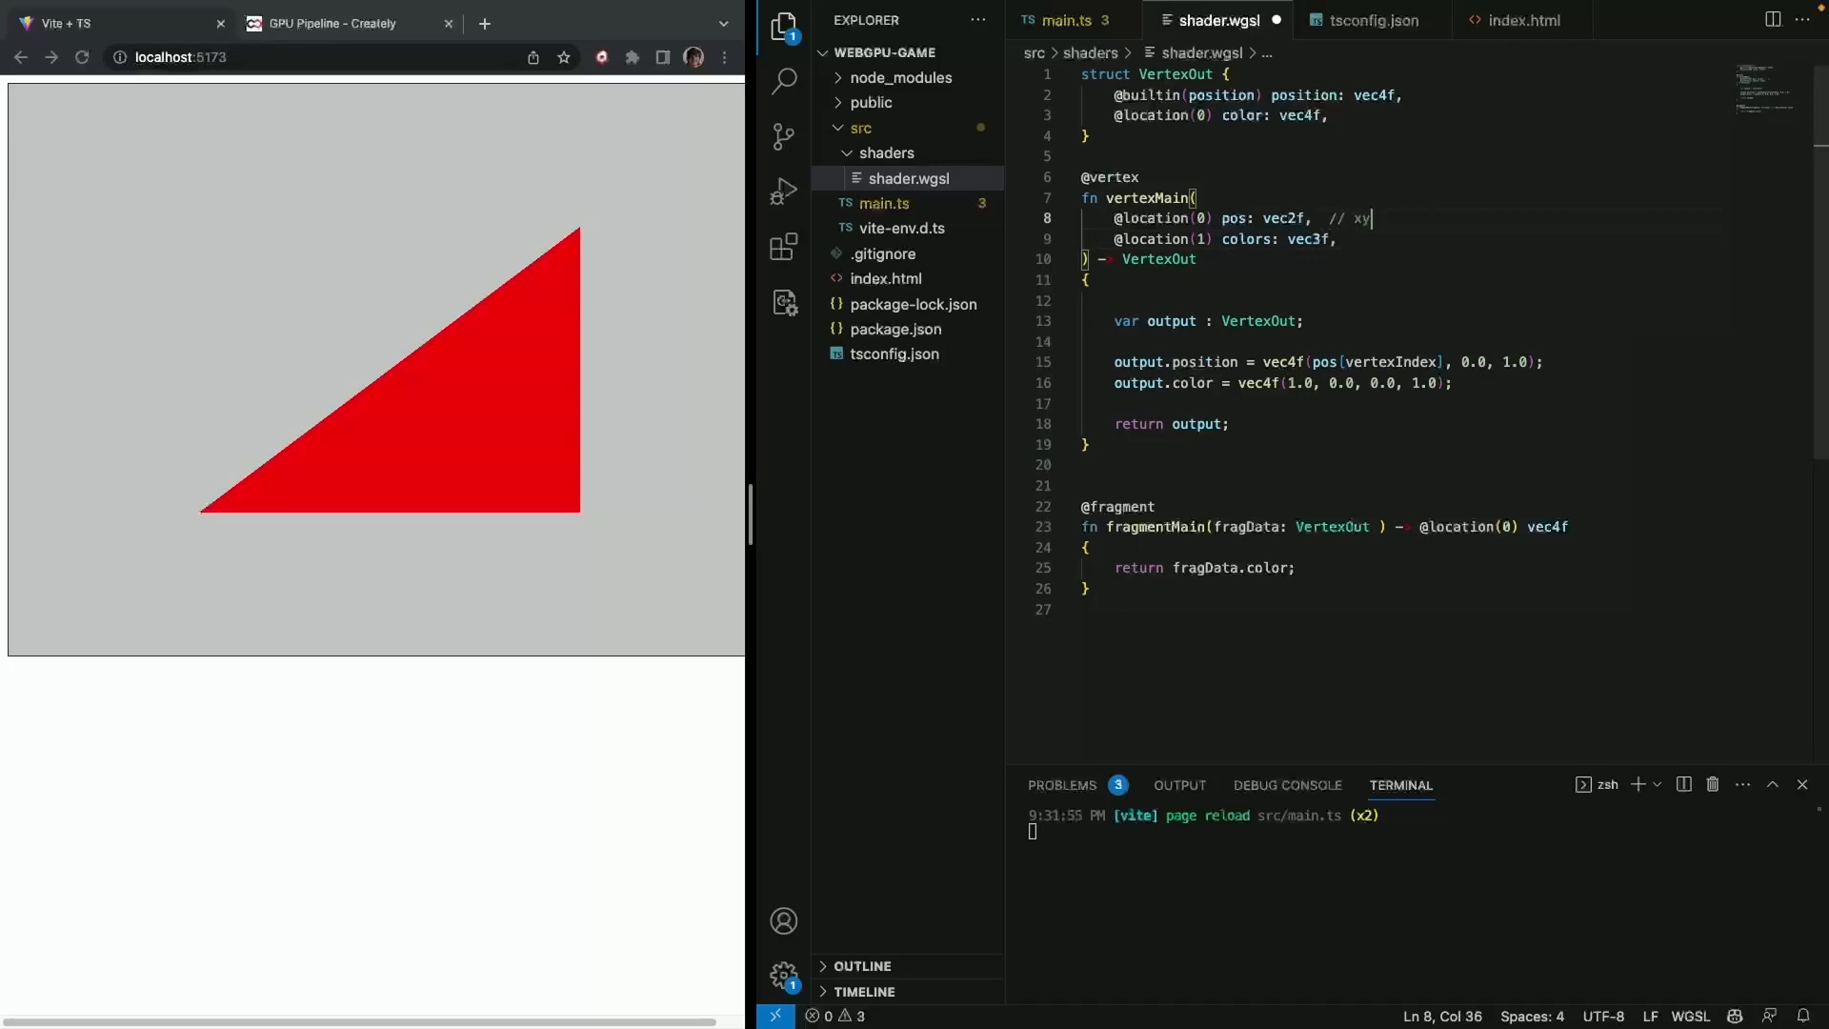
text(// rgb)
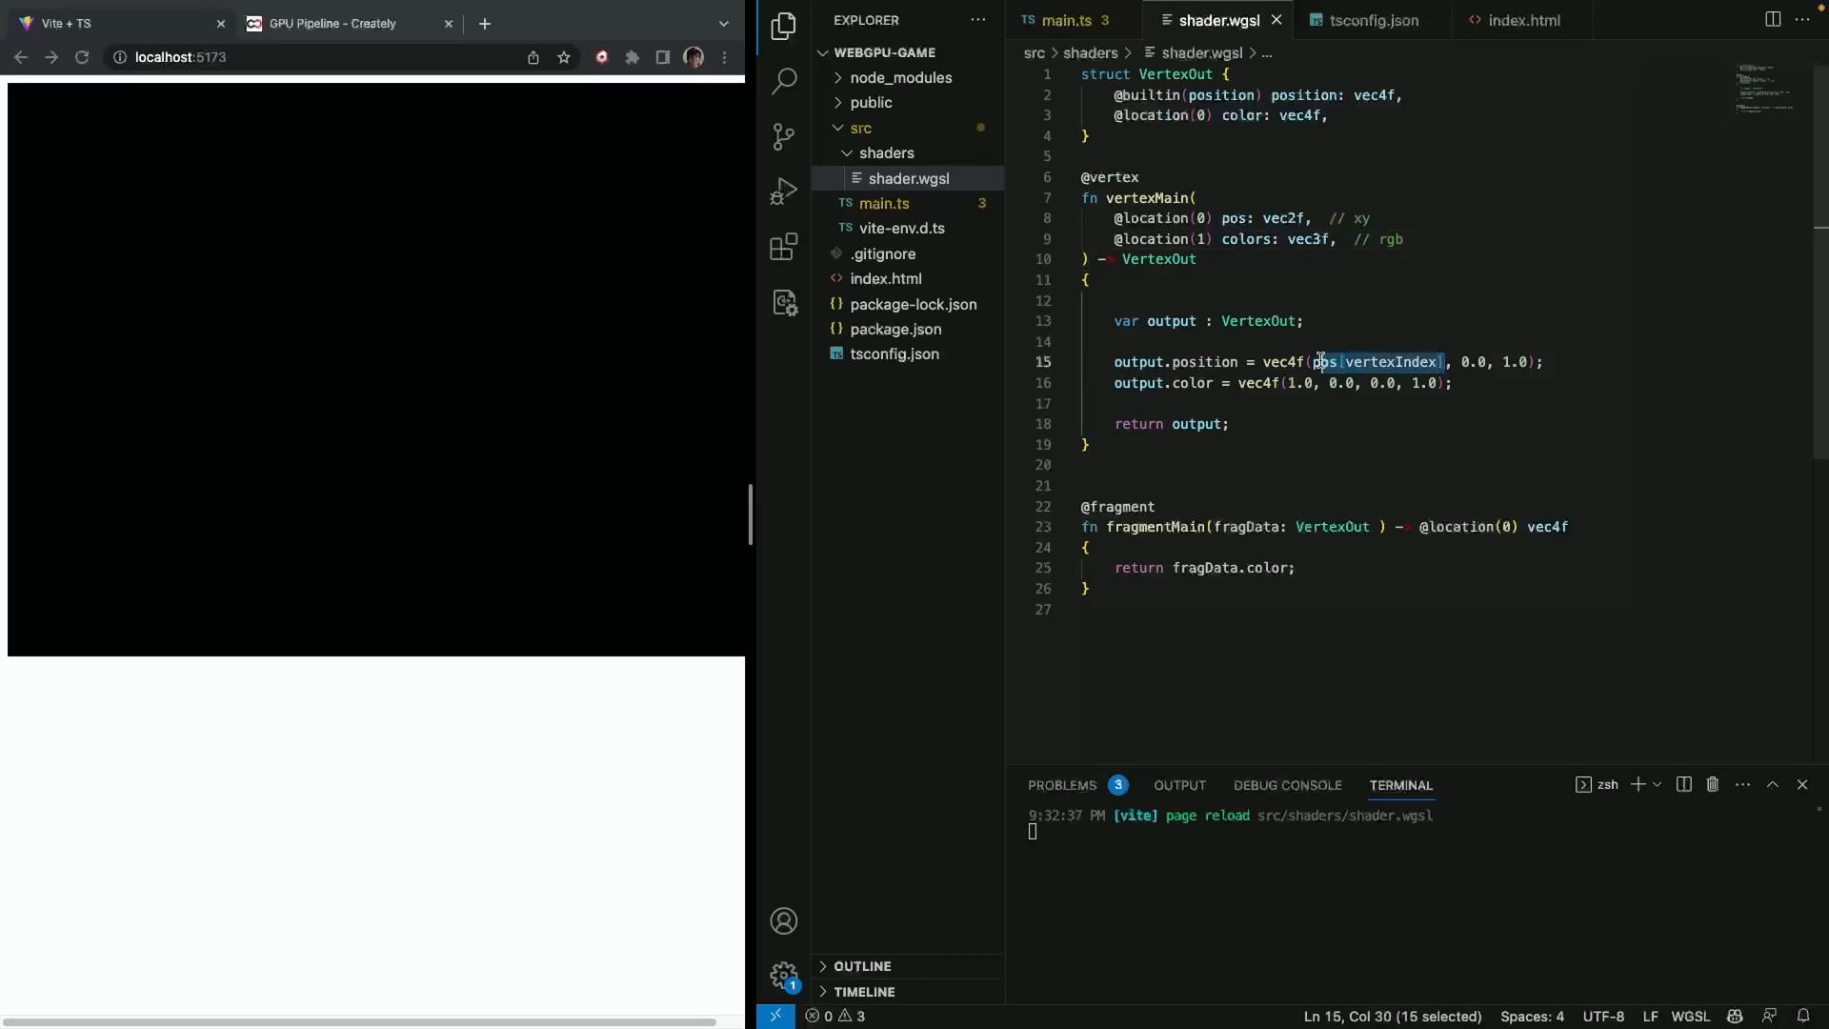
Output position as vec4f(pos, 0.0, 1.0) and colour as vec4f(color, 1.0).
text(p)
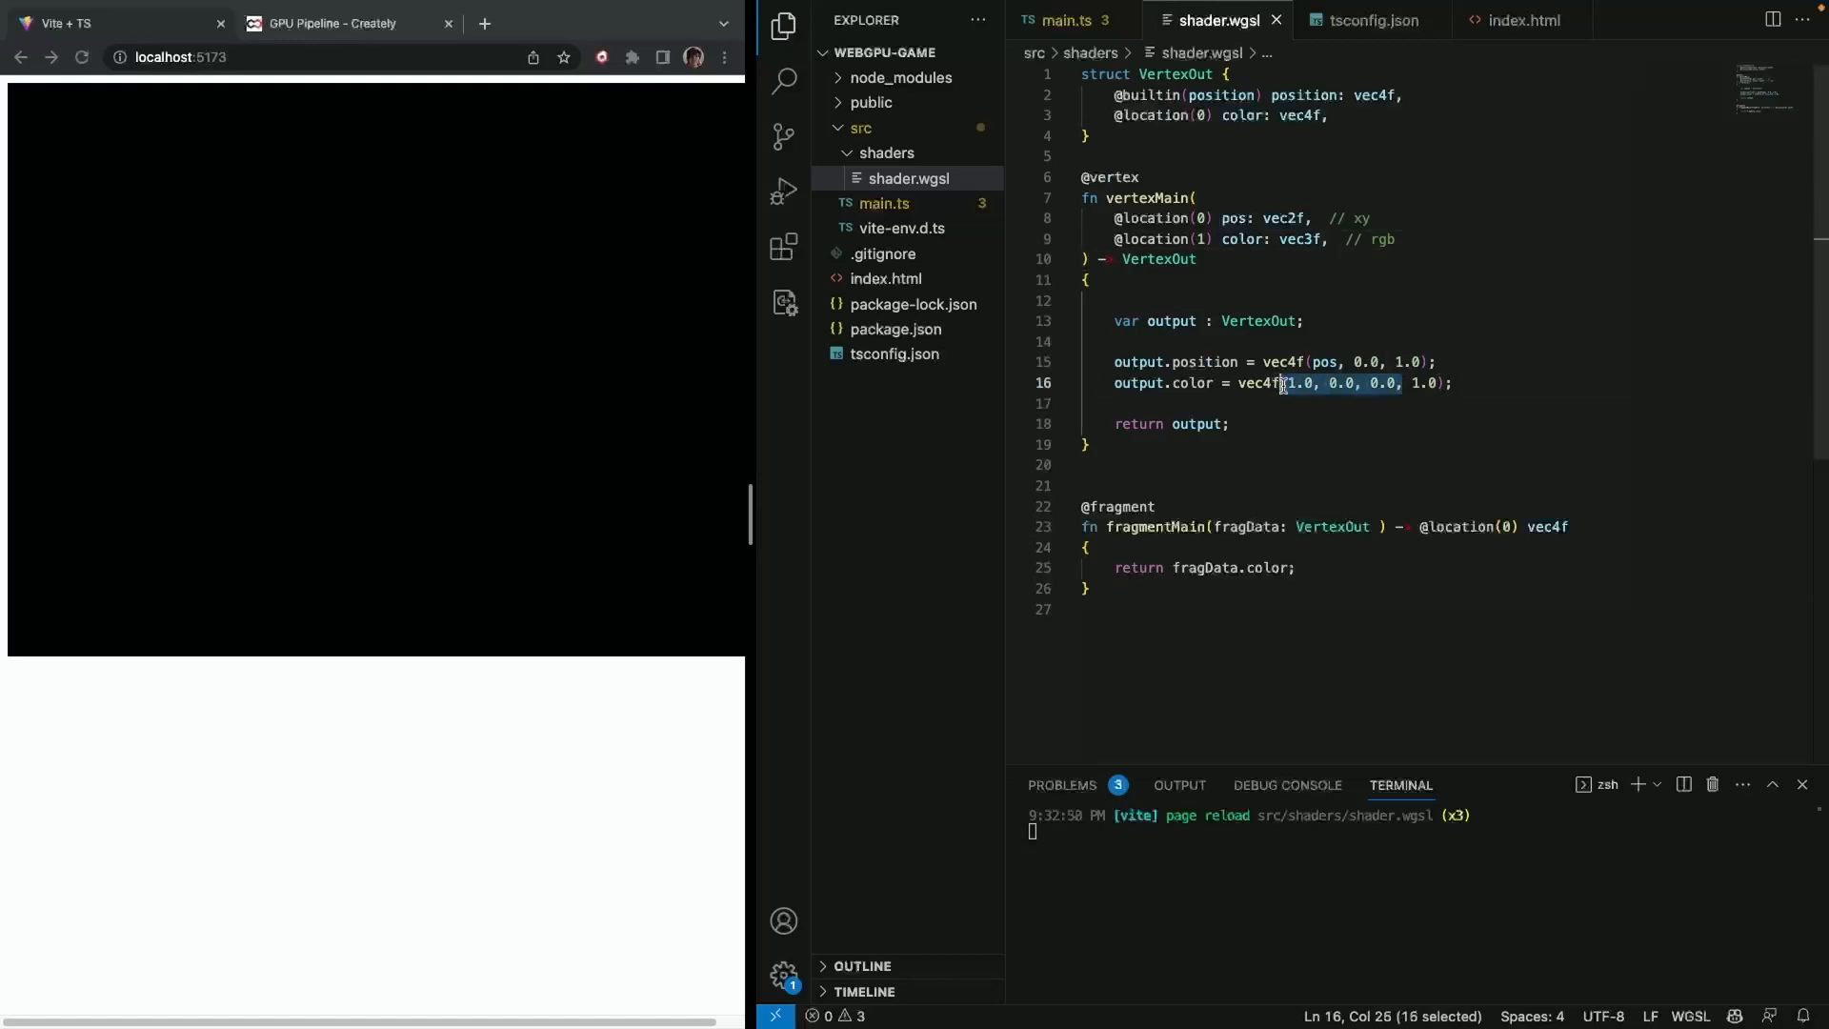
text(color,)
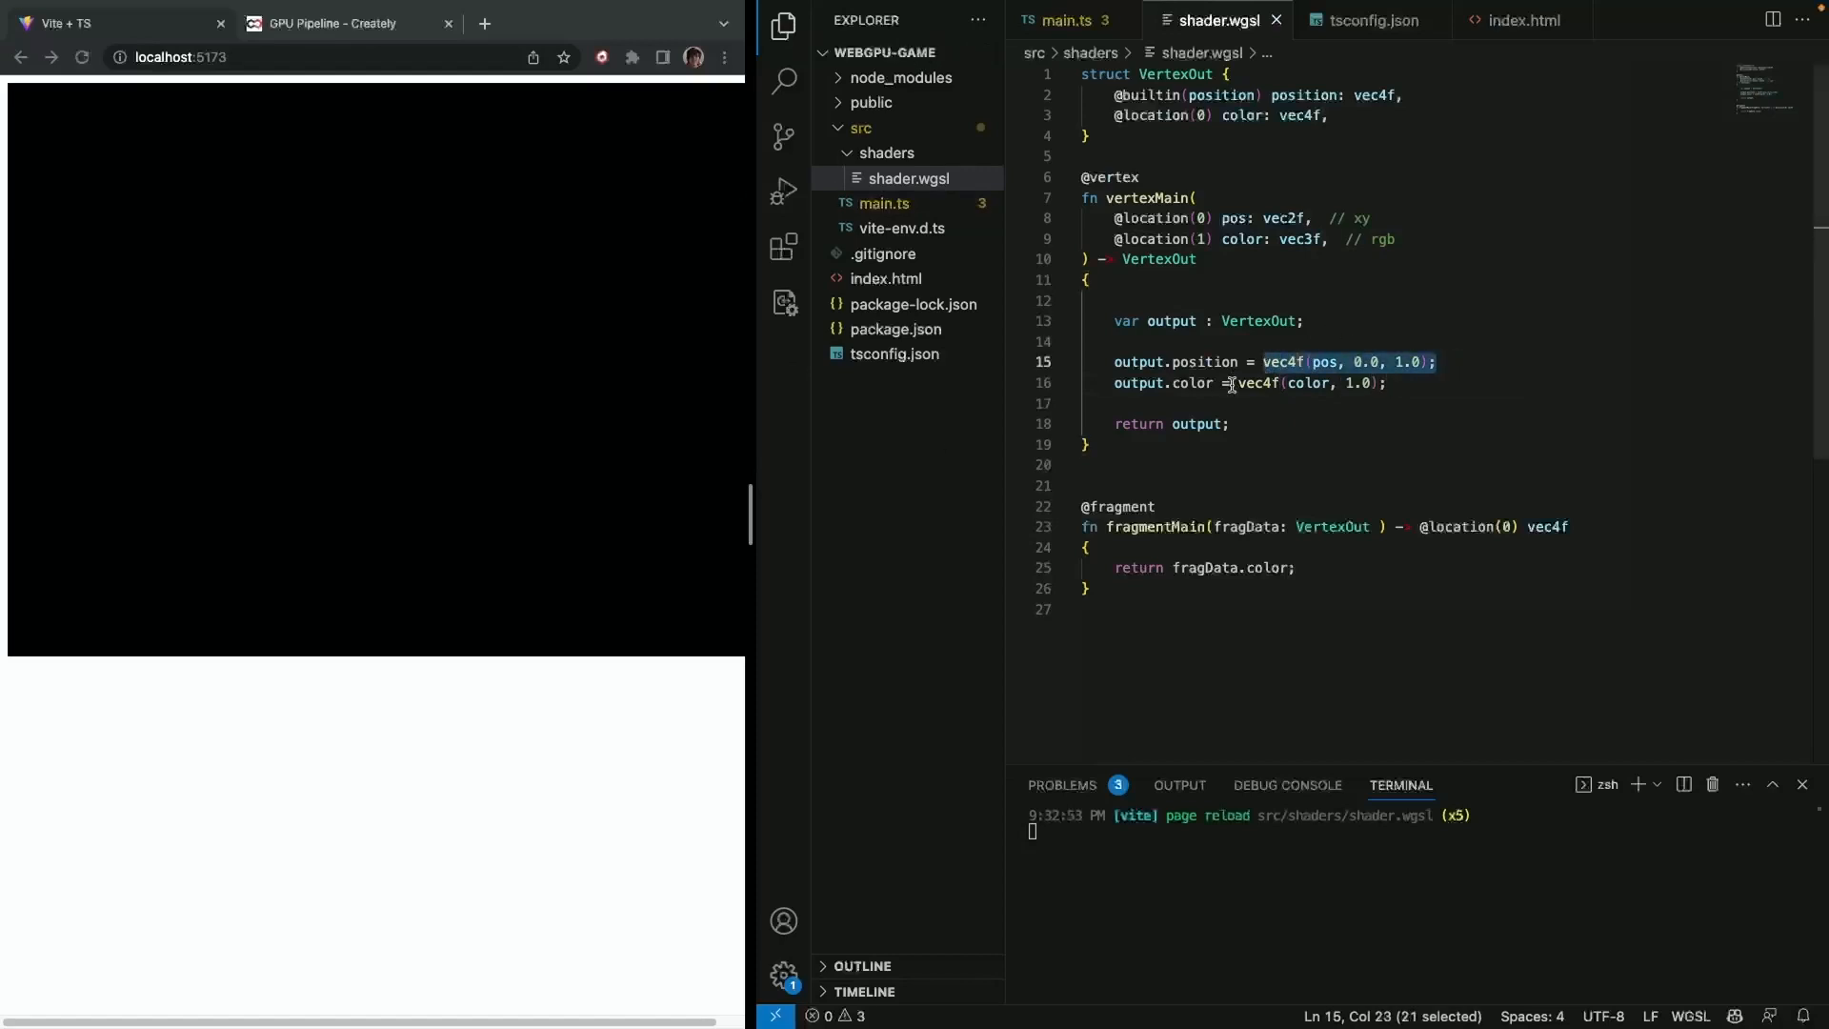
click(1396, 383)
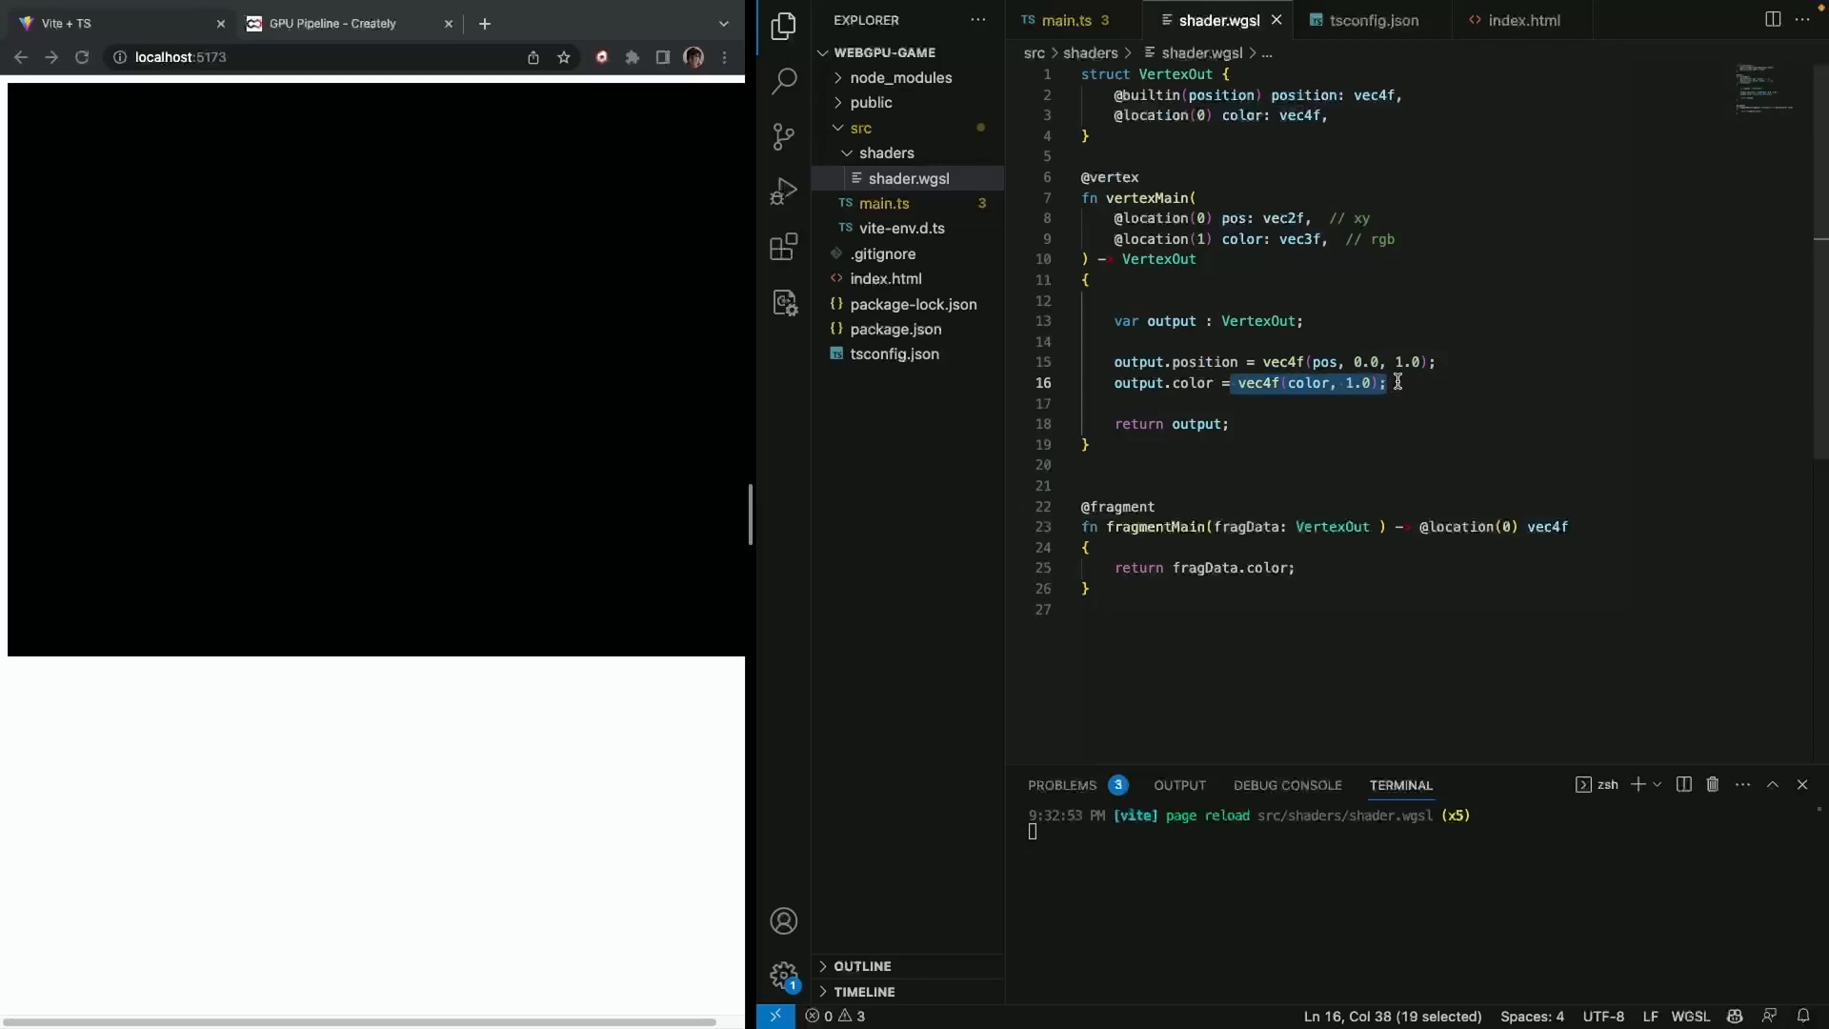
click(1386, 383)
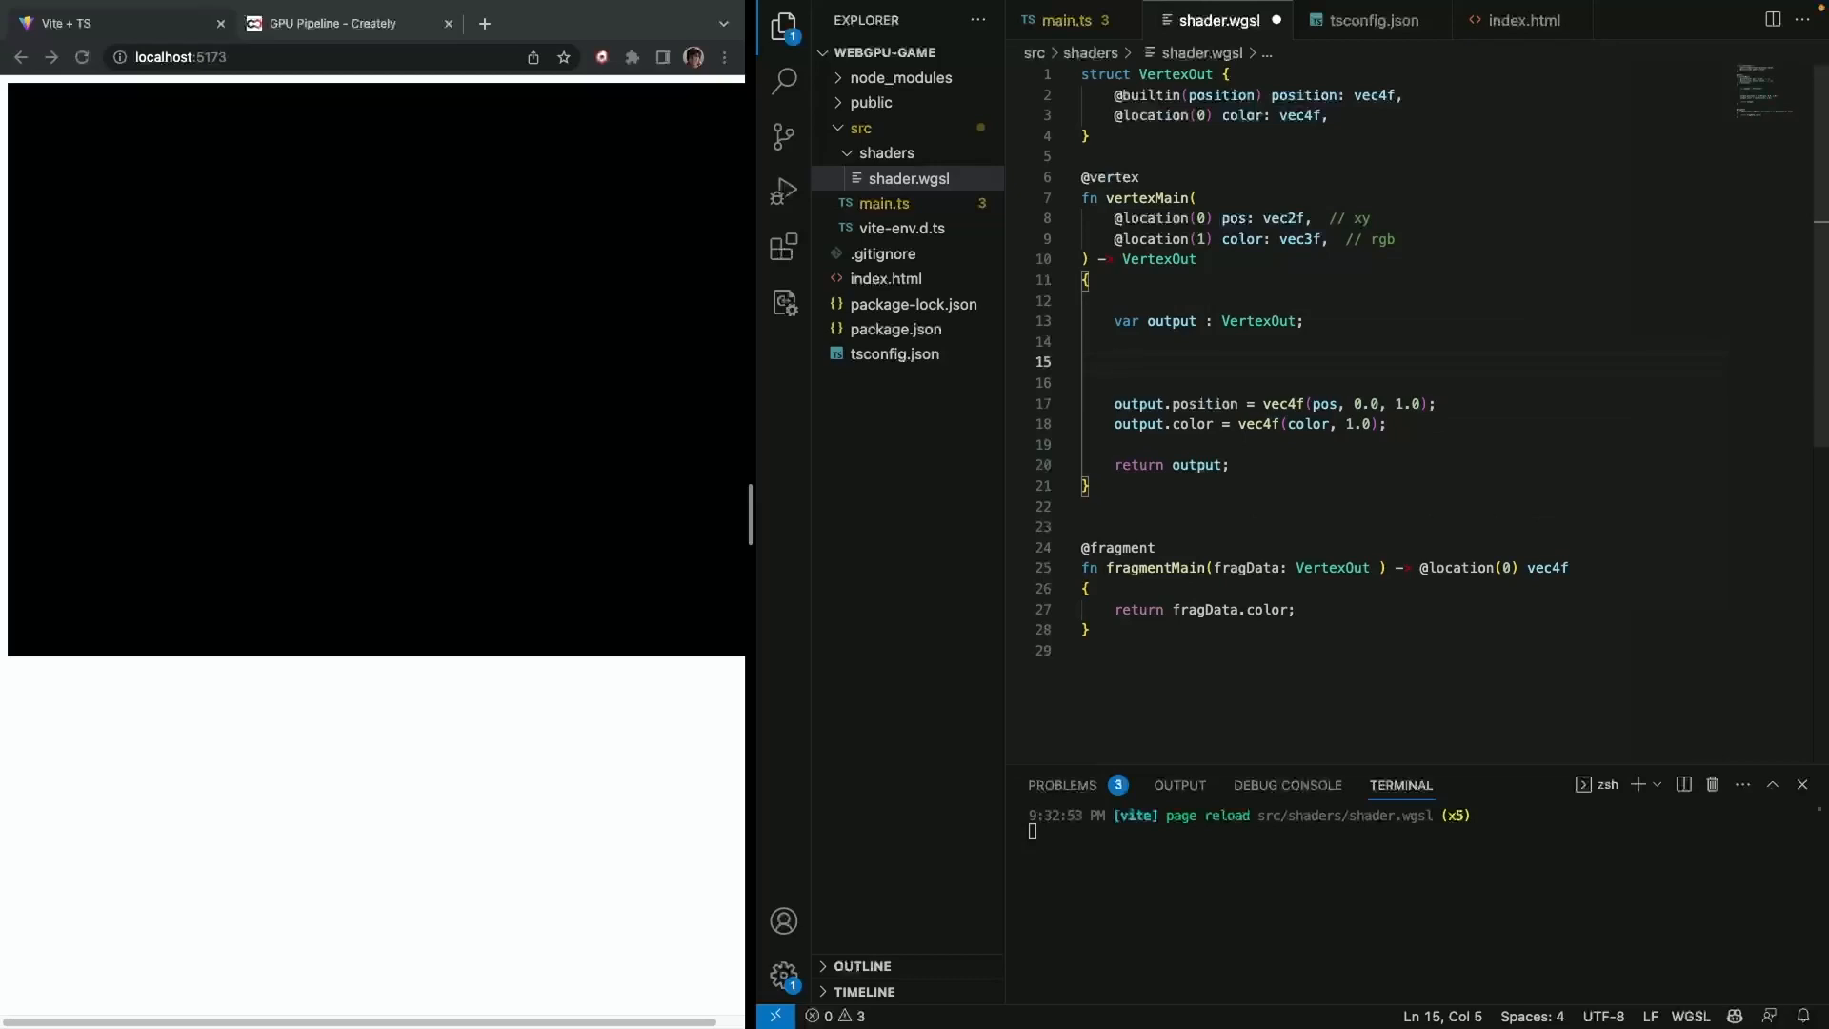
Type scratch examples: vec4f(vec3, 1.0), vec4f(vec2f, vec2f), vec4f(1.0, vec3f), vec3f(vec2f, 1.0).
text(vec4f)
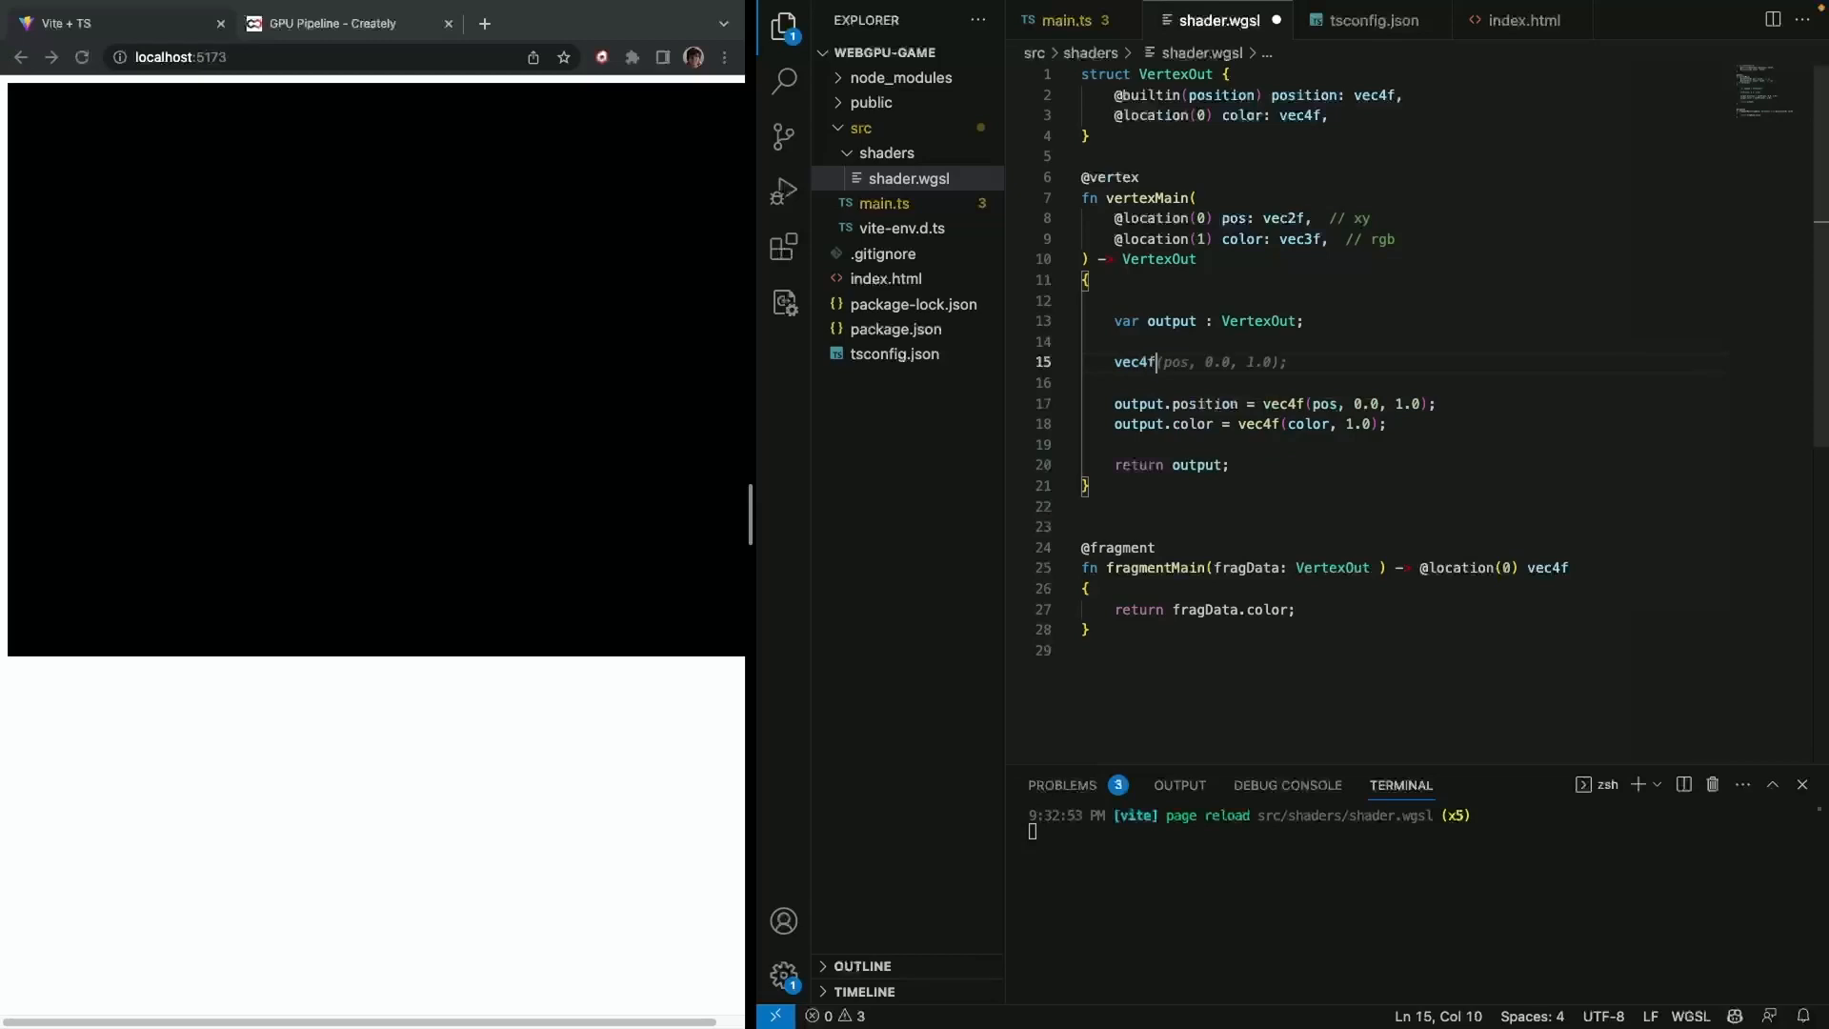
text((vec3, 1.)
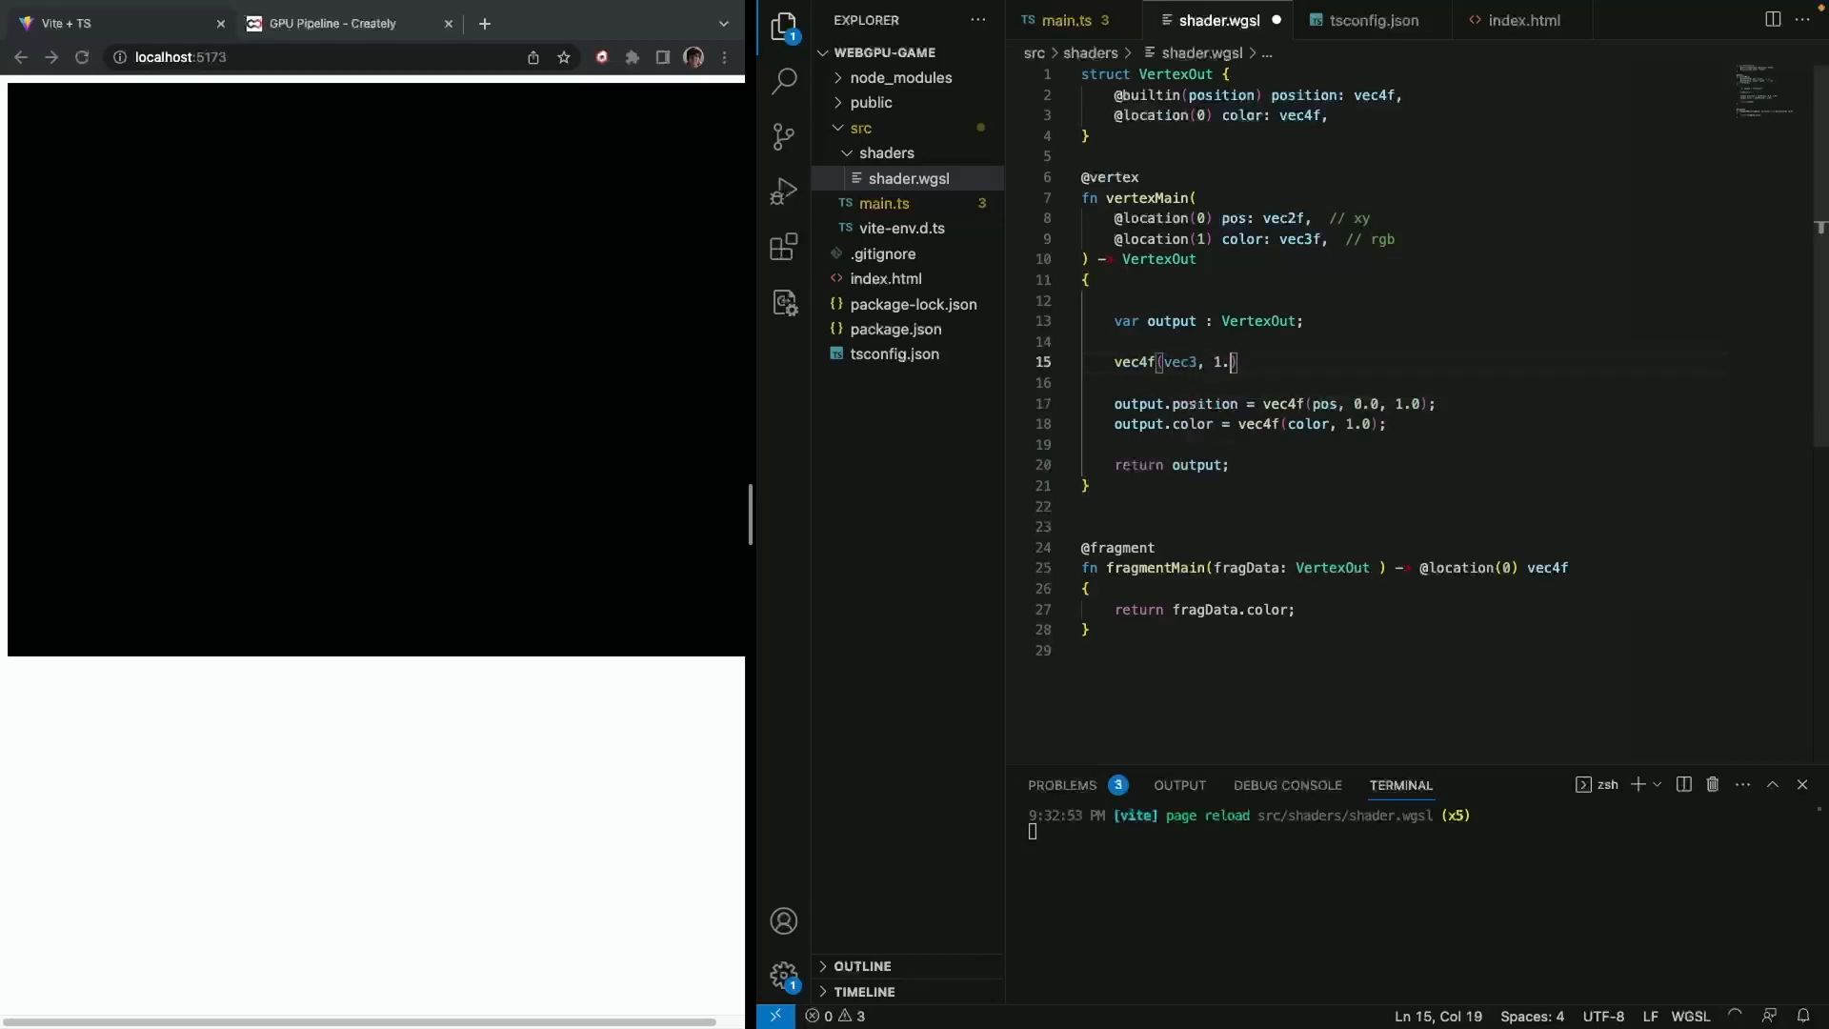
text(vec)
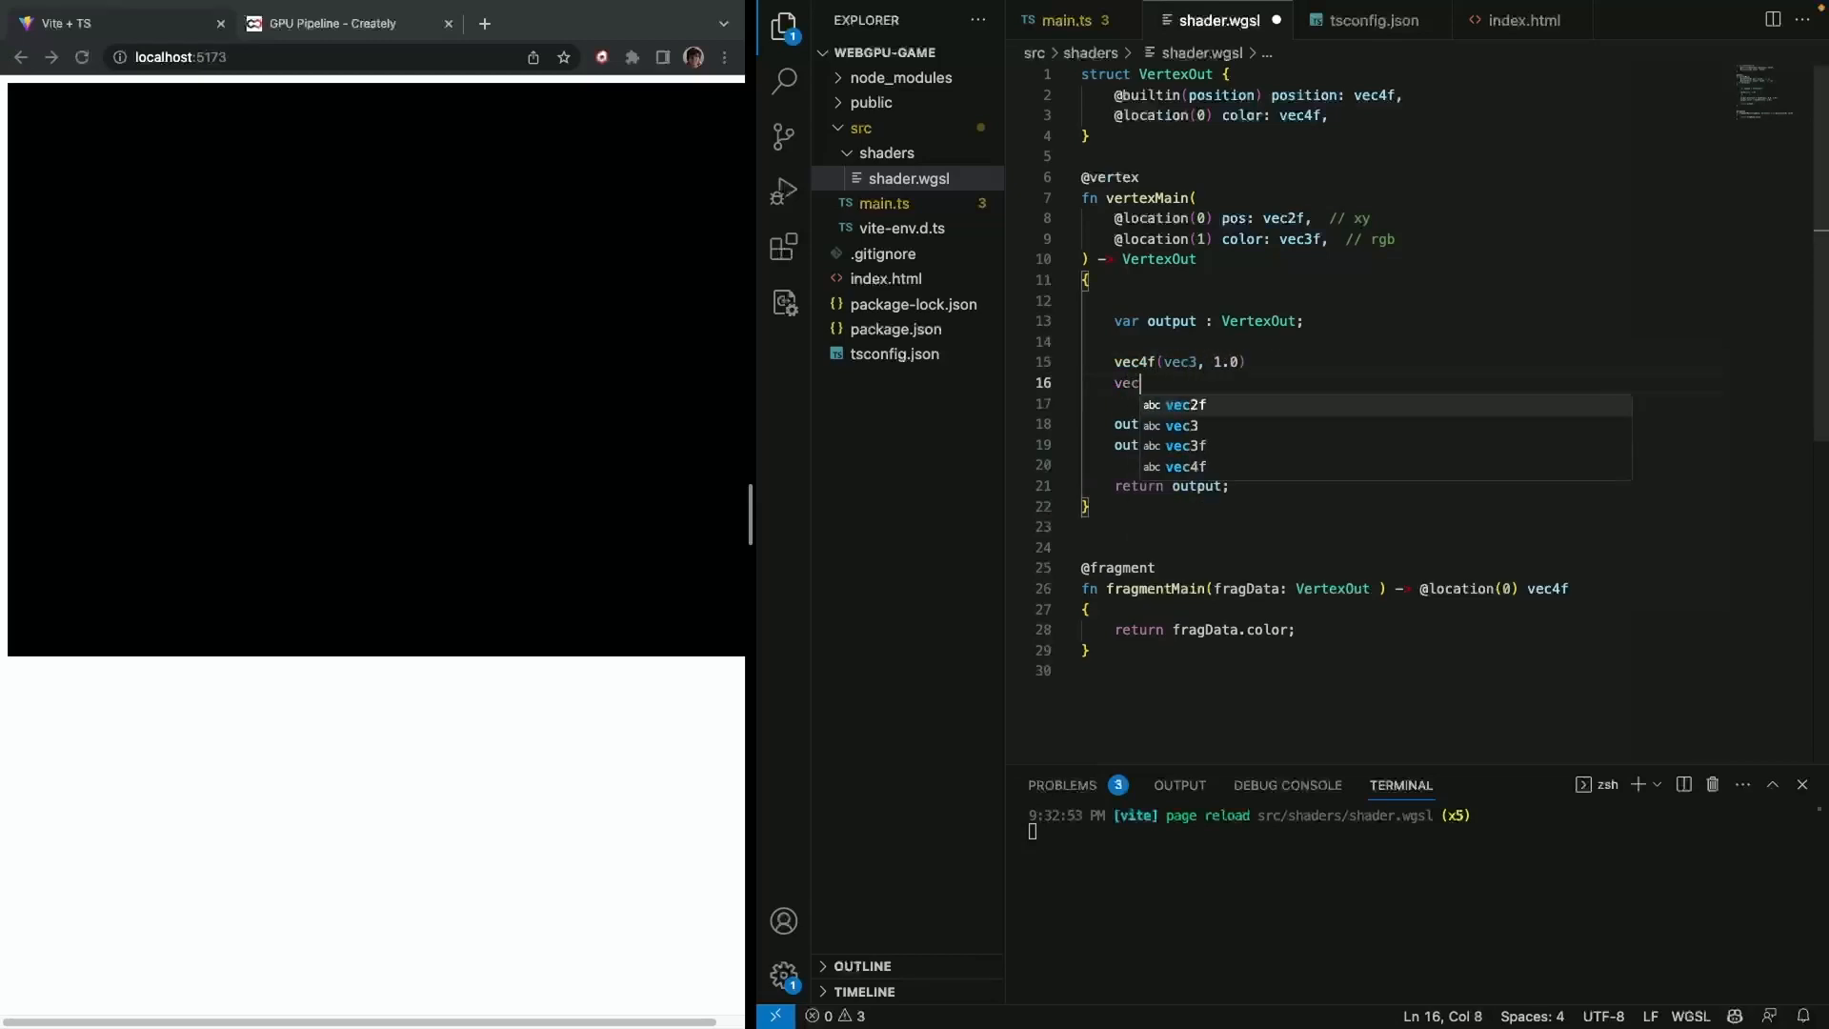
text(4f)
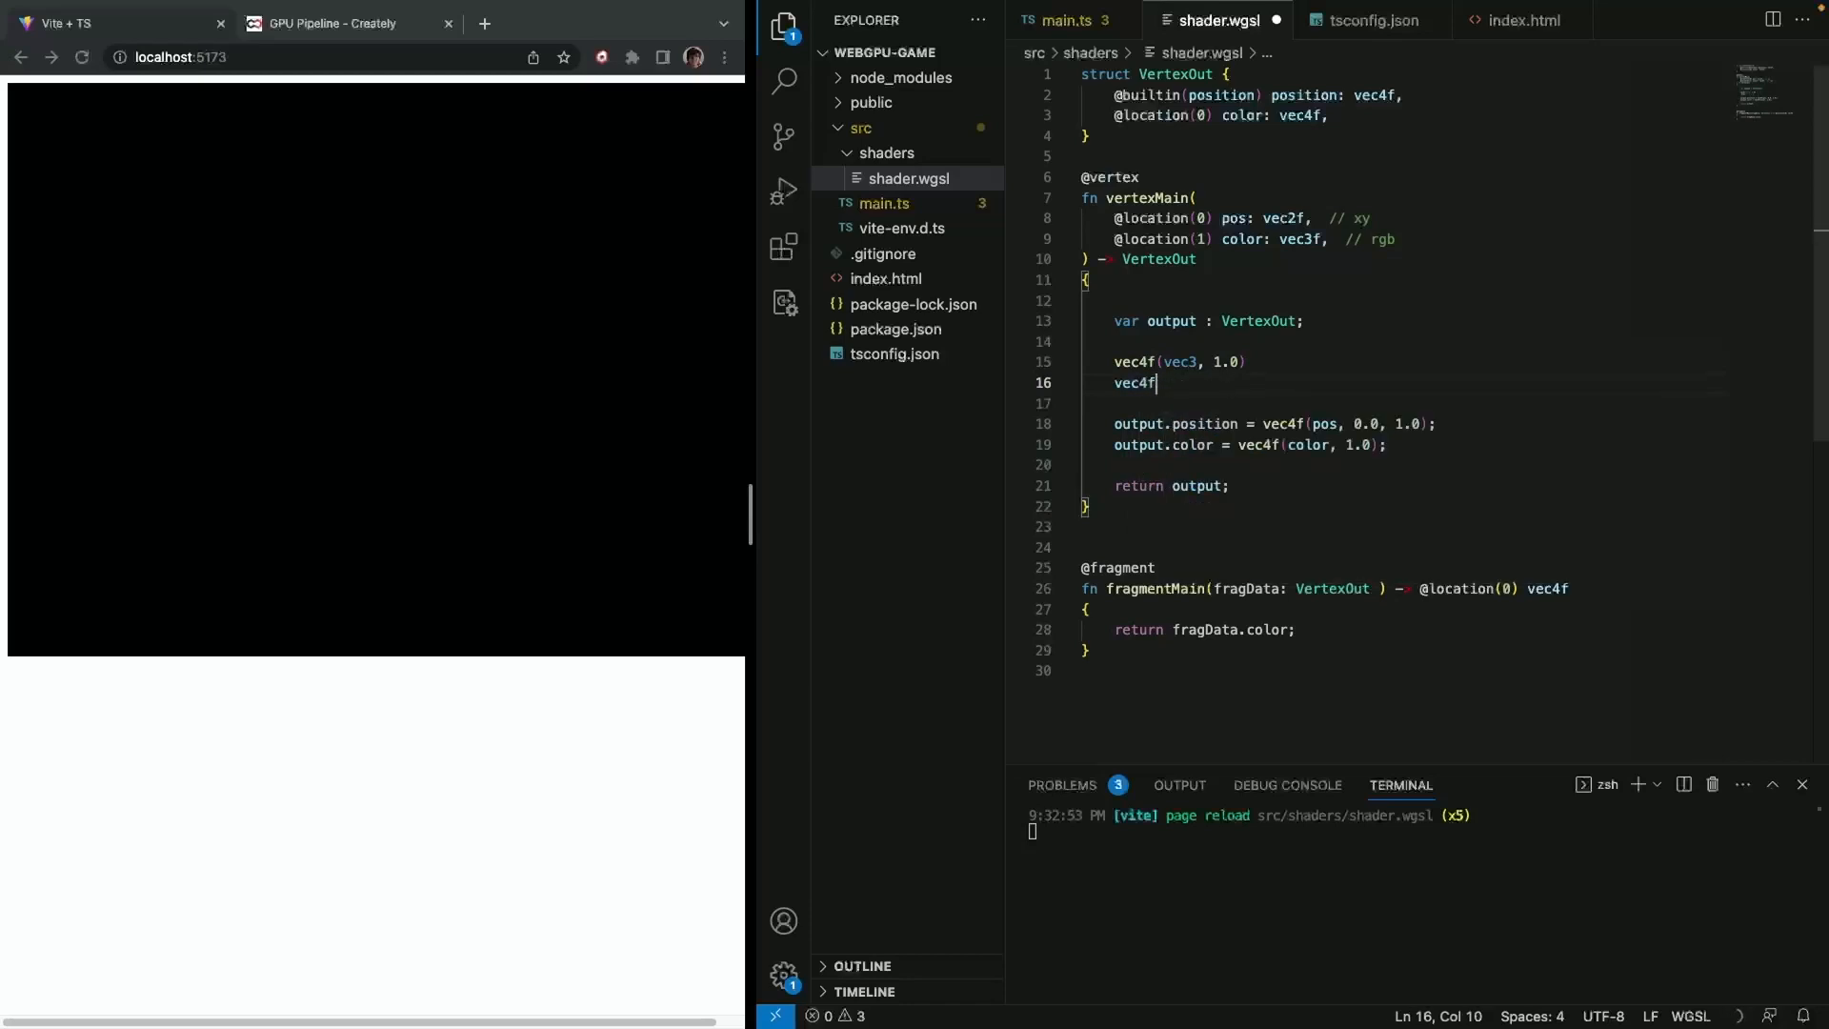
text((vec2f, vec2f);)
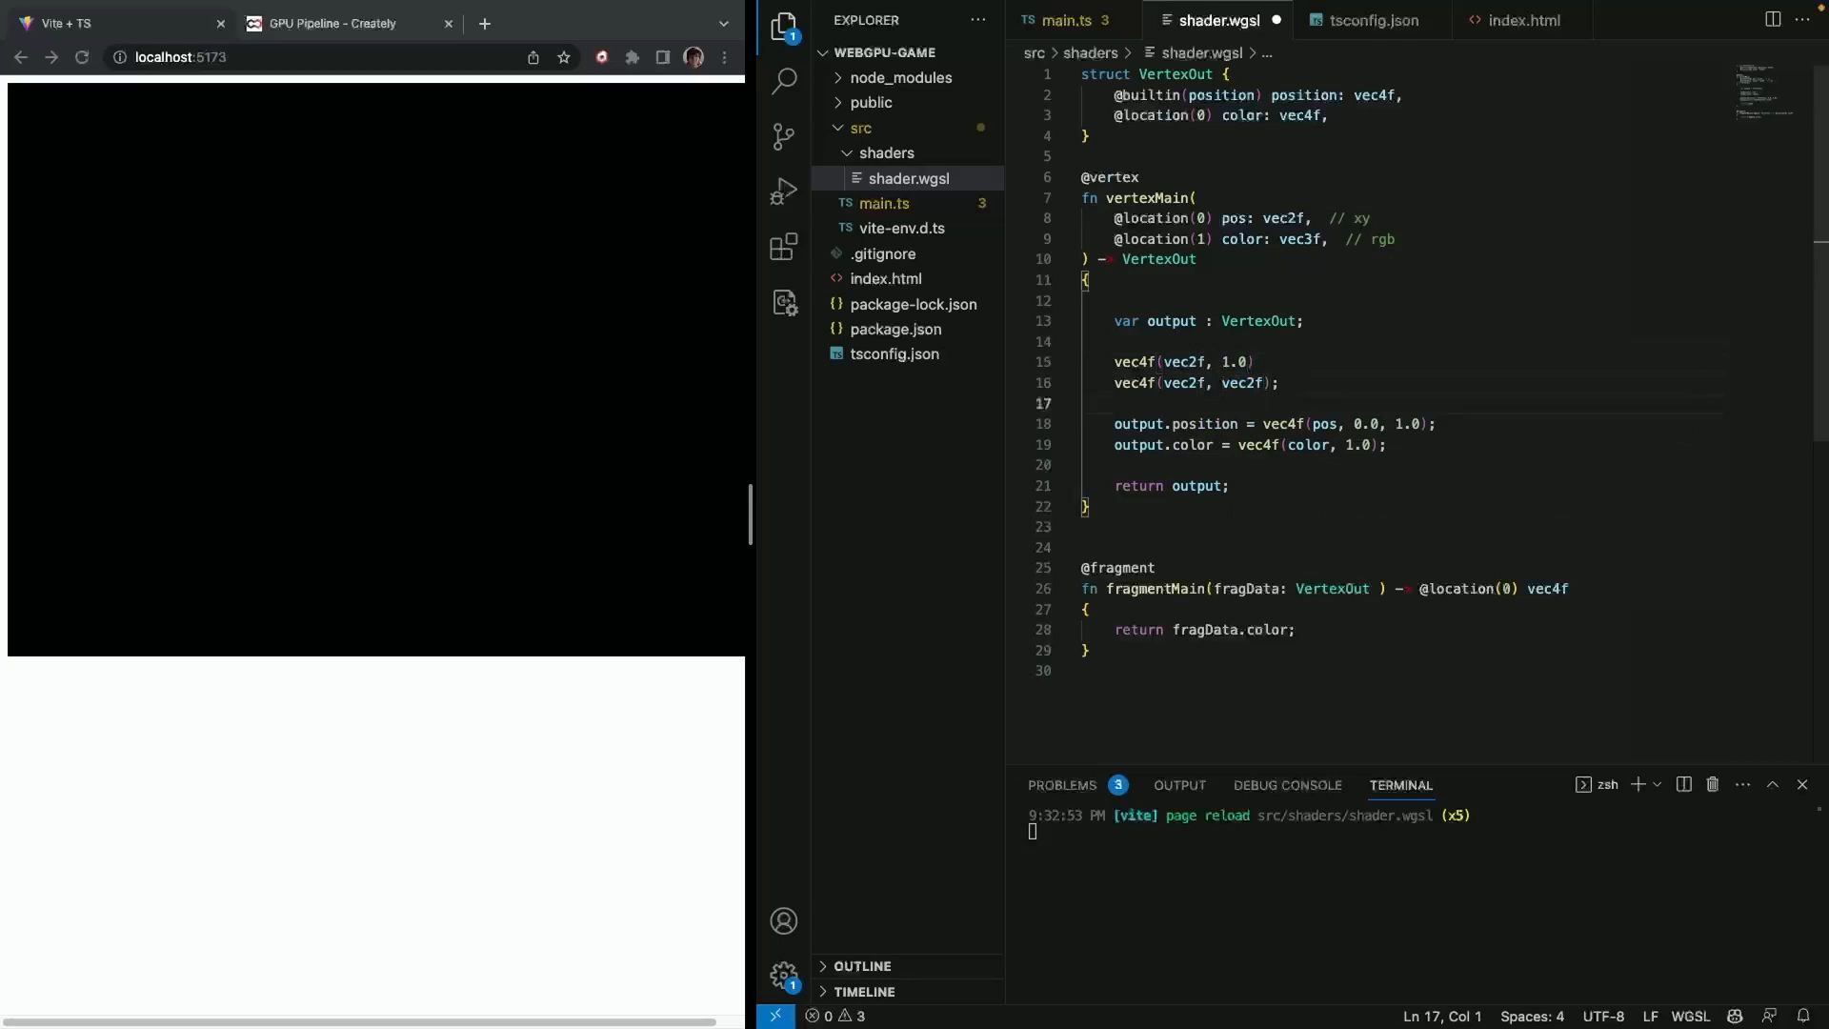
text(vec4)
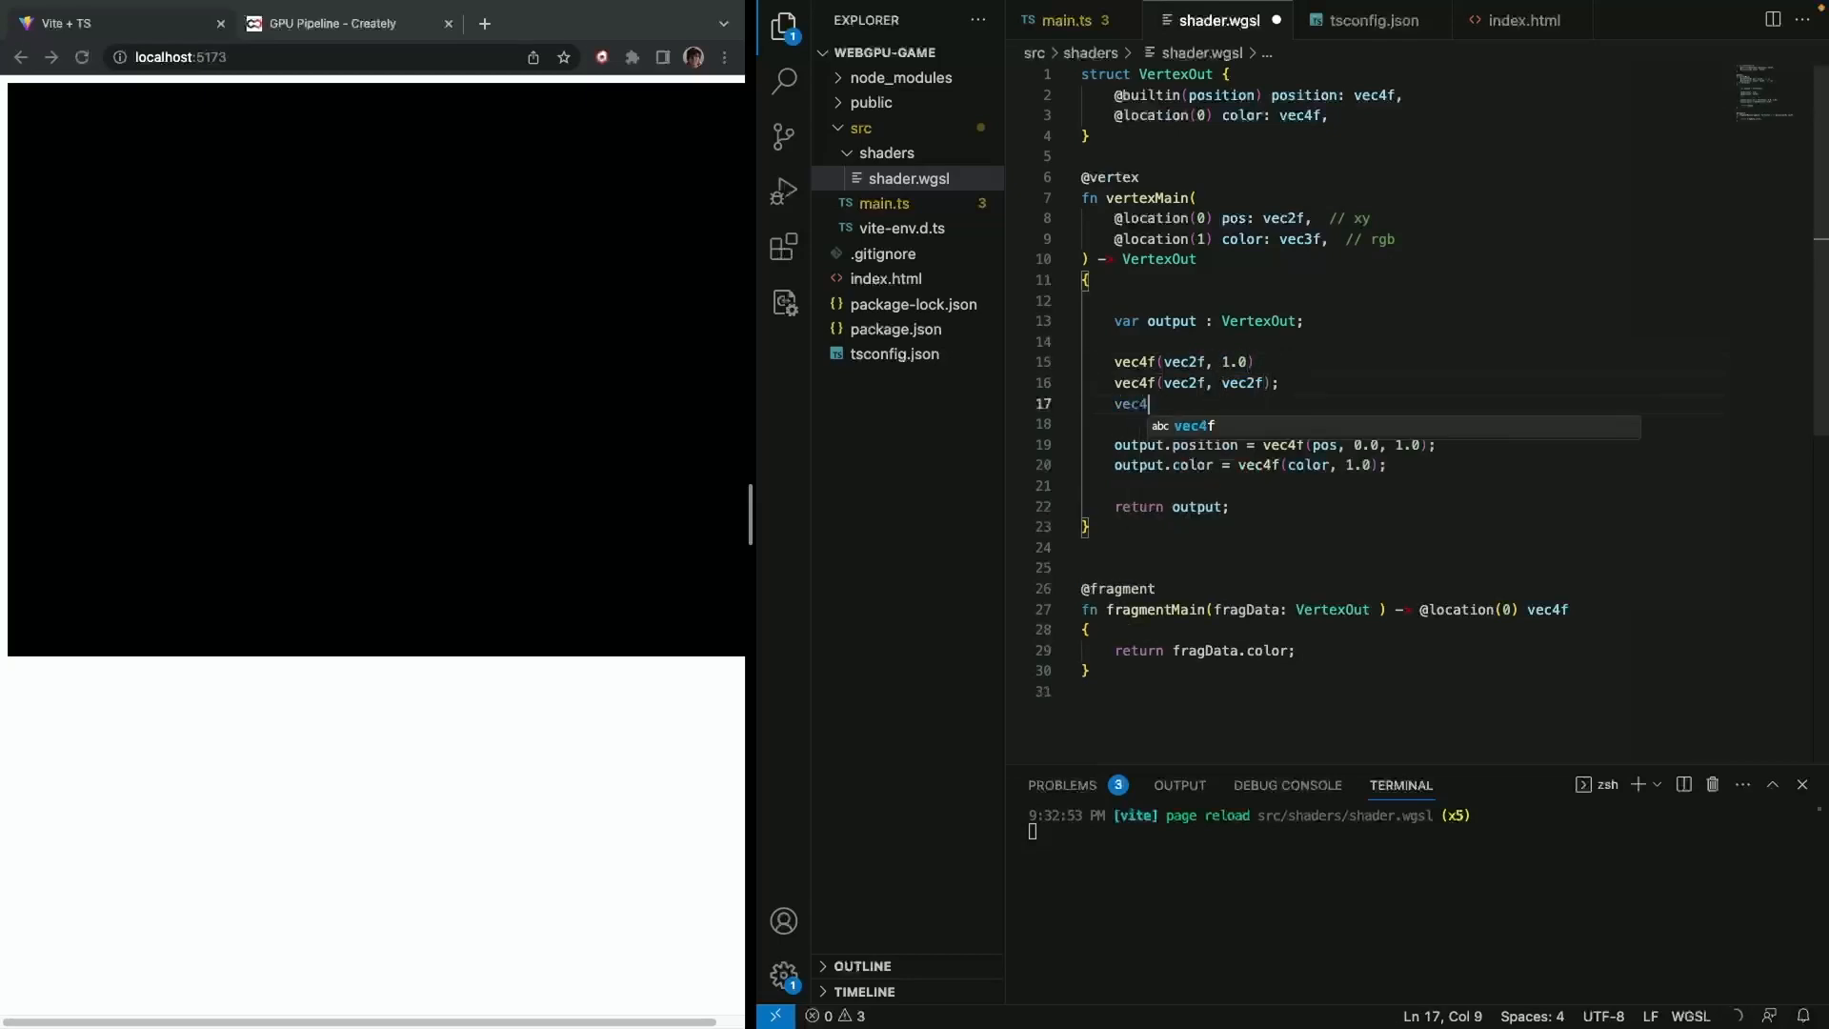
text(f(1.0, vec)
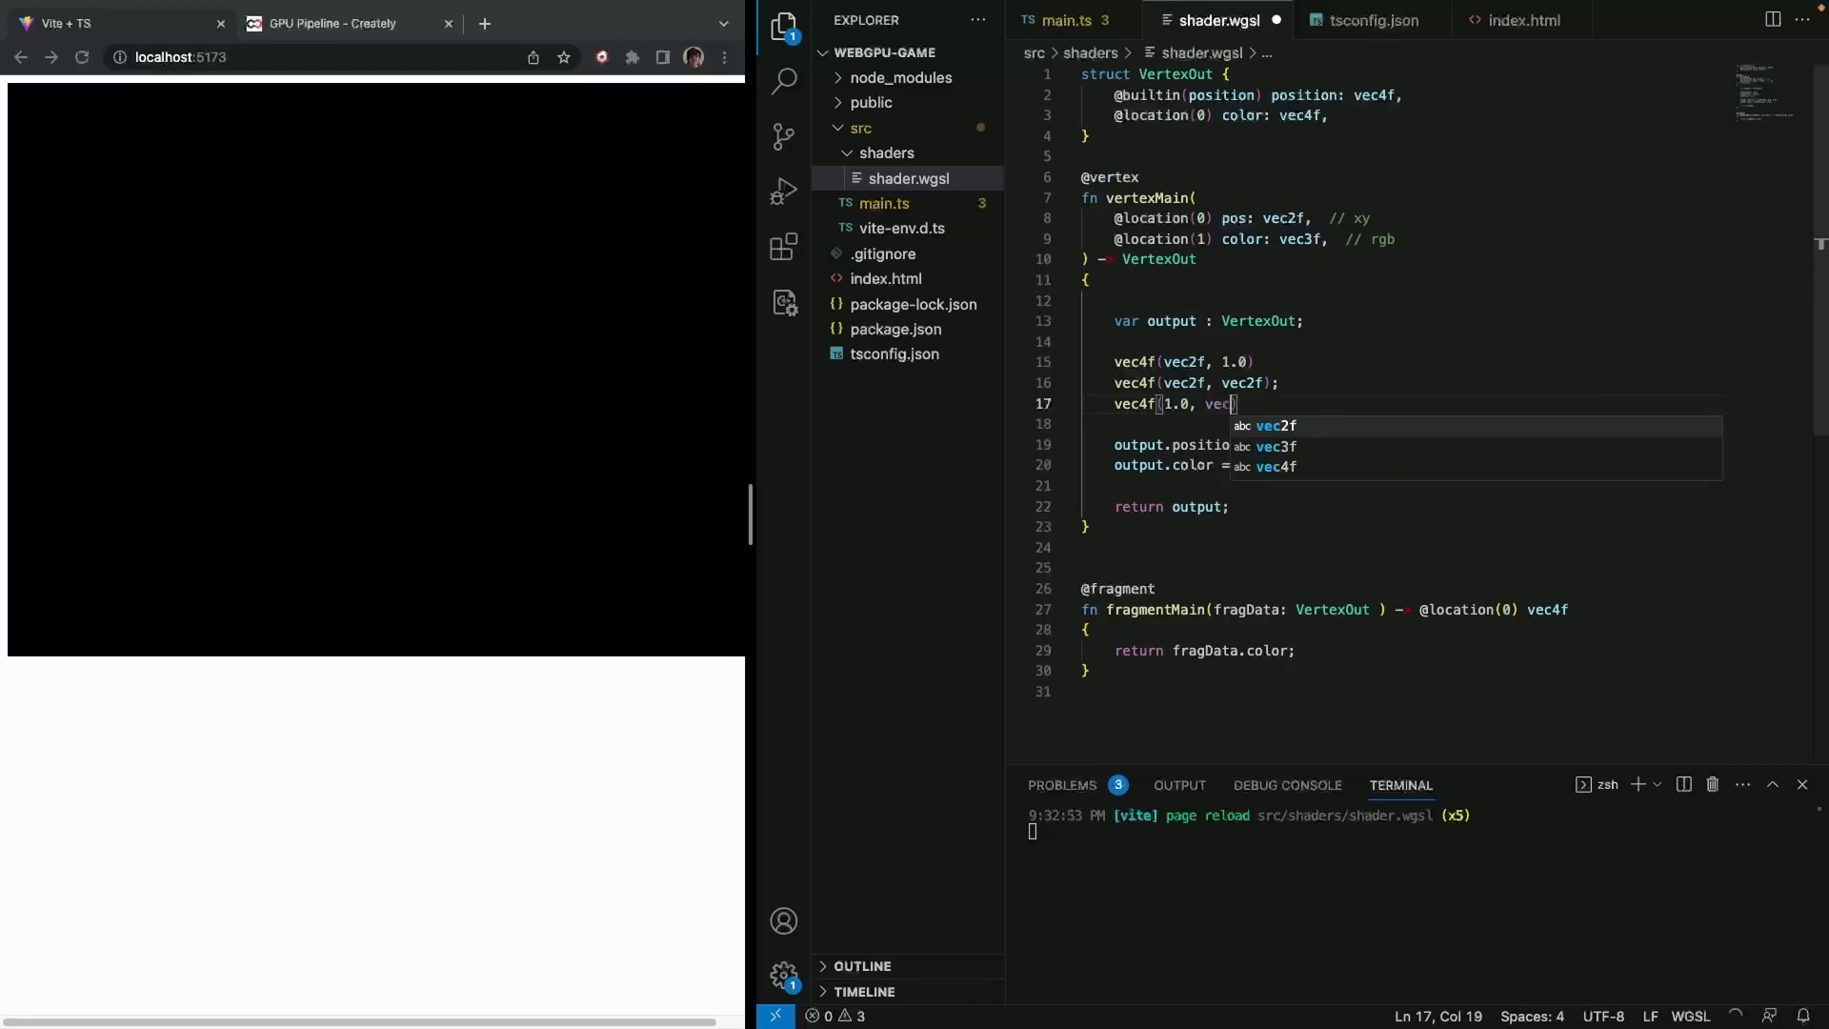
text(3f)
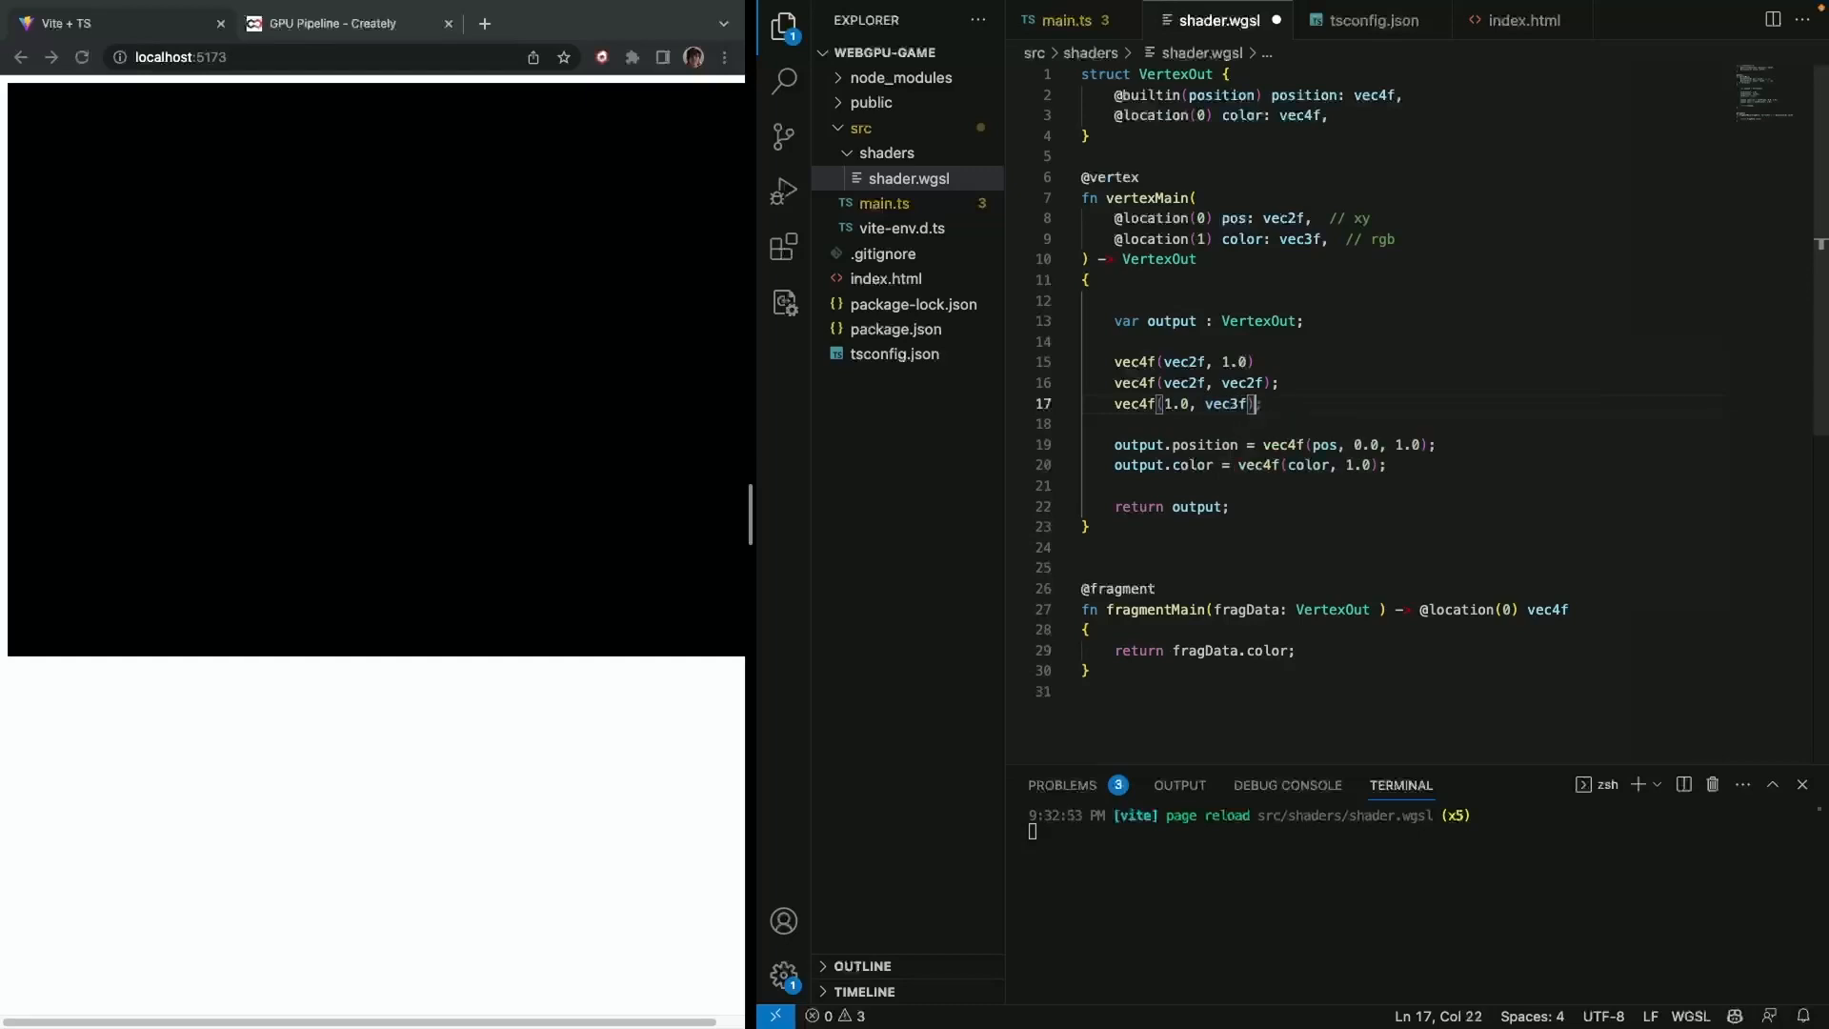
text(vec3)
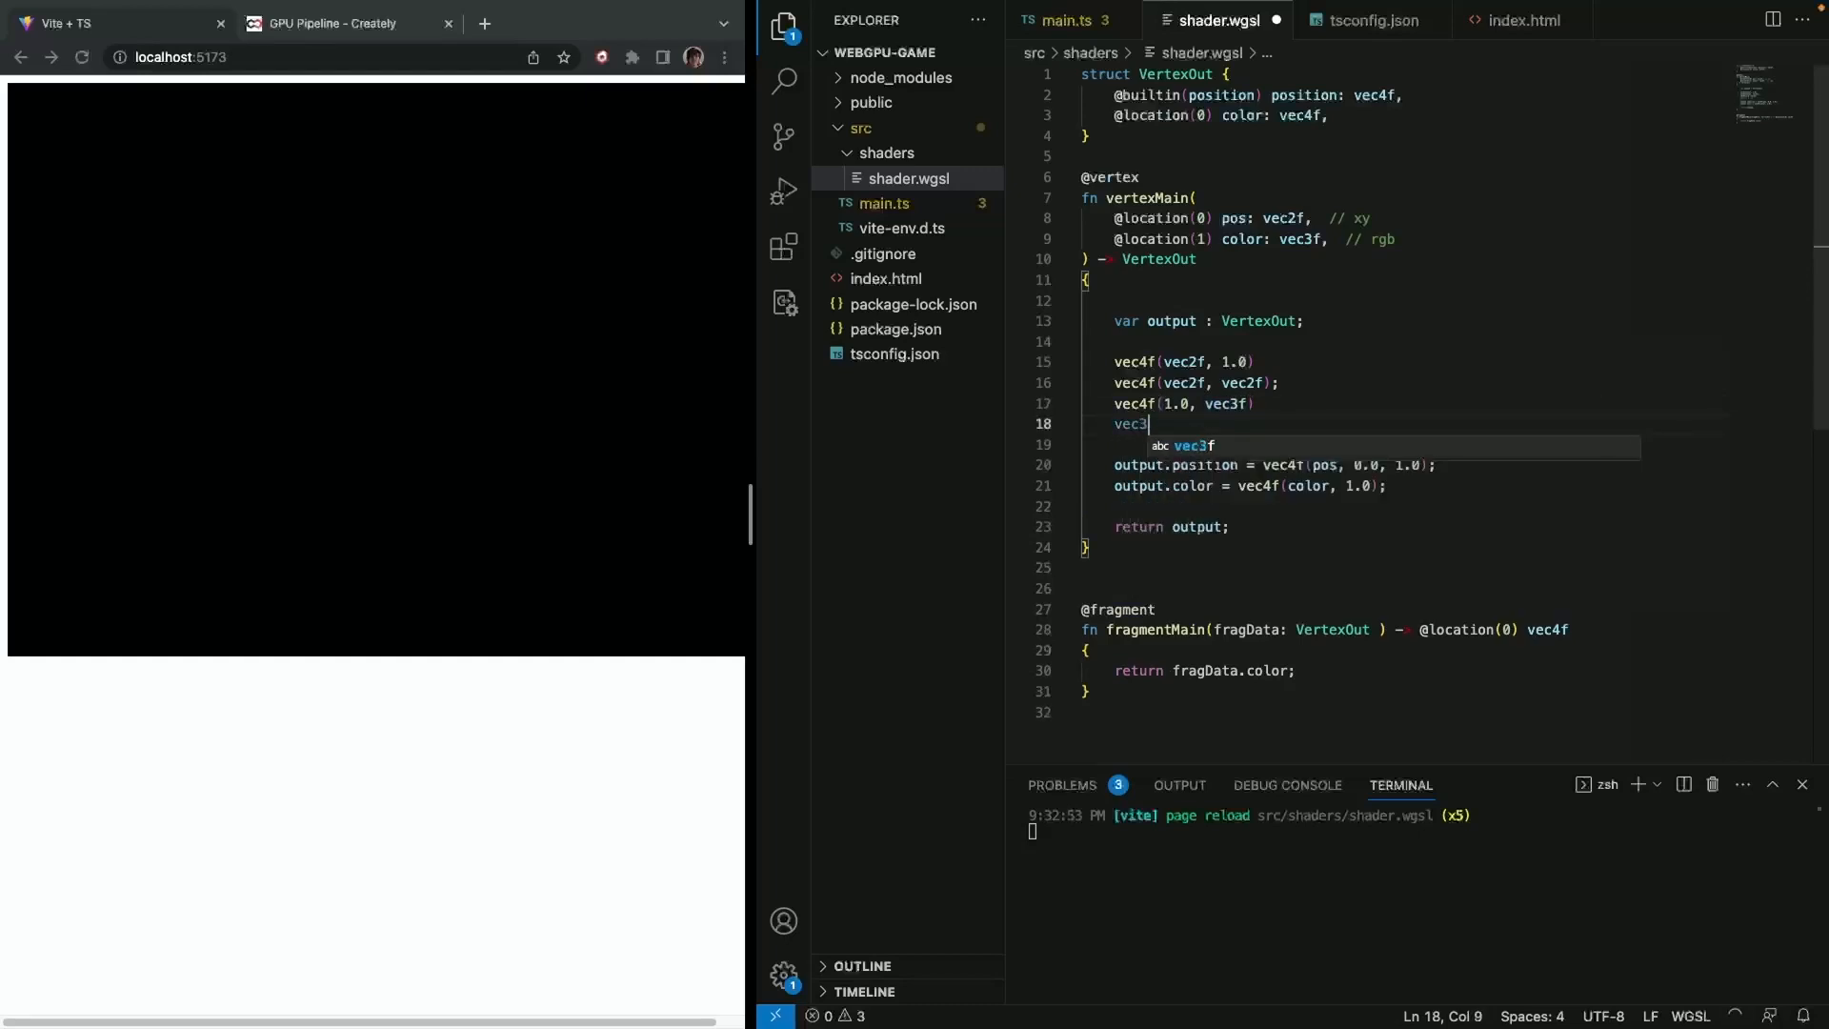
text(f(vec2f, 1.0))
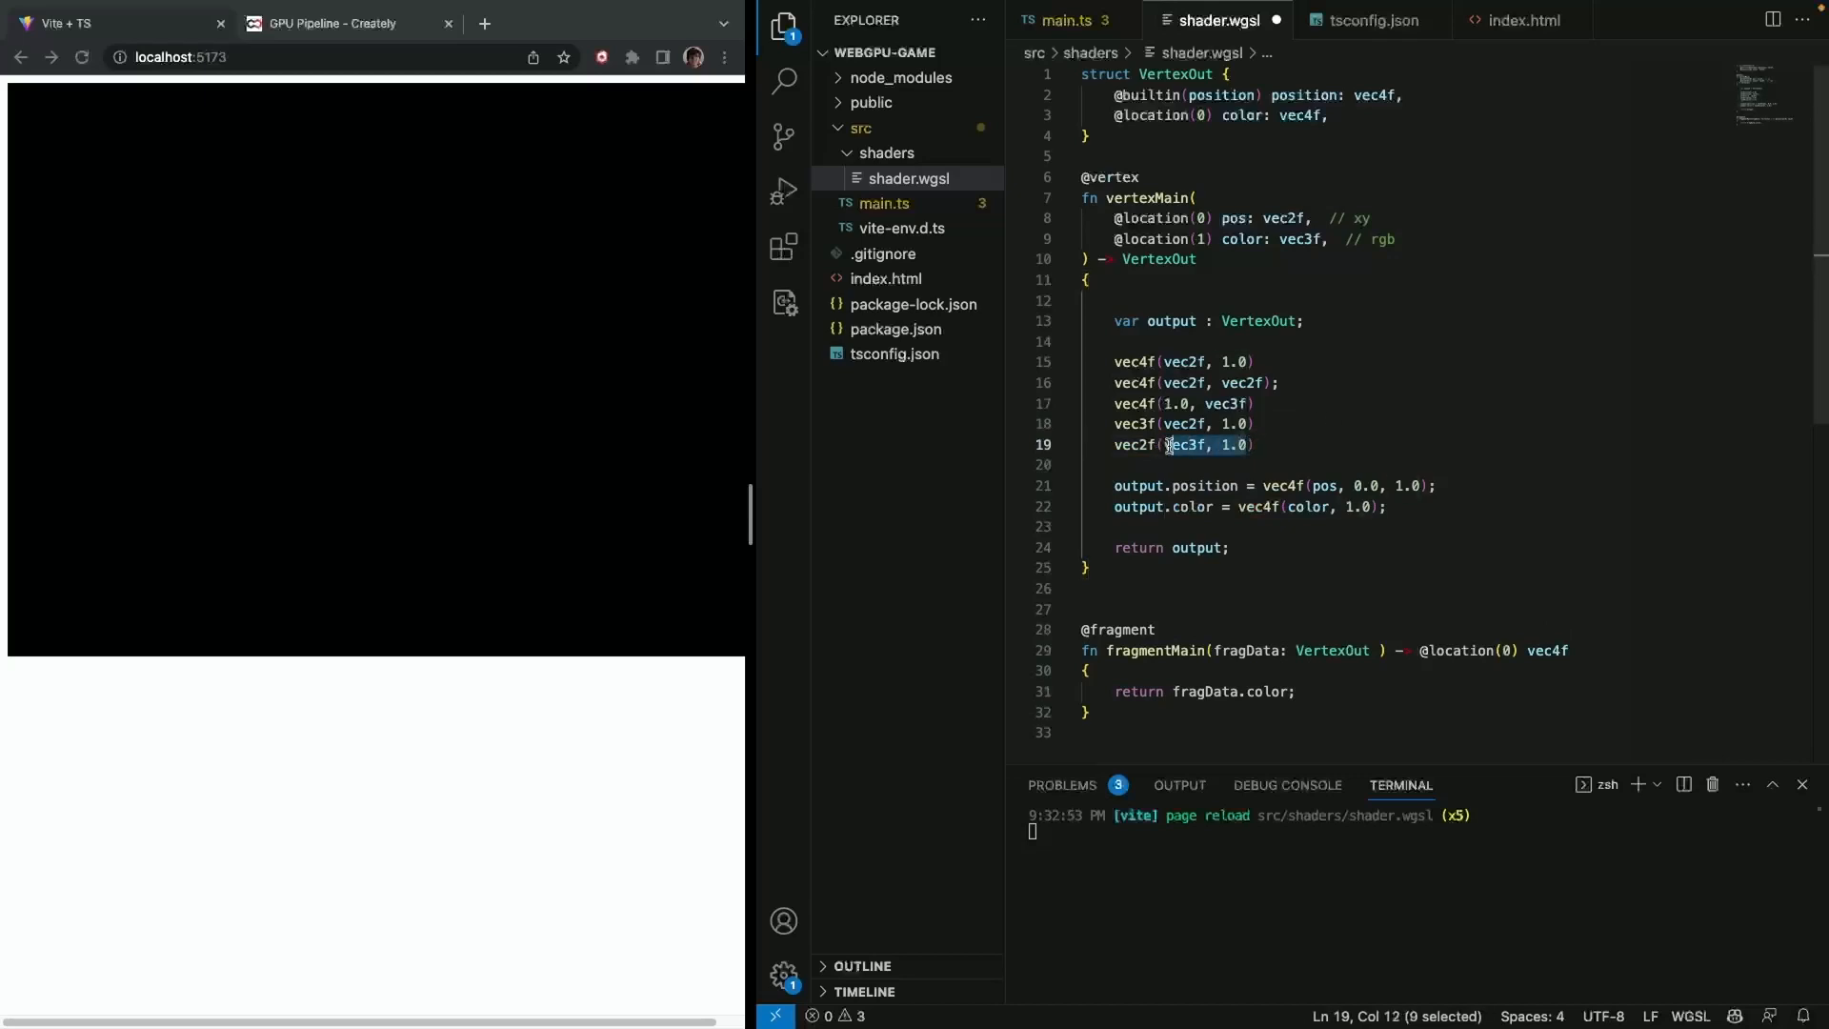
text(1.)
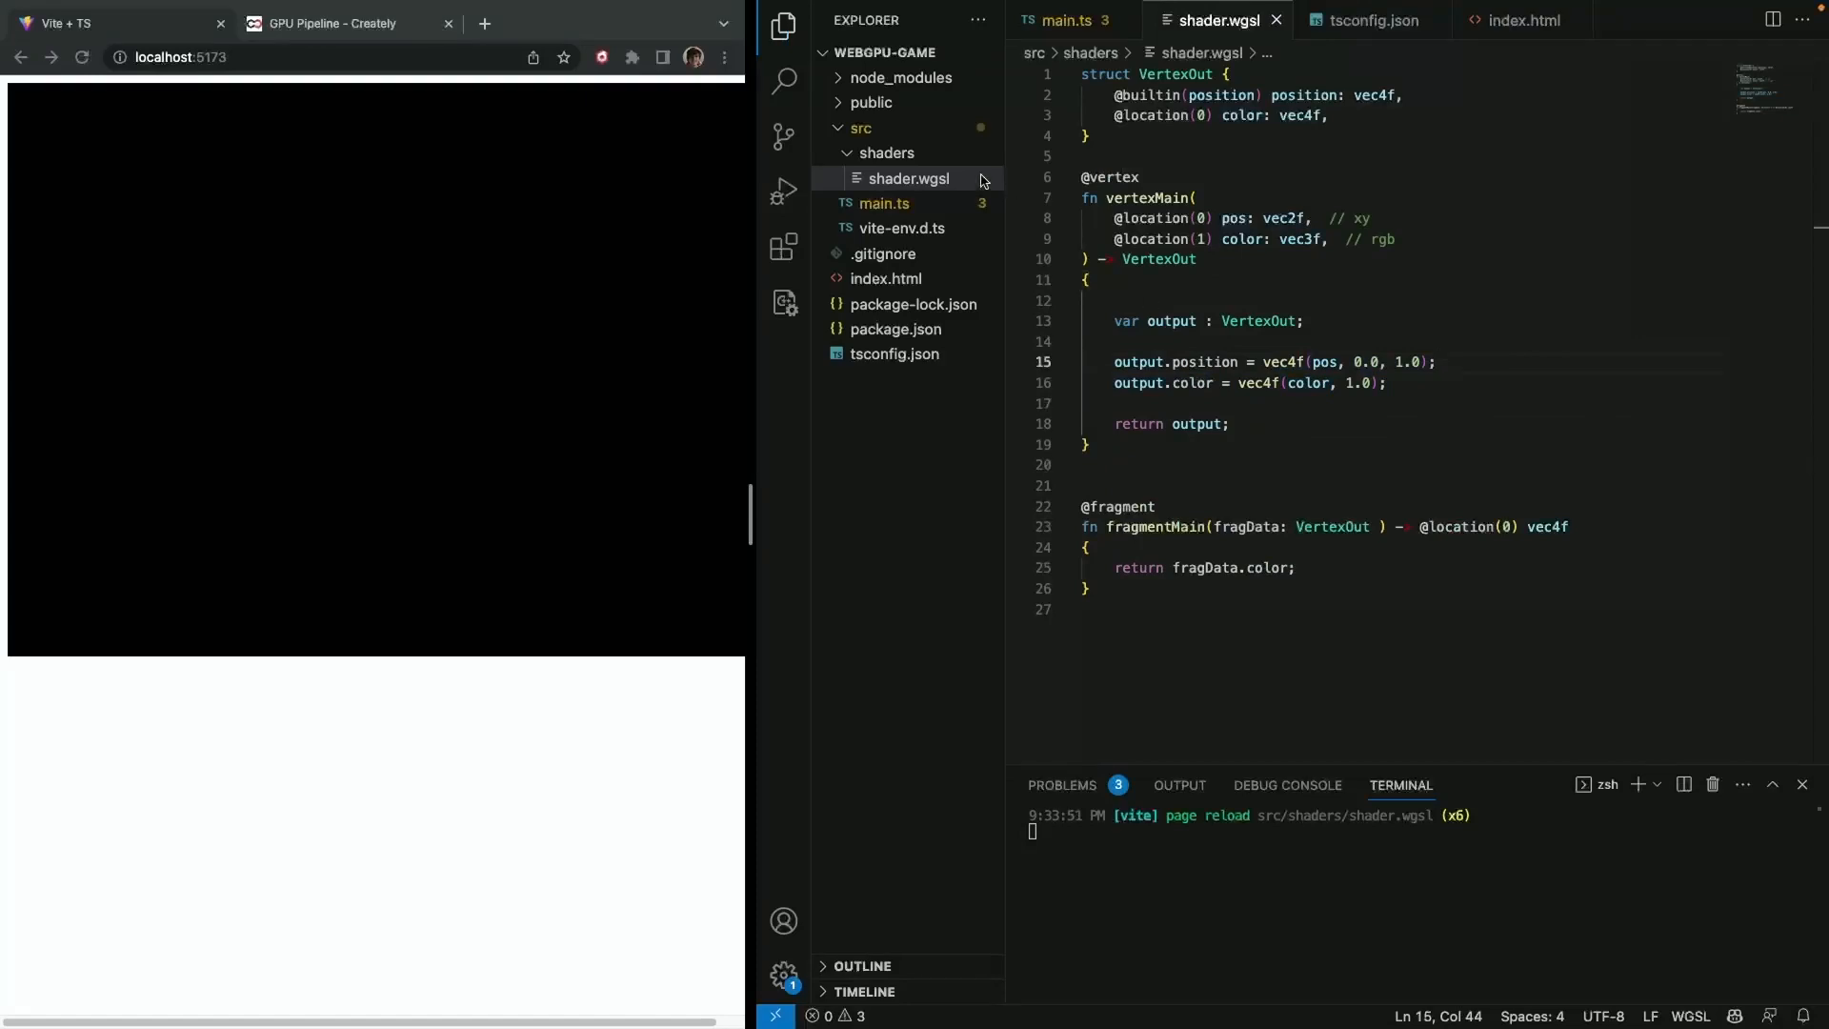
Switch to main.ts and scroll to prepareModel's empty vertexState buffers list.
click(884, 203)
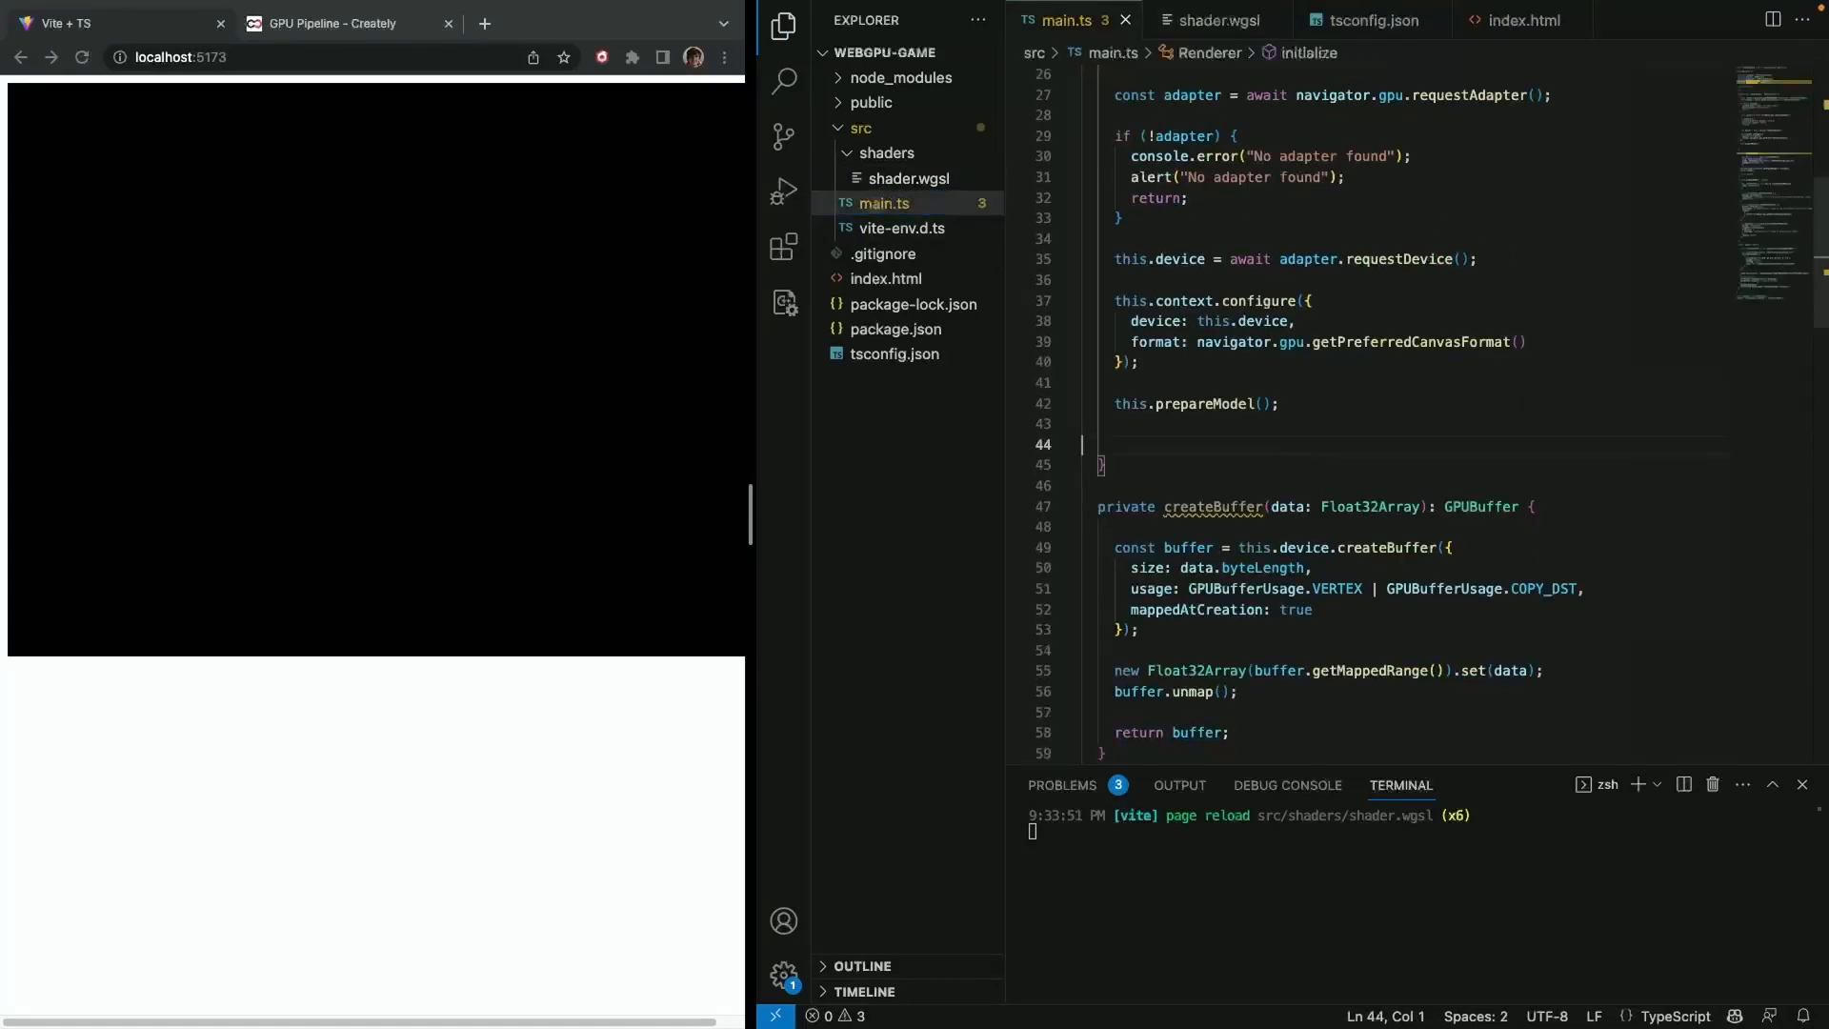
scroll(down, 3)
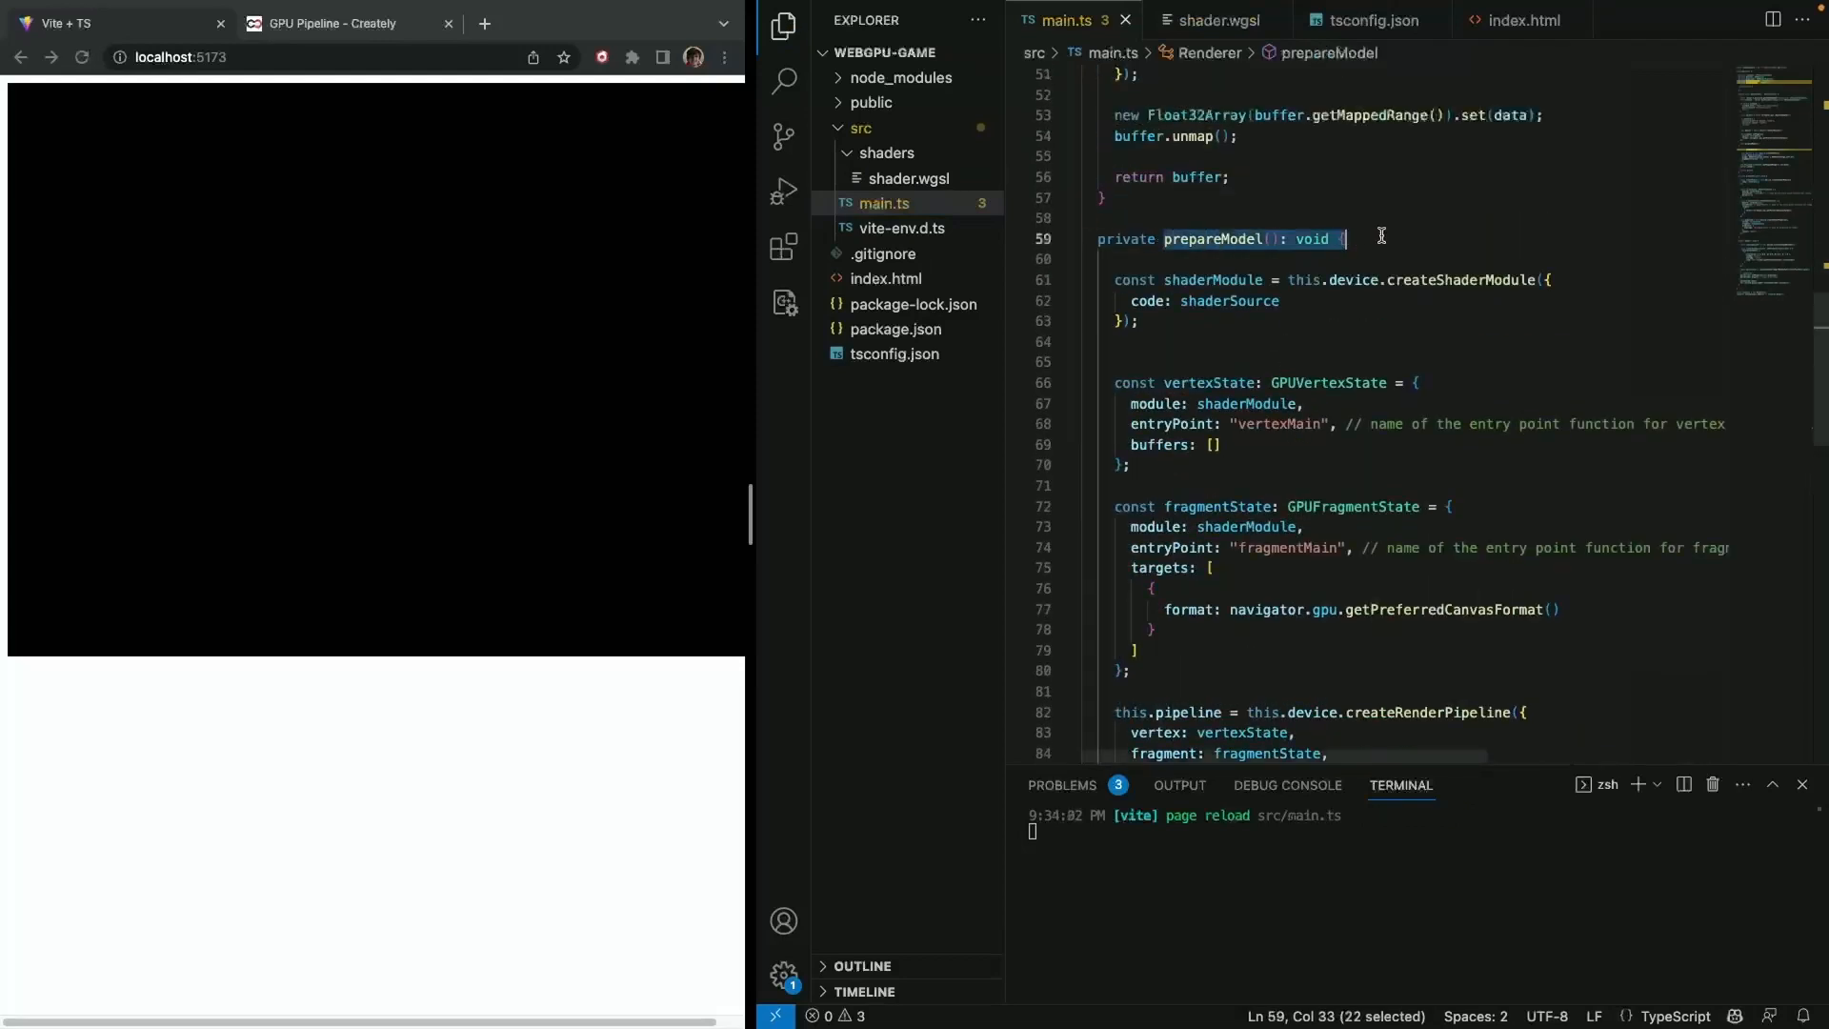
mouse_move(1193, 383)
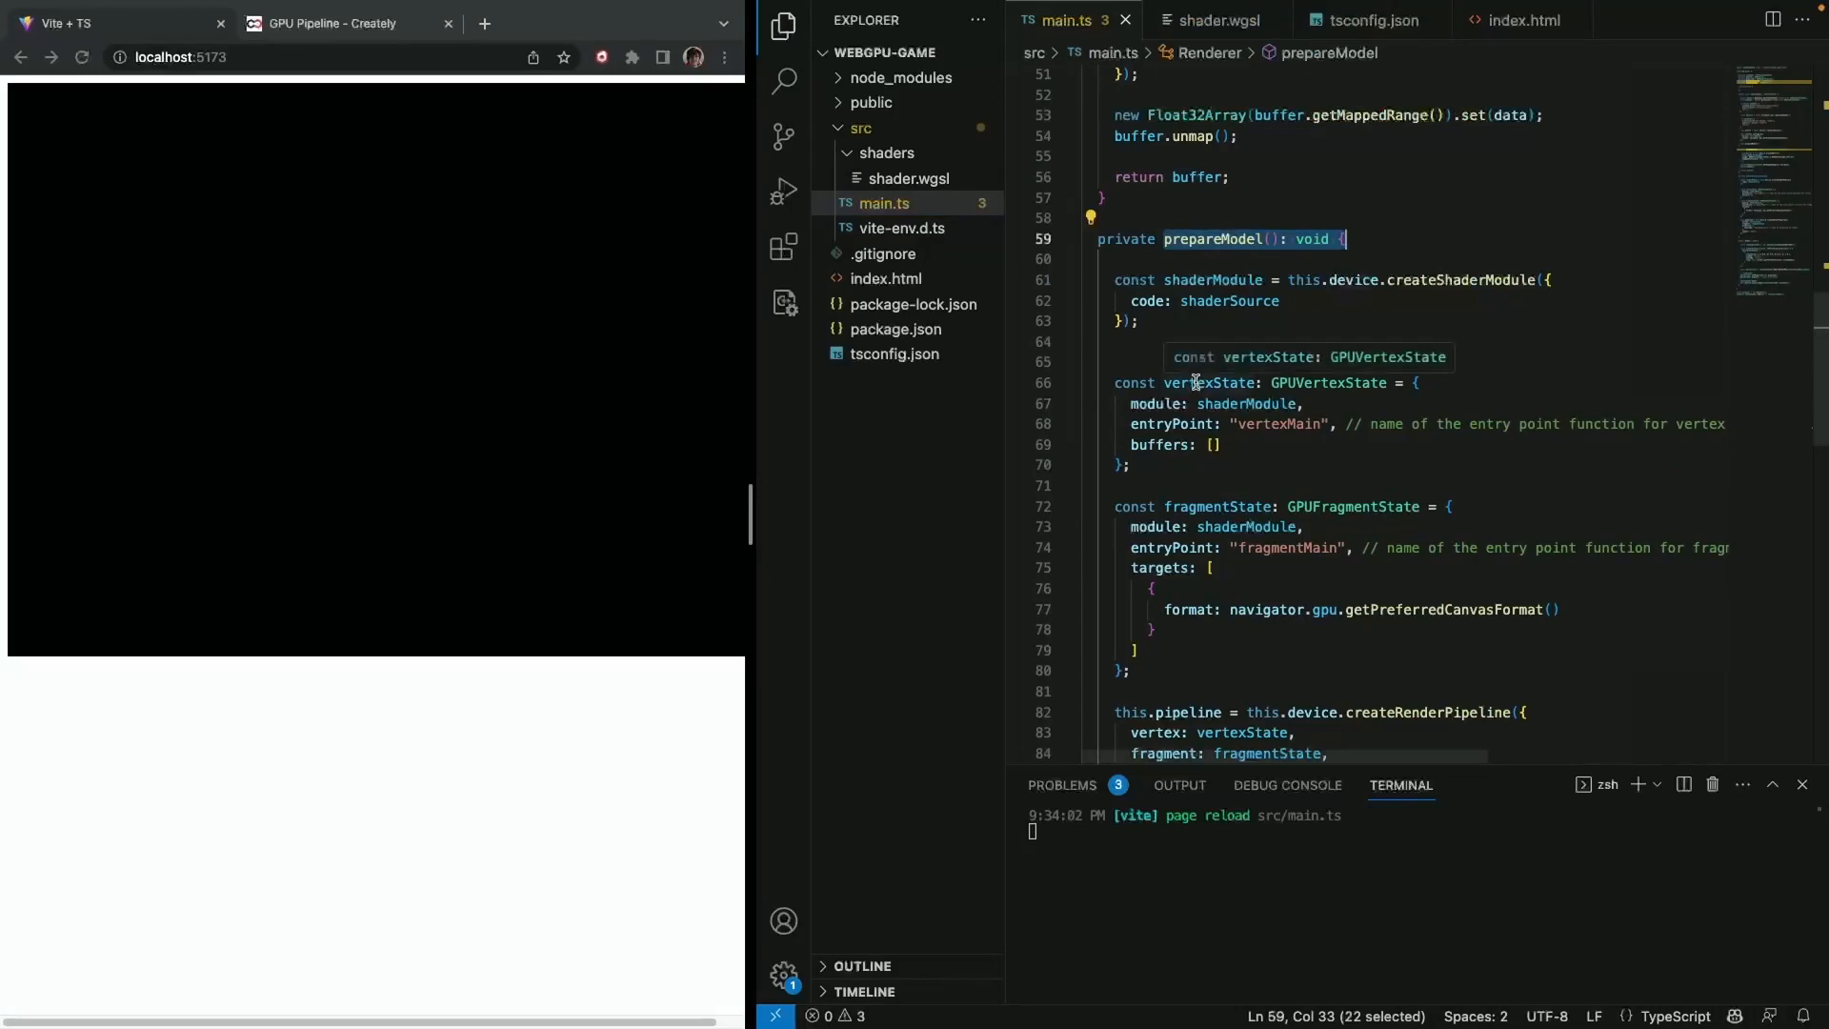
mouse_move(1176, 445)
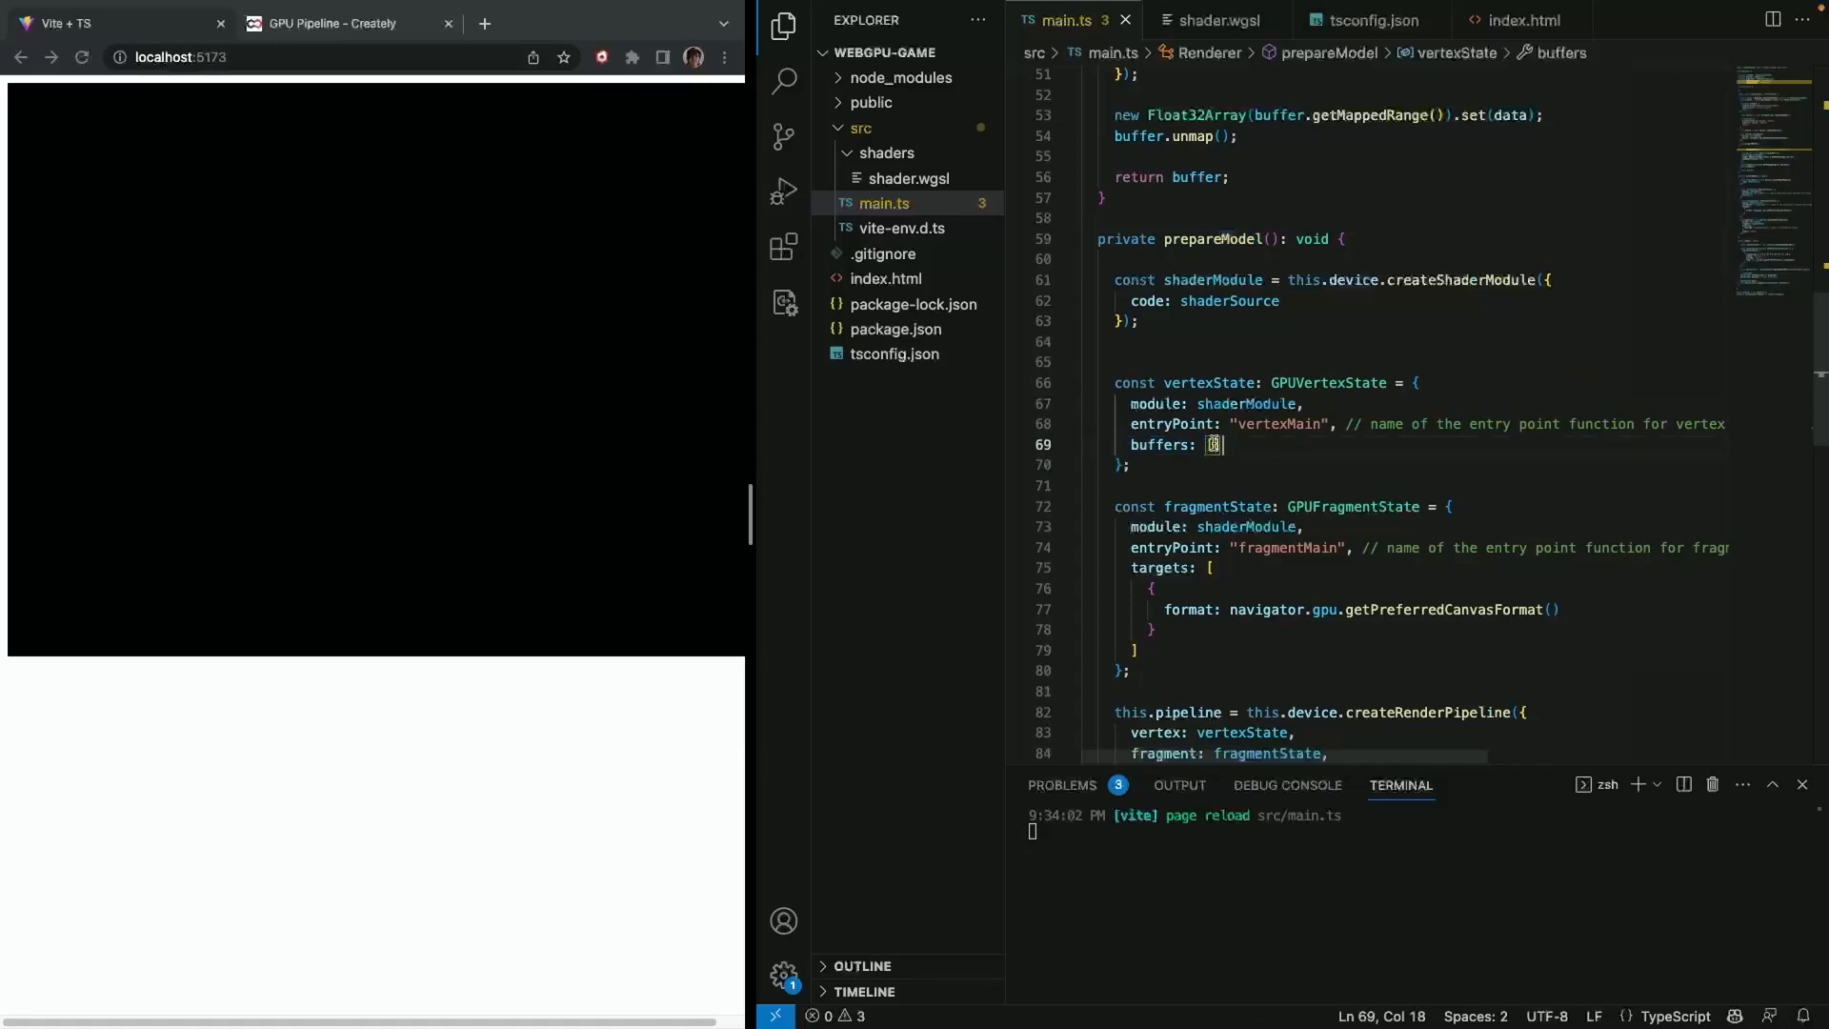
mouse_move(1158, 445)
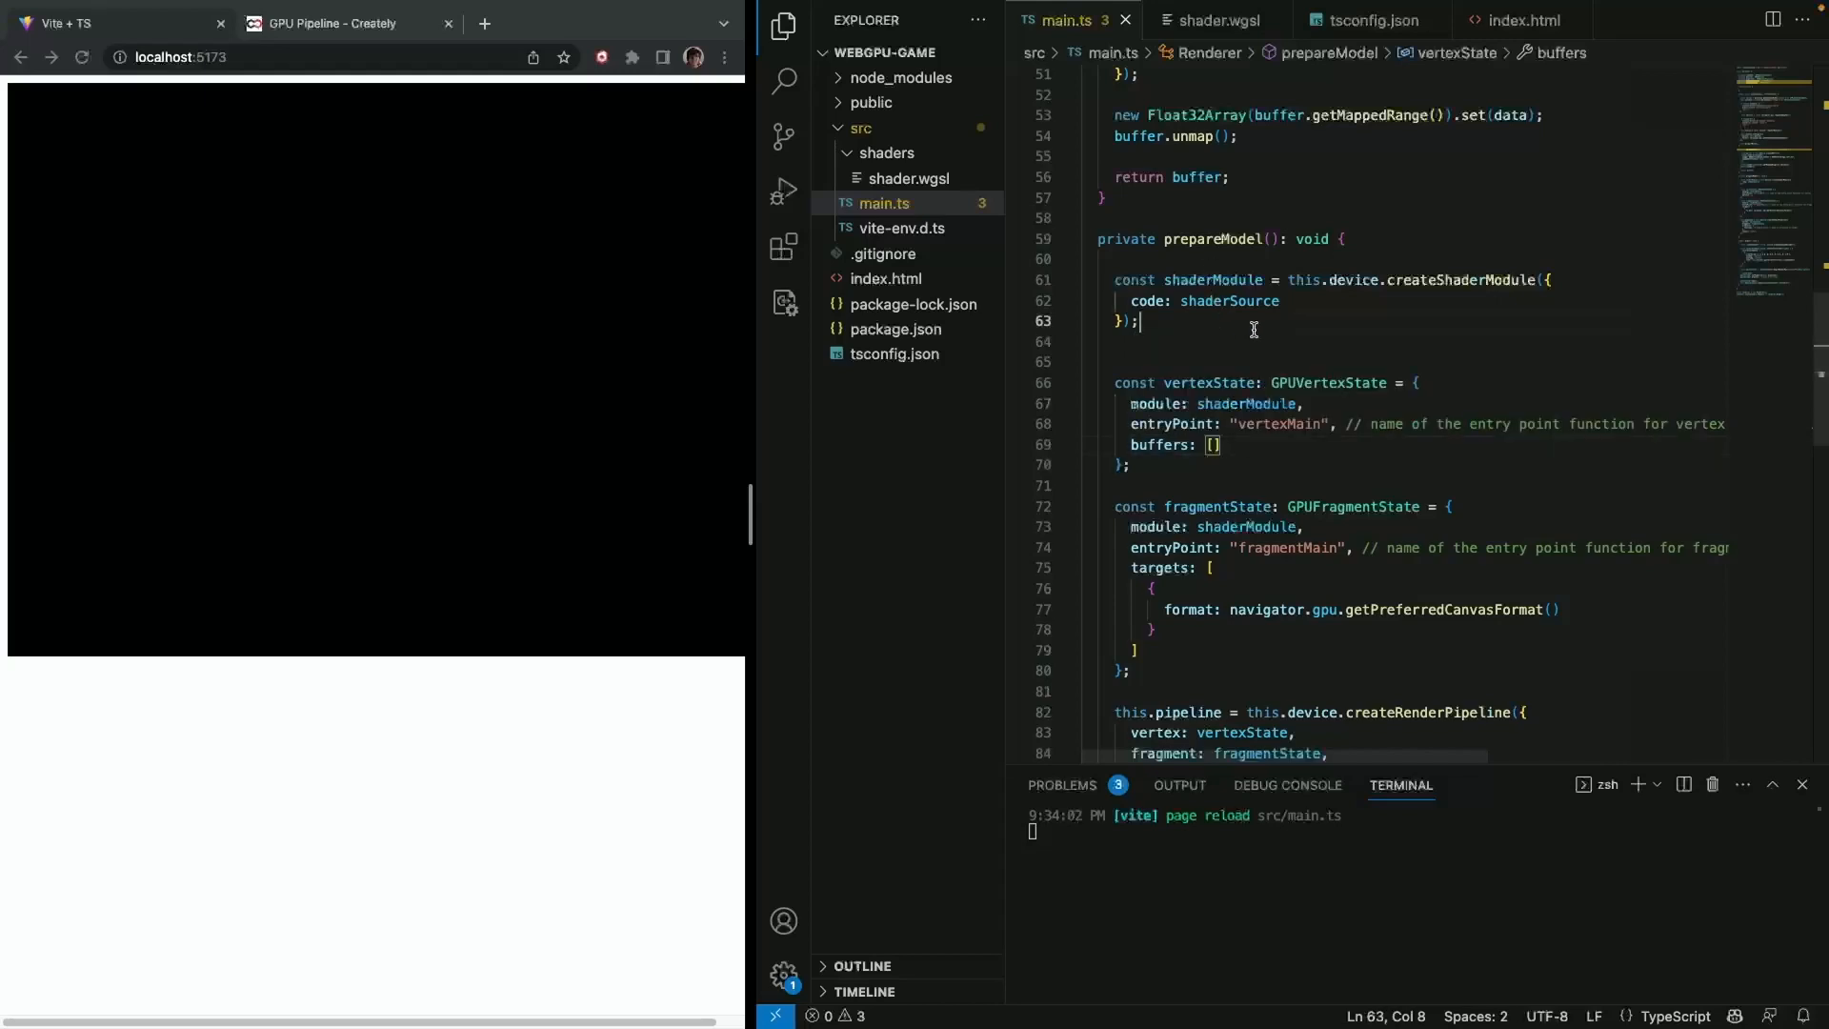
Define positionBufferLayout: stride 2 * 4, float32x2 attribute at location 0, offset 0, vertex step mode.
text(const positions = new Float32Array([)
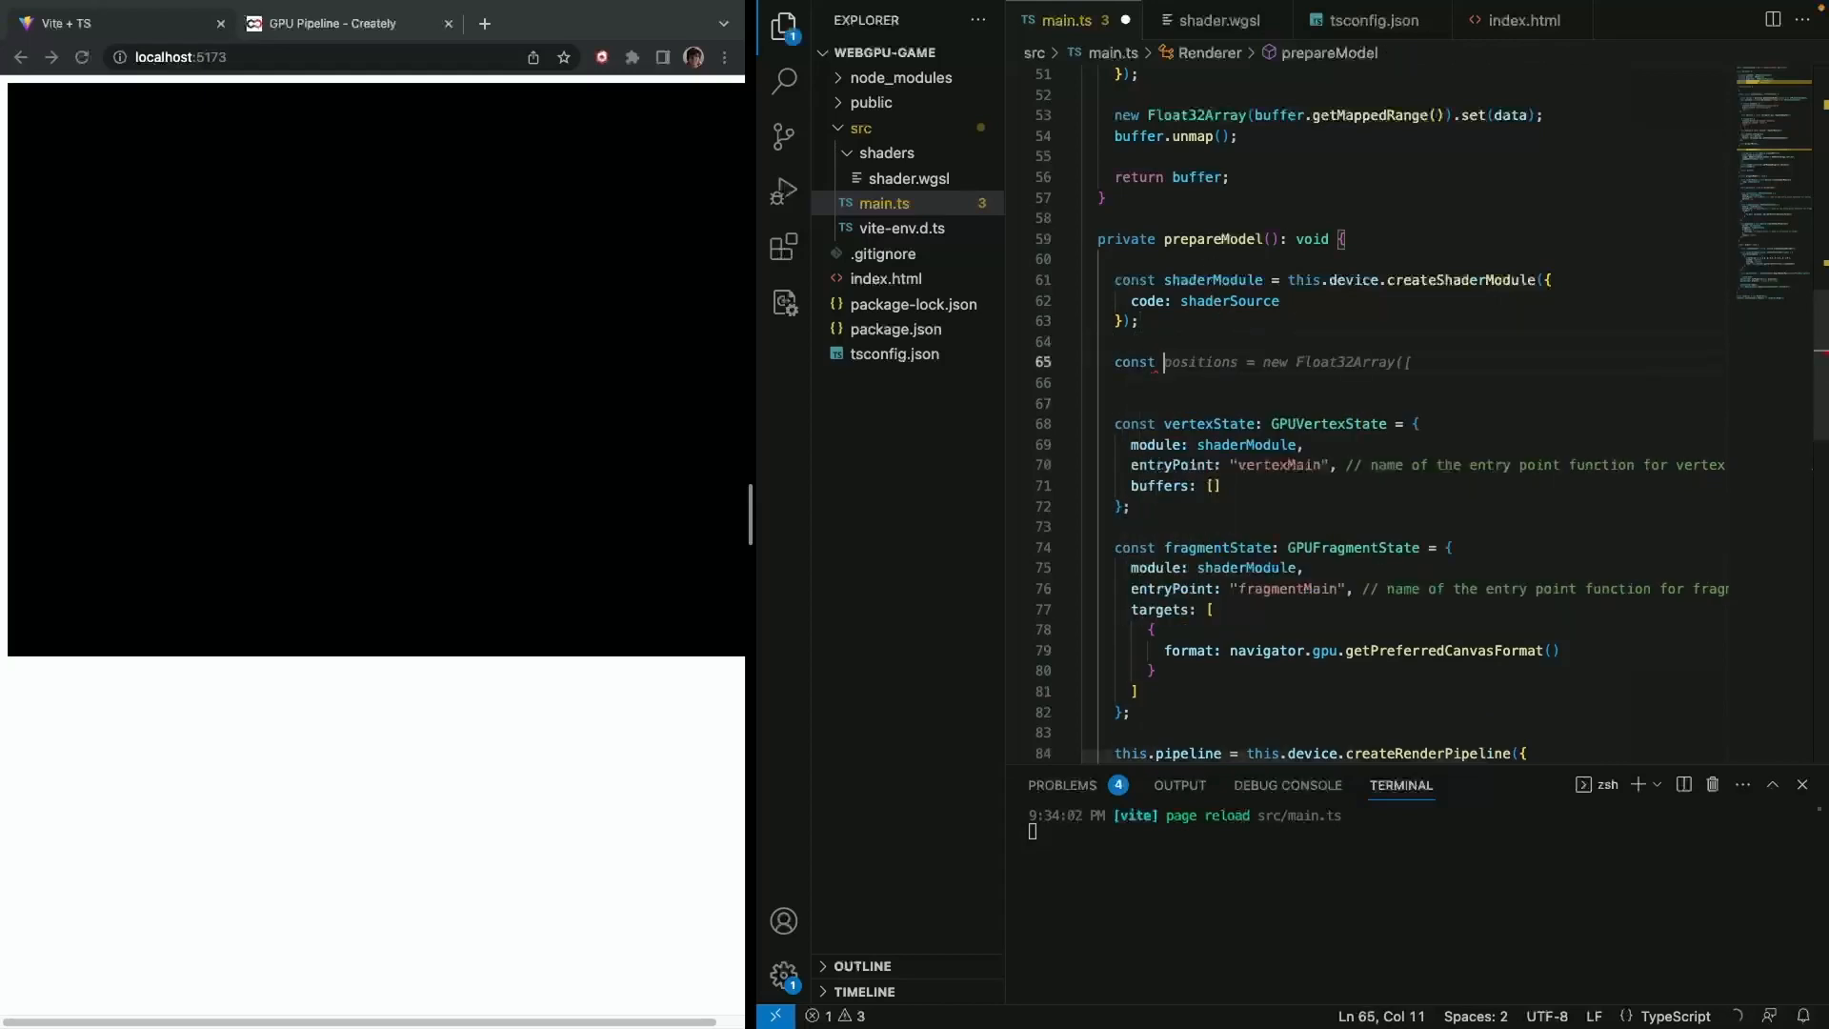
text(positionBufferLayout : GPUBu)
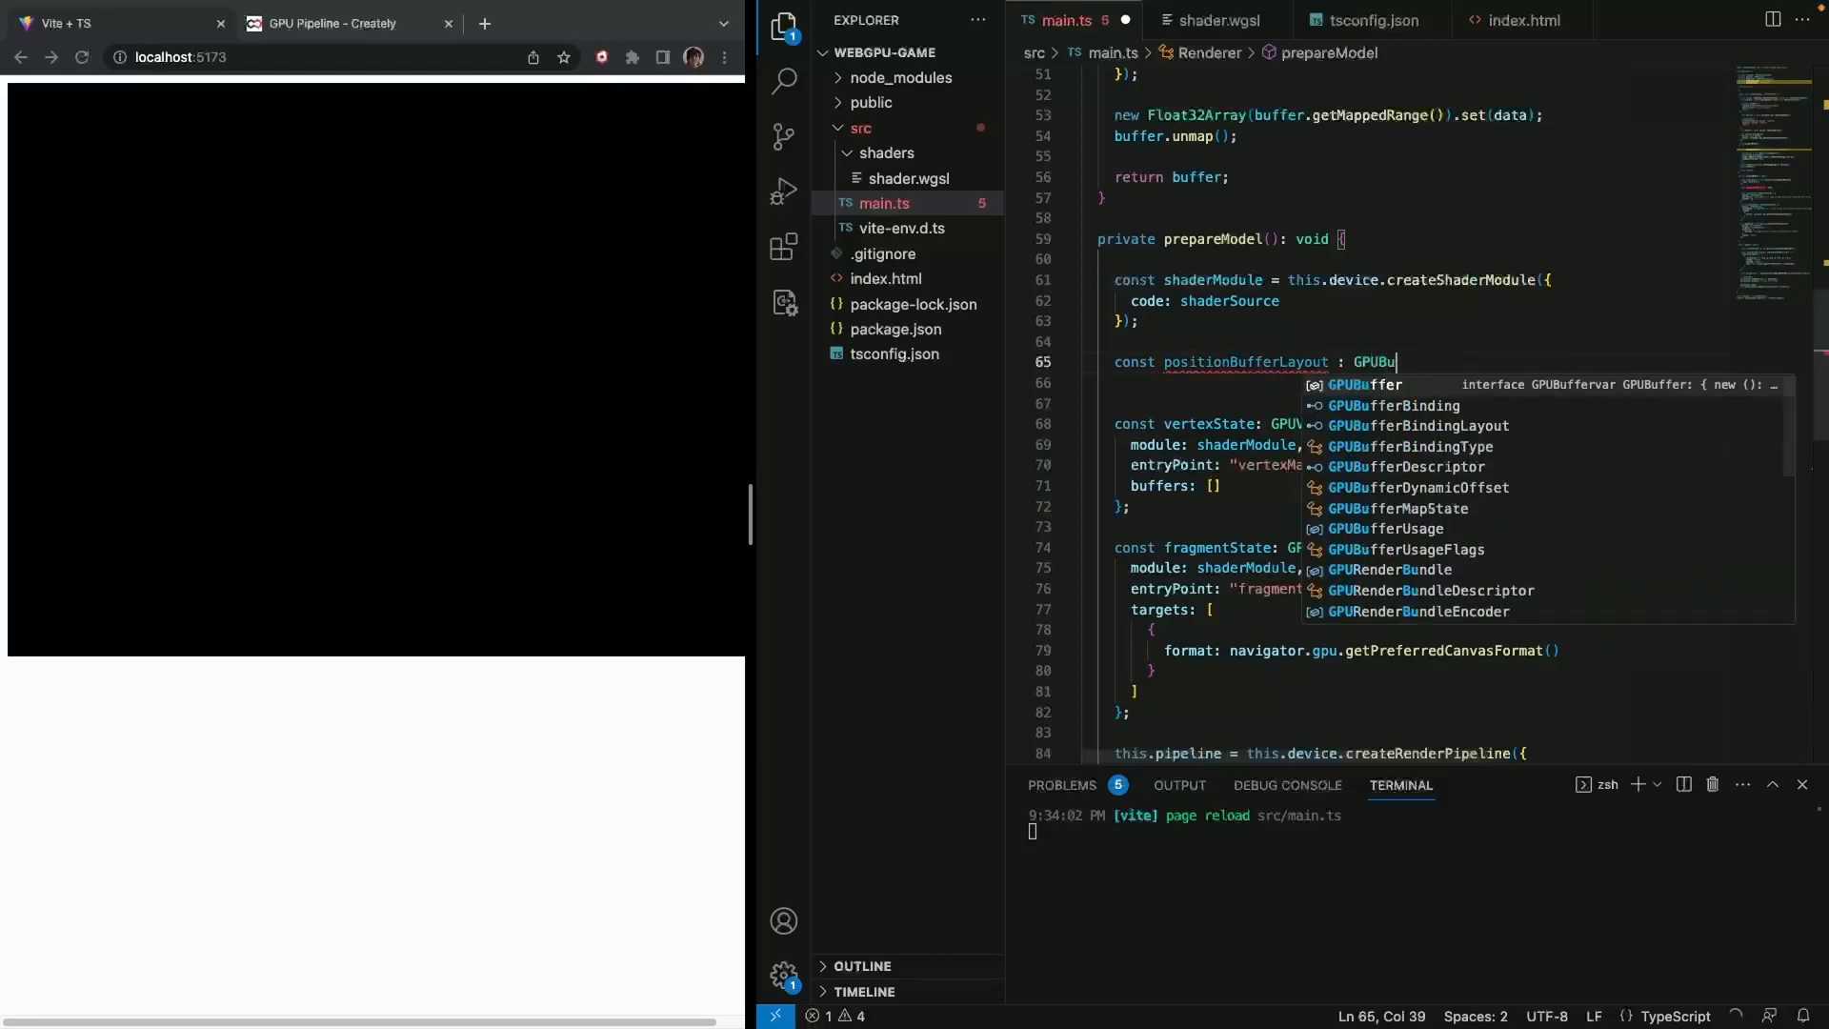
text(Layout =)
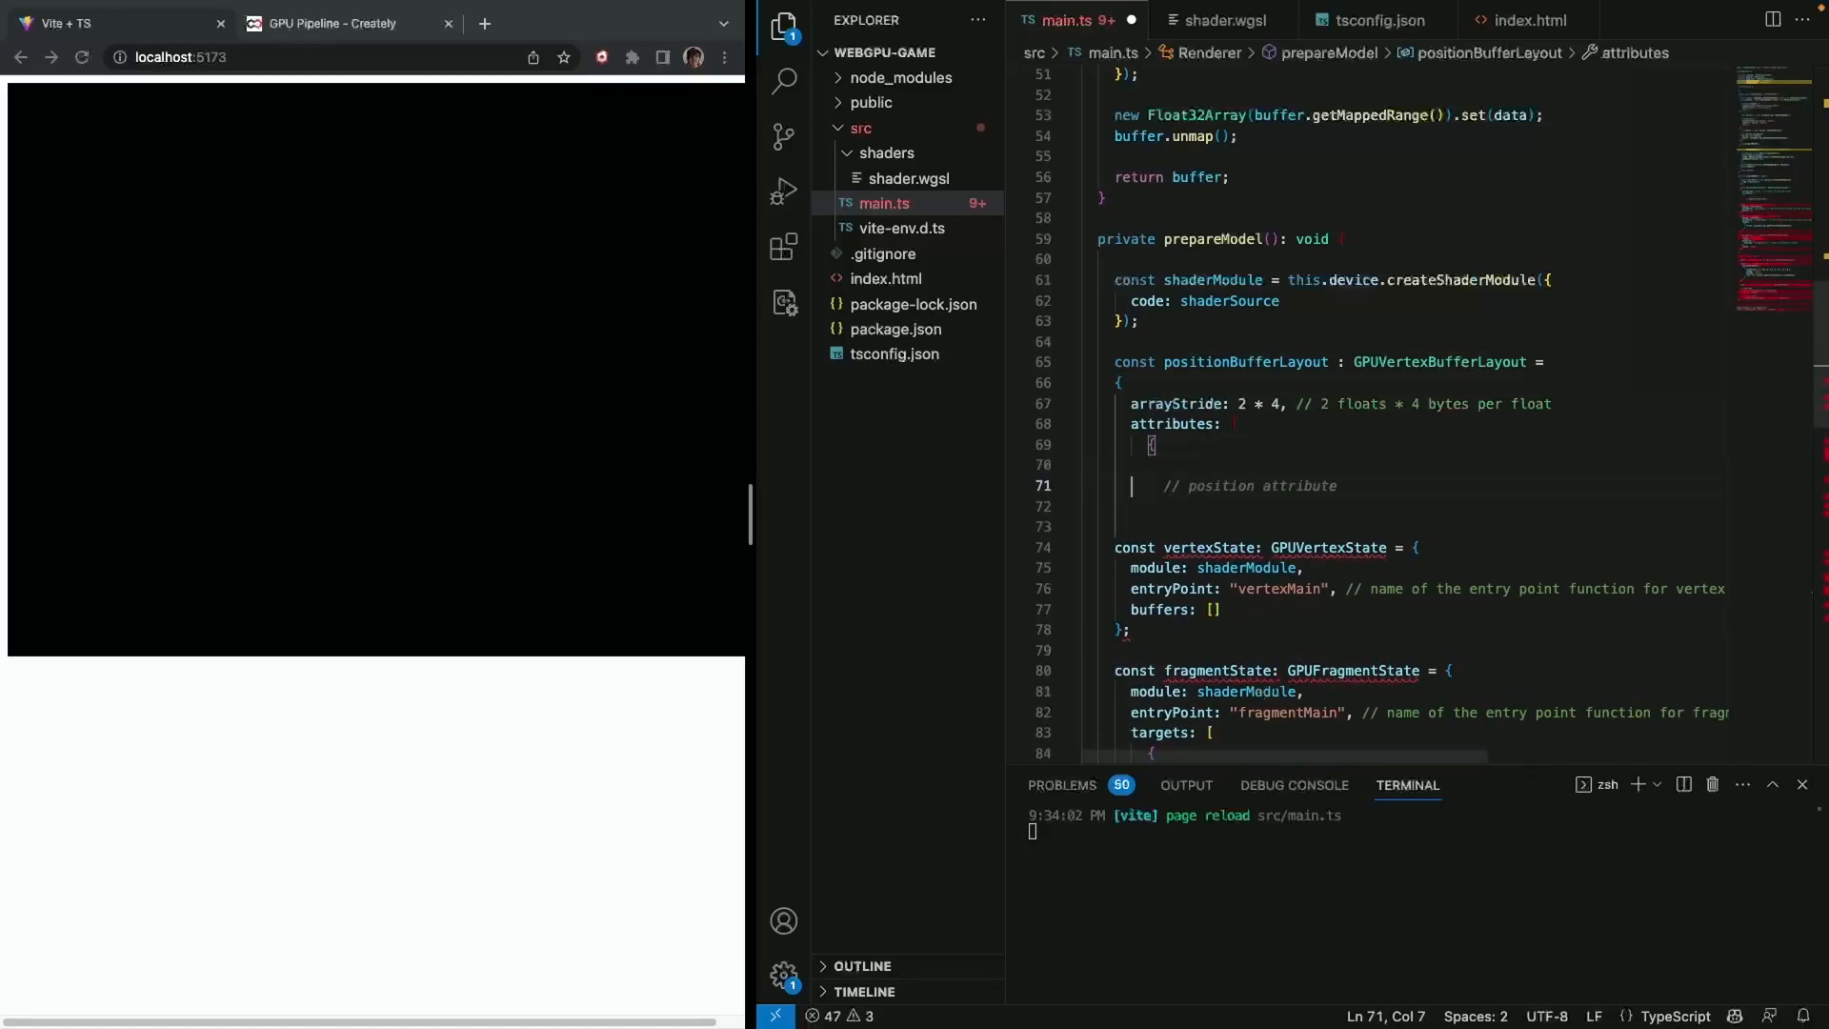
text(shaderLocation: 0,)
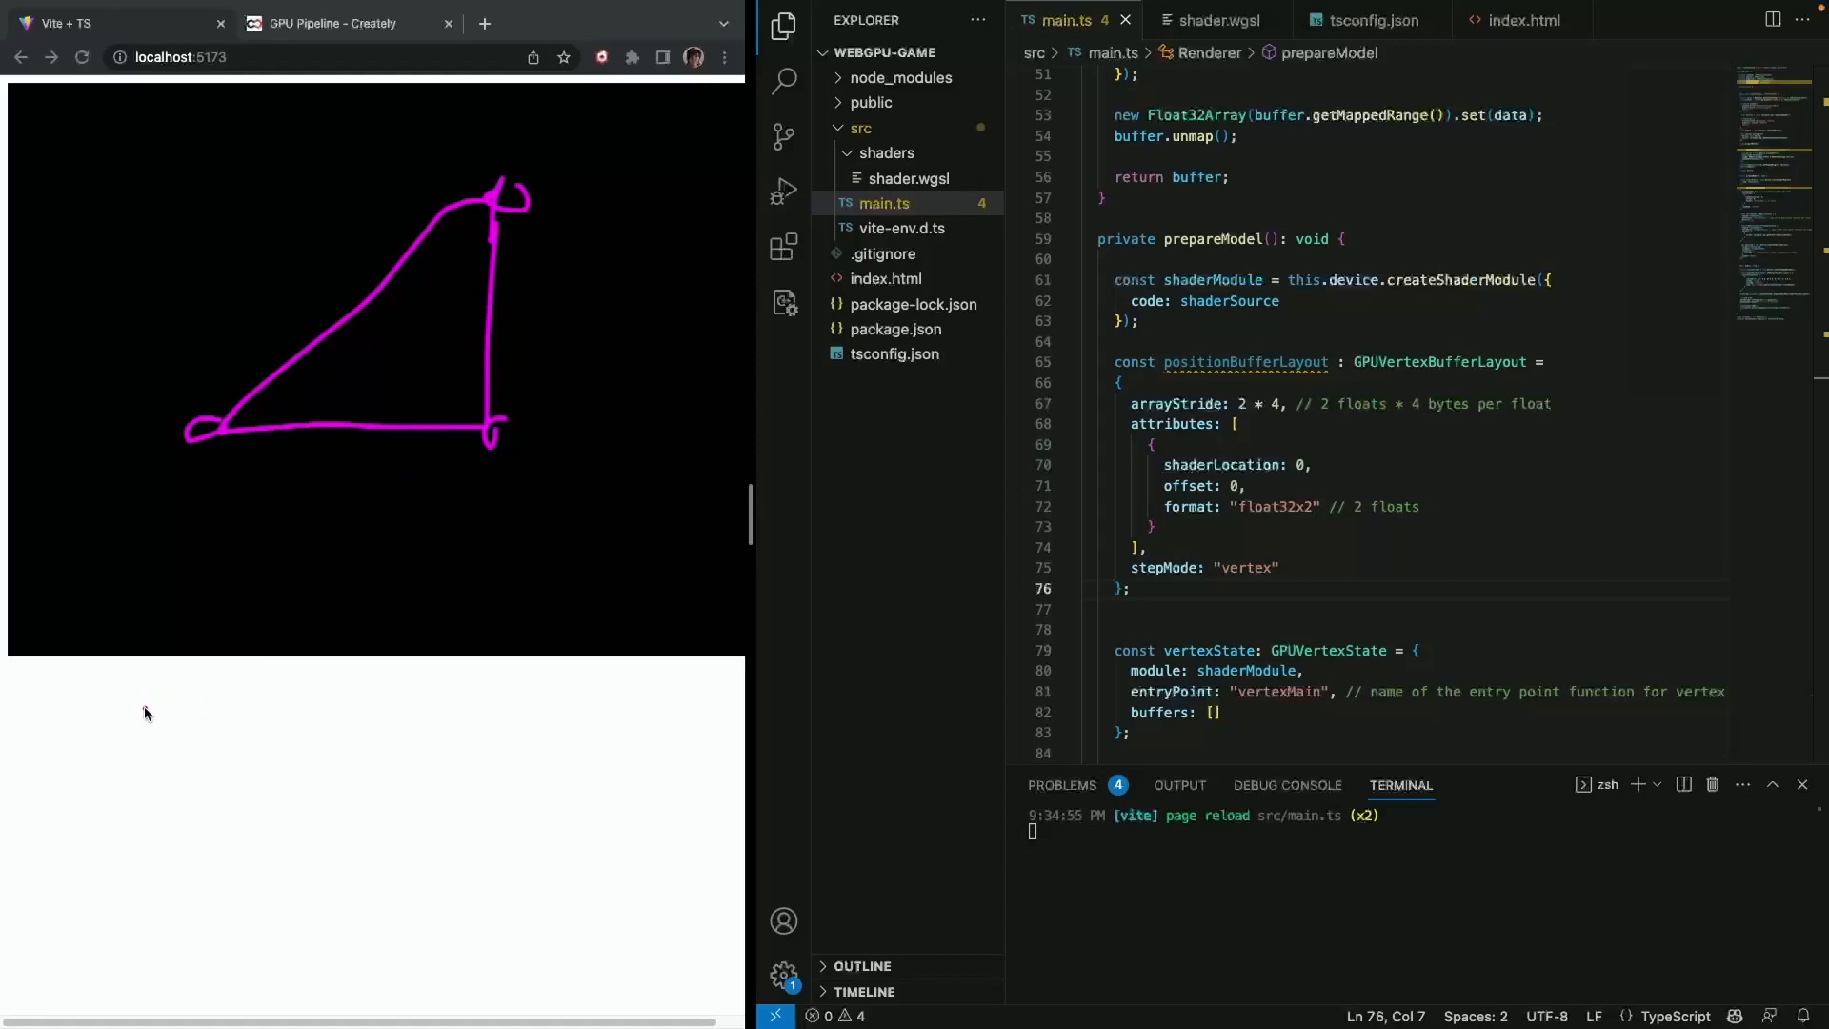
drag(150, 682, 181, 741)
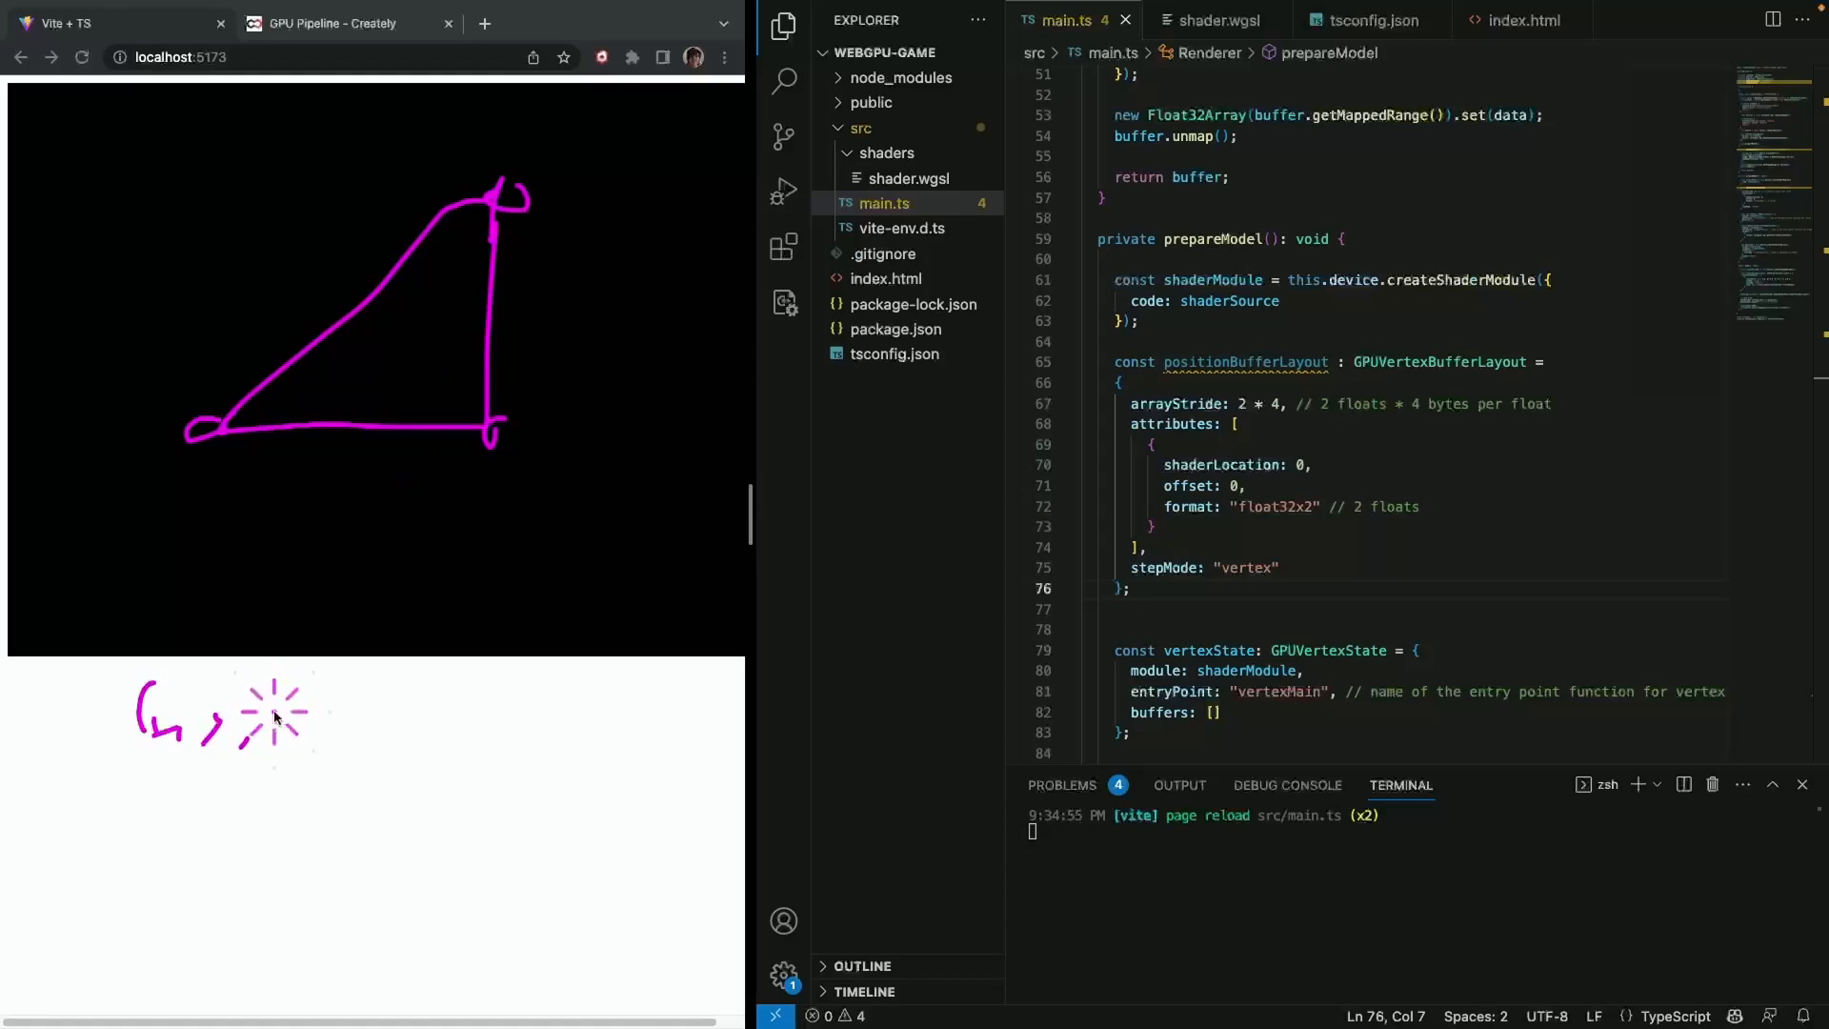
drag(129, 770, 239, 799)
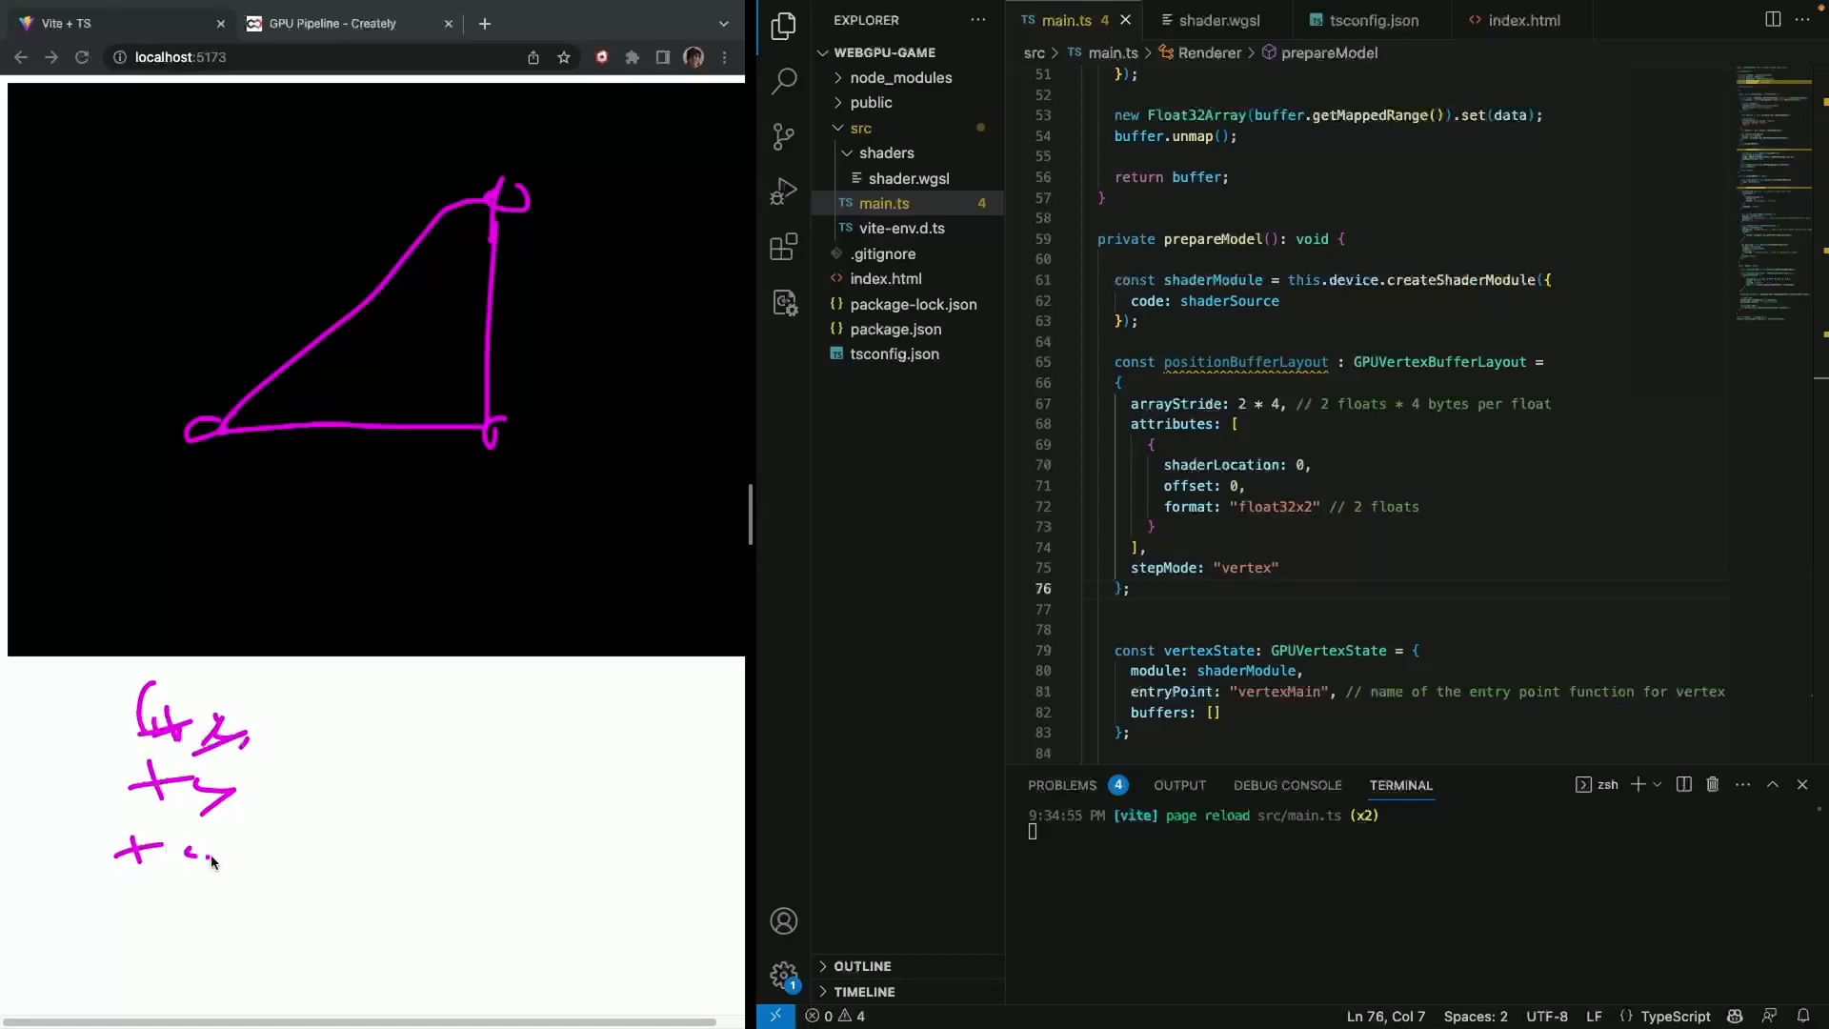
drag(175, 852, 257, 869)
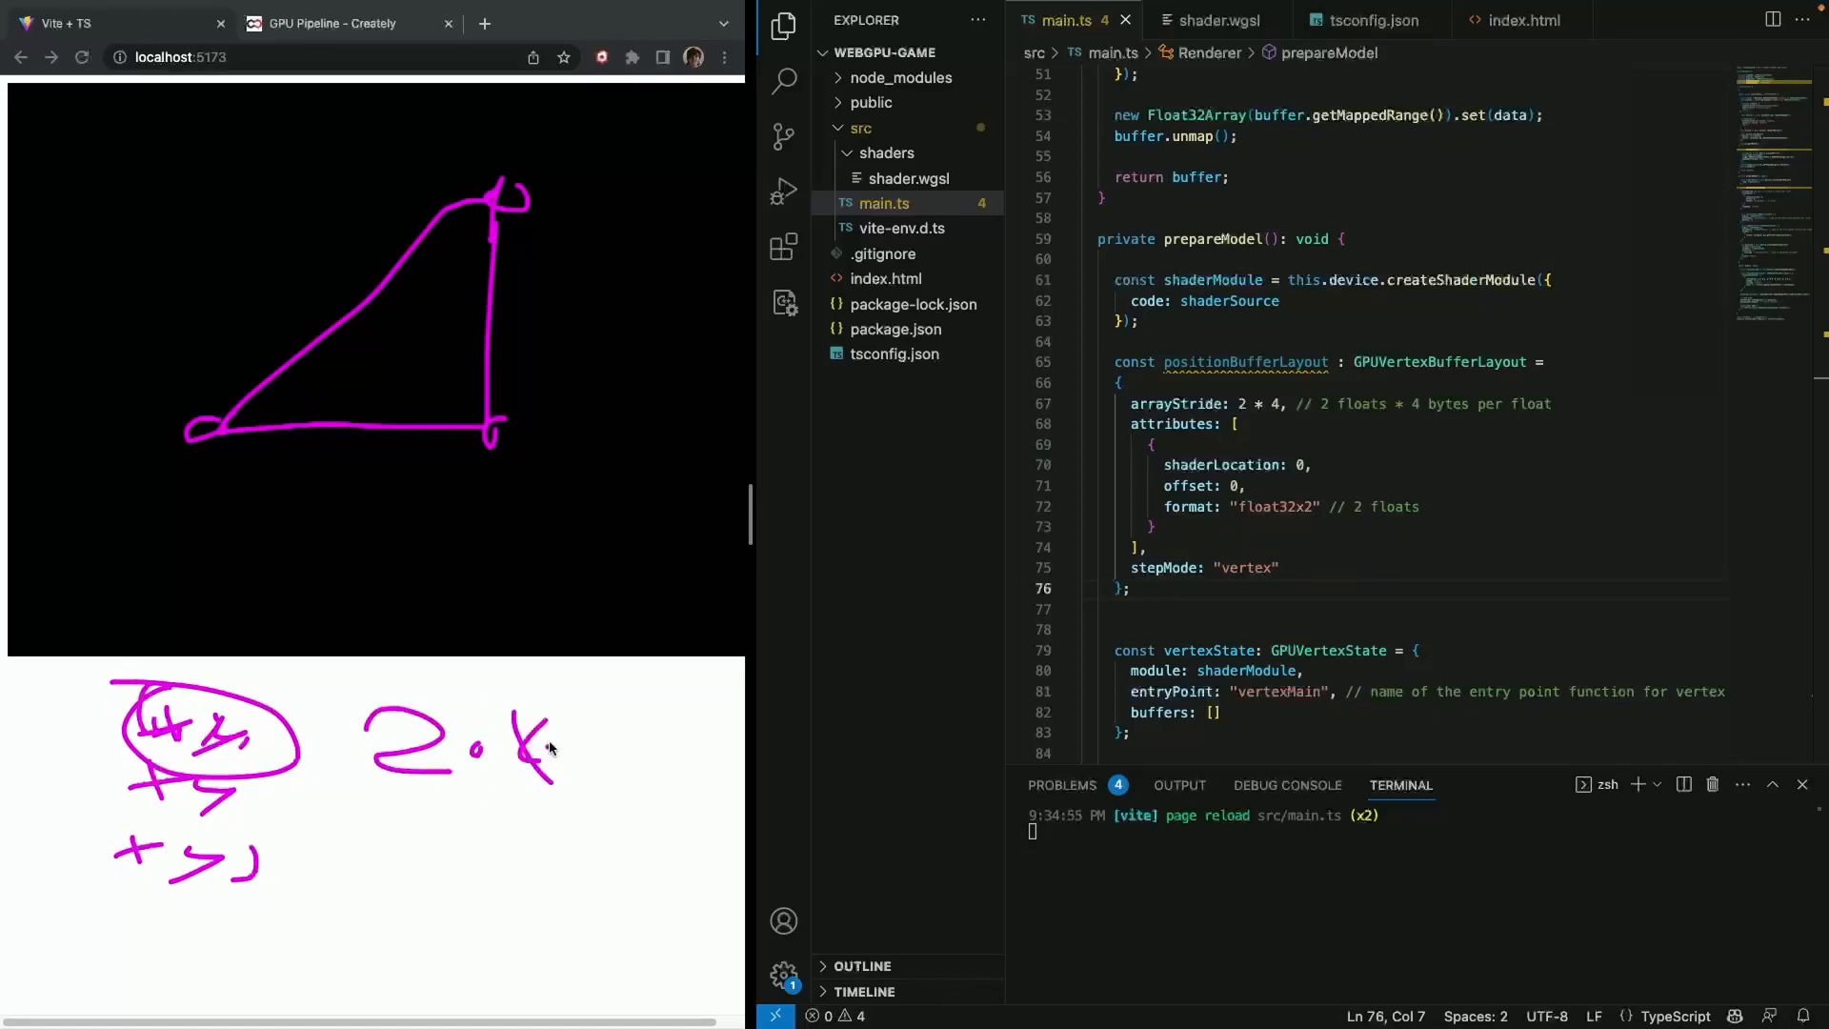
drag(502, 723, 502, 817)
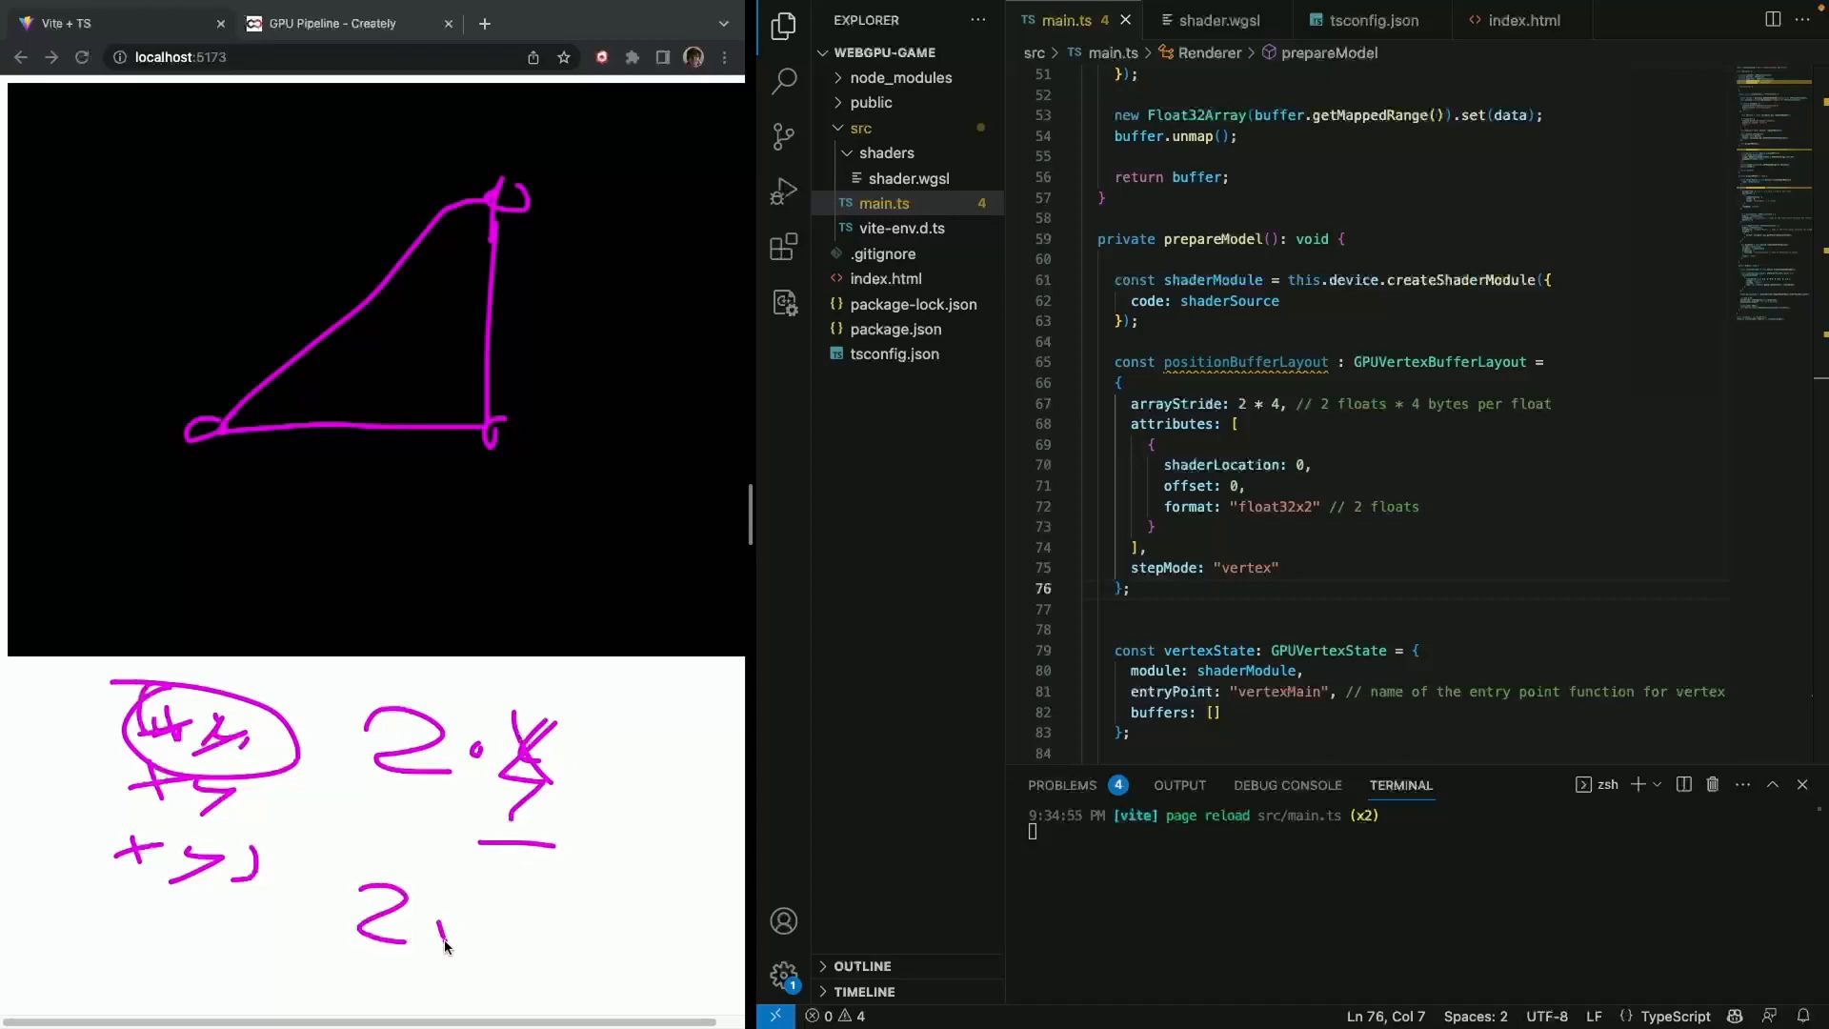
drag(443, 921, 536, 981)
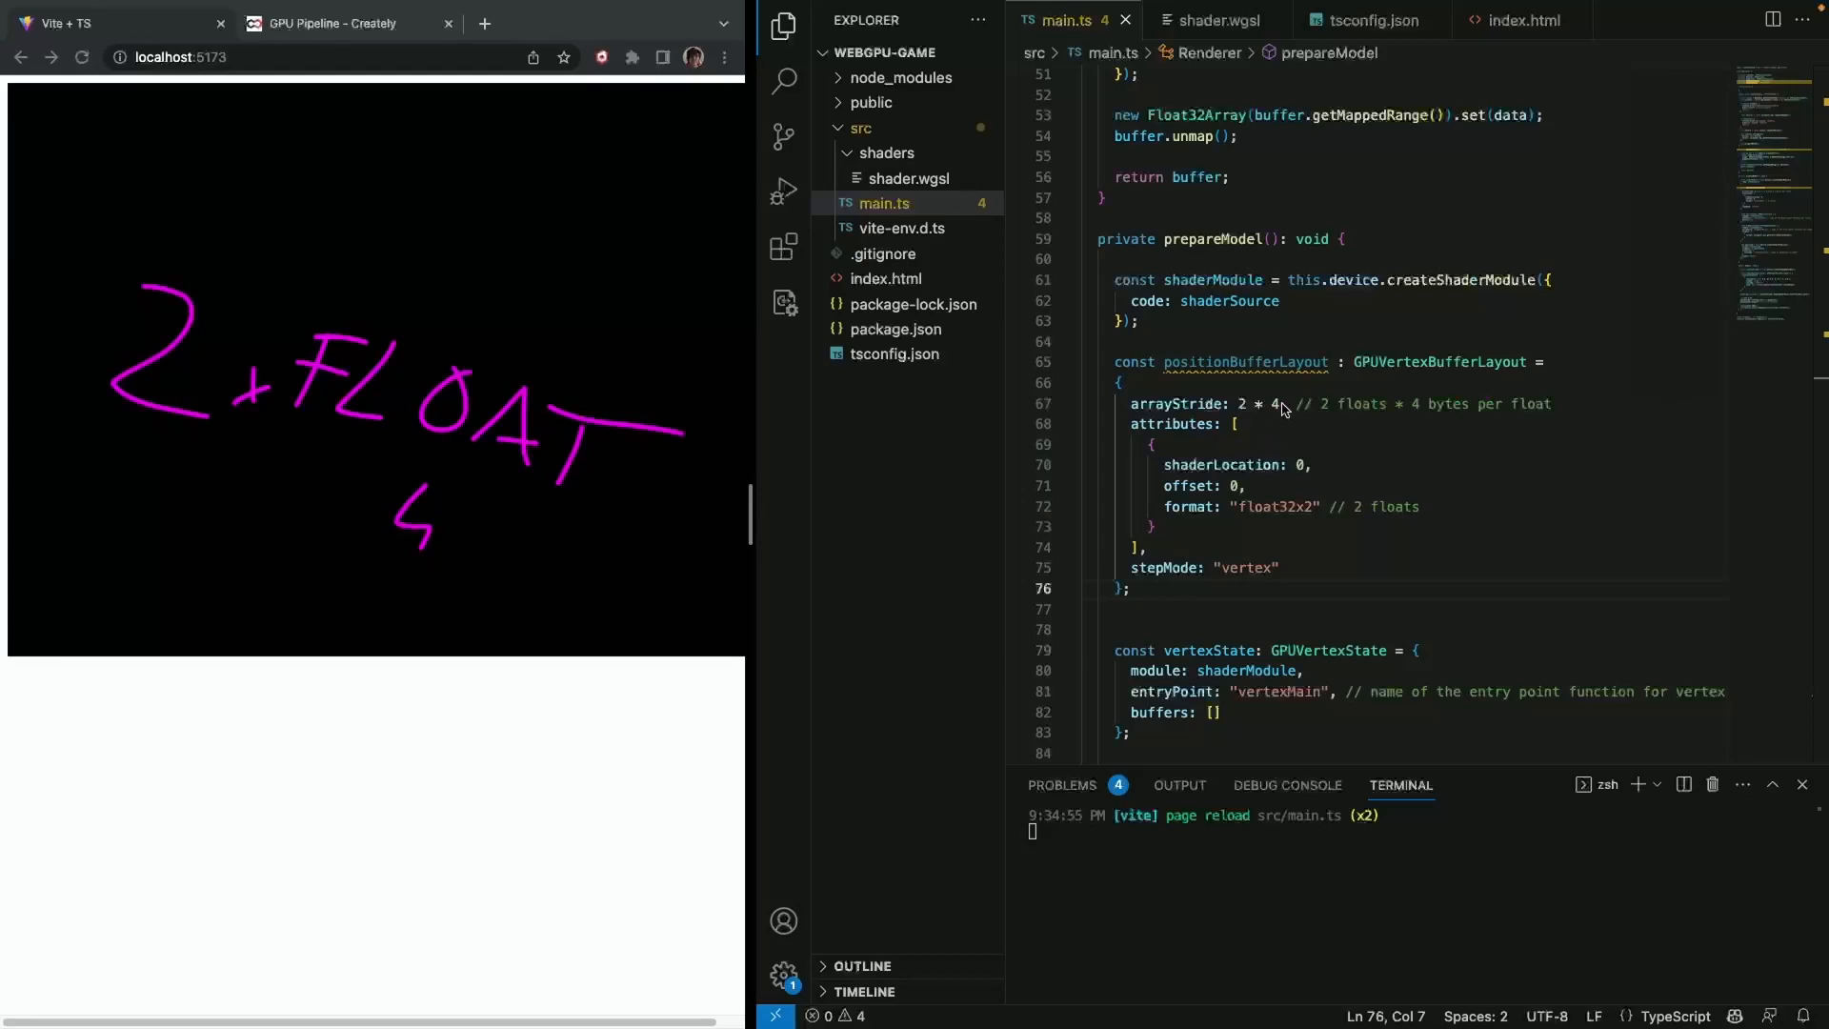
click(1336, 404)
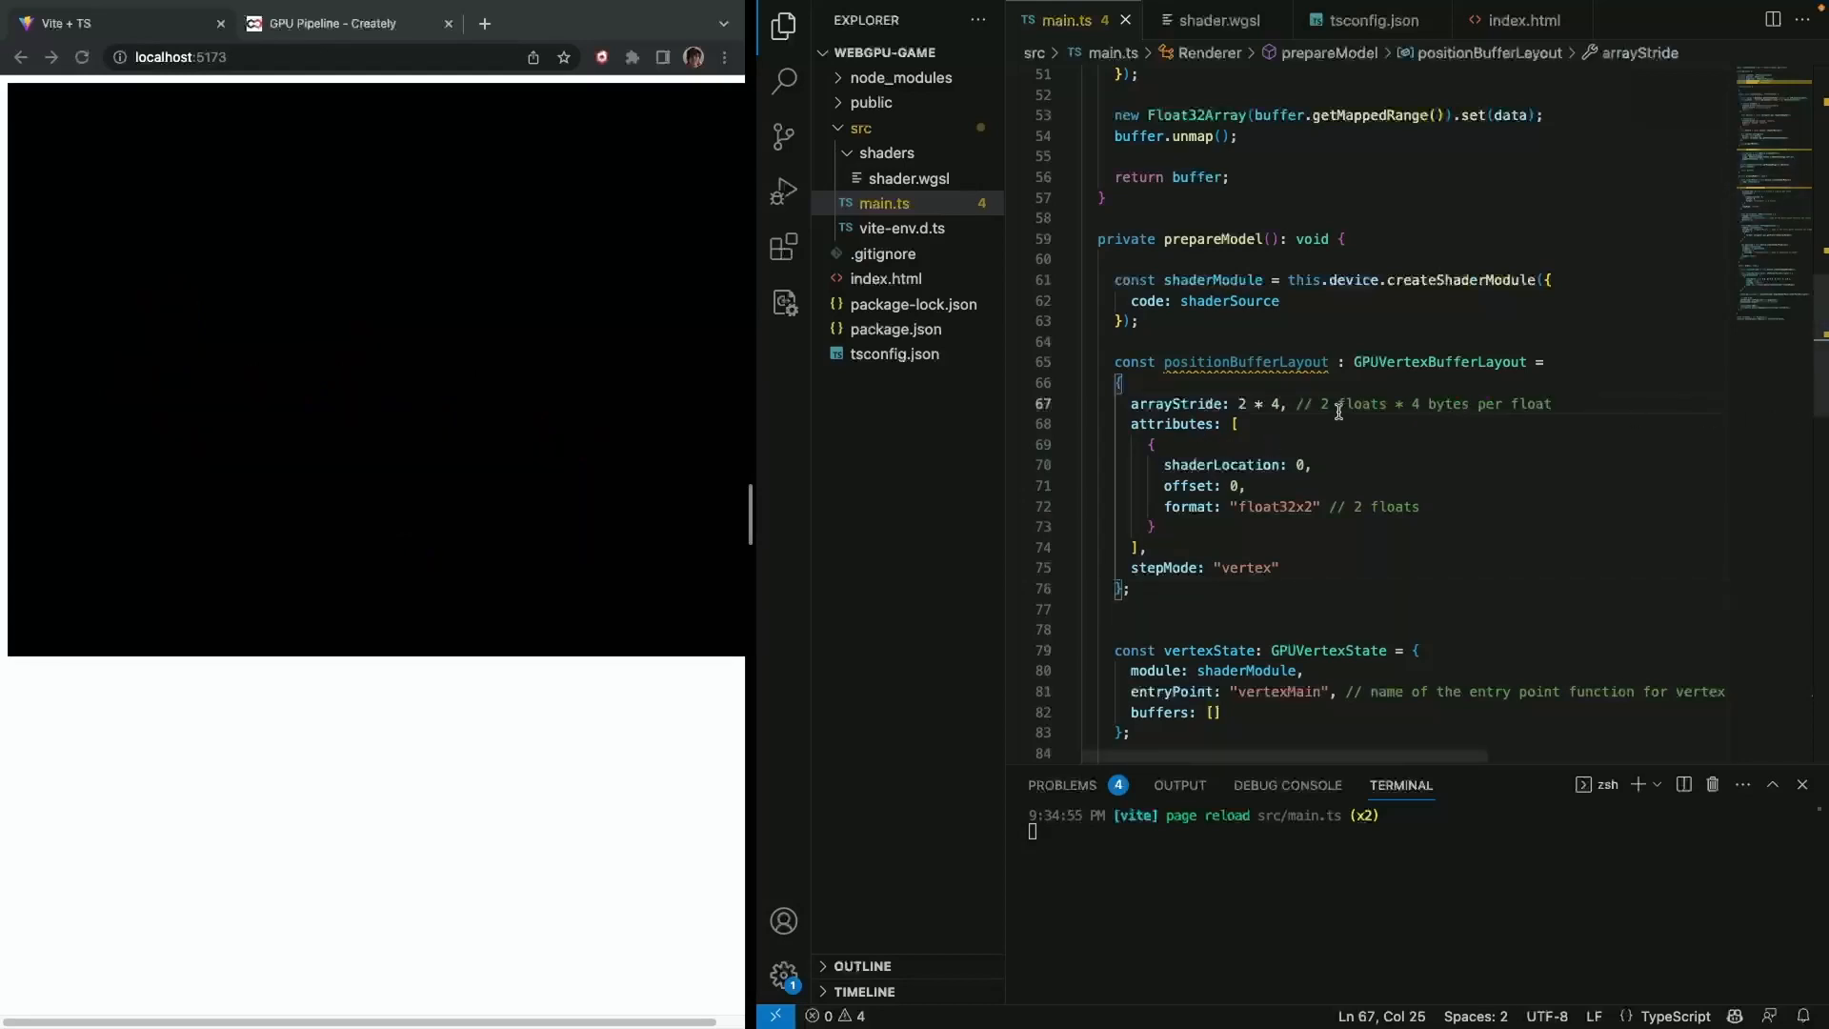
Write the stride as 2 * Float32Array.BYTES_PER_ELEMENT, cross-checking shader.wgsl's position input at location 0.
text(Float32Array.BYTES_PER_ELEMENT)
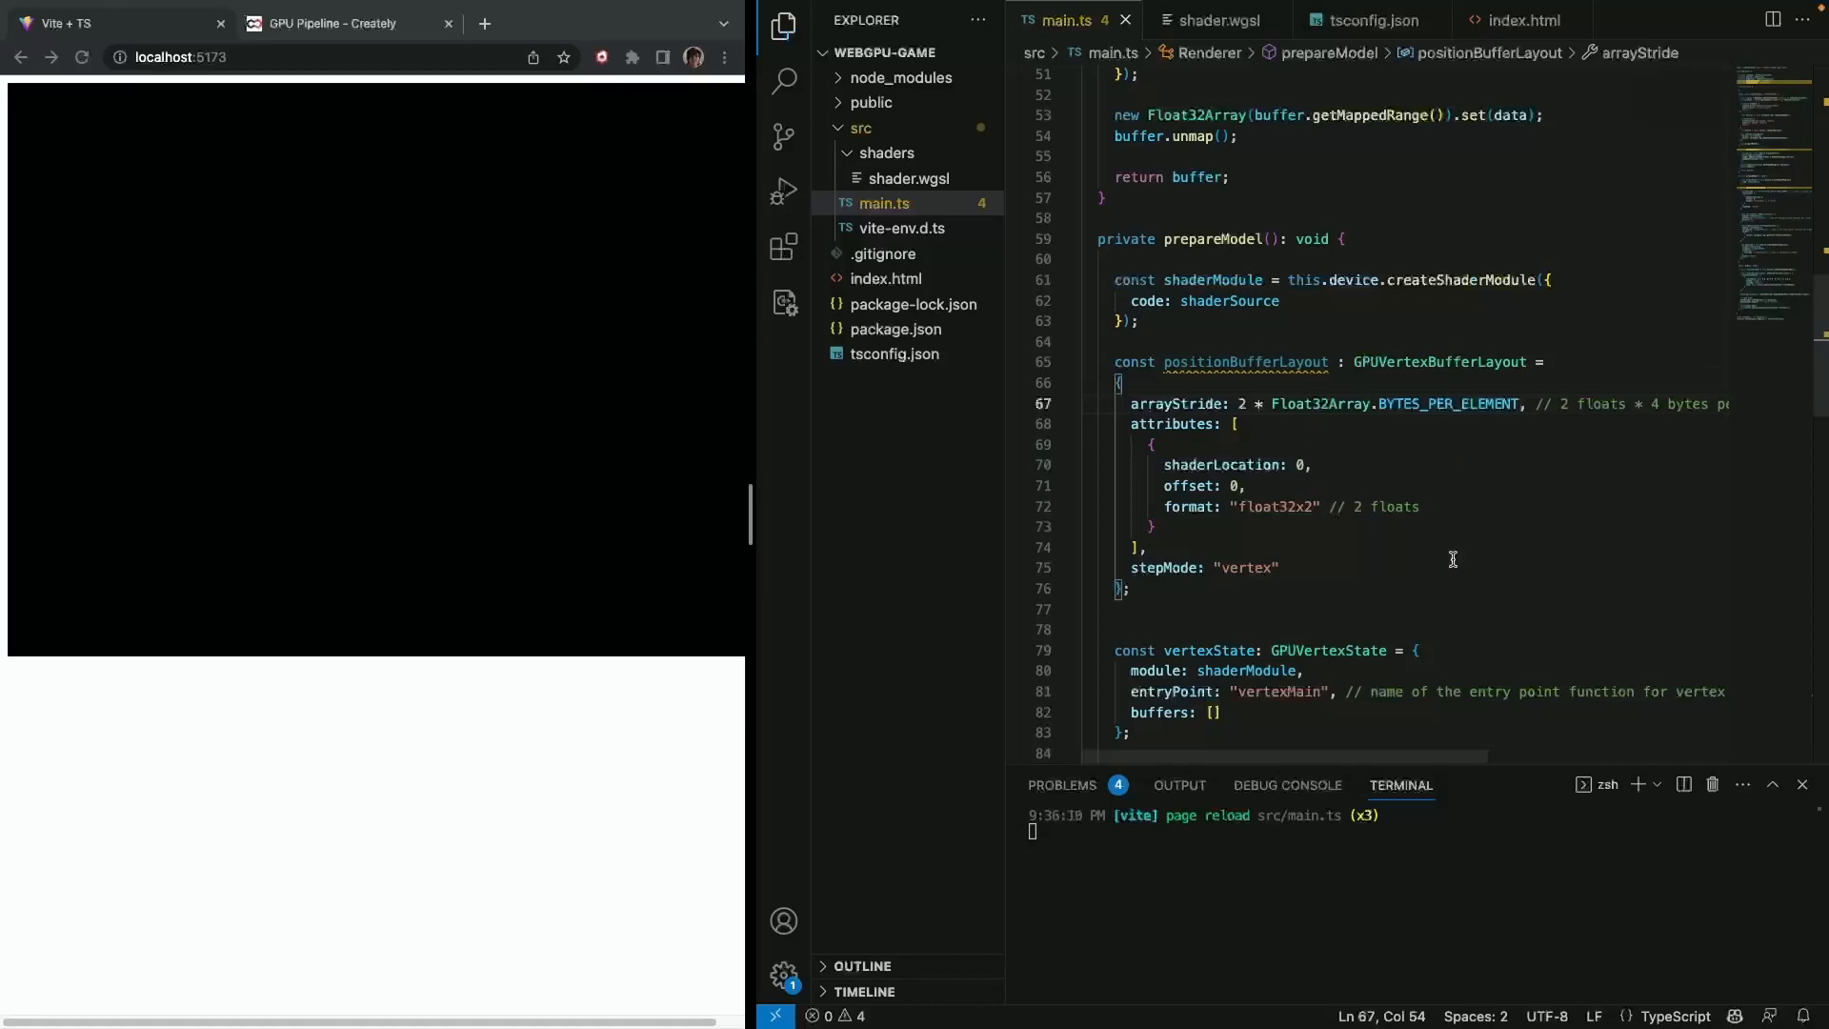
click(1097, 485)
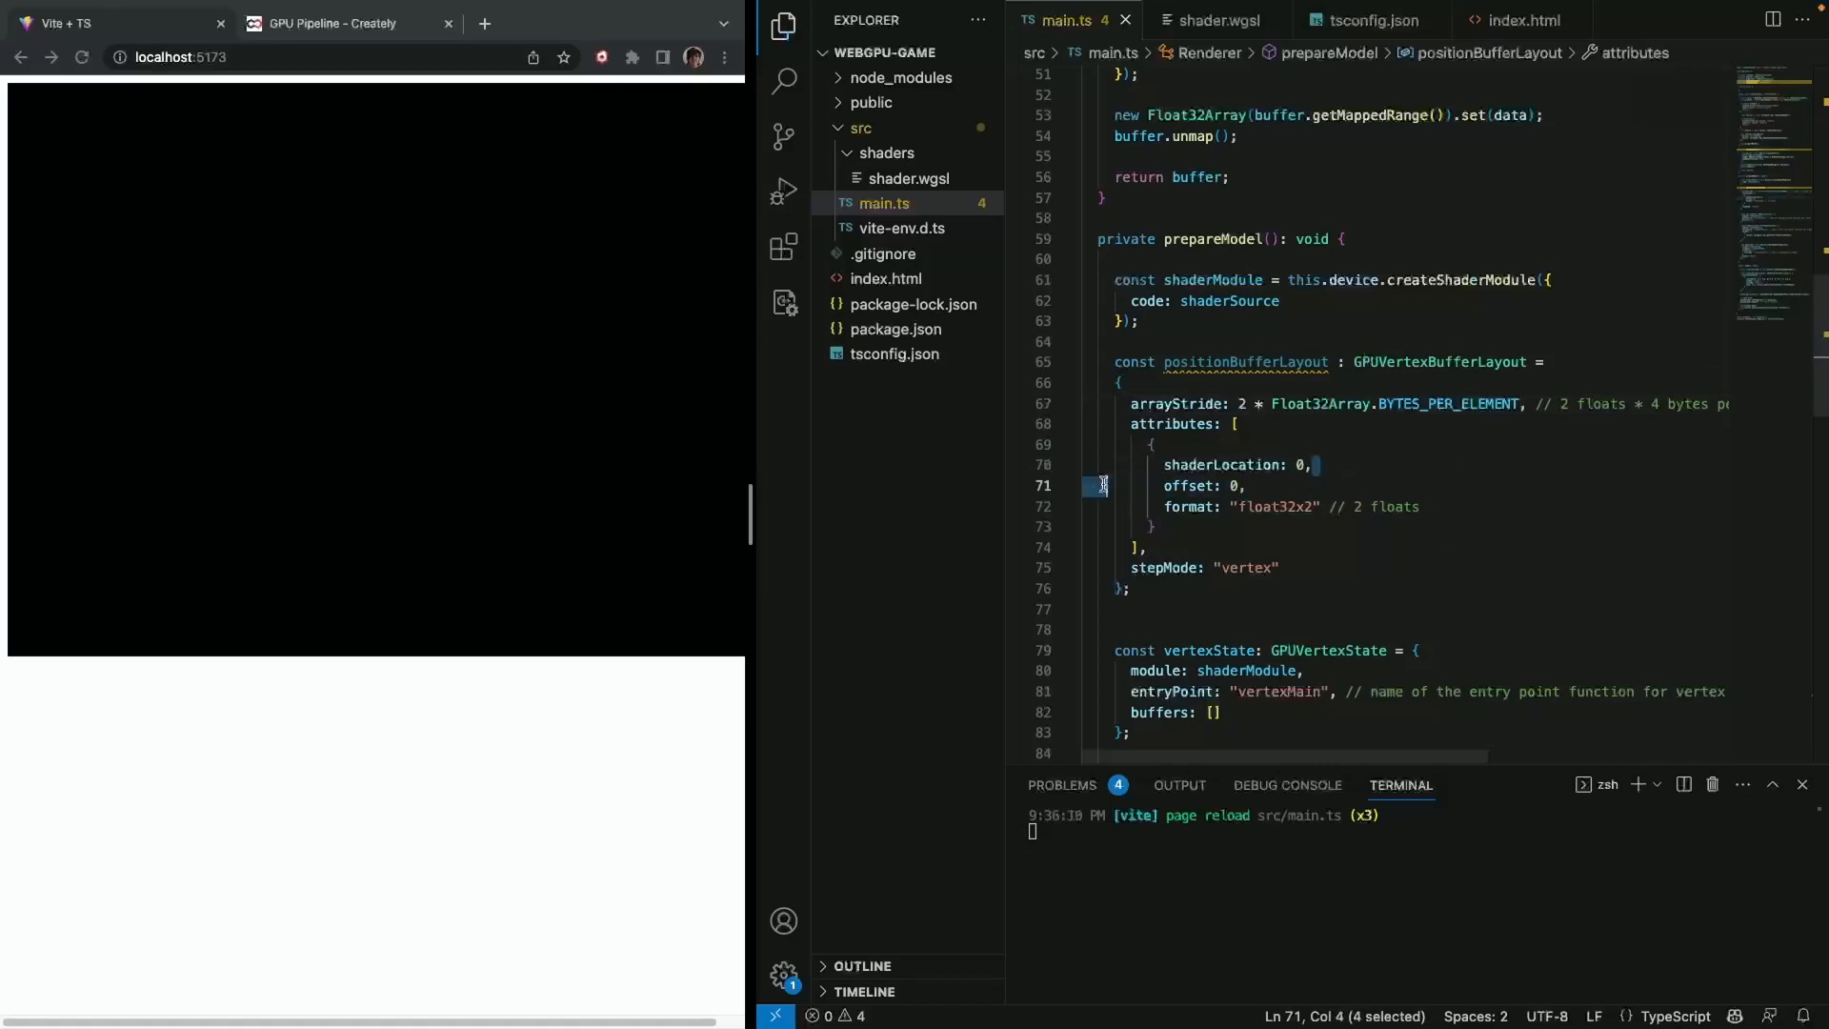
click(1221, 20)
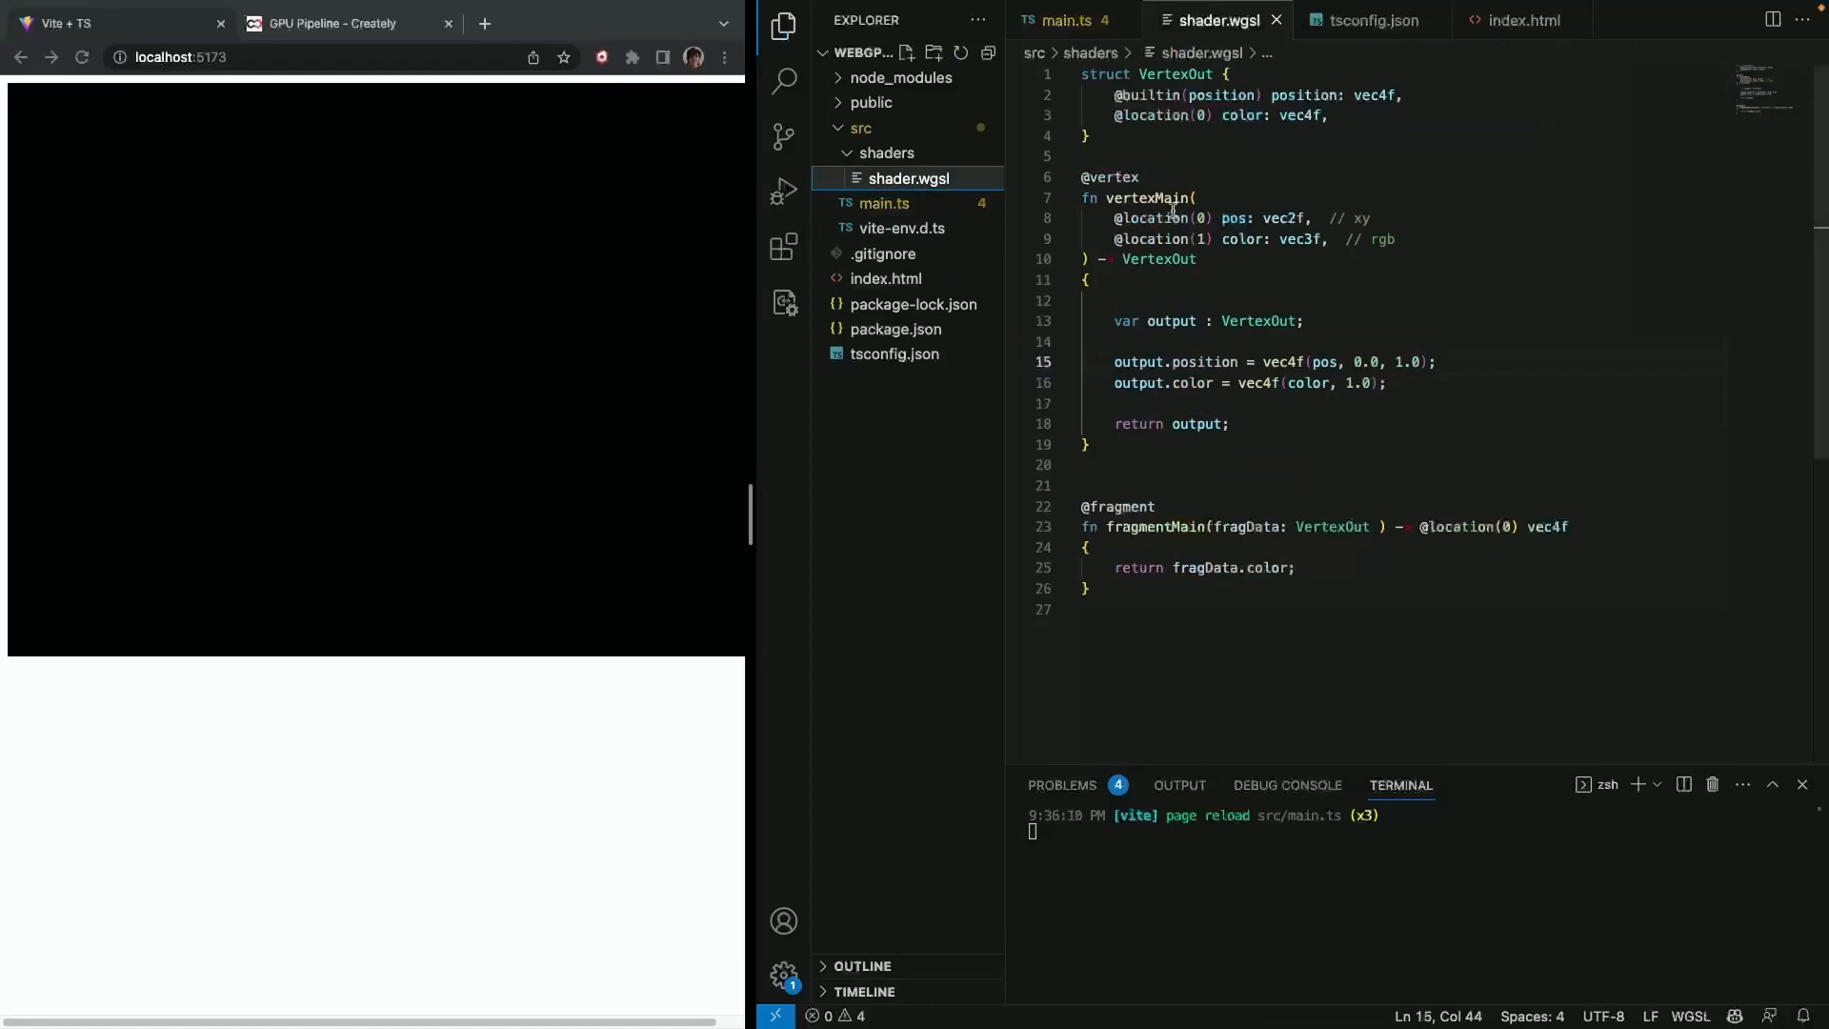
triple_click(1225, 219)
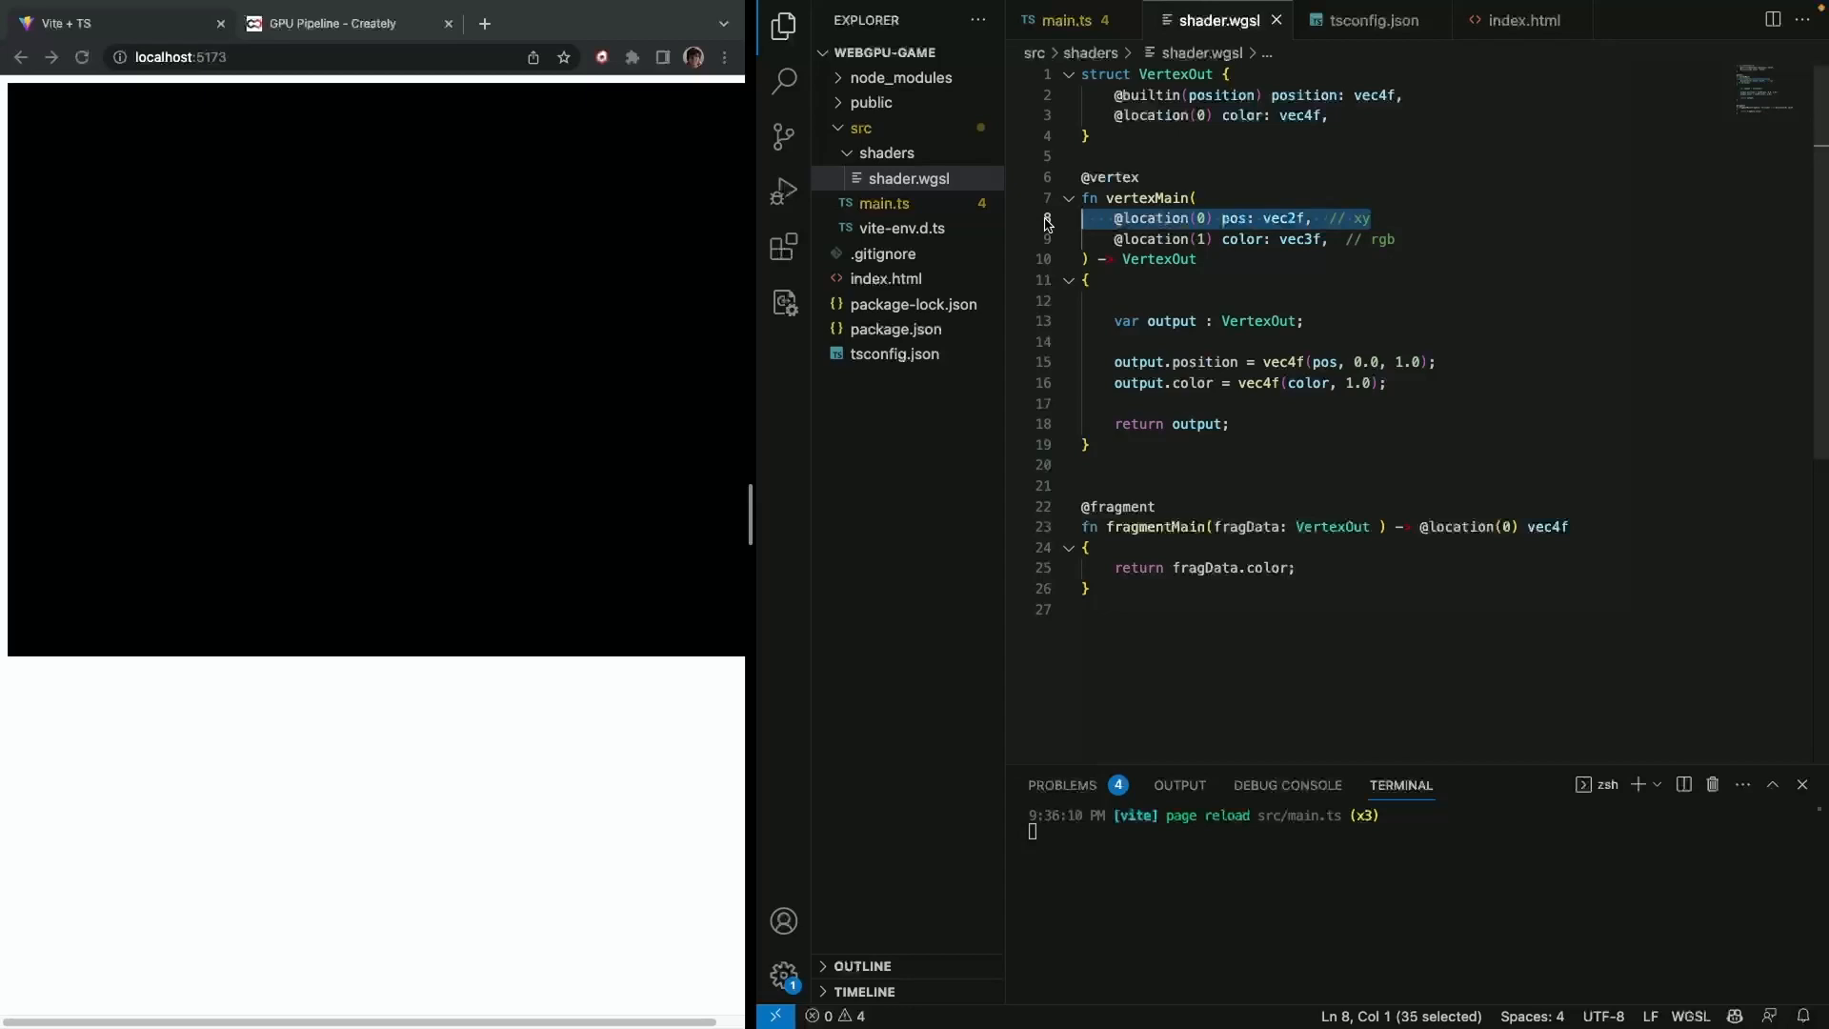
click(1063, 20)
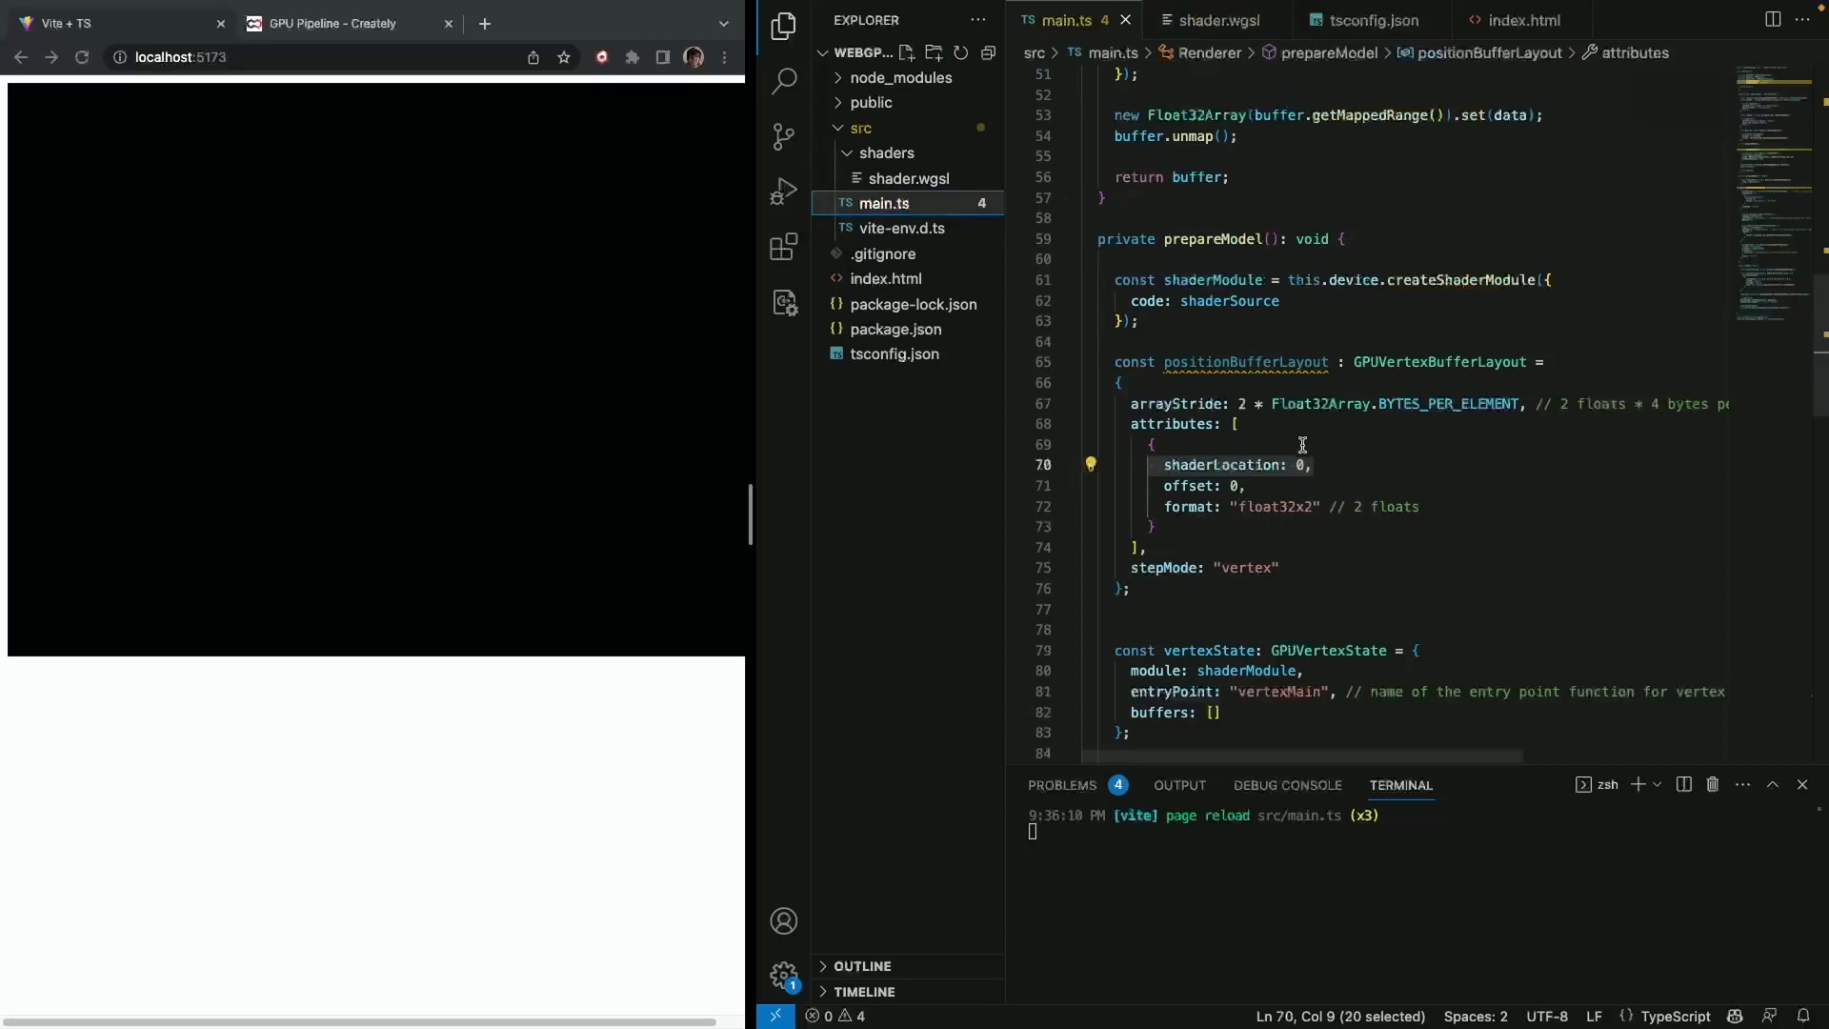
click(1270, 506)
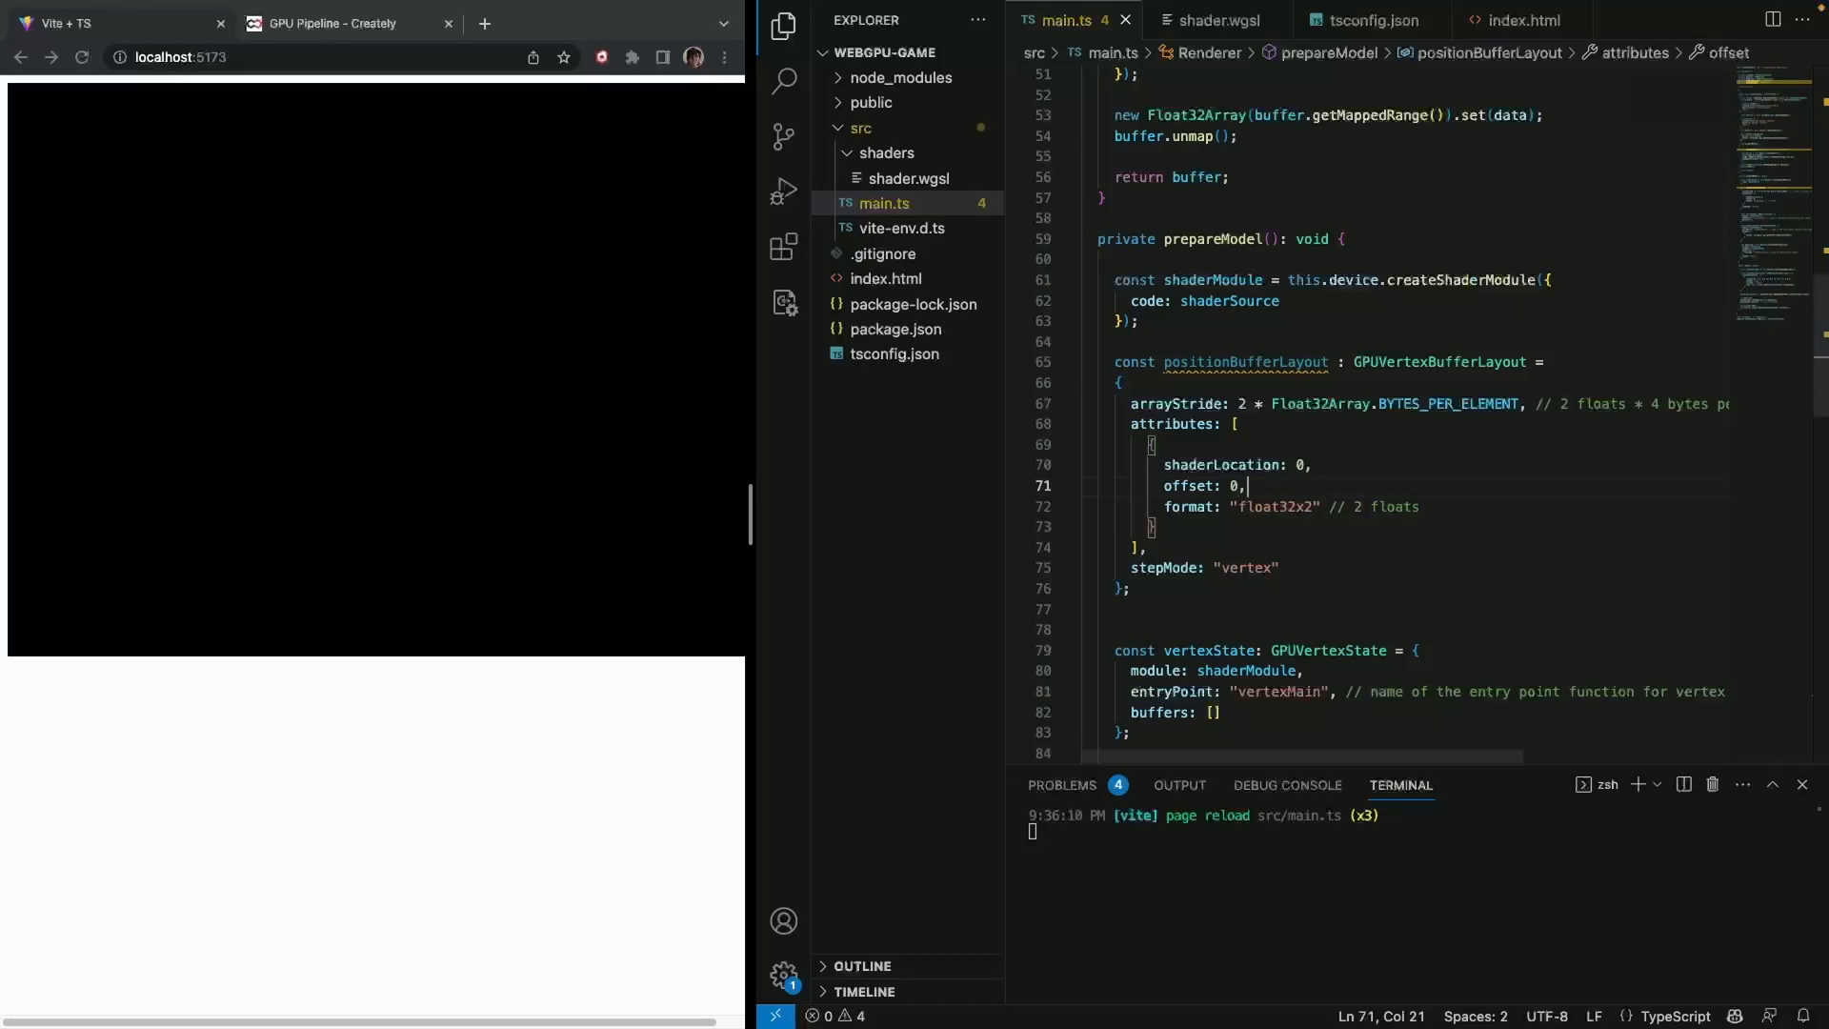
click(1126, 568)
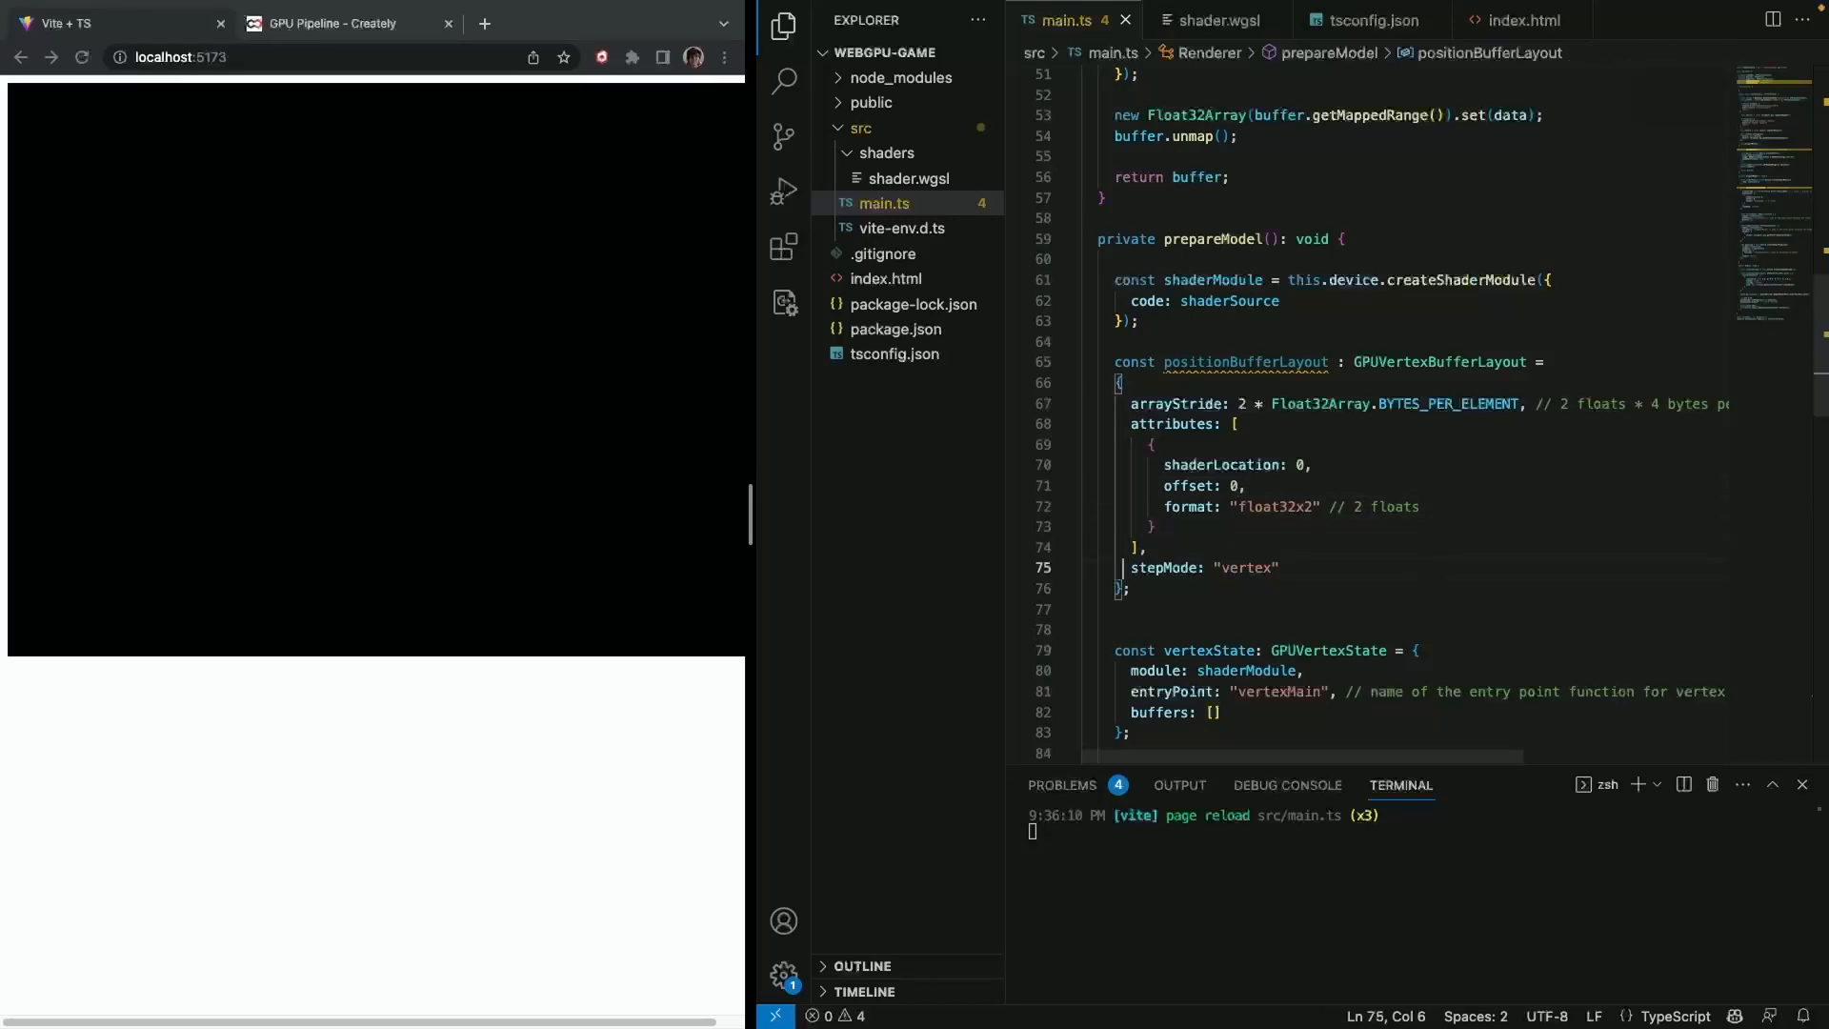
click(1337, 629)
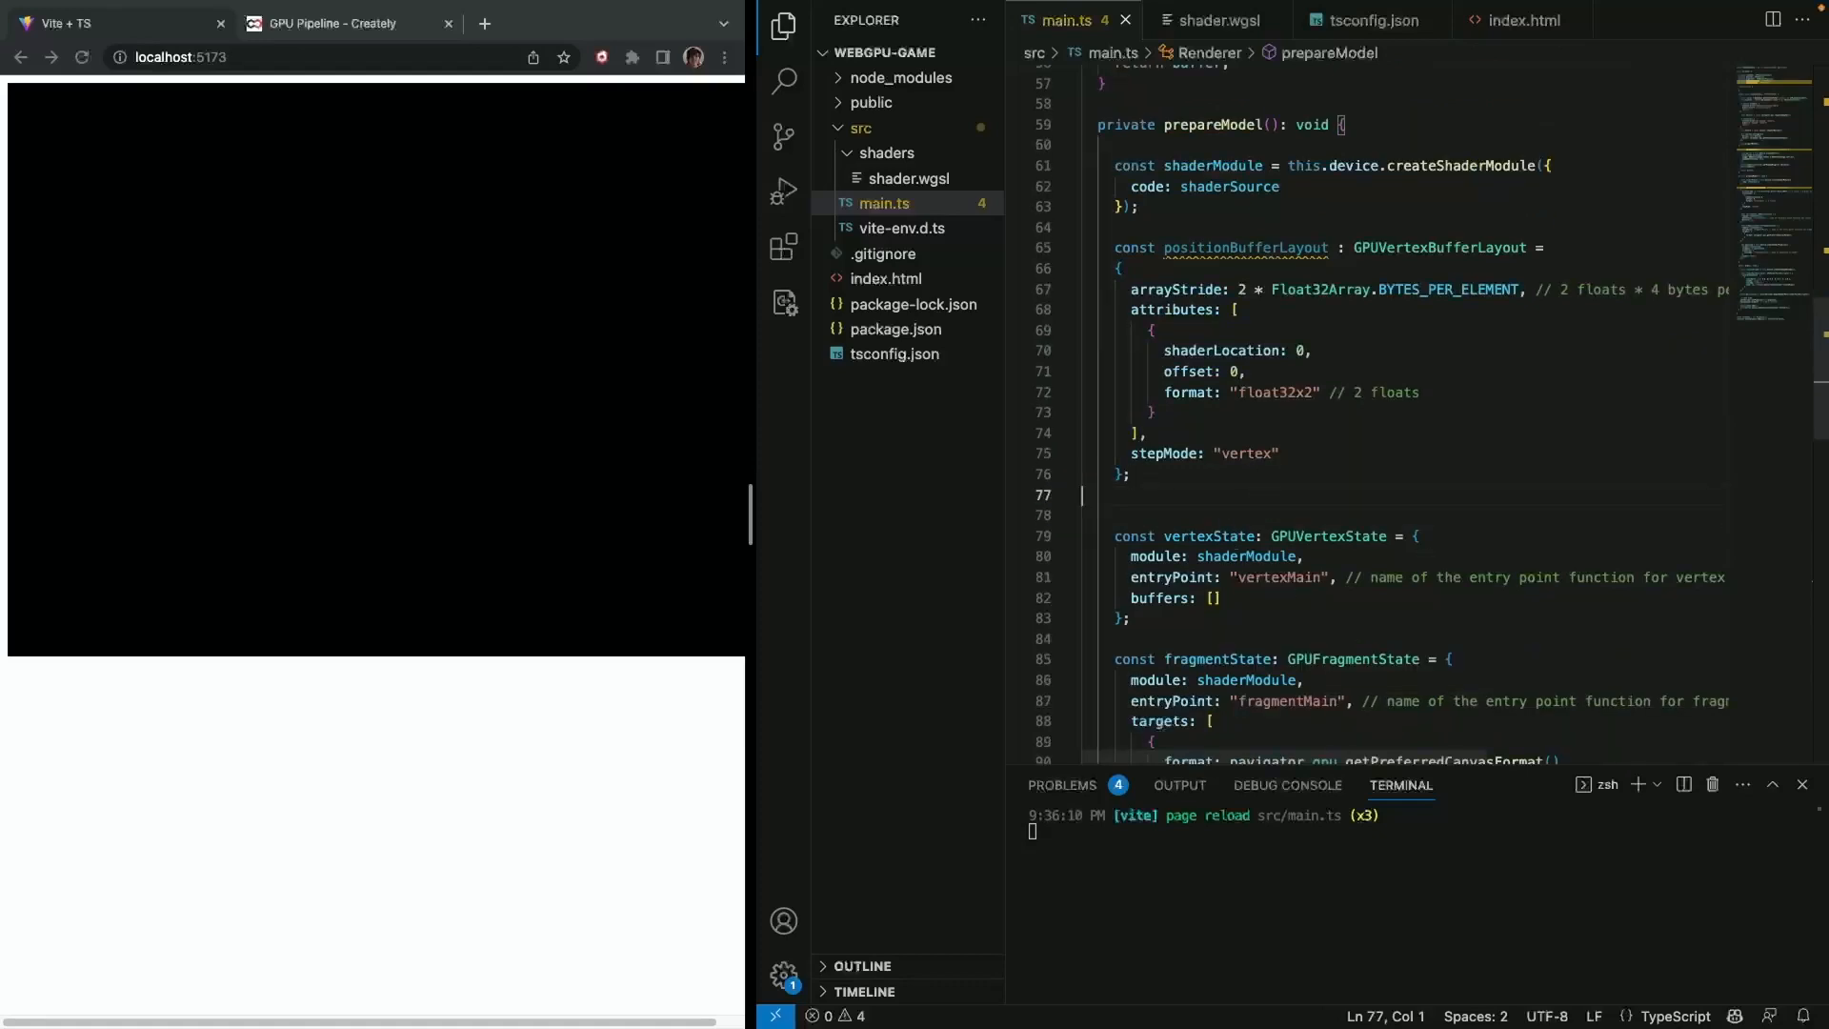
Add colorBufferLayout with a 3 * BYTES_PER_ELEMENT stride and float32x3 attribute at shader location 1.
text(const colorBufferLayout : GPUVertexBufferLayout = {)
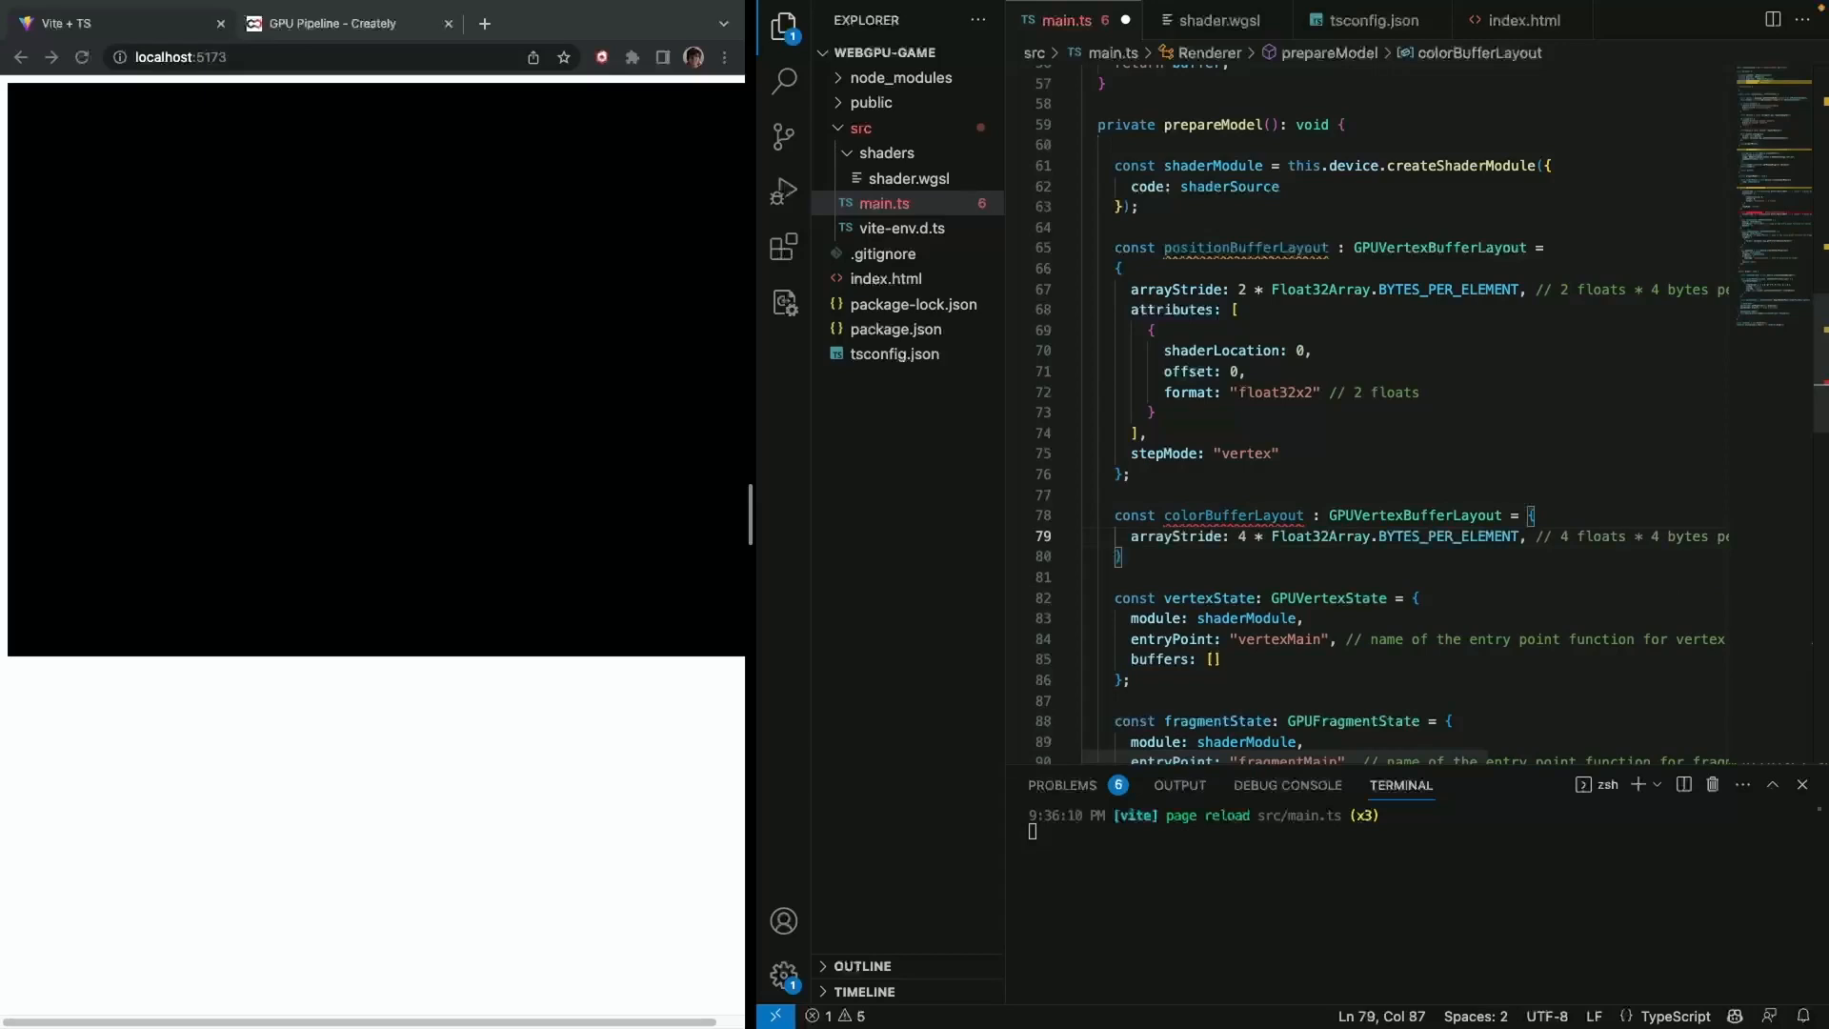
double_click(1239, 536)
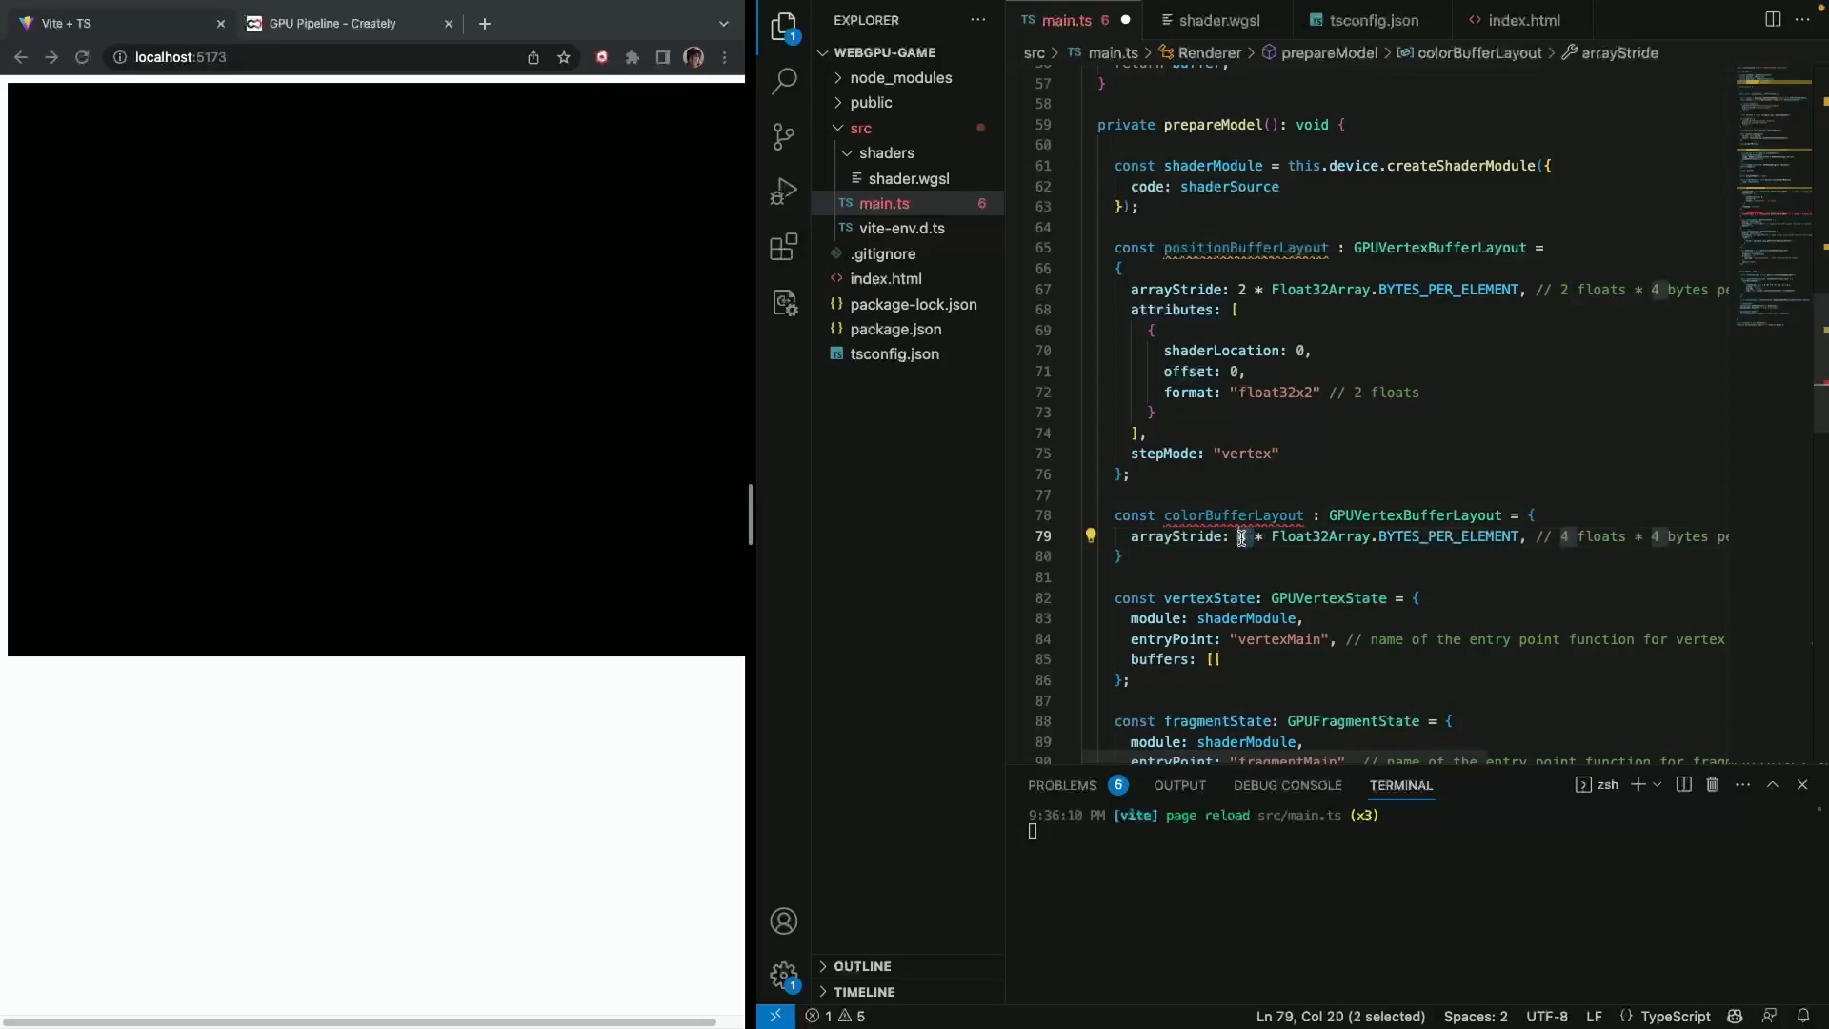
text(3)
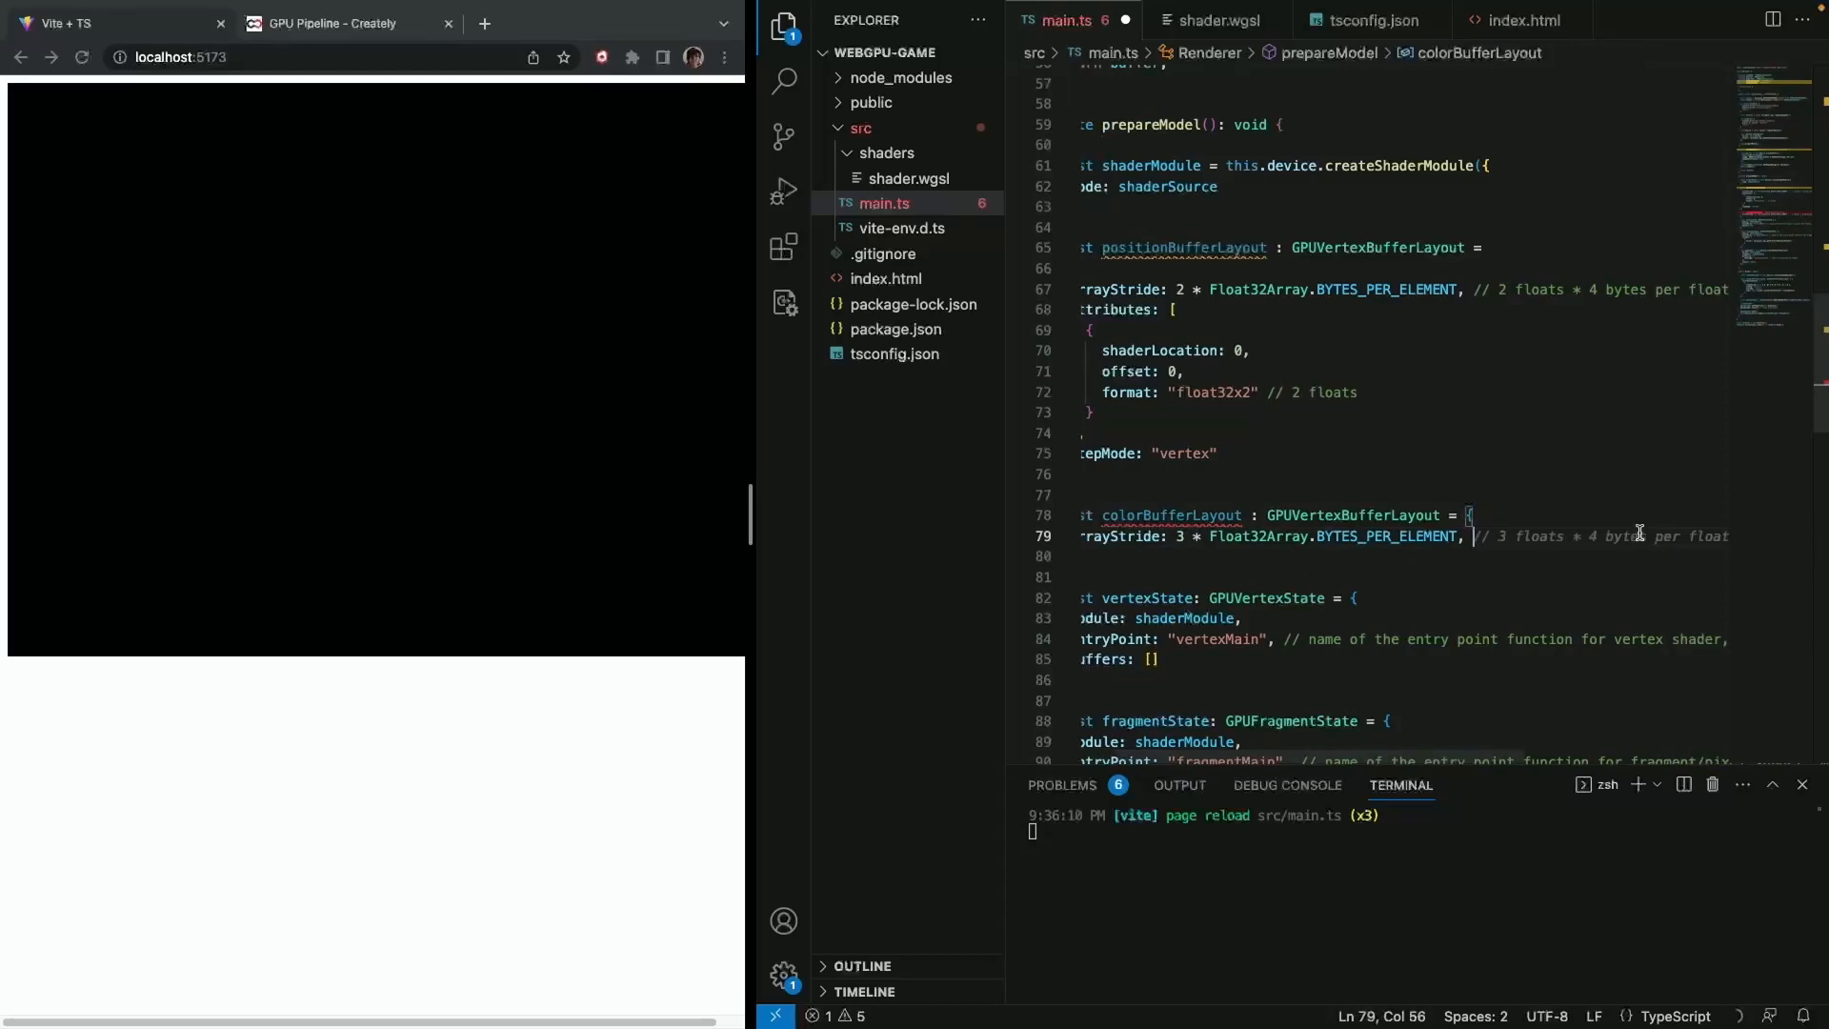
text(rgb * 4 bytes per flo)
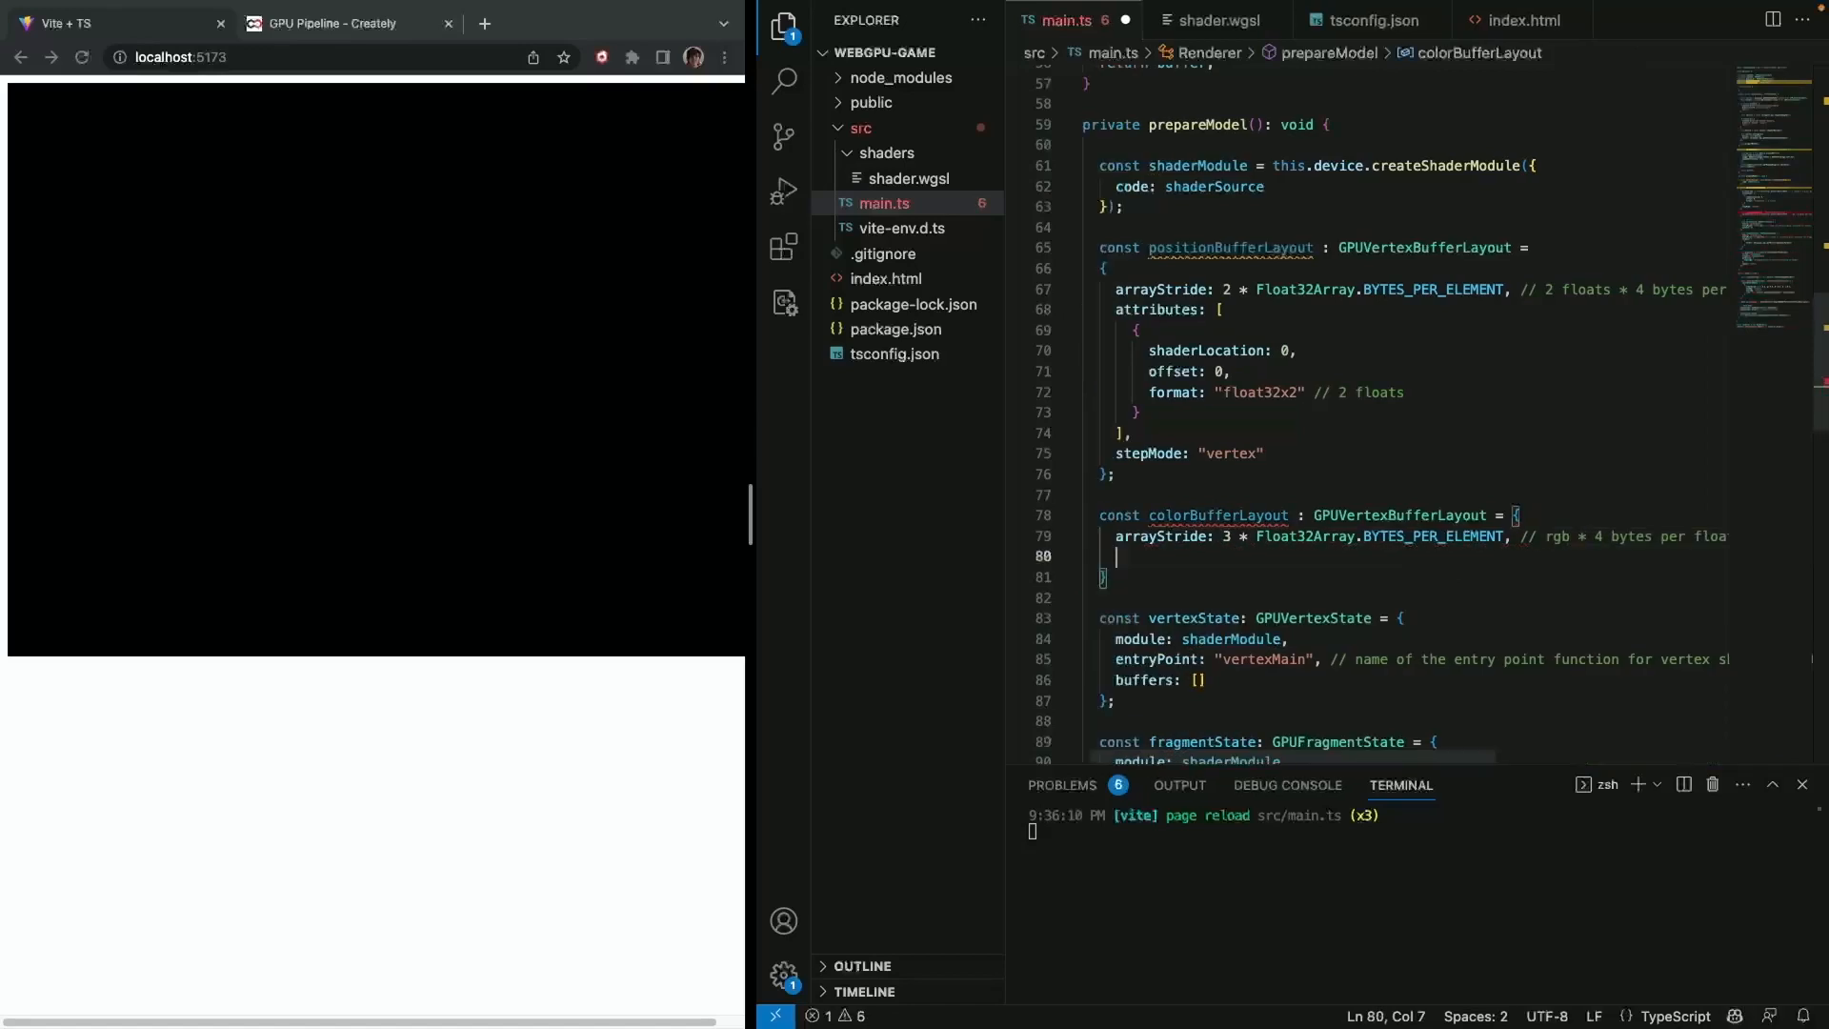
text(attributes: [)
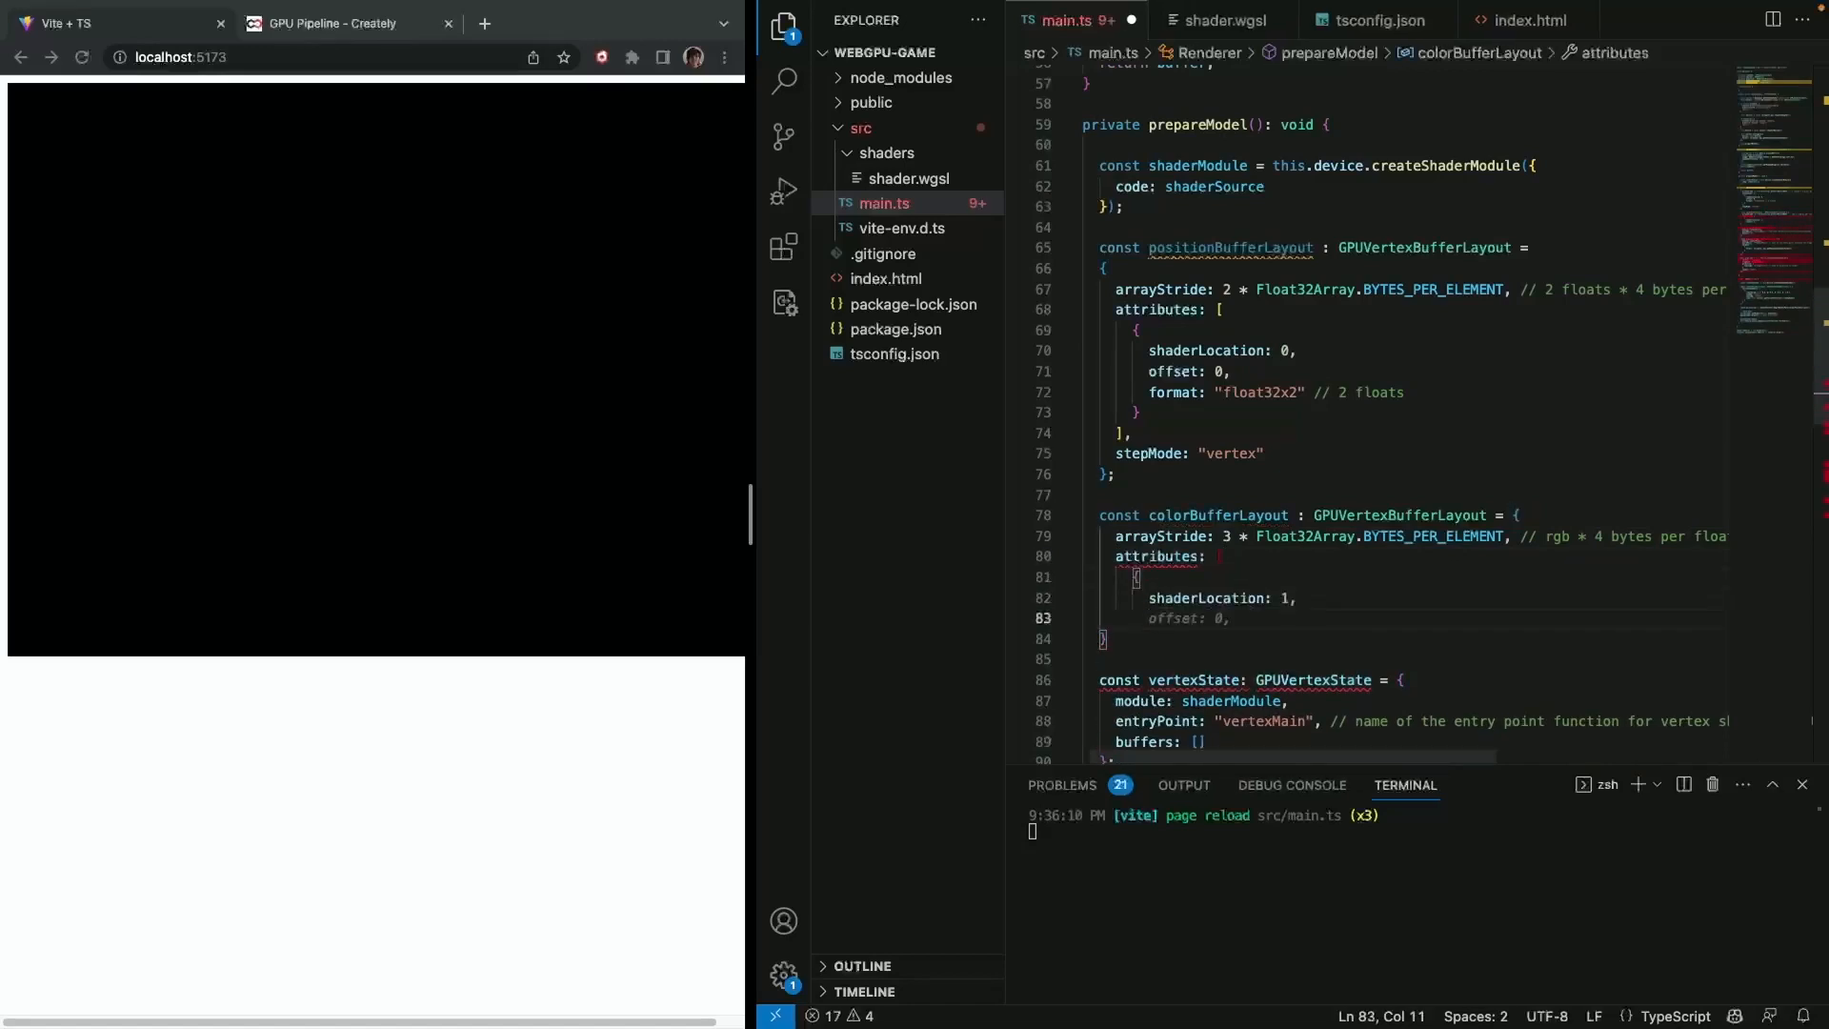
text(format: "float32x3" // 3 floats)
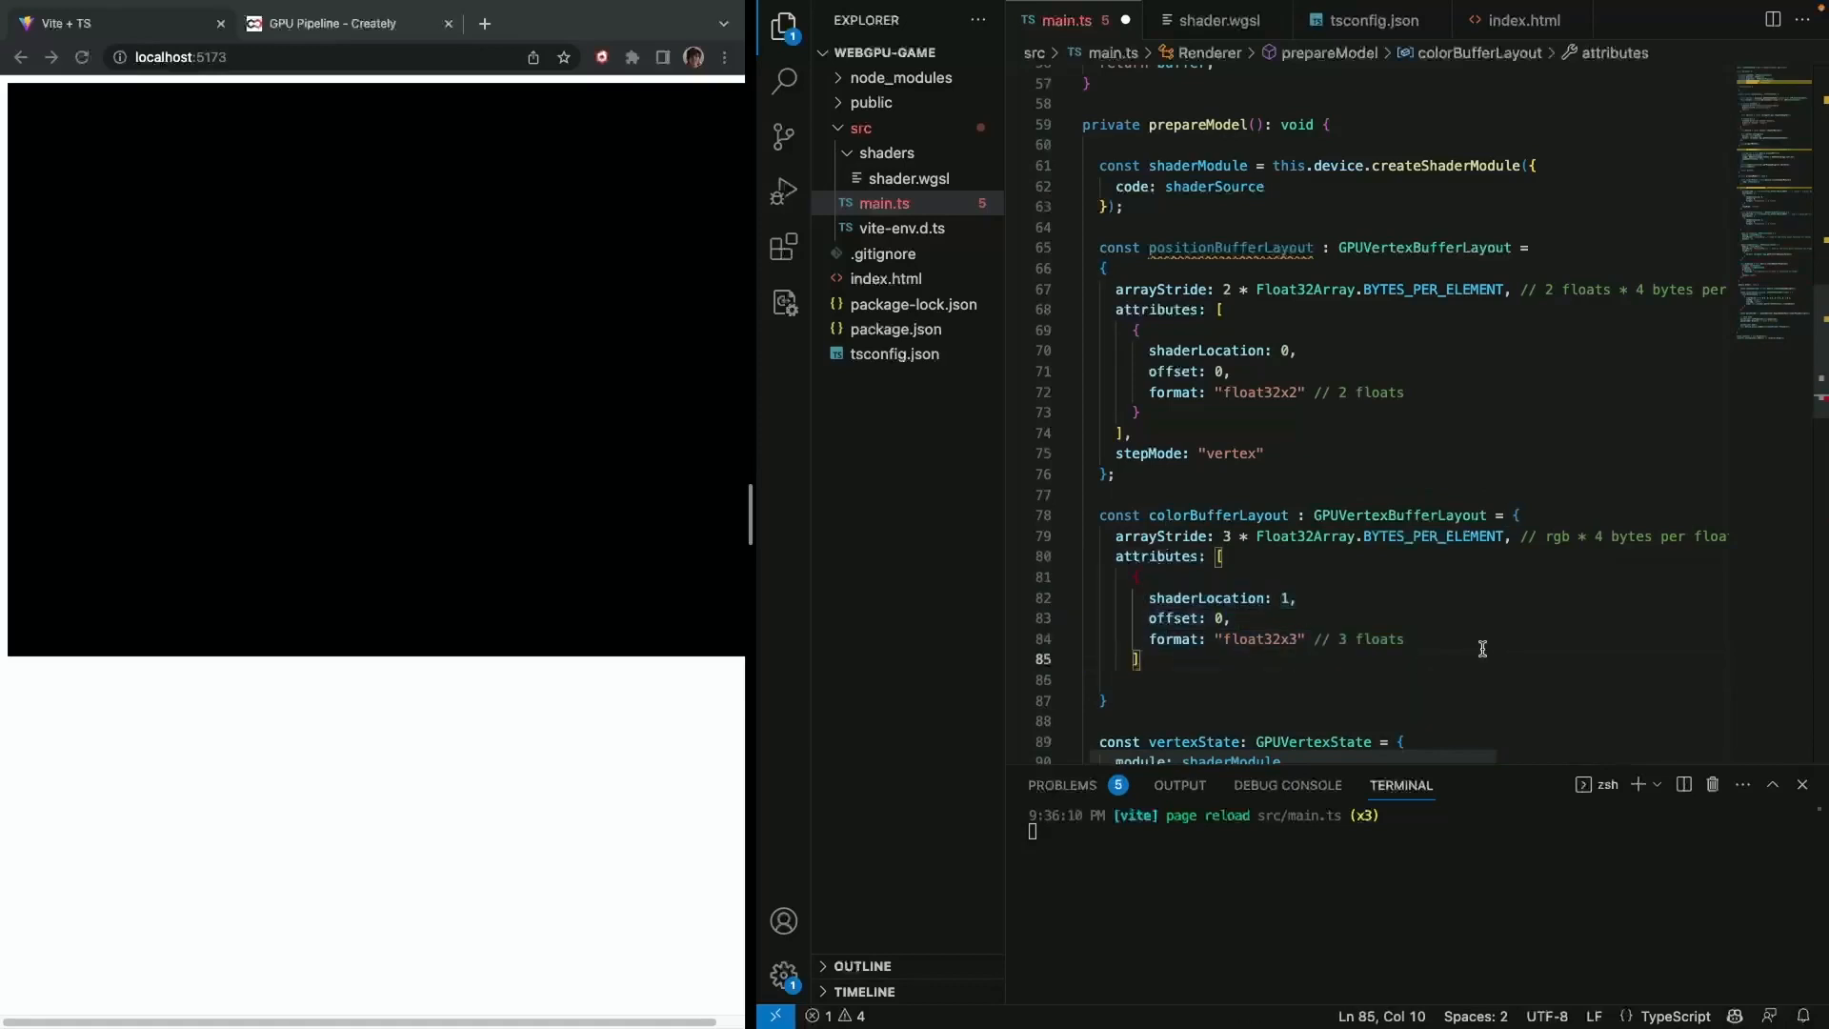
text({})
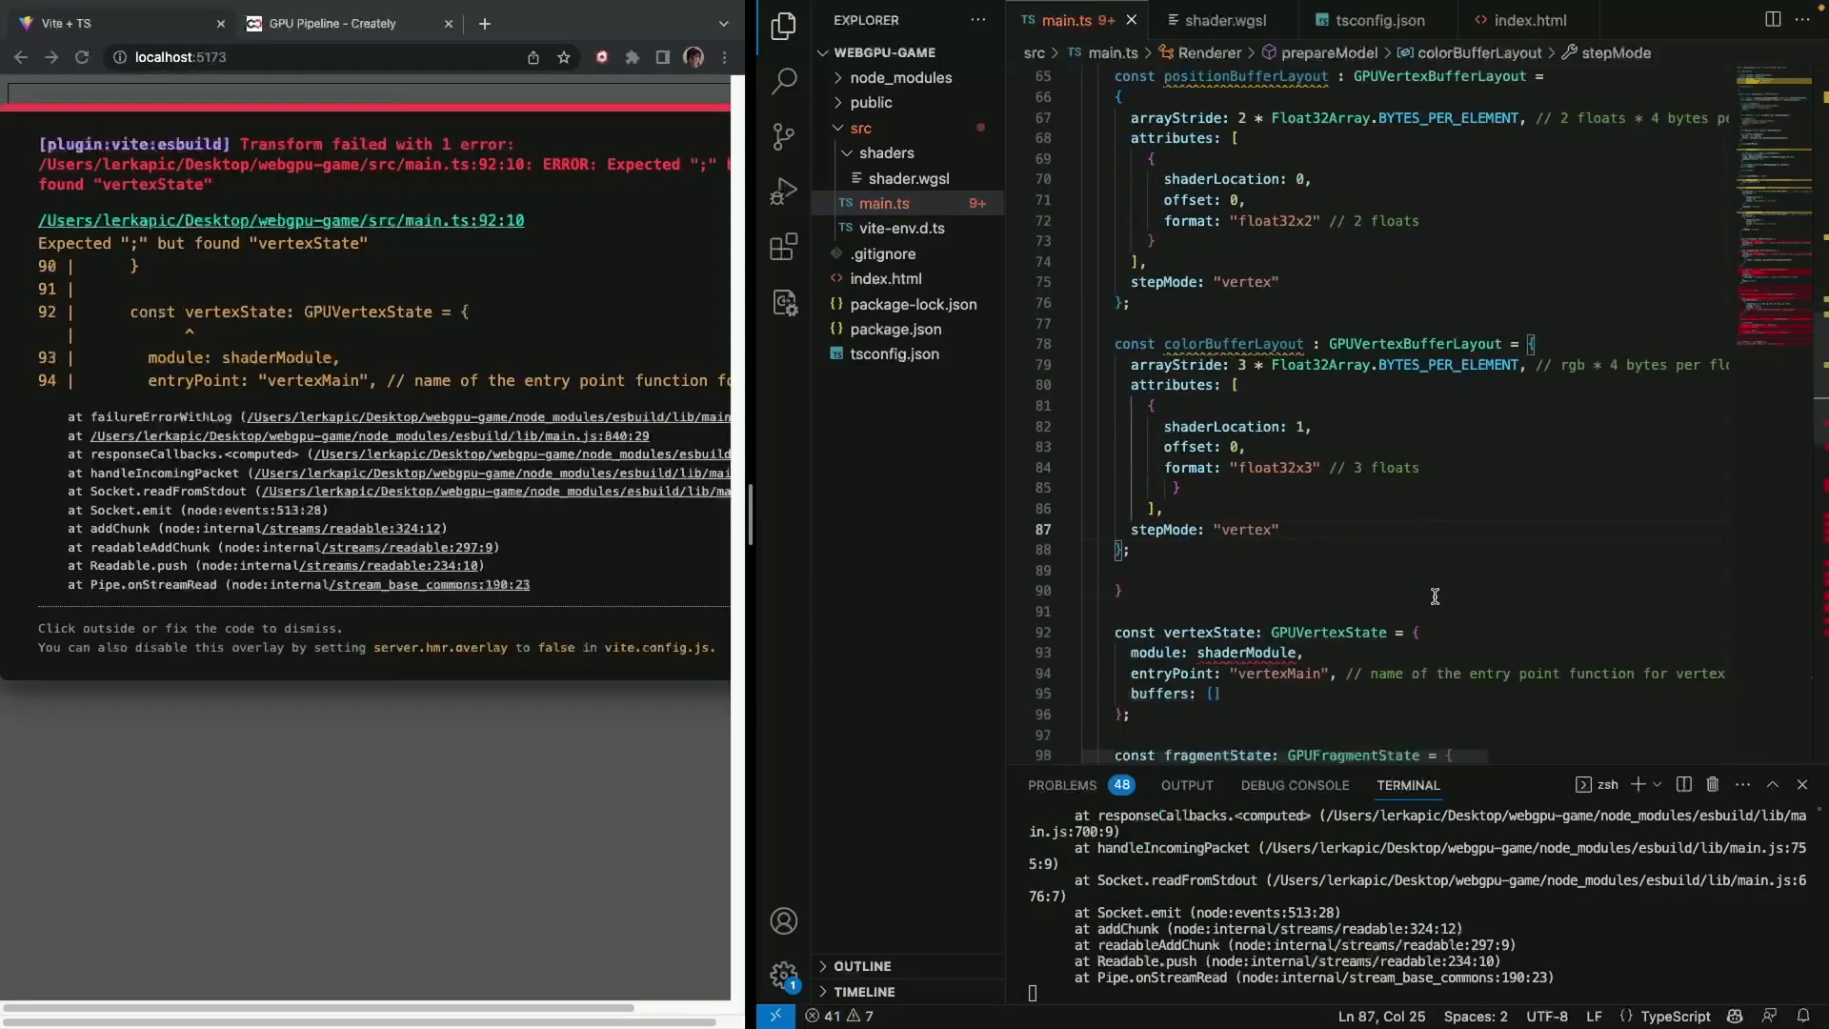
List positionBufferLayout and colorBufferLayout in the vertexState buffers array, clearing the build error.
scroll(down, 3)
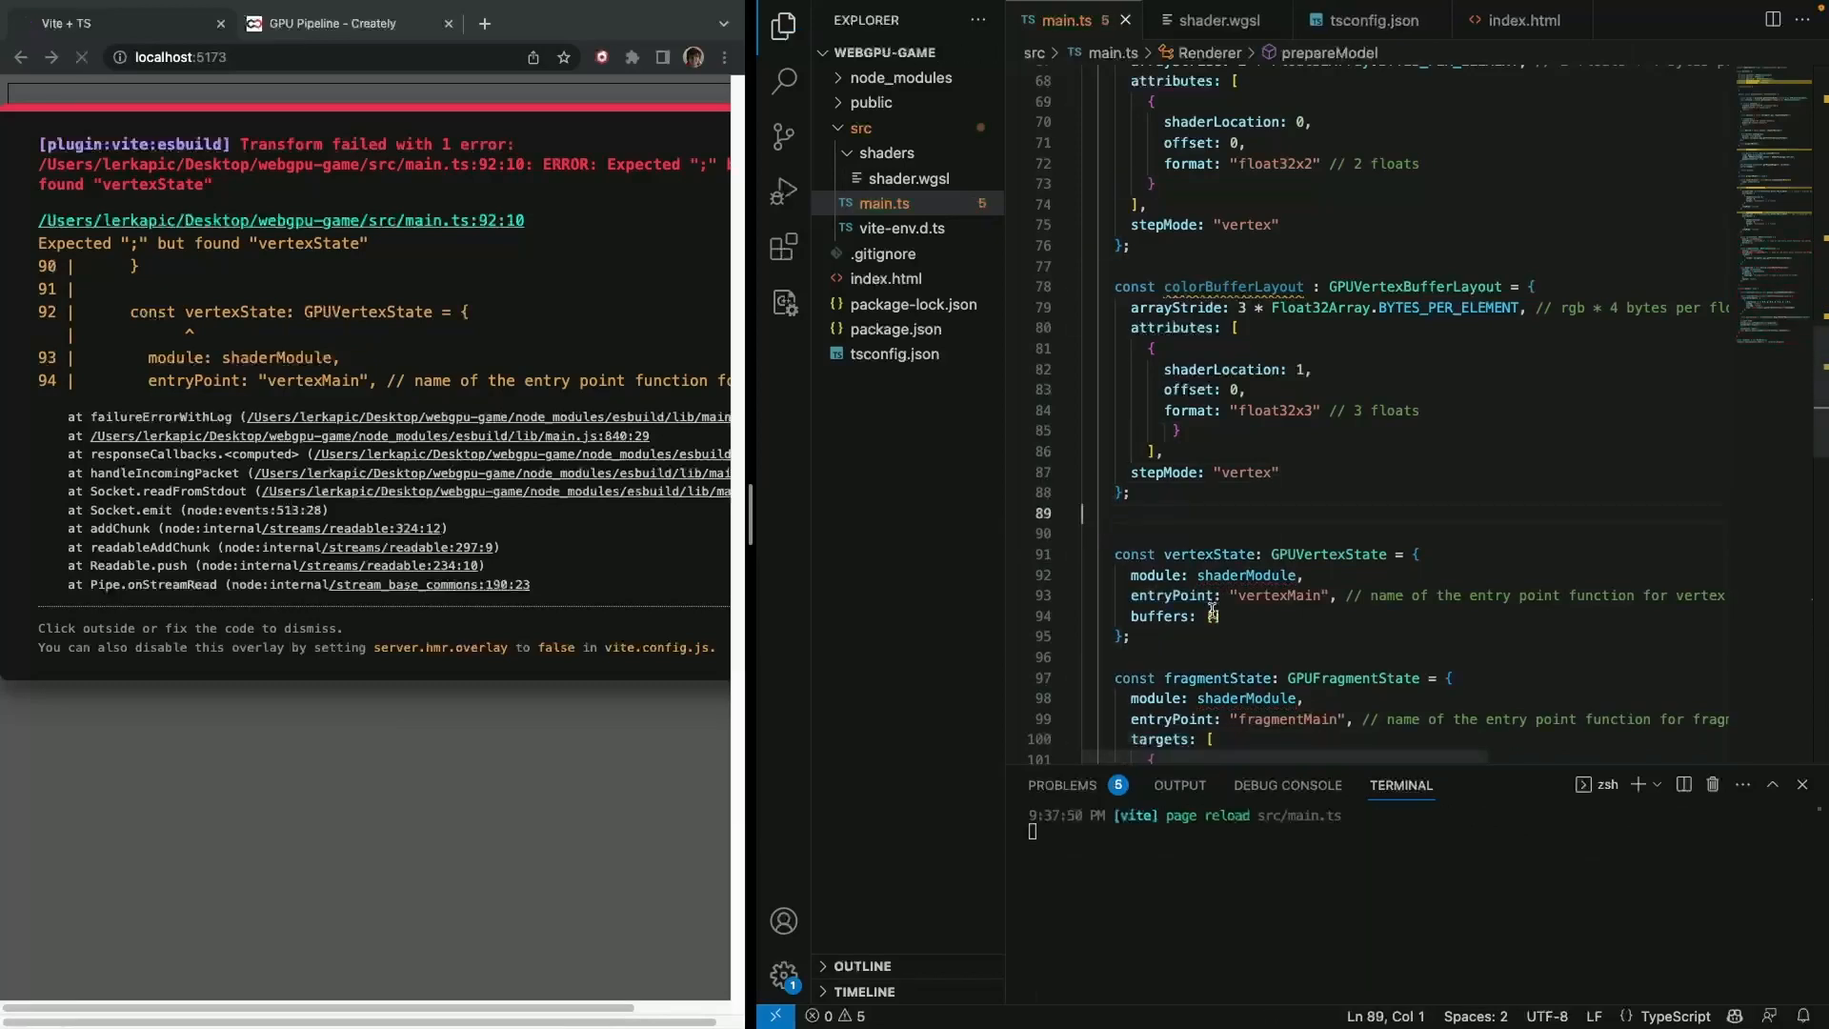
text(positionBufferLayout,)
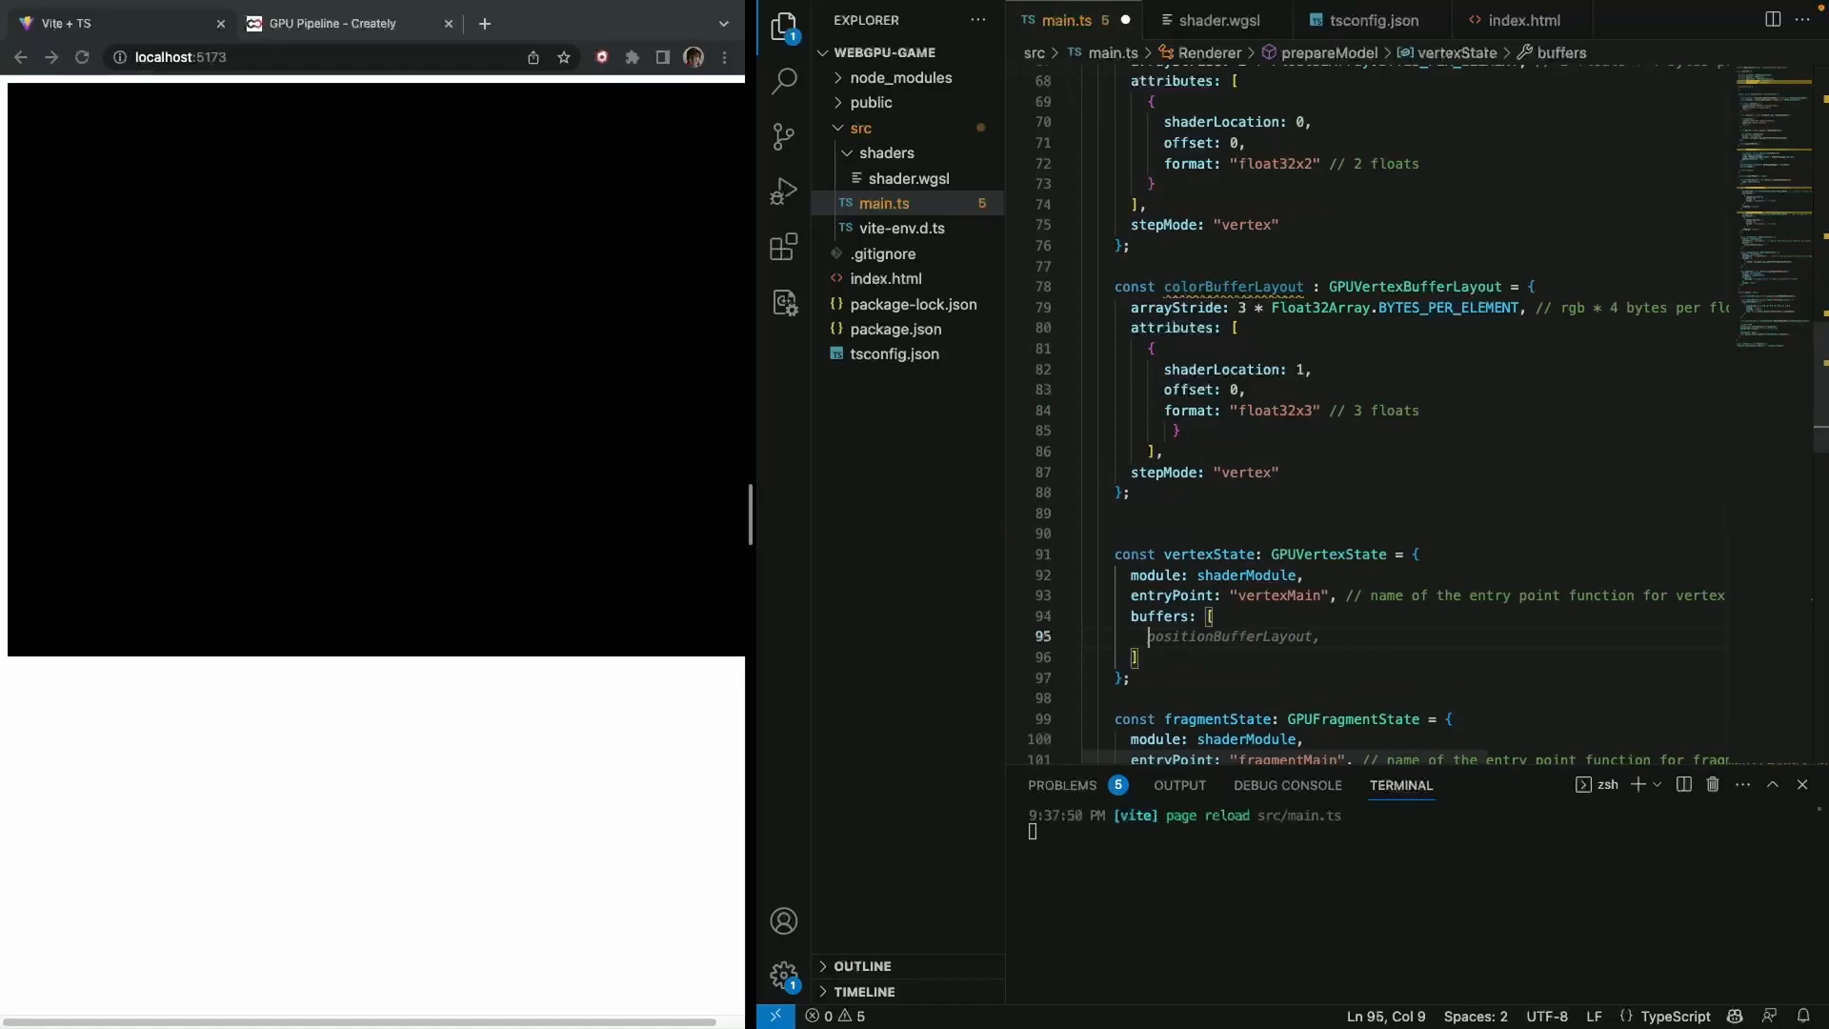
text(colorBufferLayout)
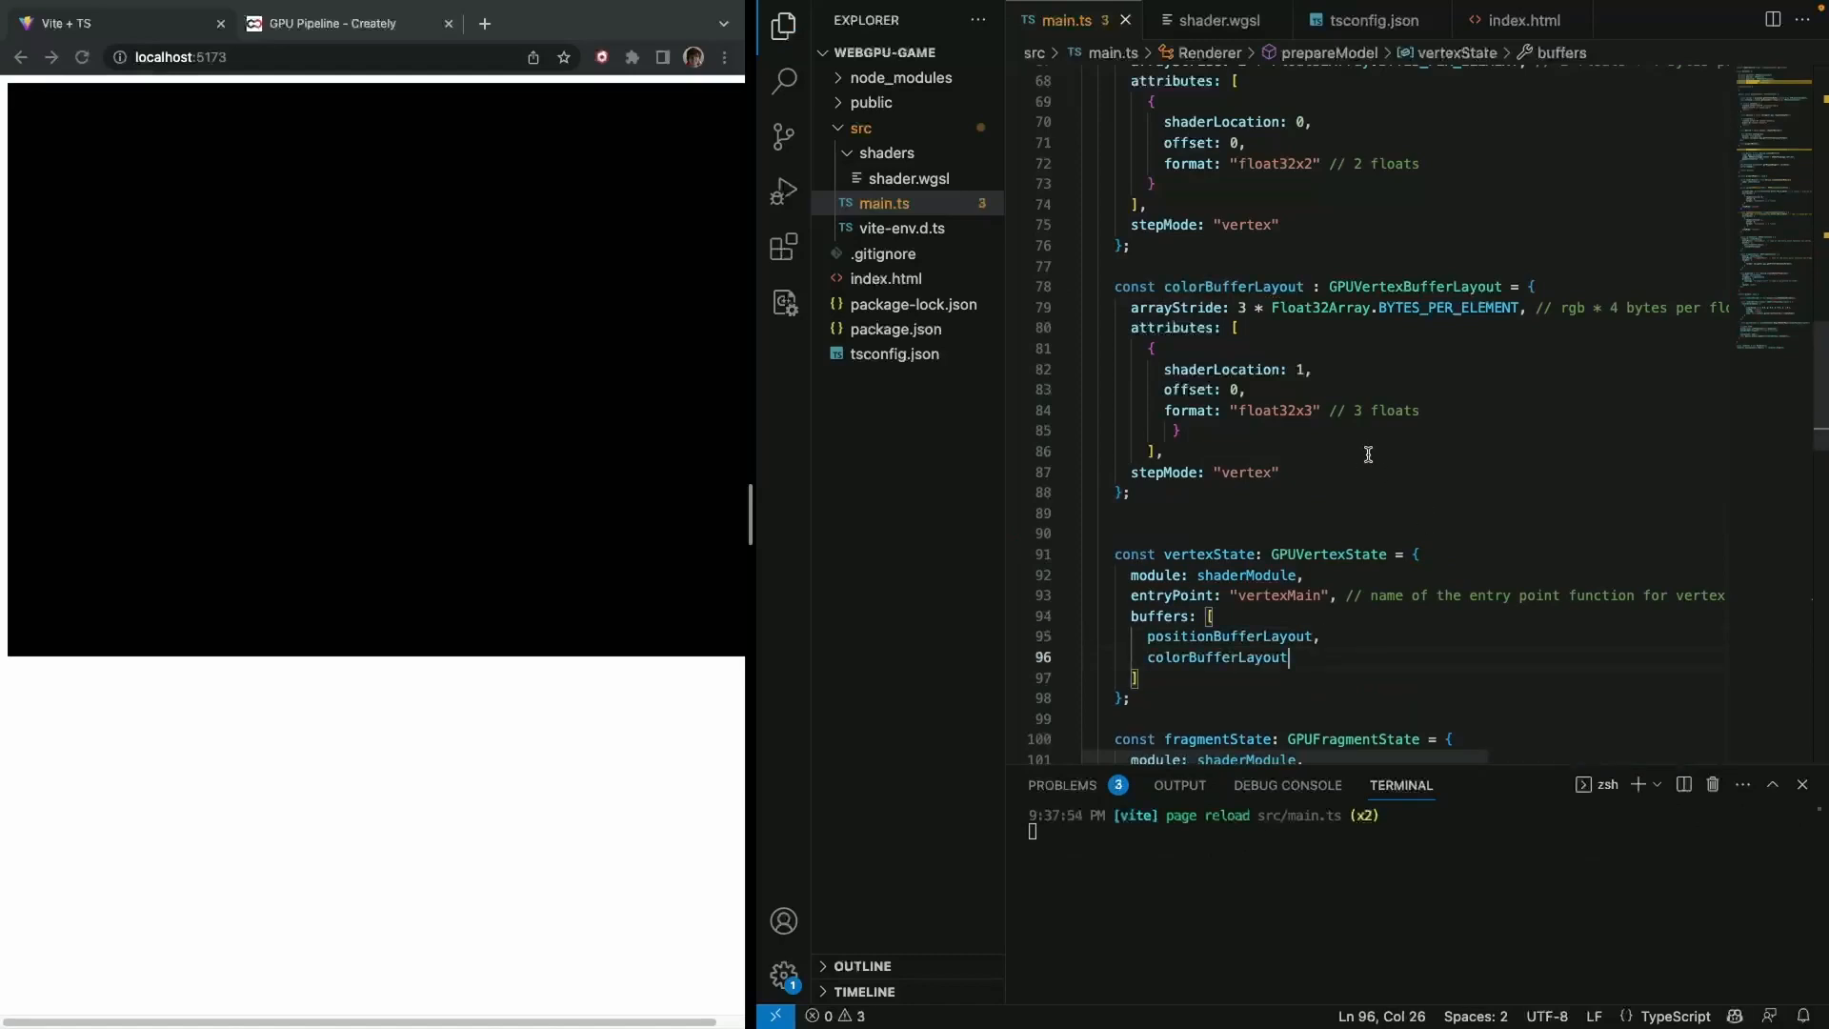
click(780, 20)
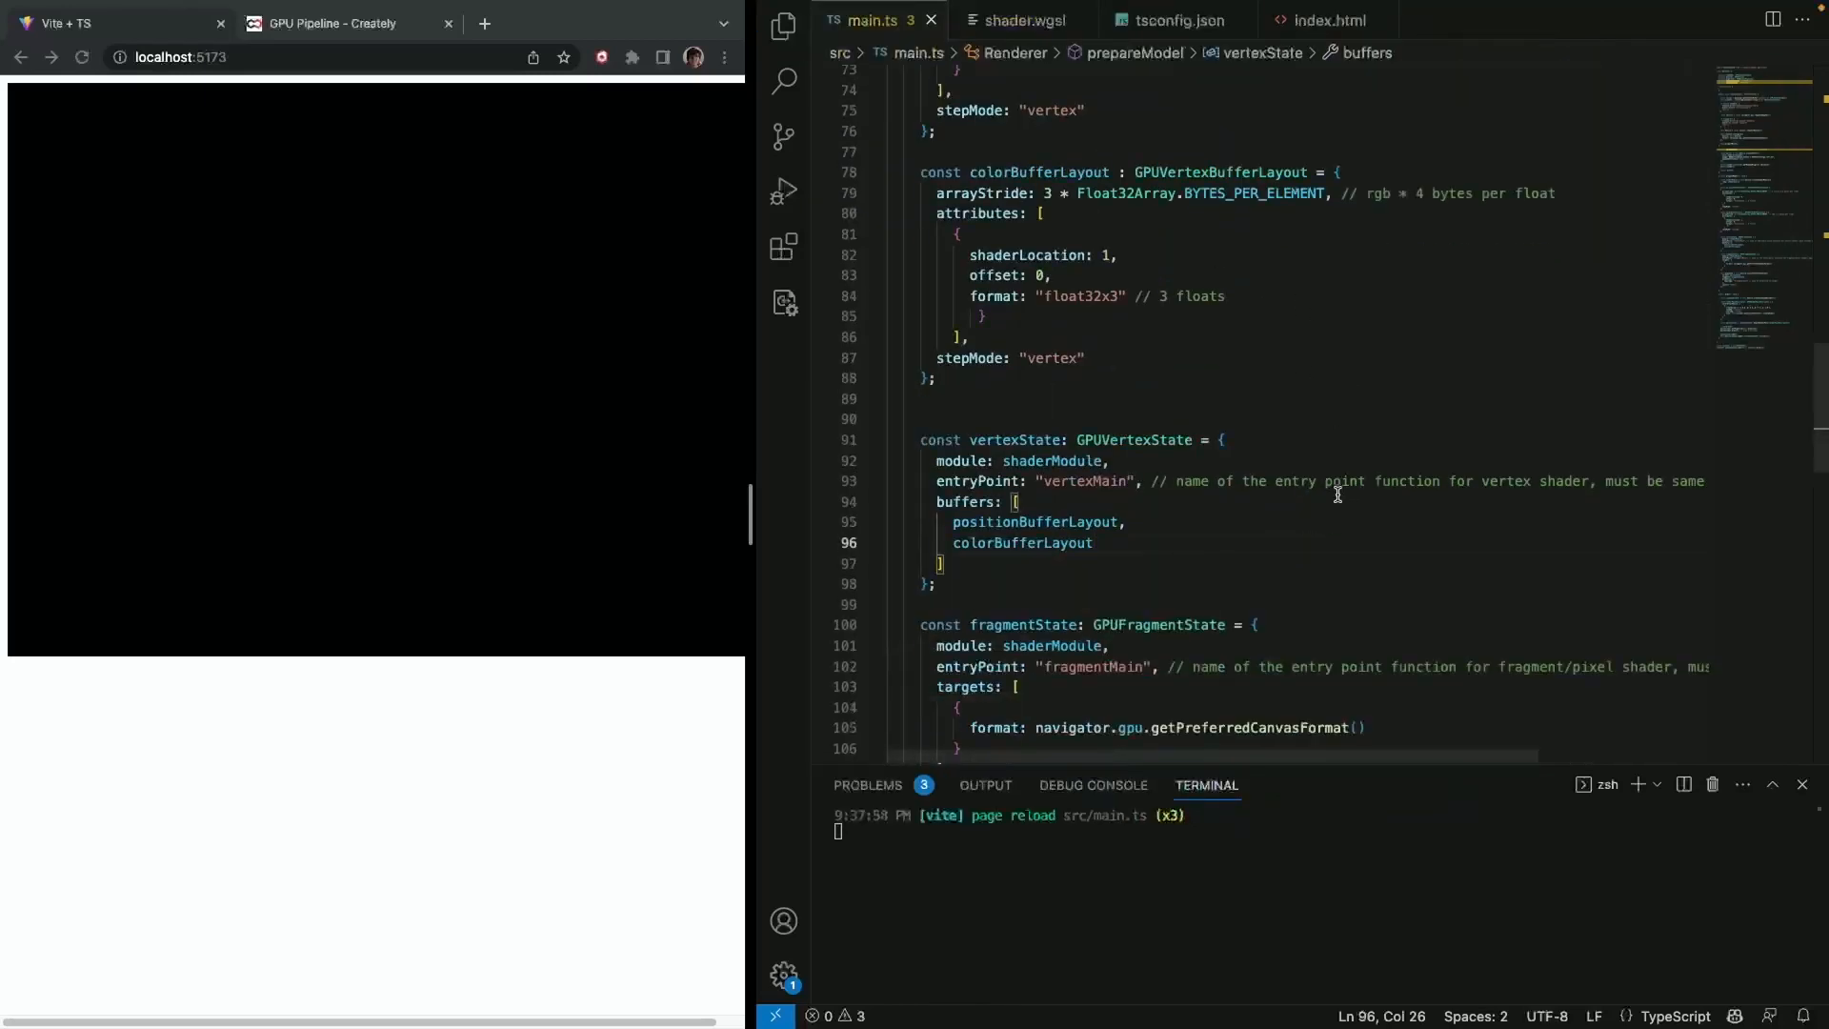
Enter the positionBuffer Float32Array vertex data, starting with the -0.5, -0.5 vertex.
scroll(down, 3)
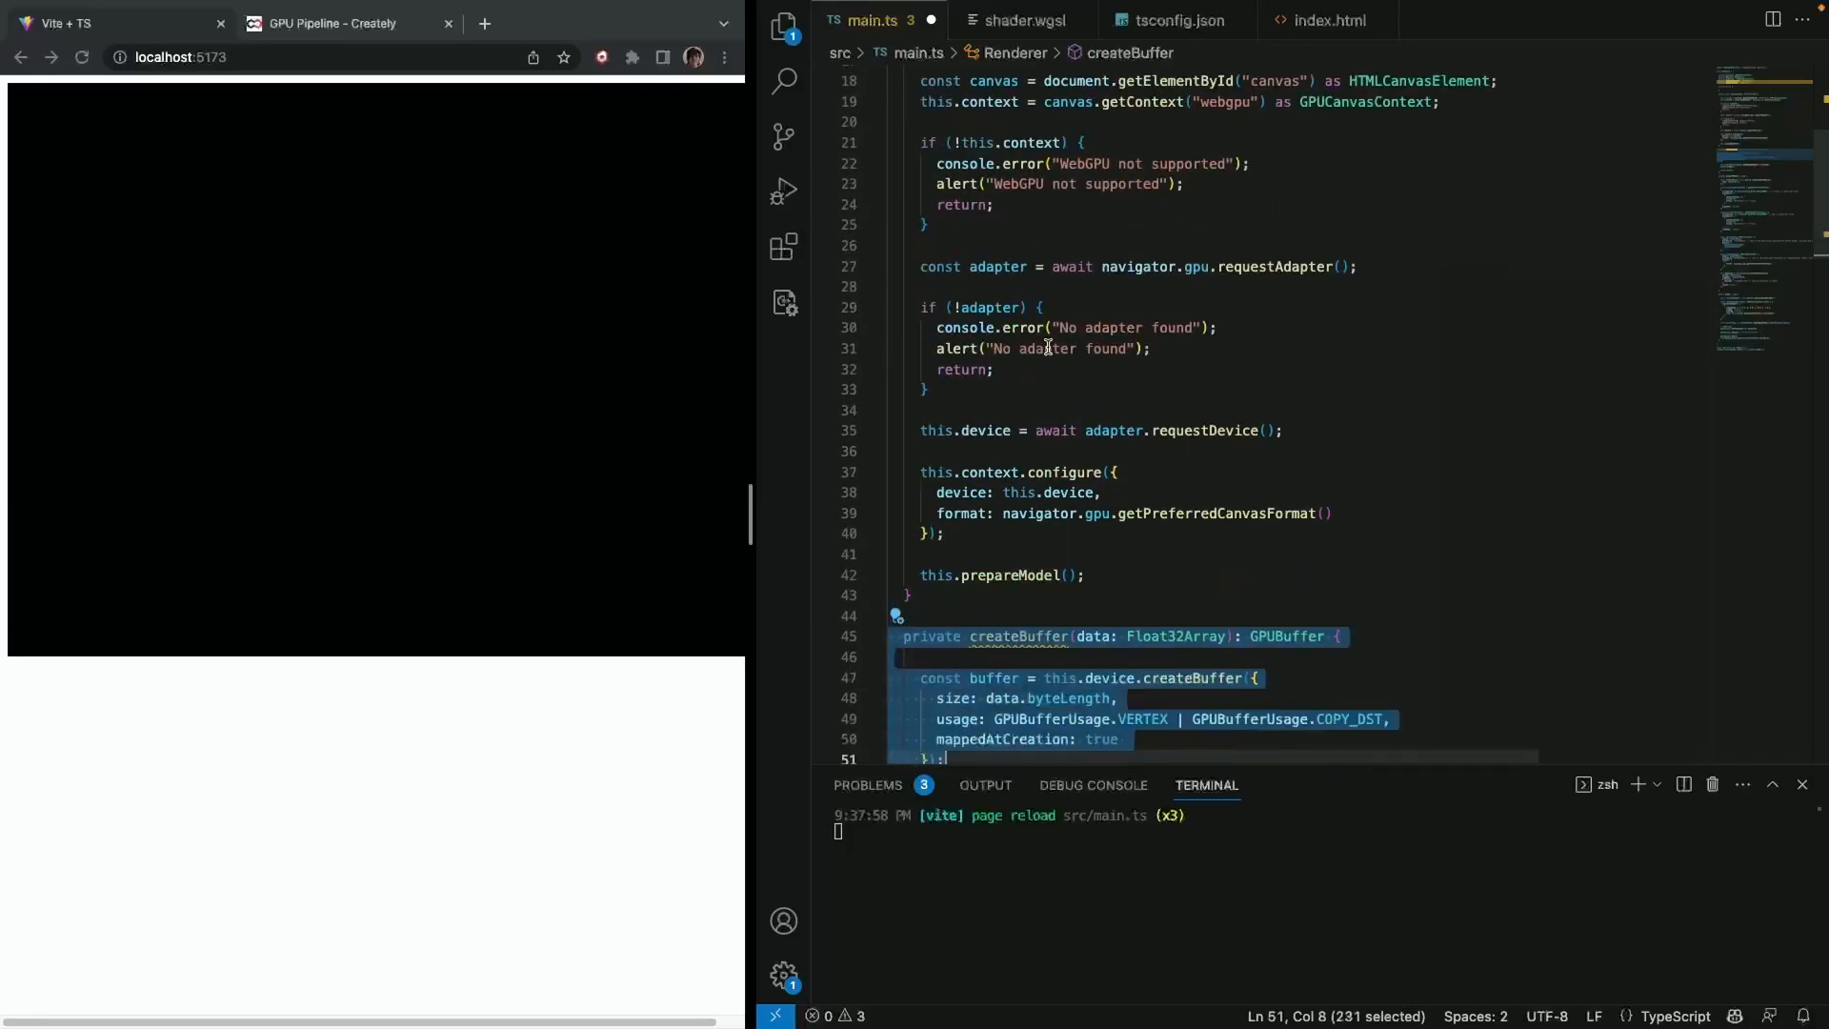
click(1207, 555)
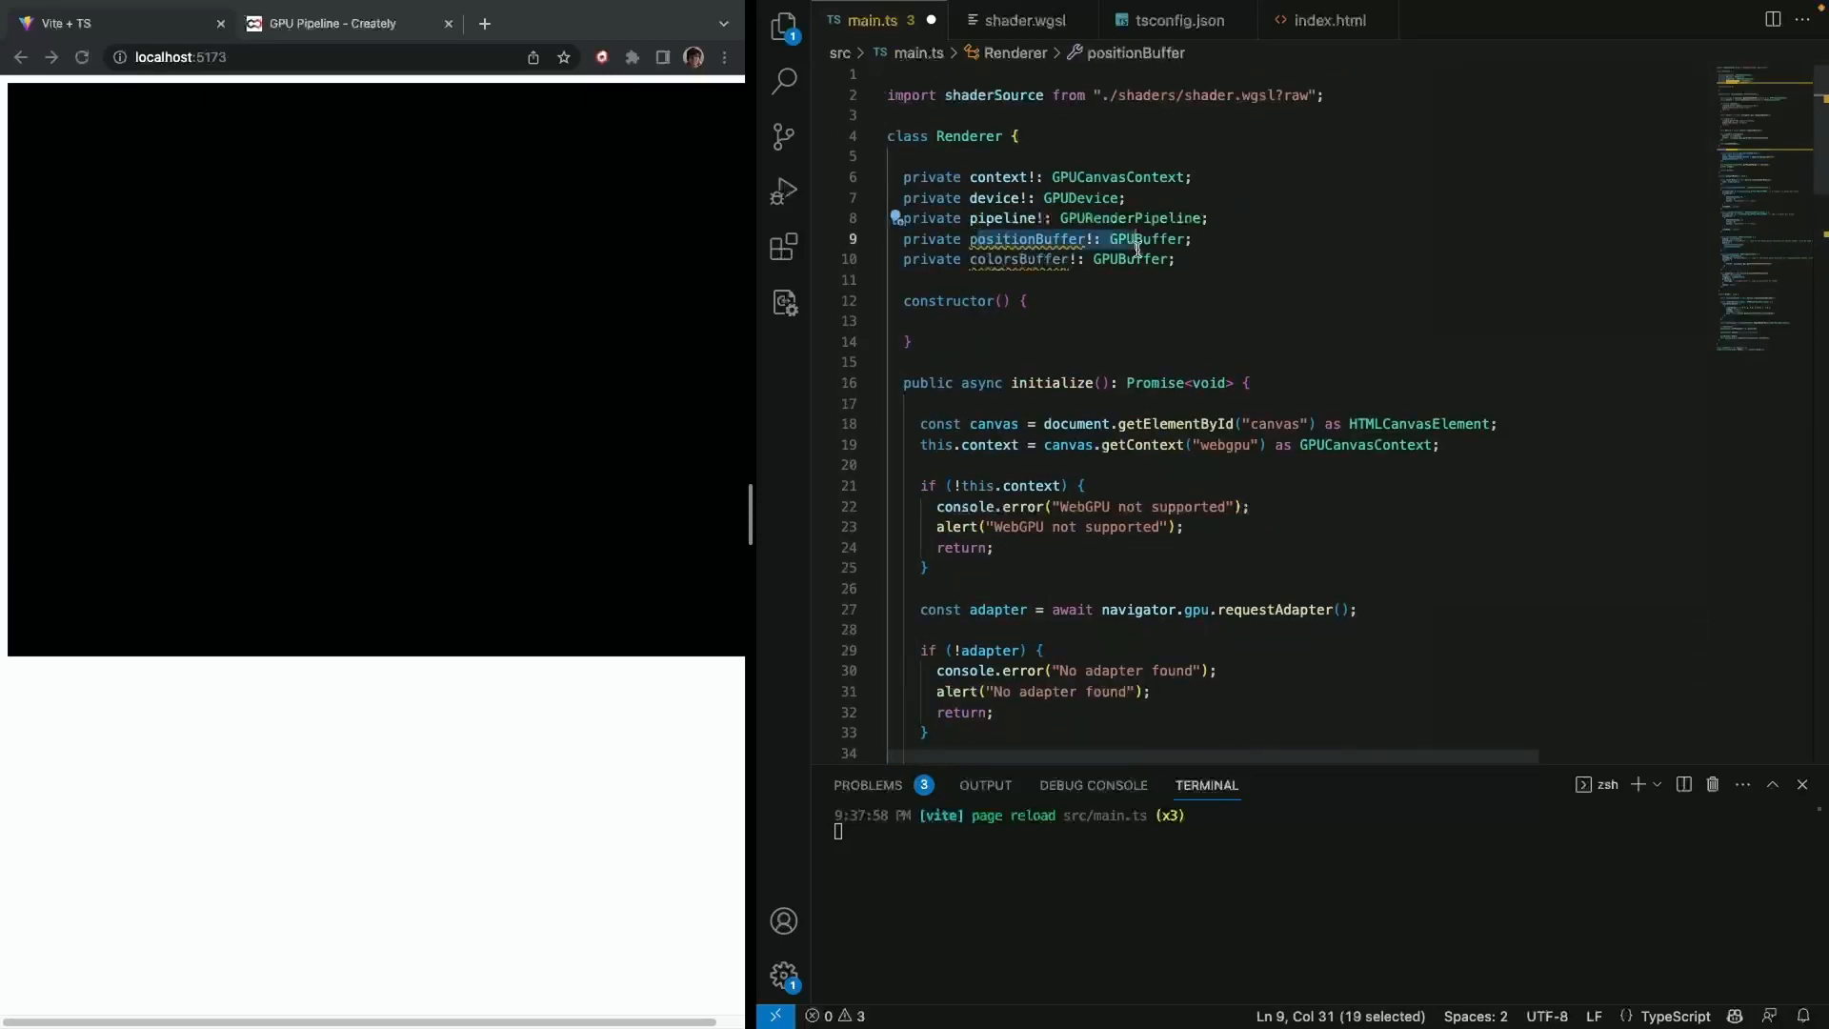
scroll(down, 3)
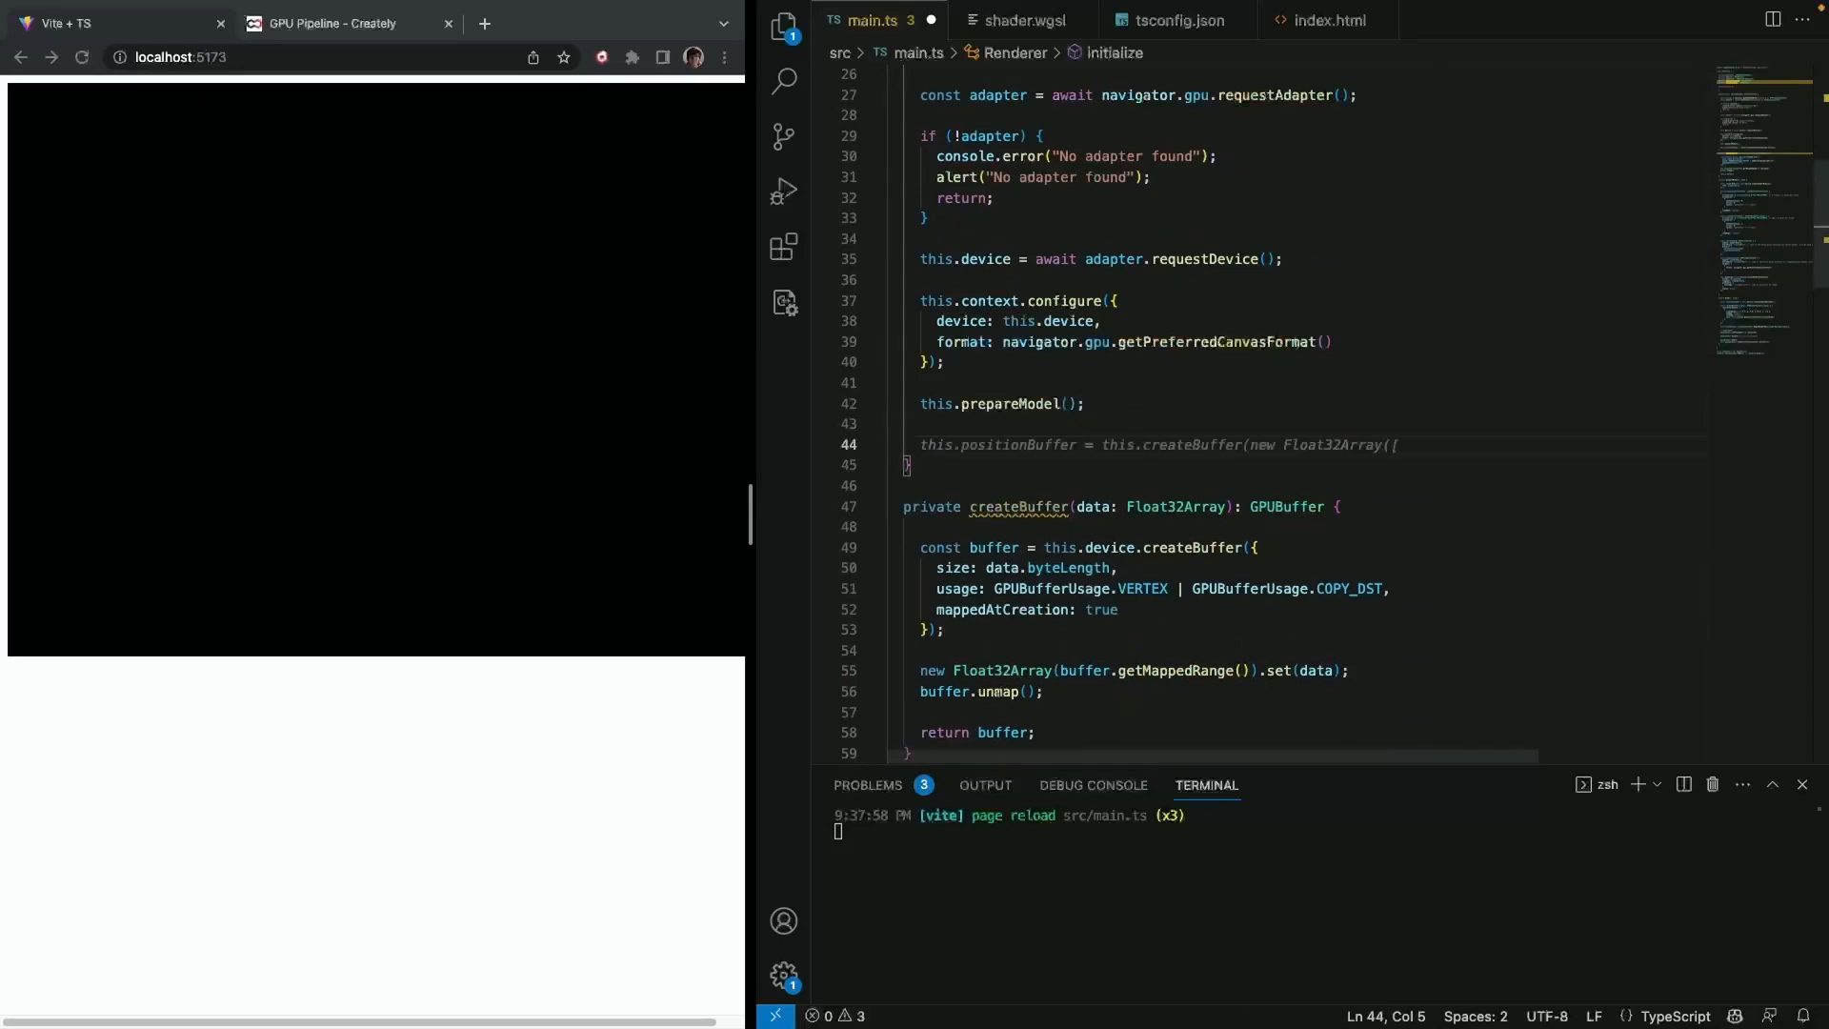
text(-0.5, -0.5,)
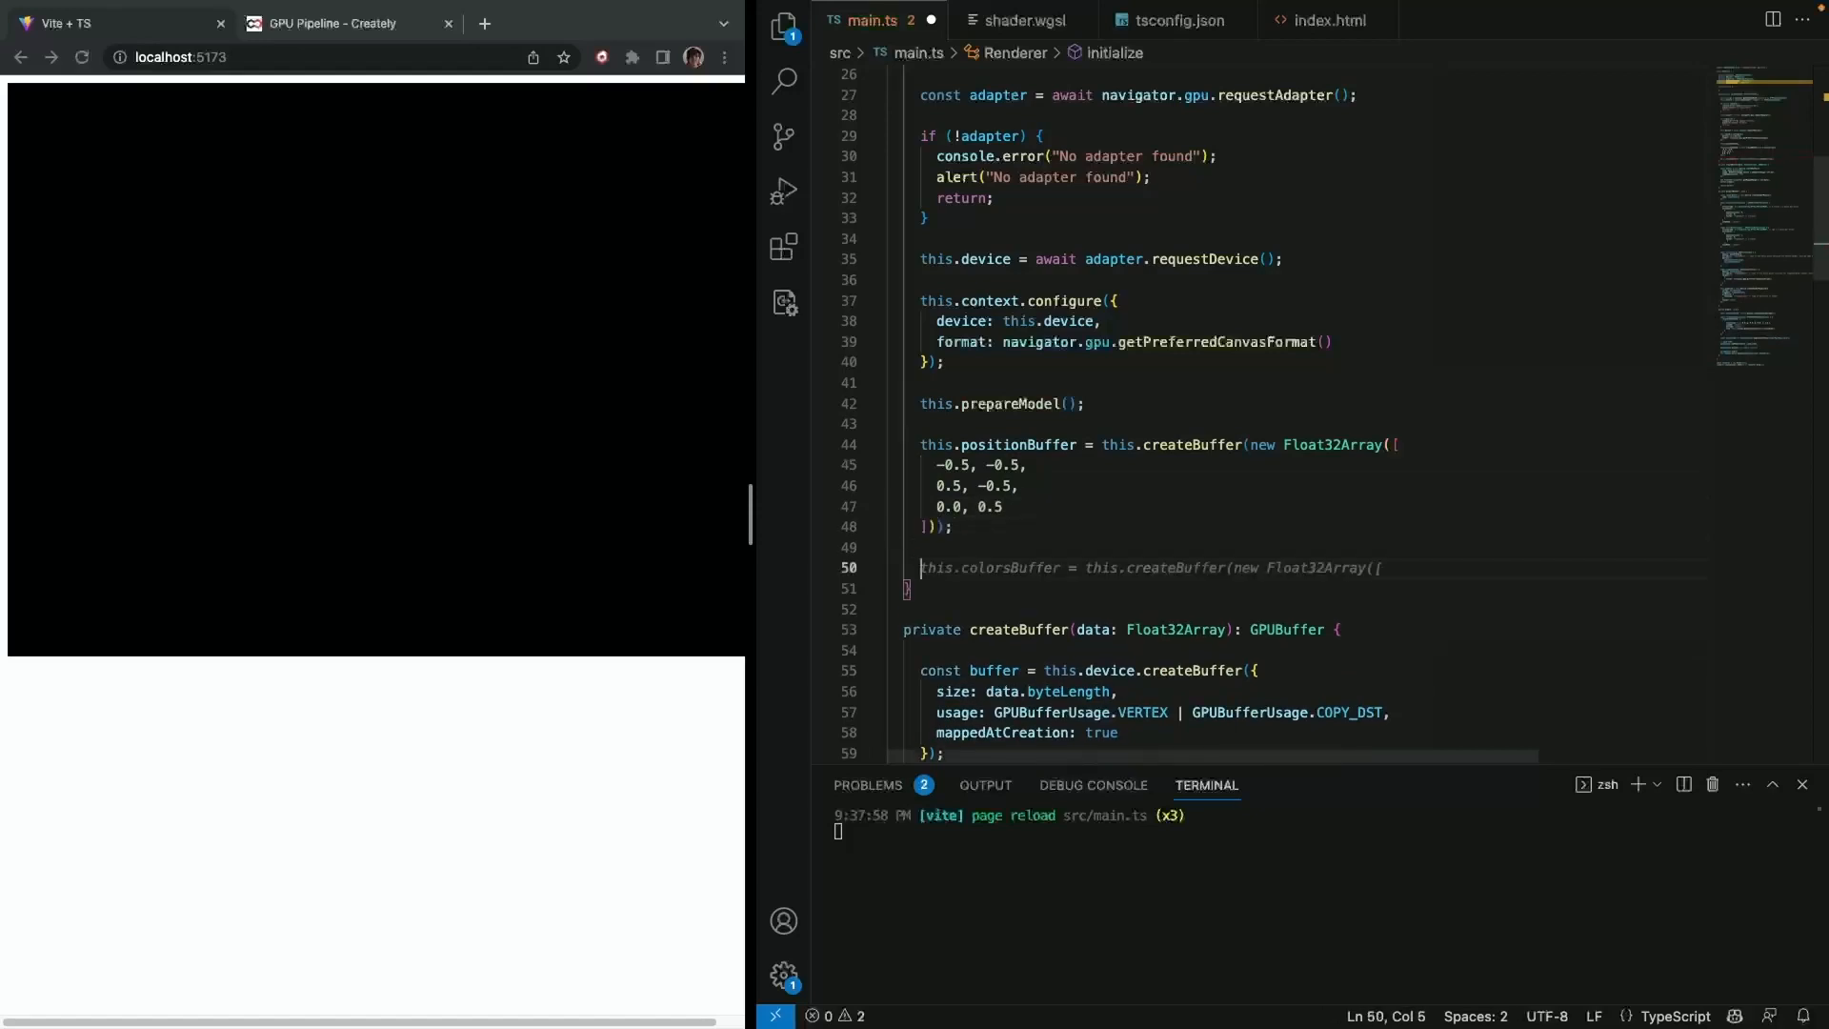
Fill colorsBuffer with red, green and blue values, close the array, and add // x, y comments.
text(1.0, 0.0, 0.0,)
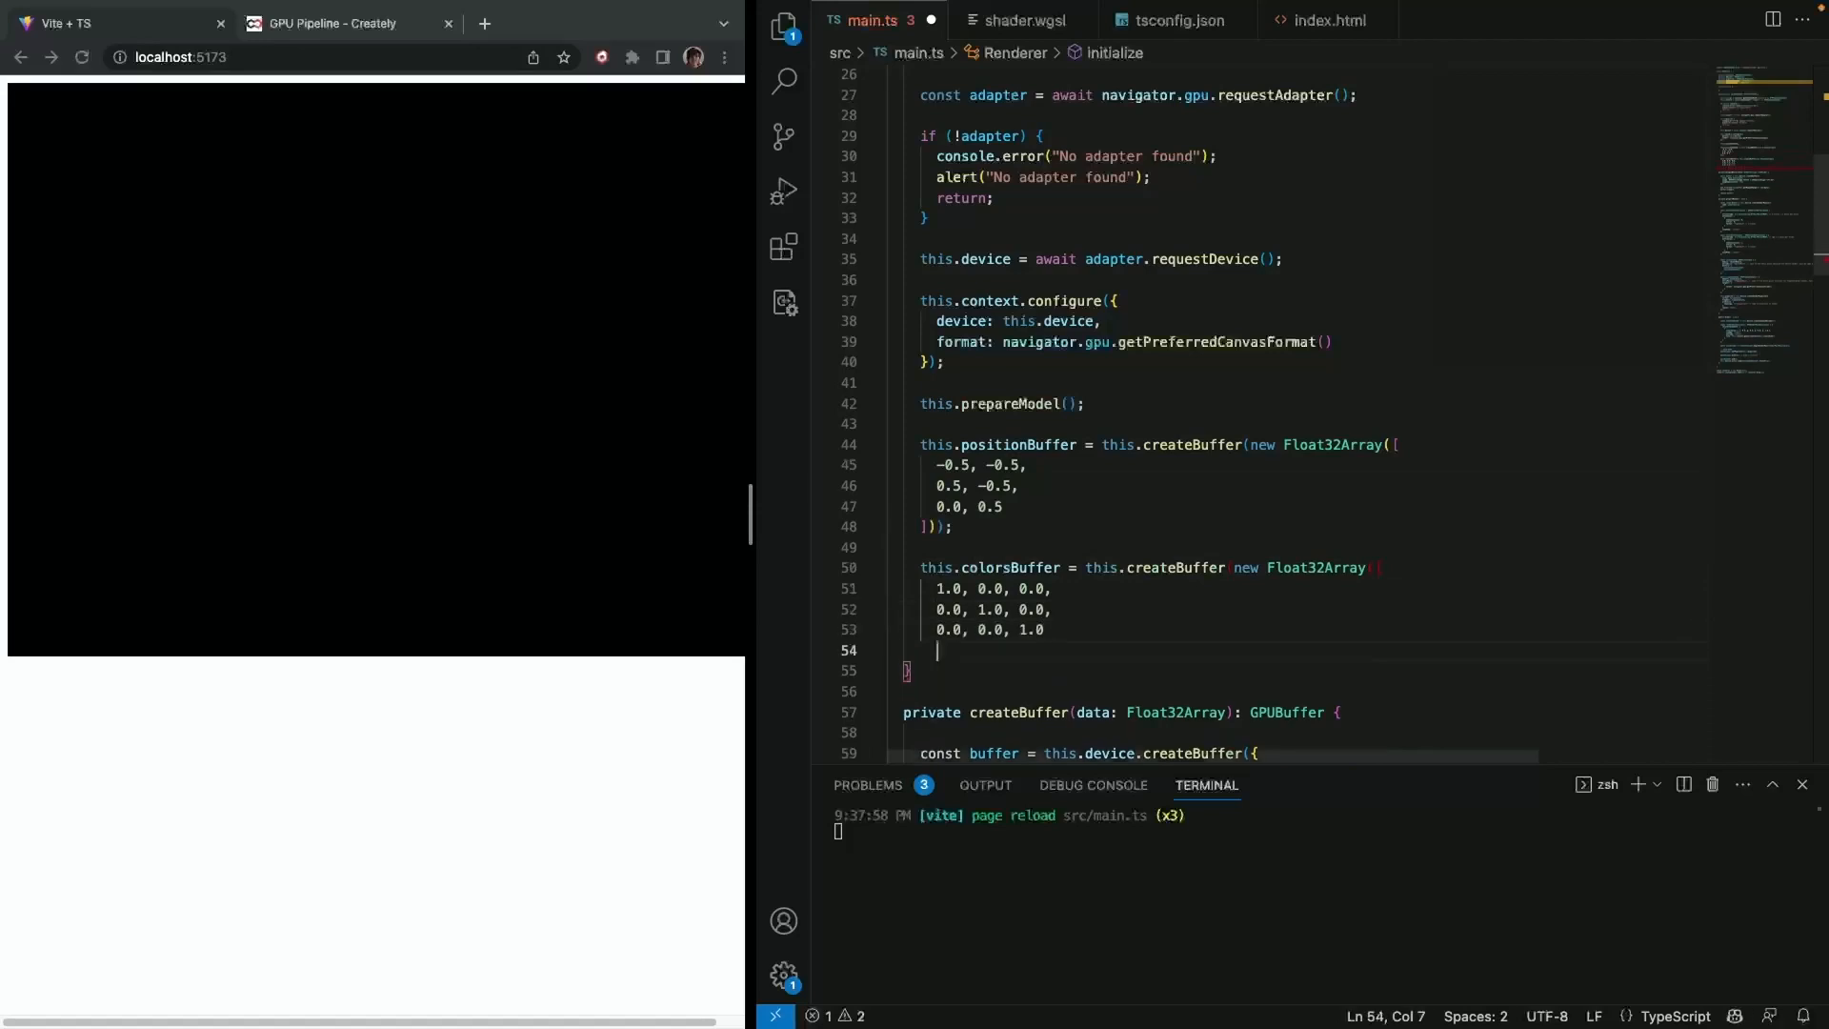
text(]);)
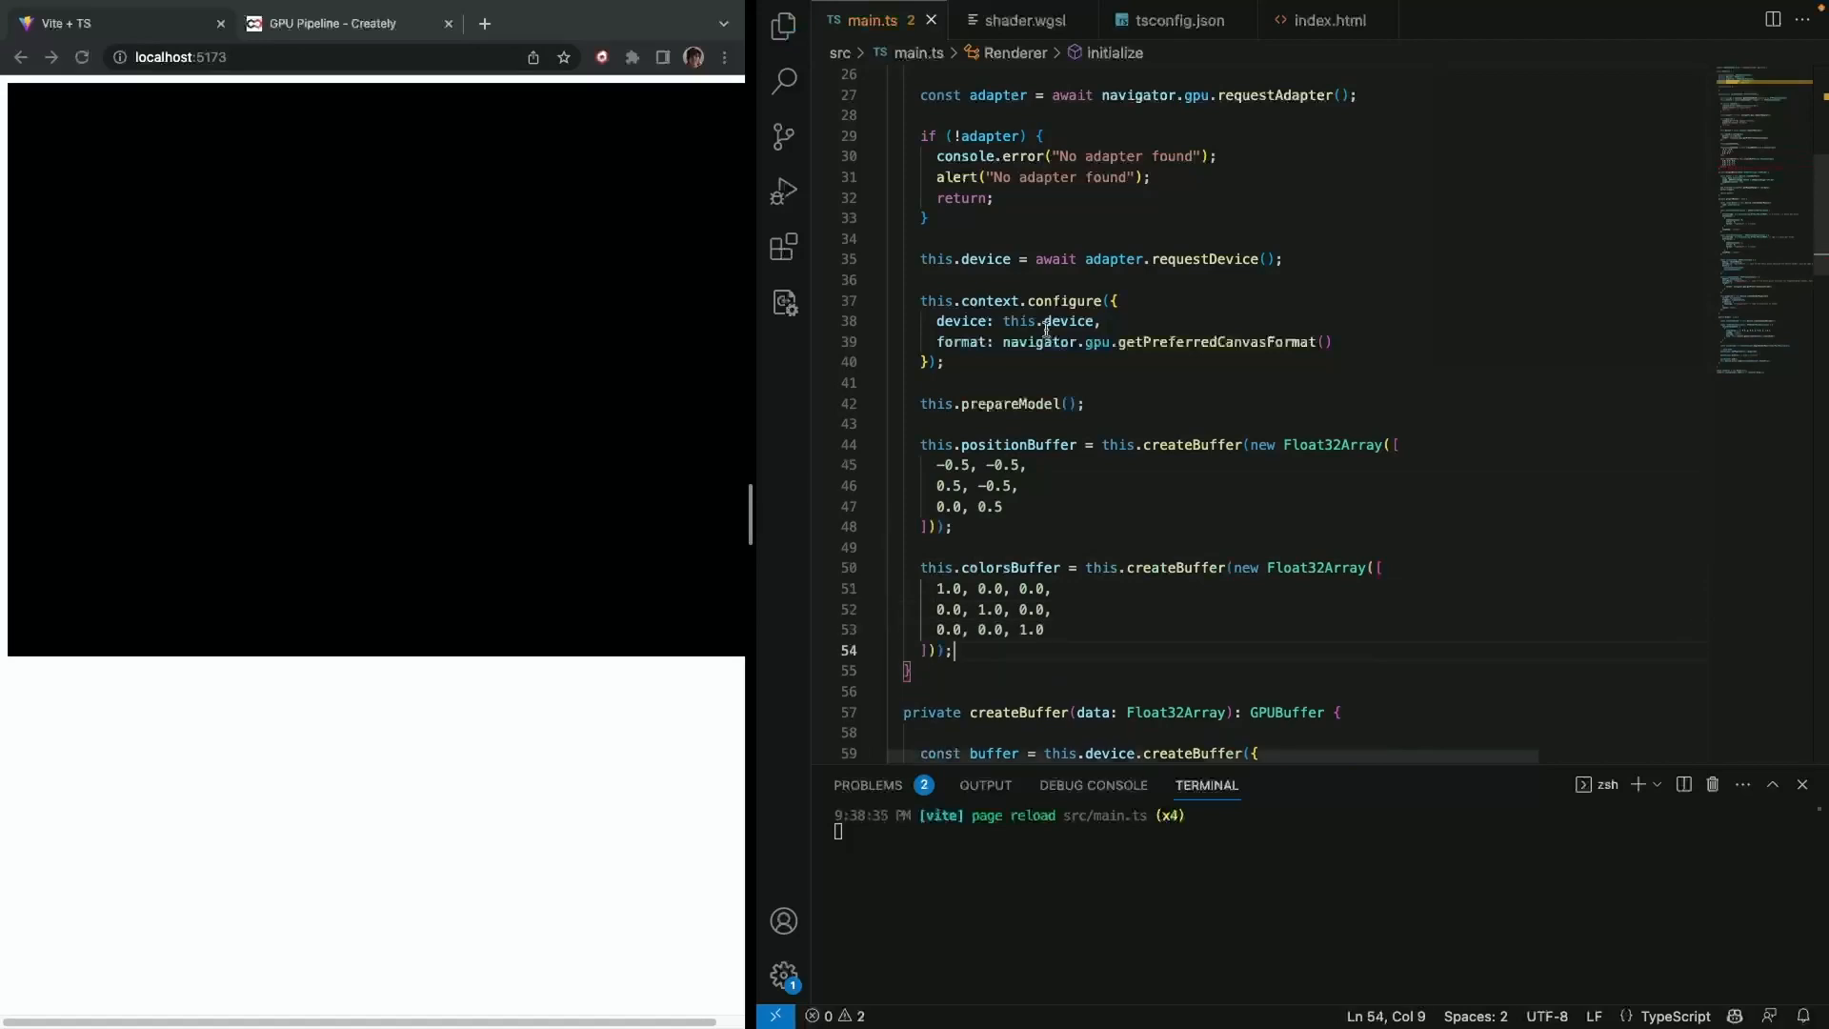
text(// x, y)
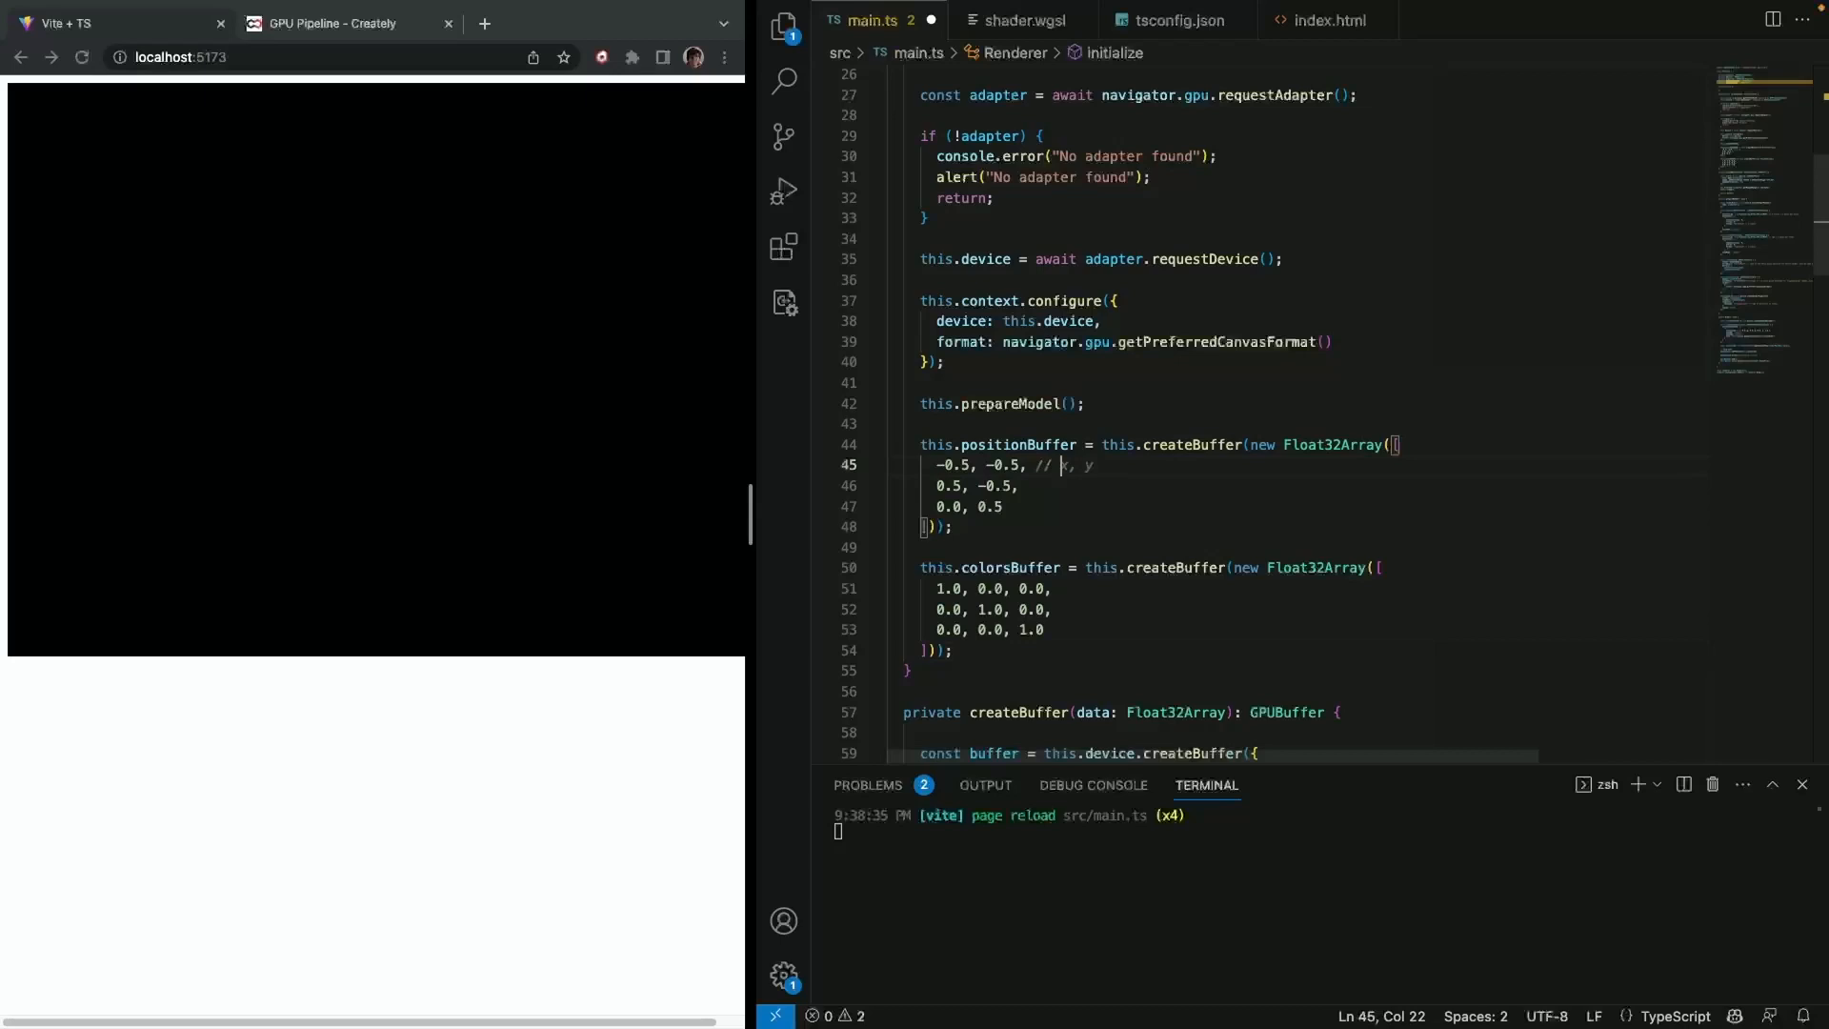
click(1067, 589)
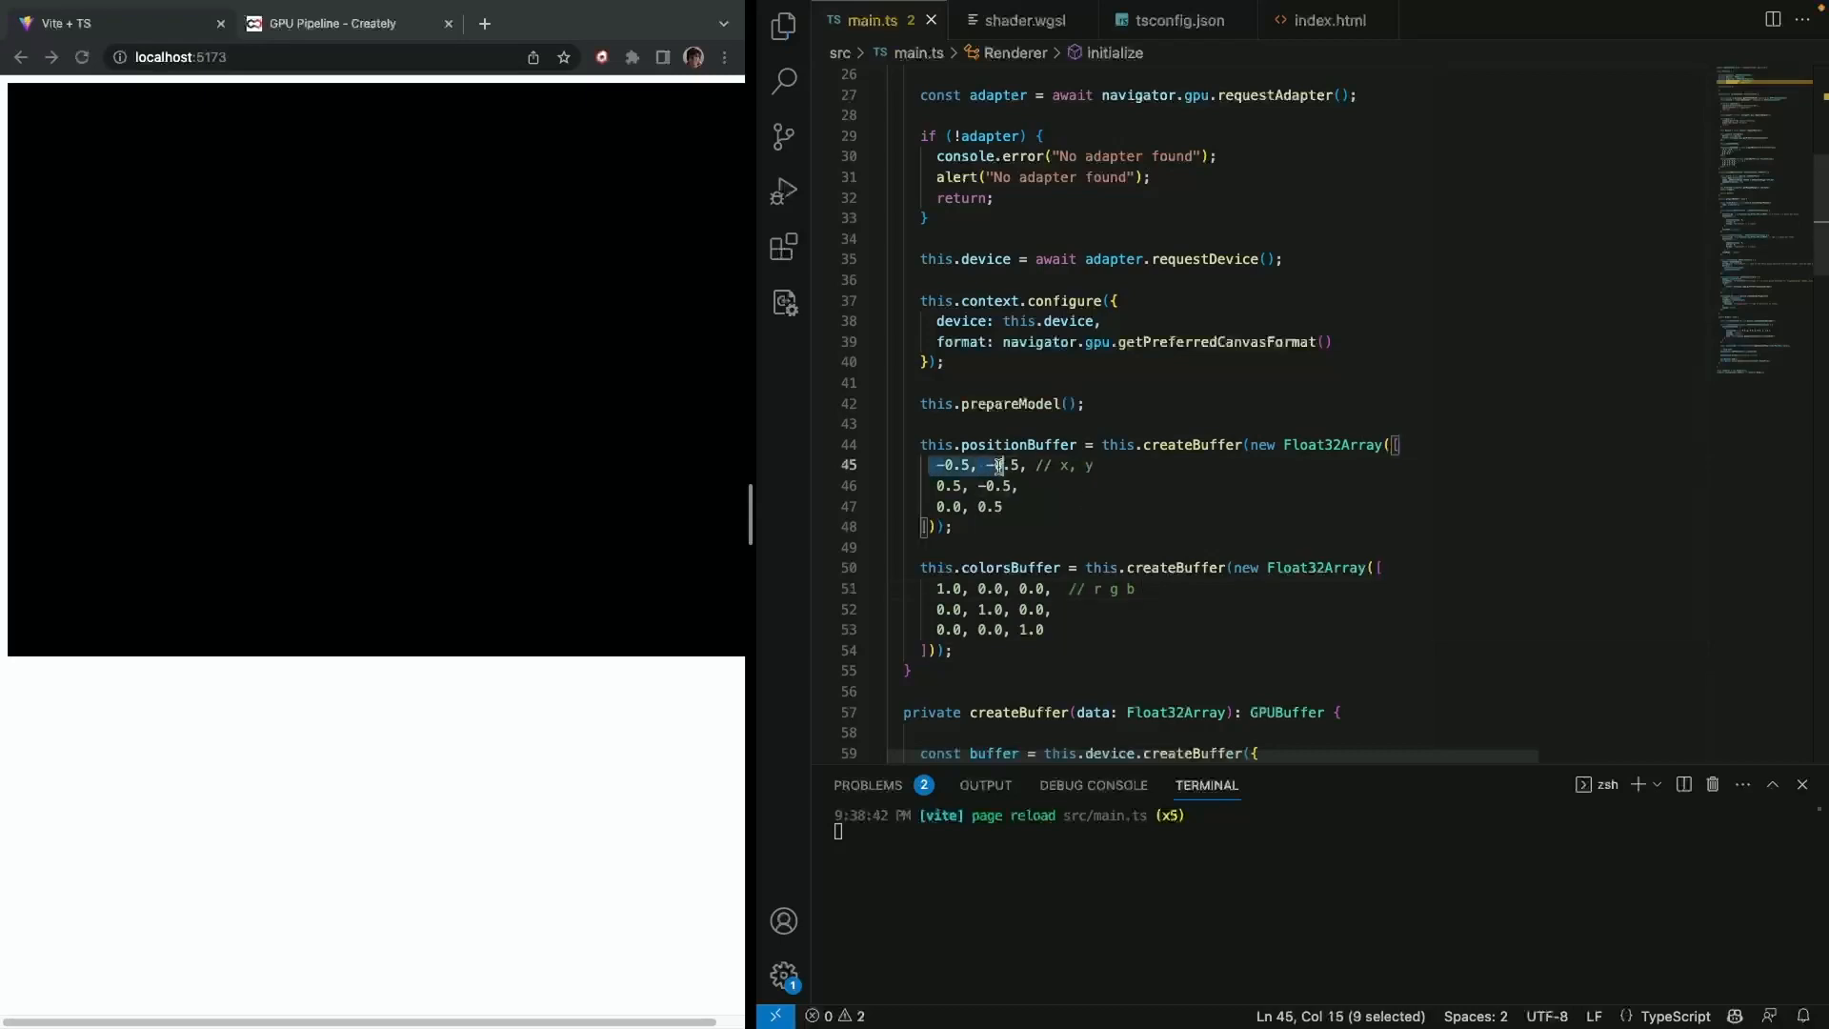
click(1001, 506)
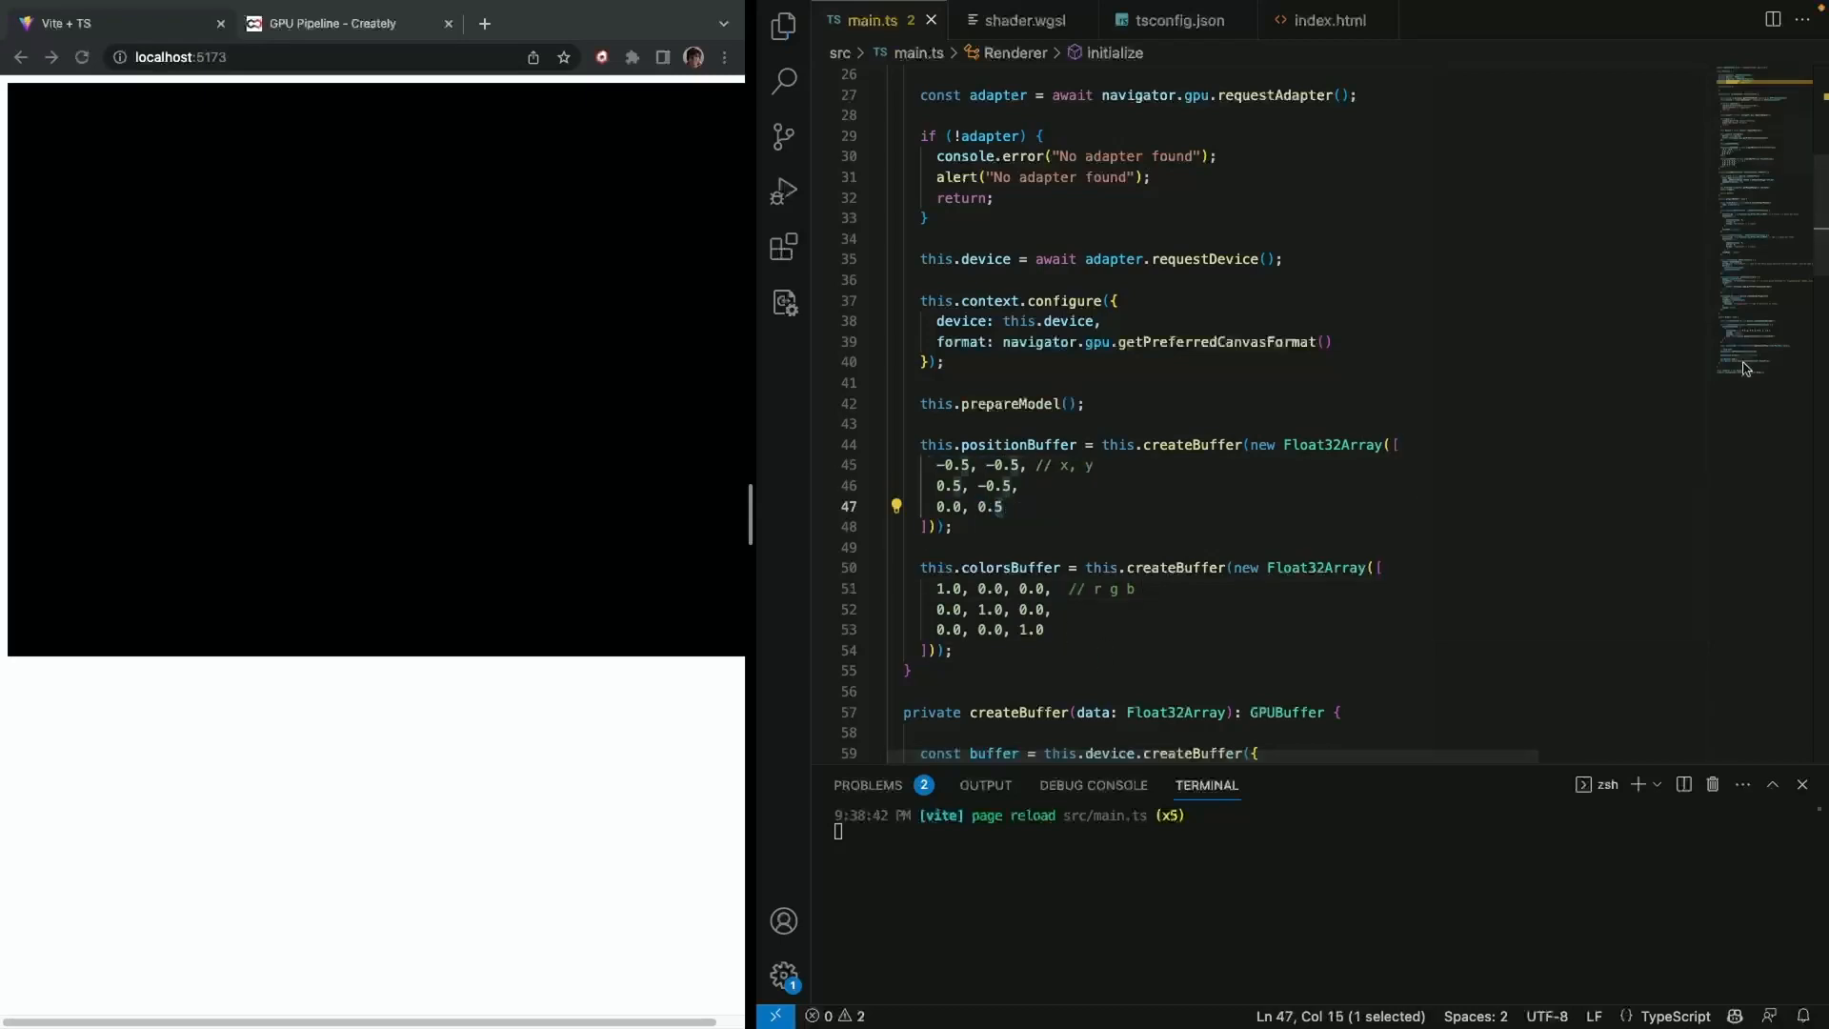
scroll(down, 3)
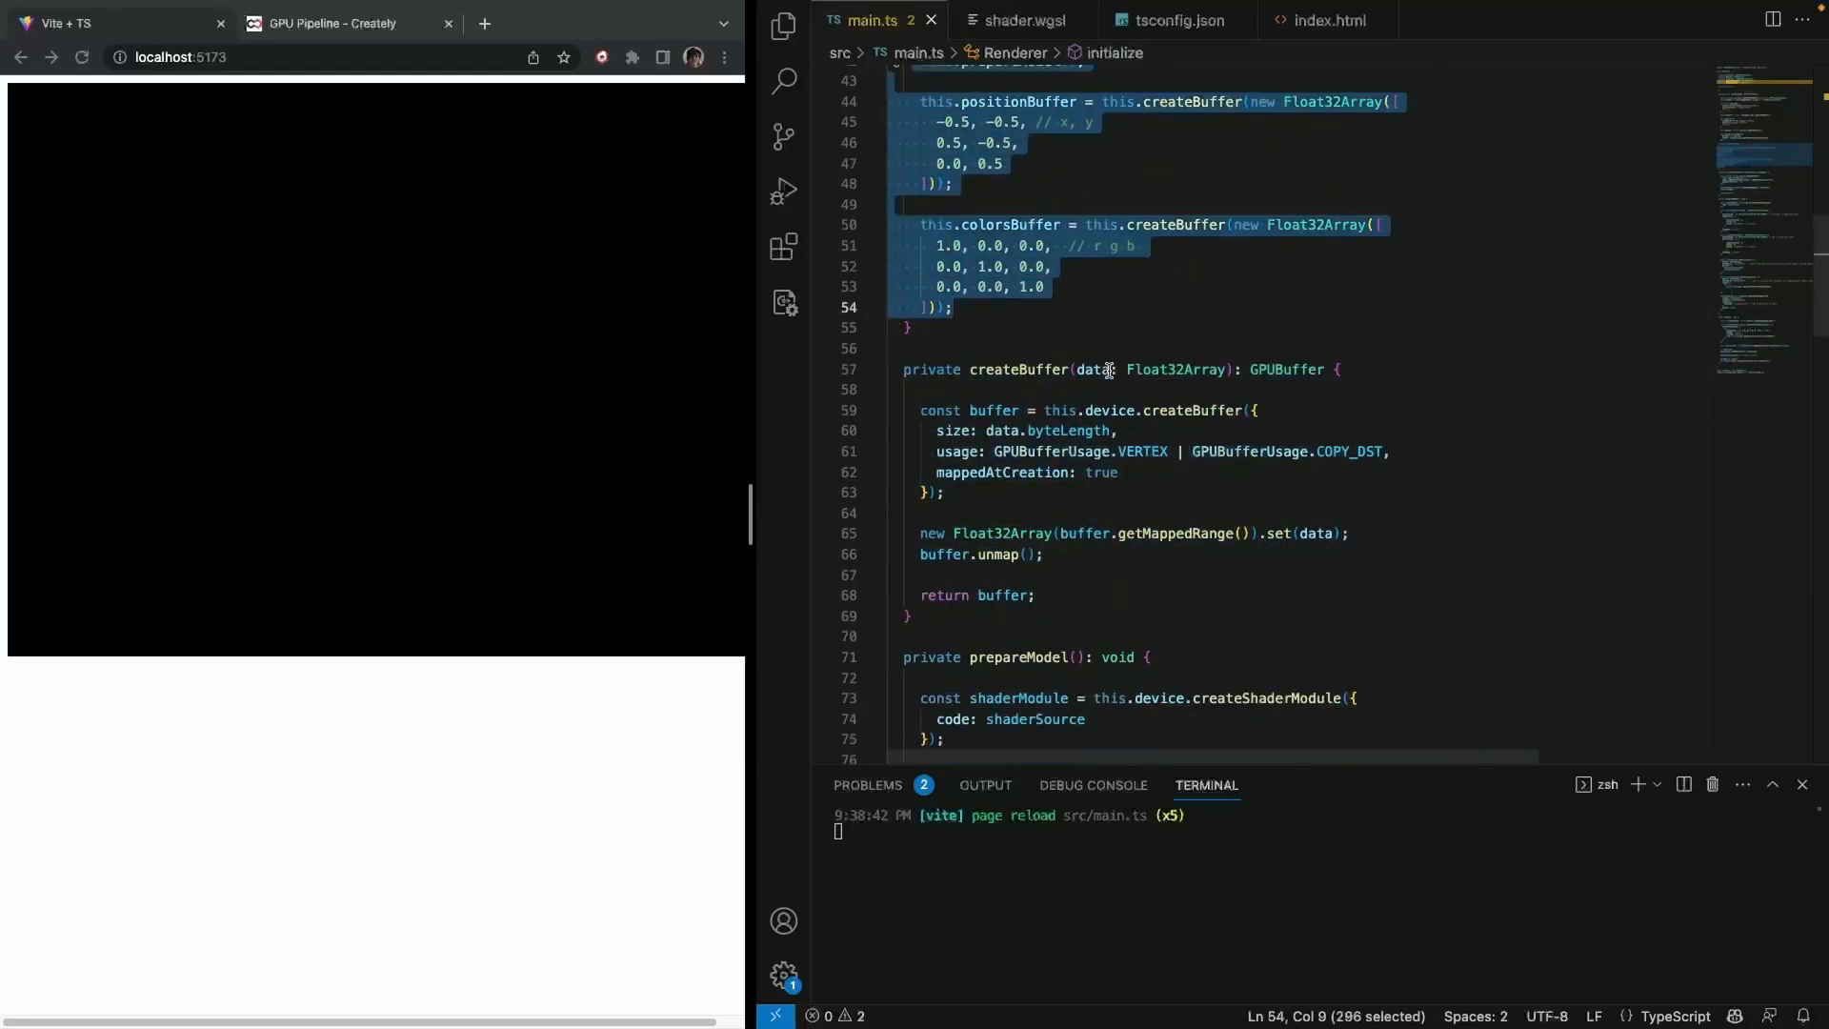
In draw(), add passEncoder.setVertexBuffer(0, this.positionBuffer); below the draw call.
scroll(down, 3)
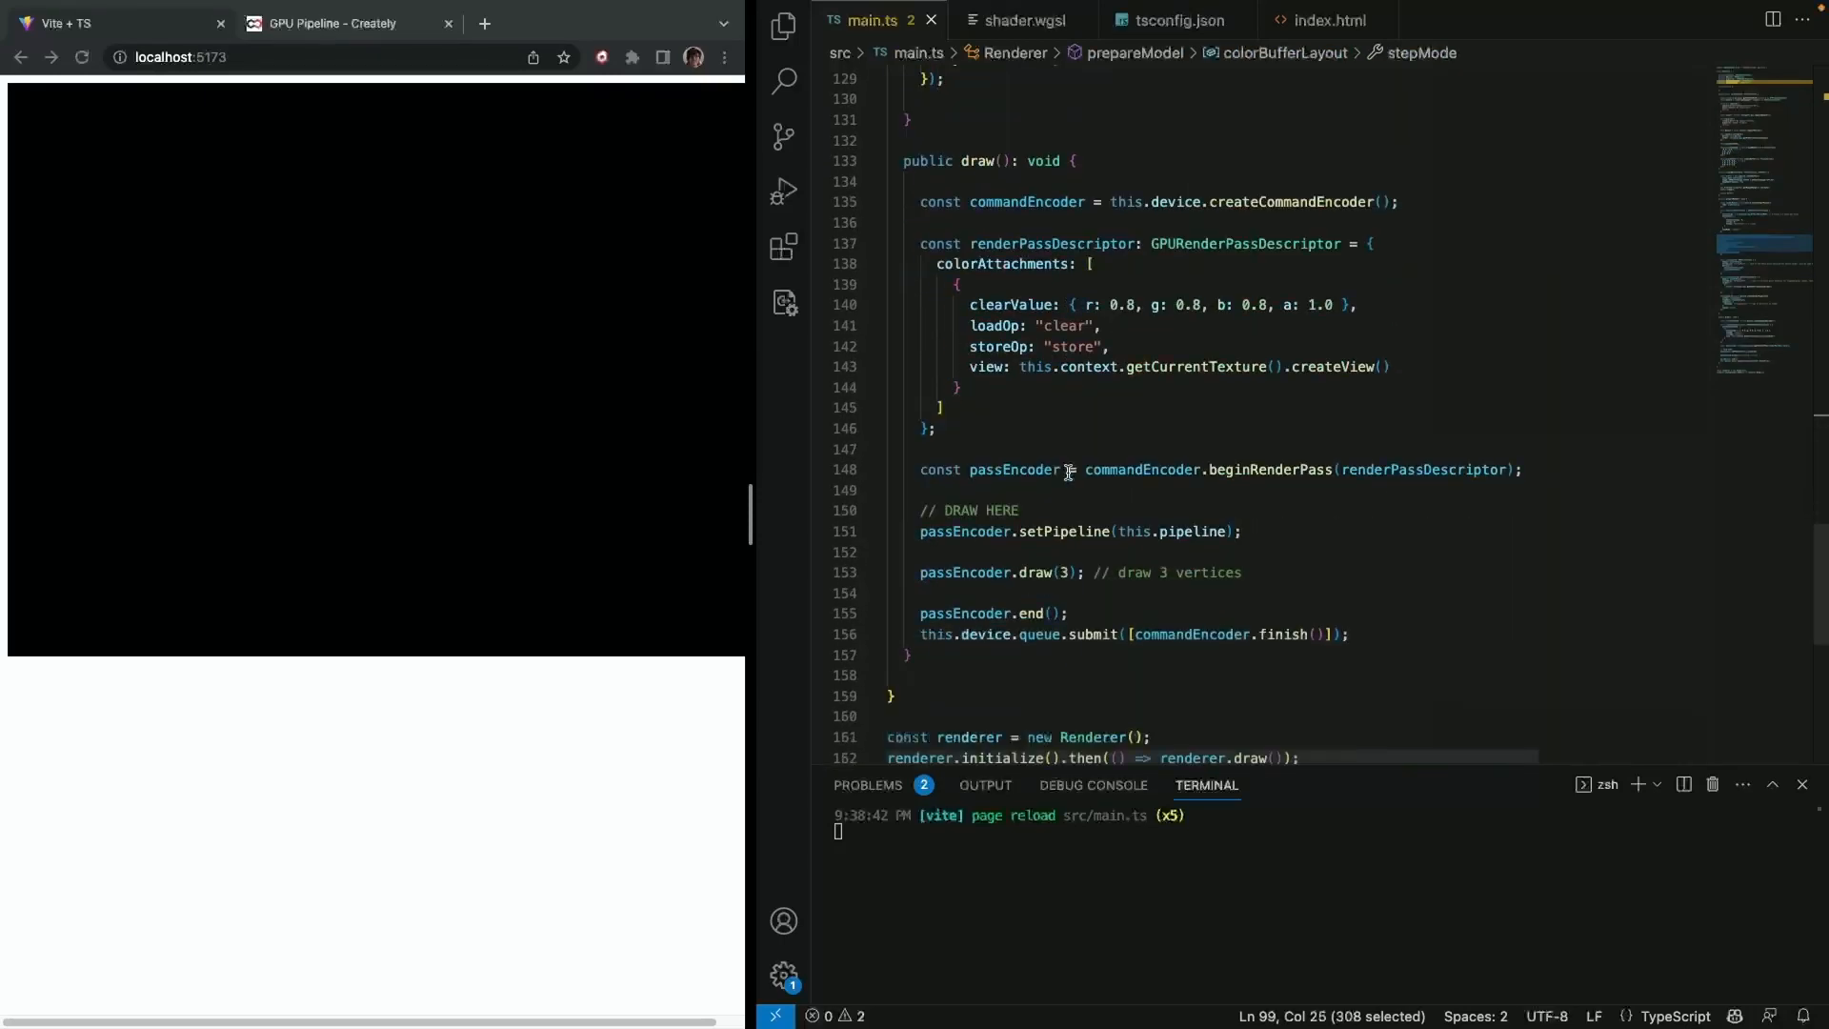
text(pa)
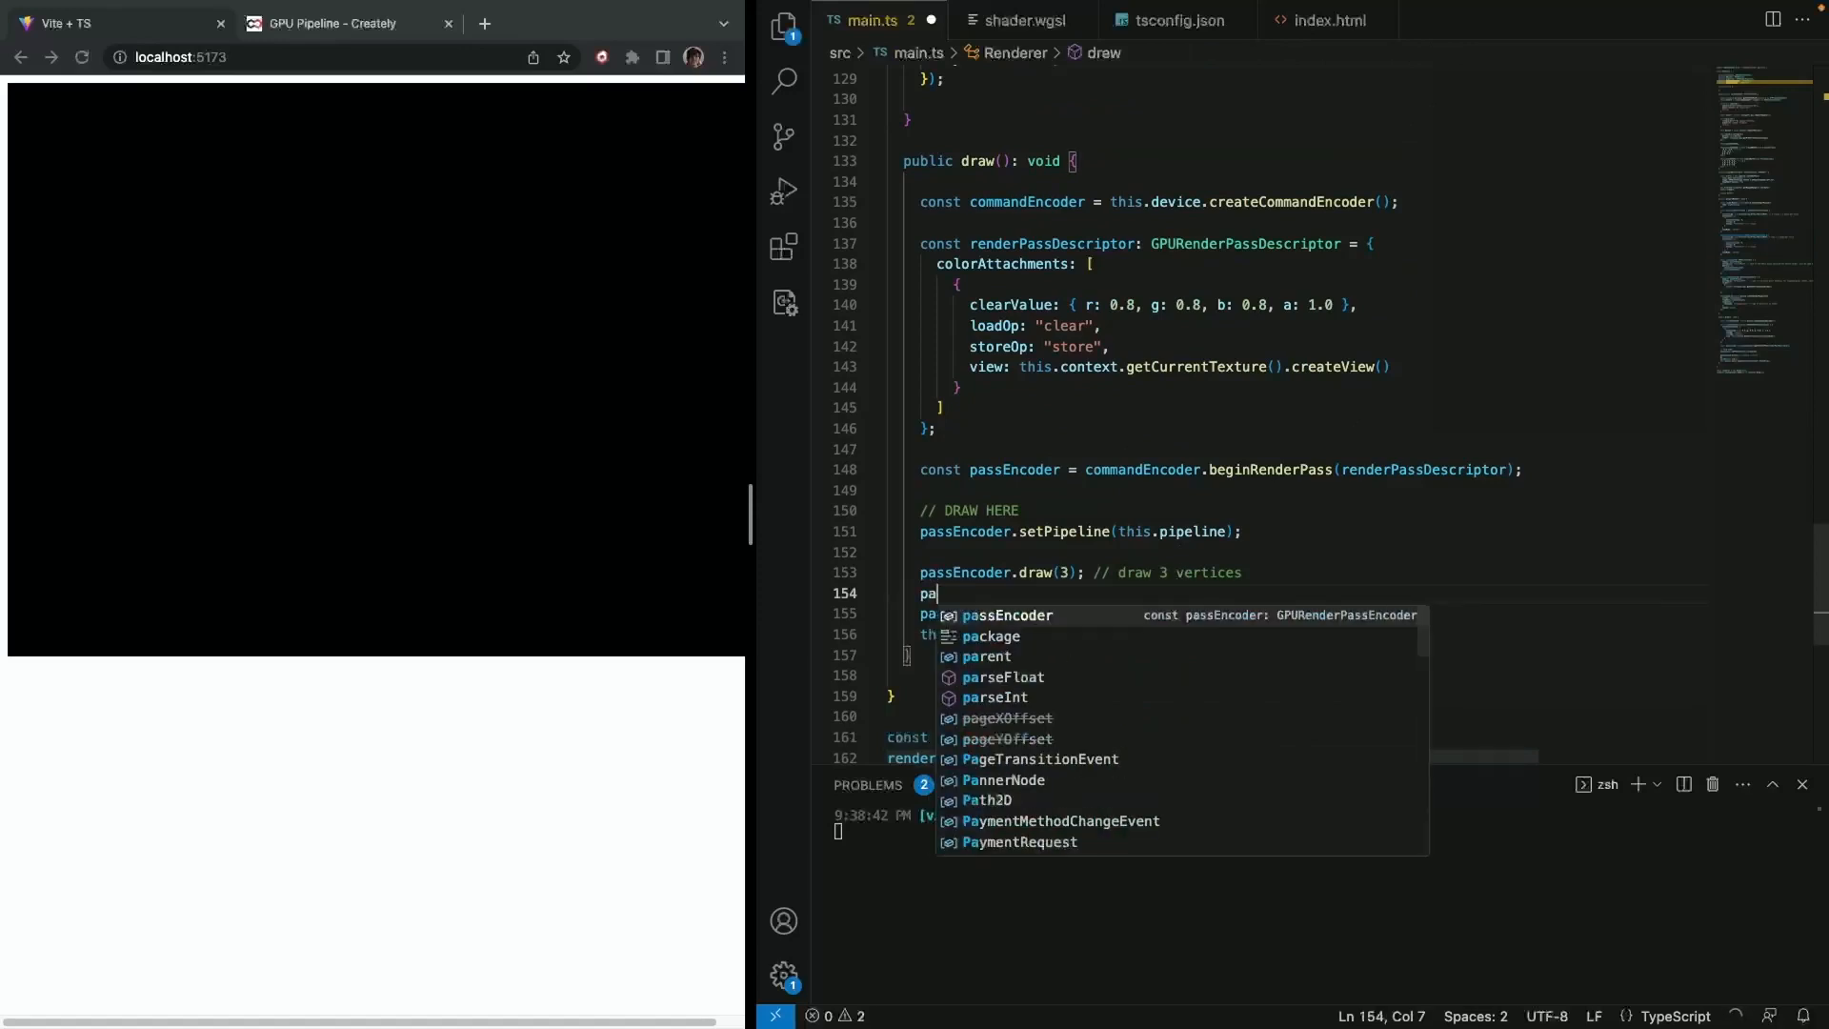
text(ssEncoder.)
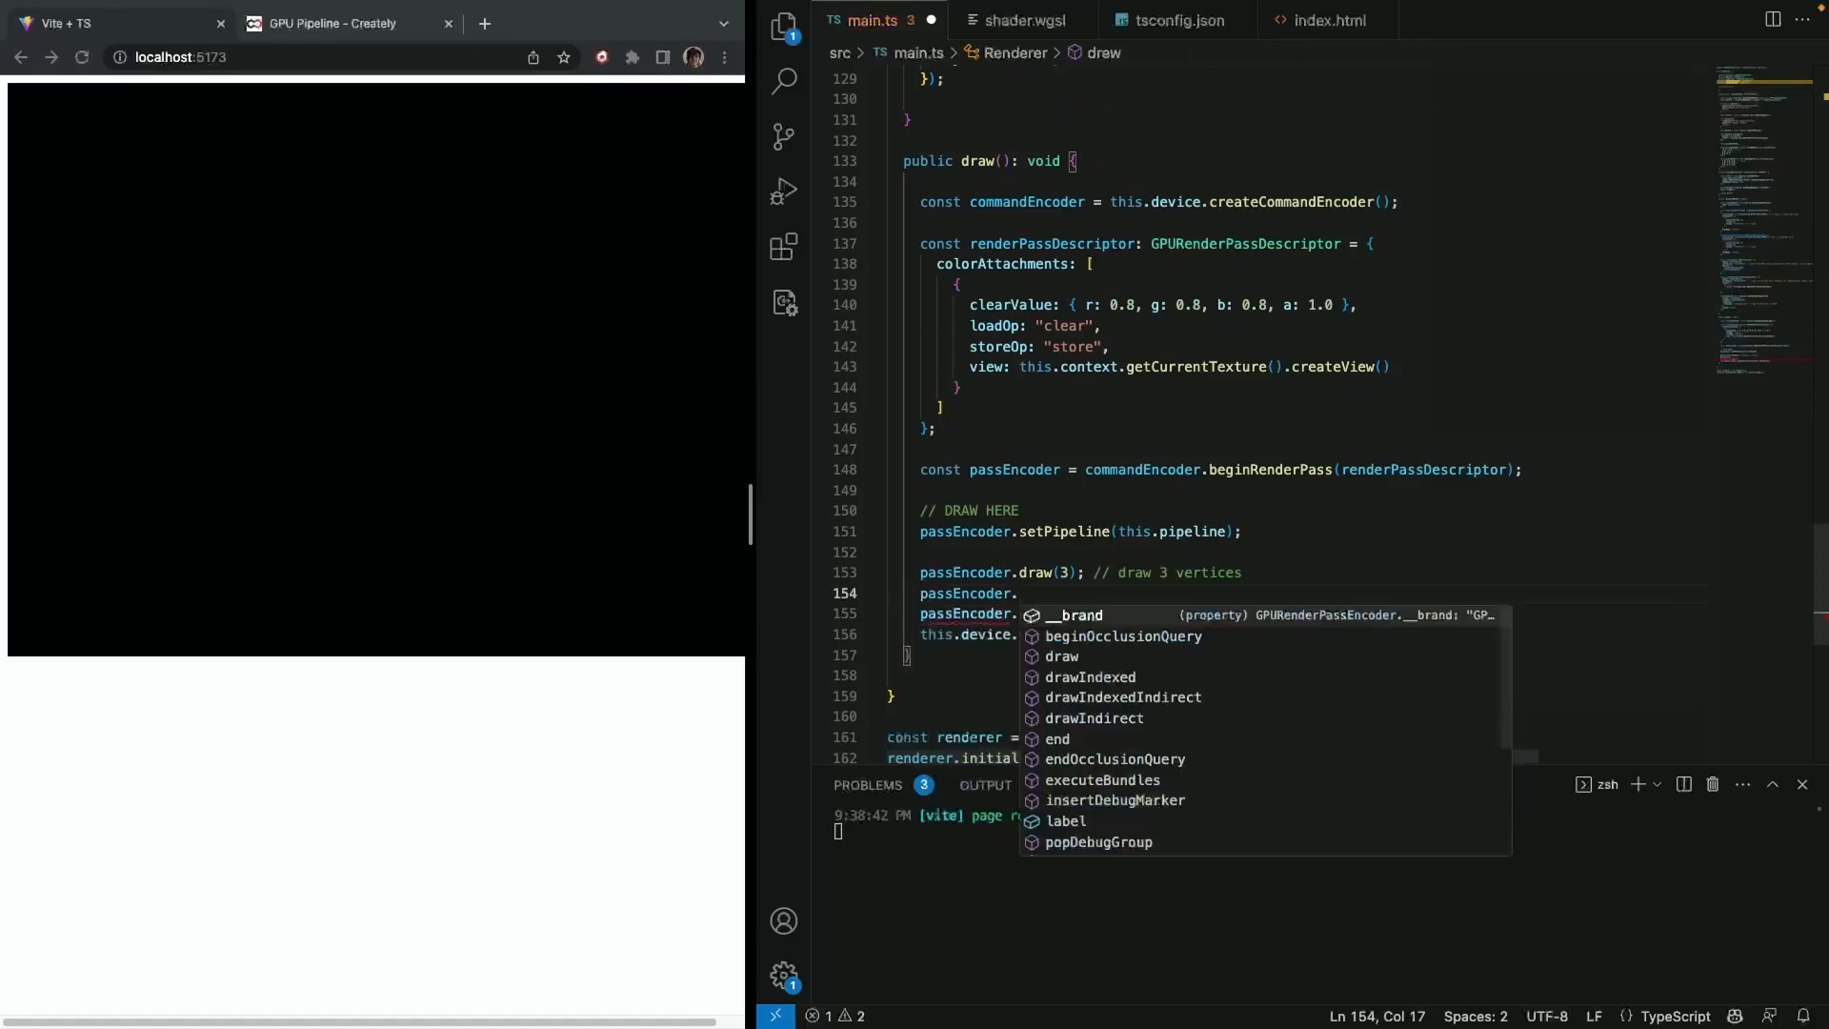
text(setVertexBuffer)
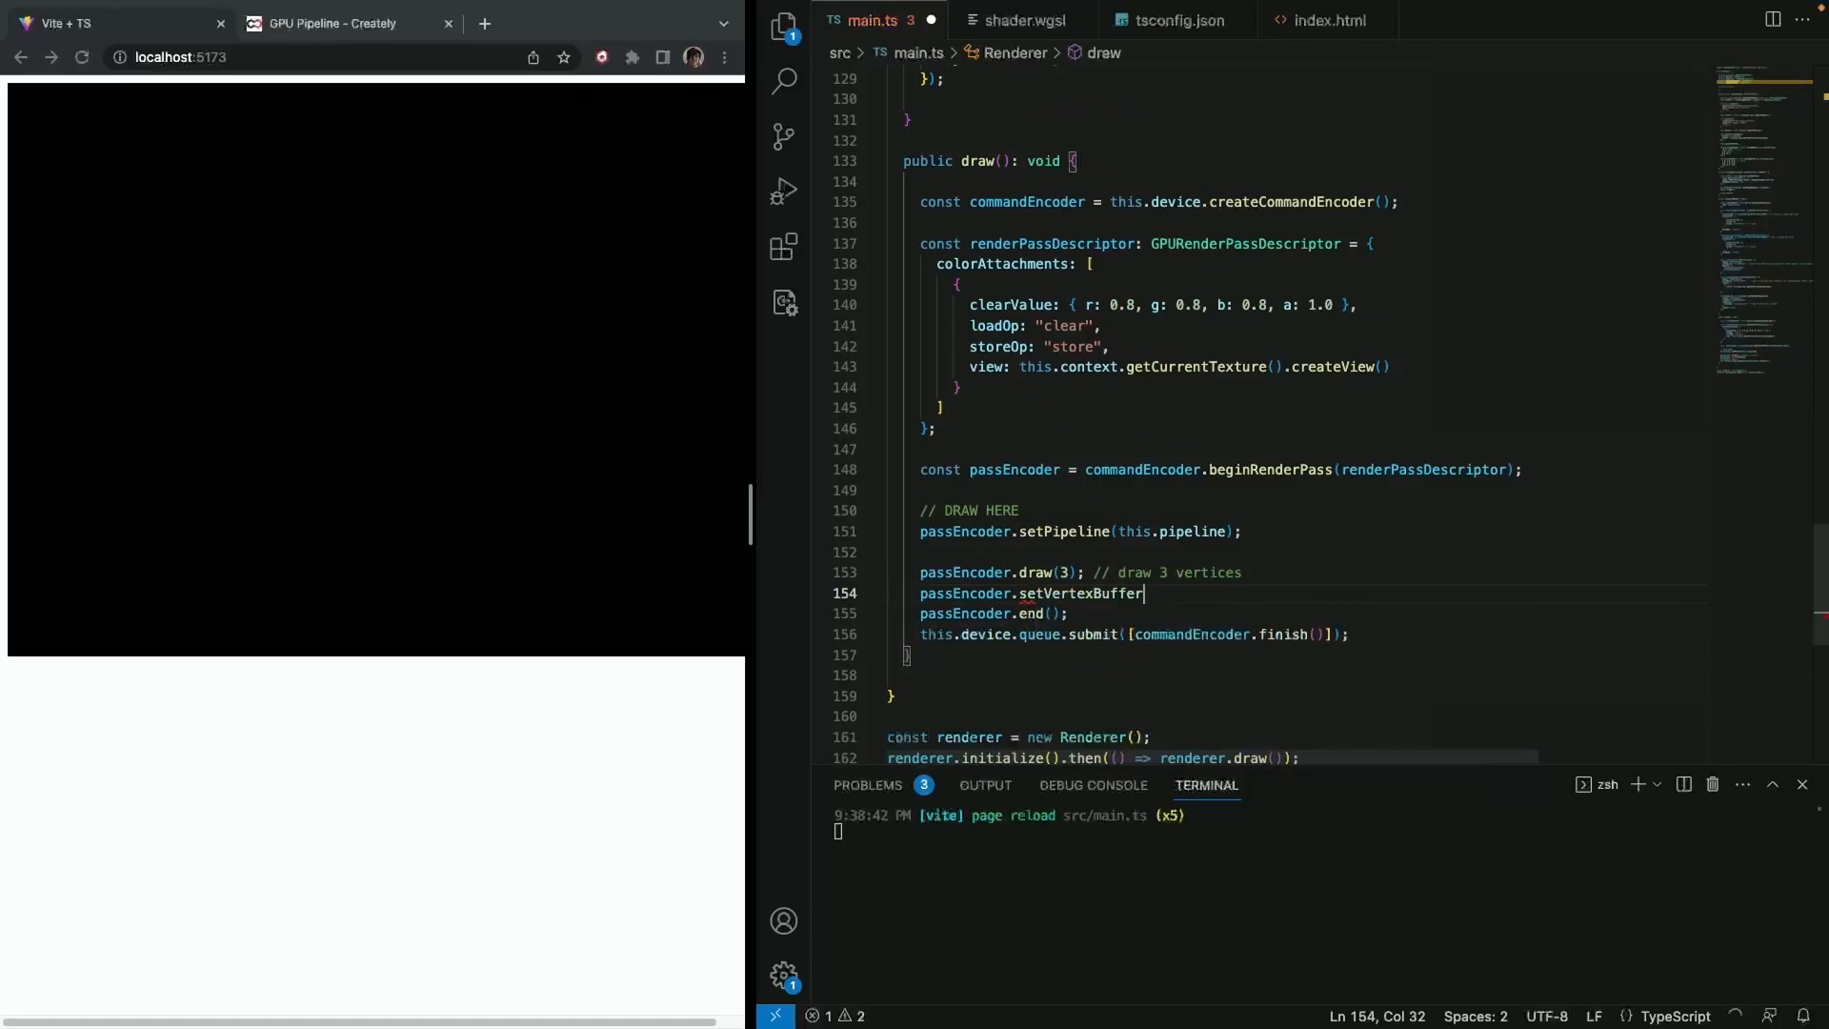
text((0, this.positionBuffer);)
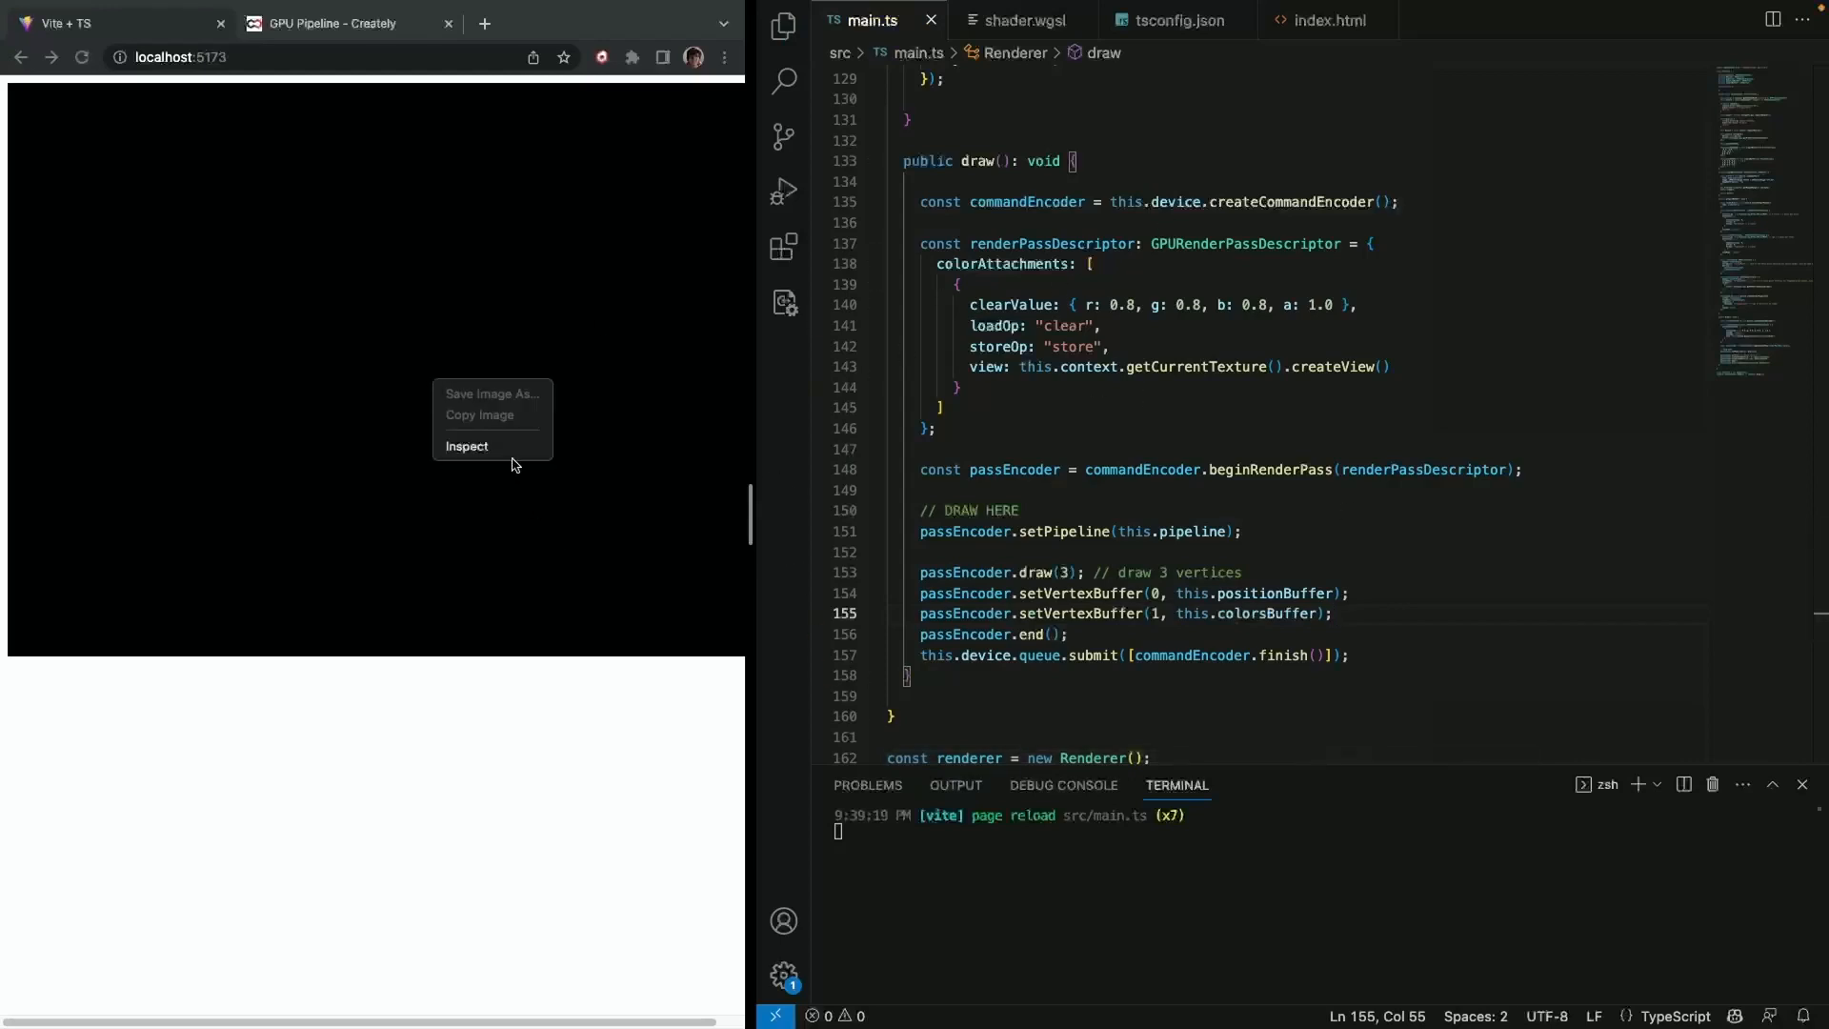
Inspect the black canvas in Chrome's console, read the Invalid CommandBuffer warning, and return to VS Code.
click(467, 446)
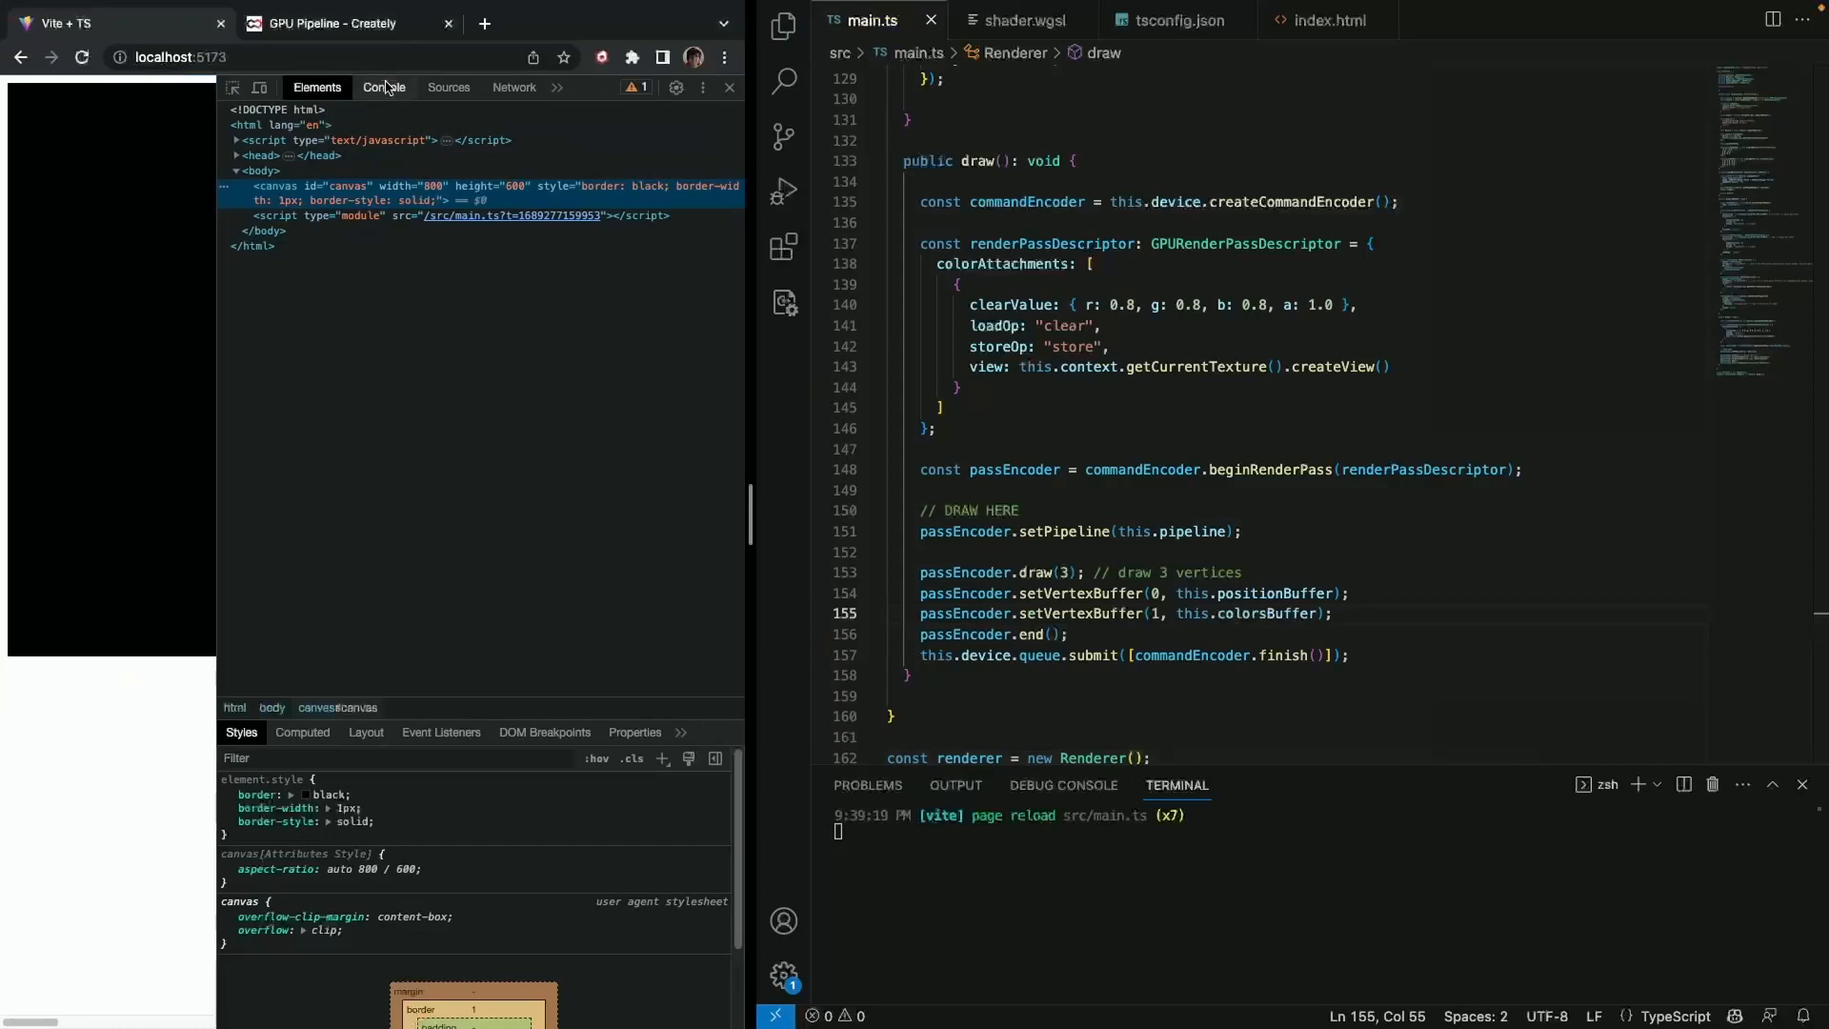
click(383, 87)
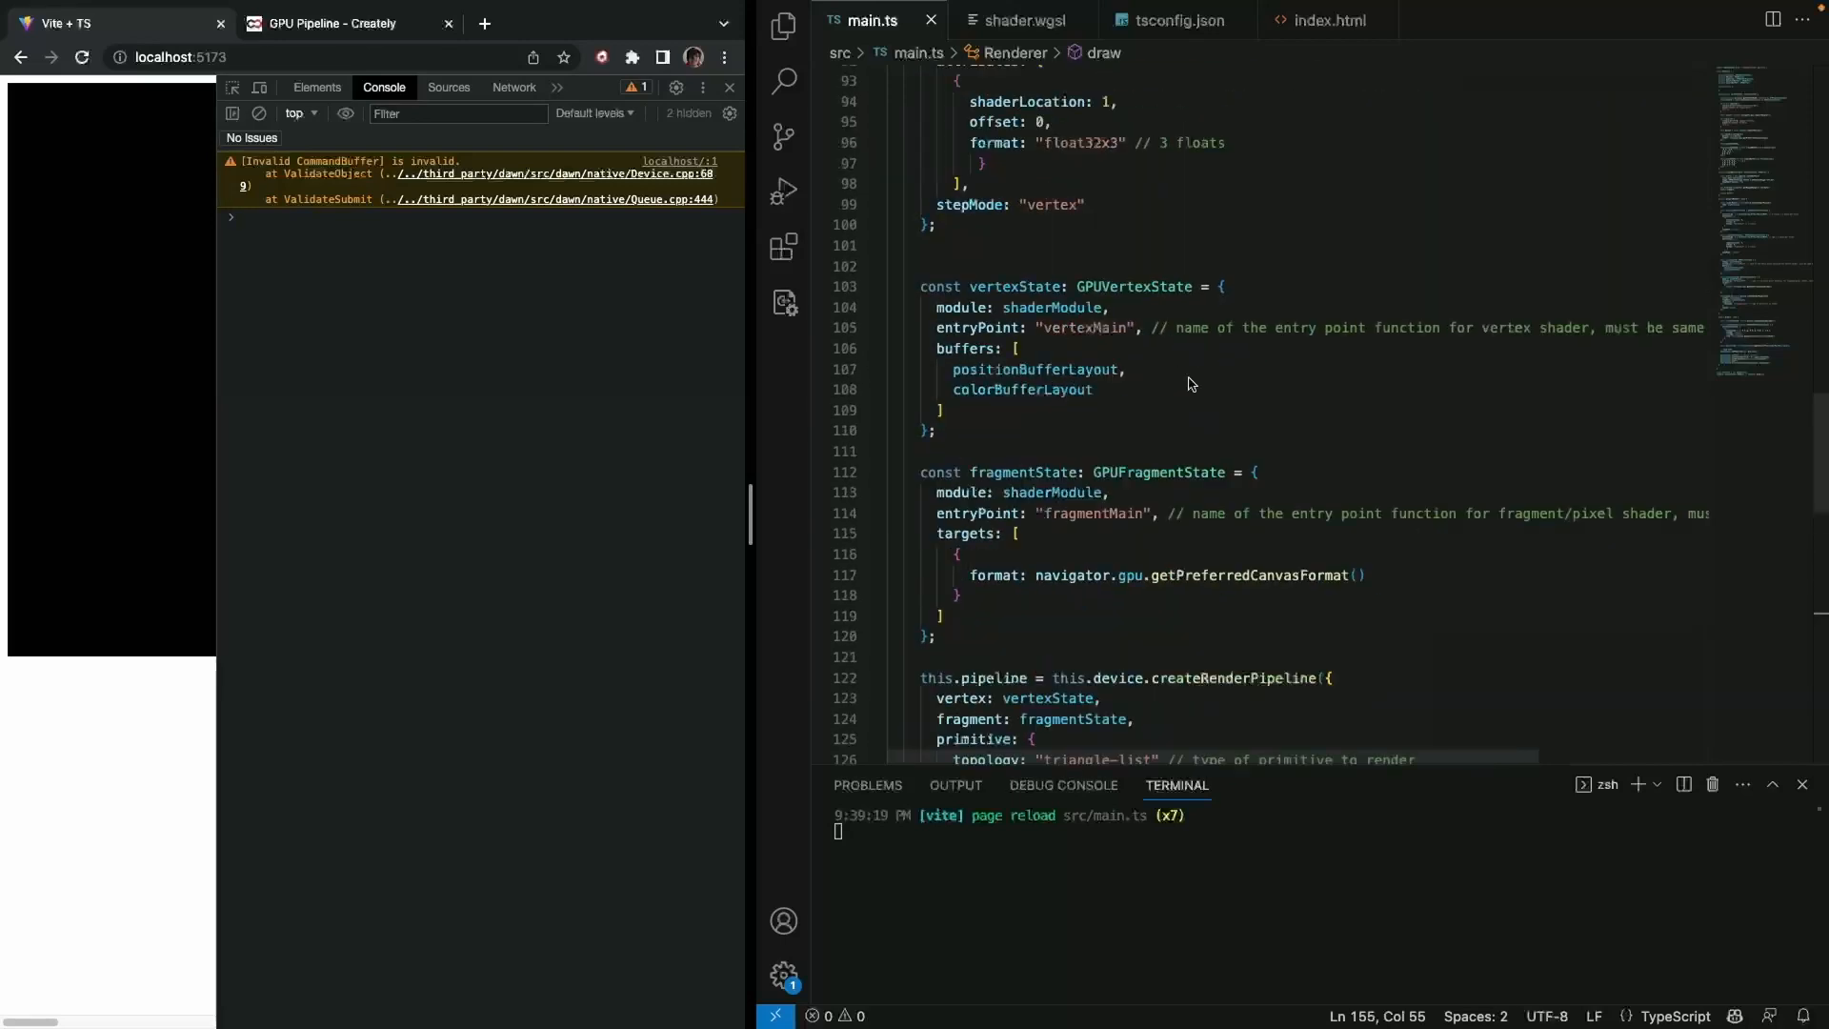
click(245, 217)
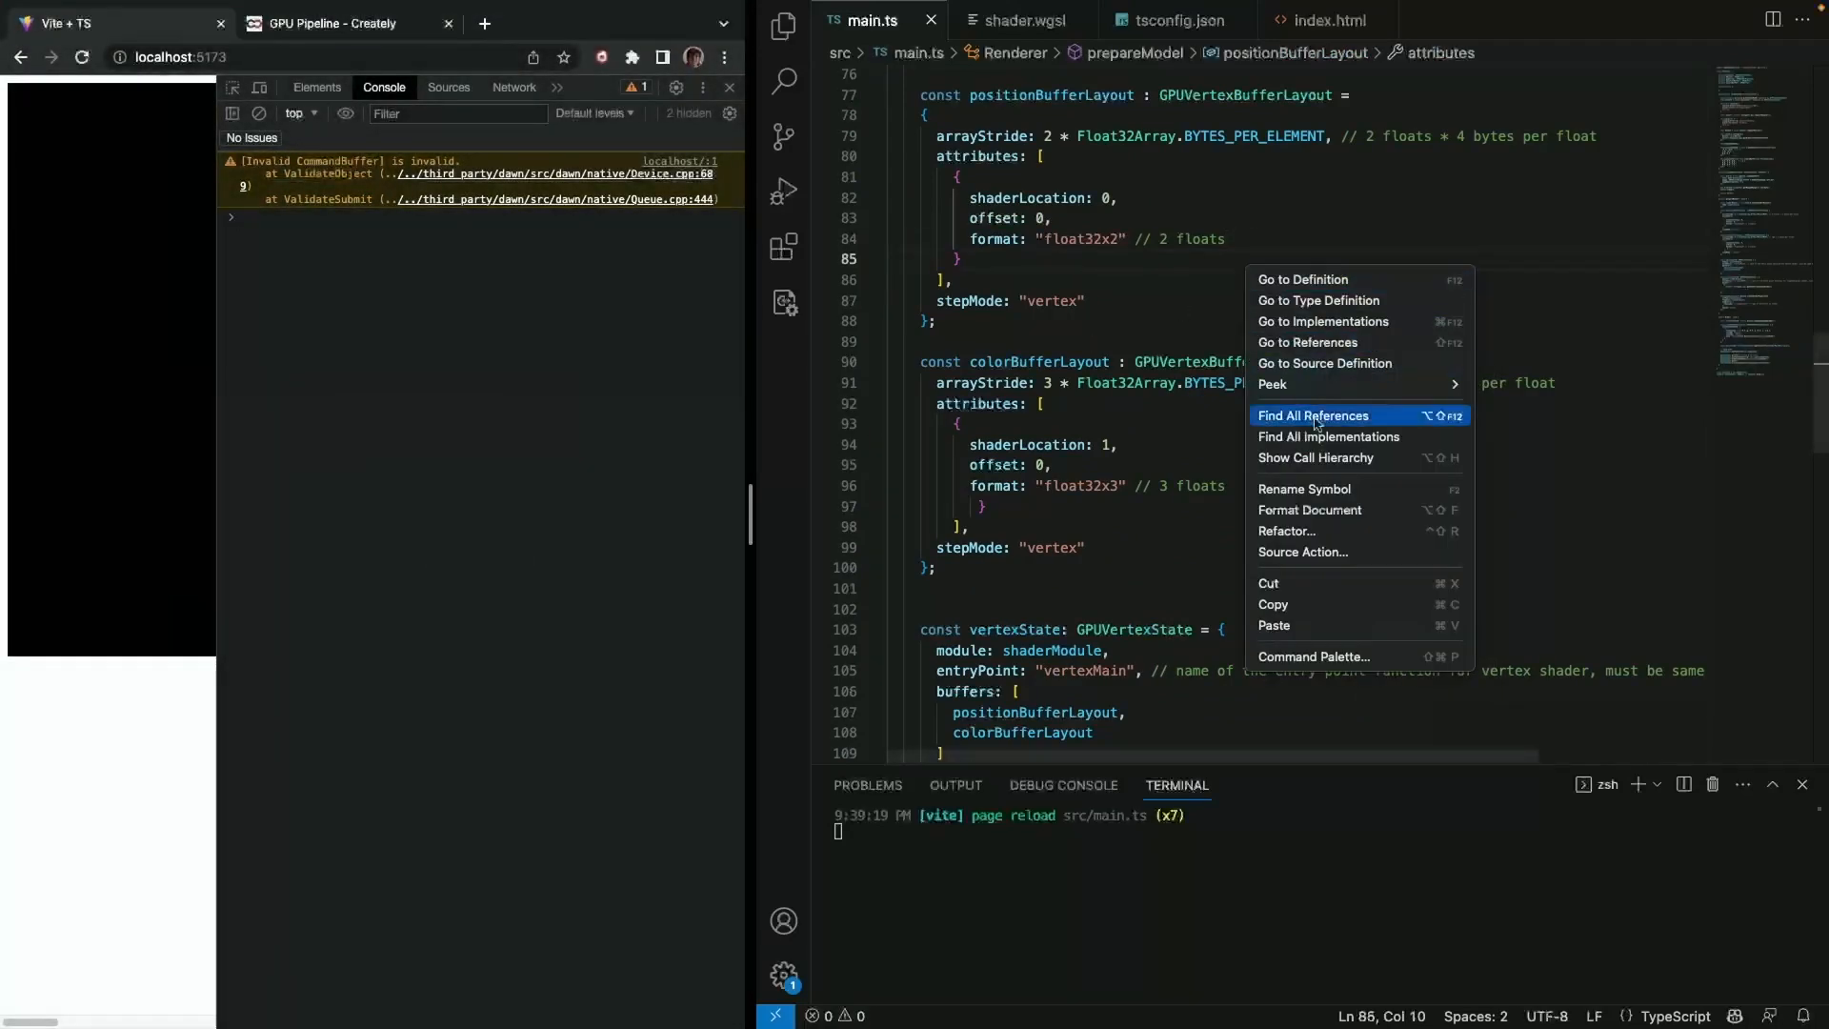
mouse_move(1360, 510)
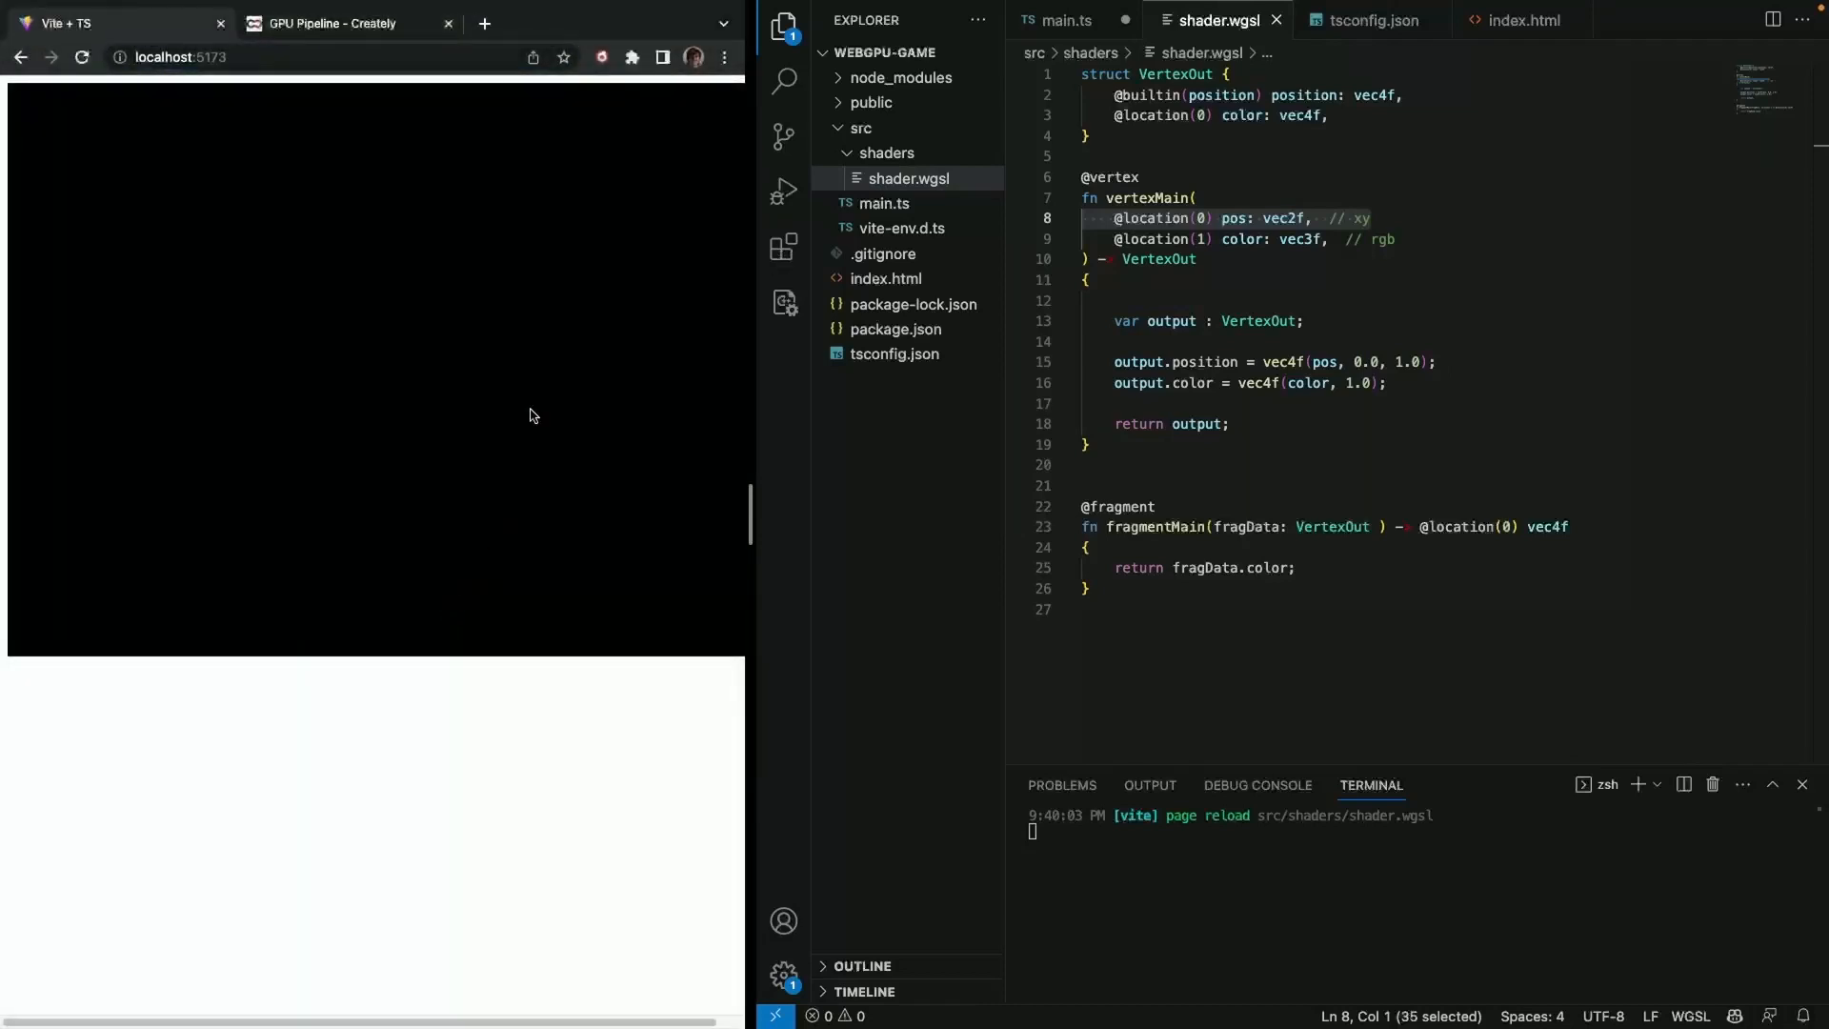
mouse_move(910, 321)
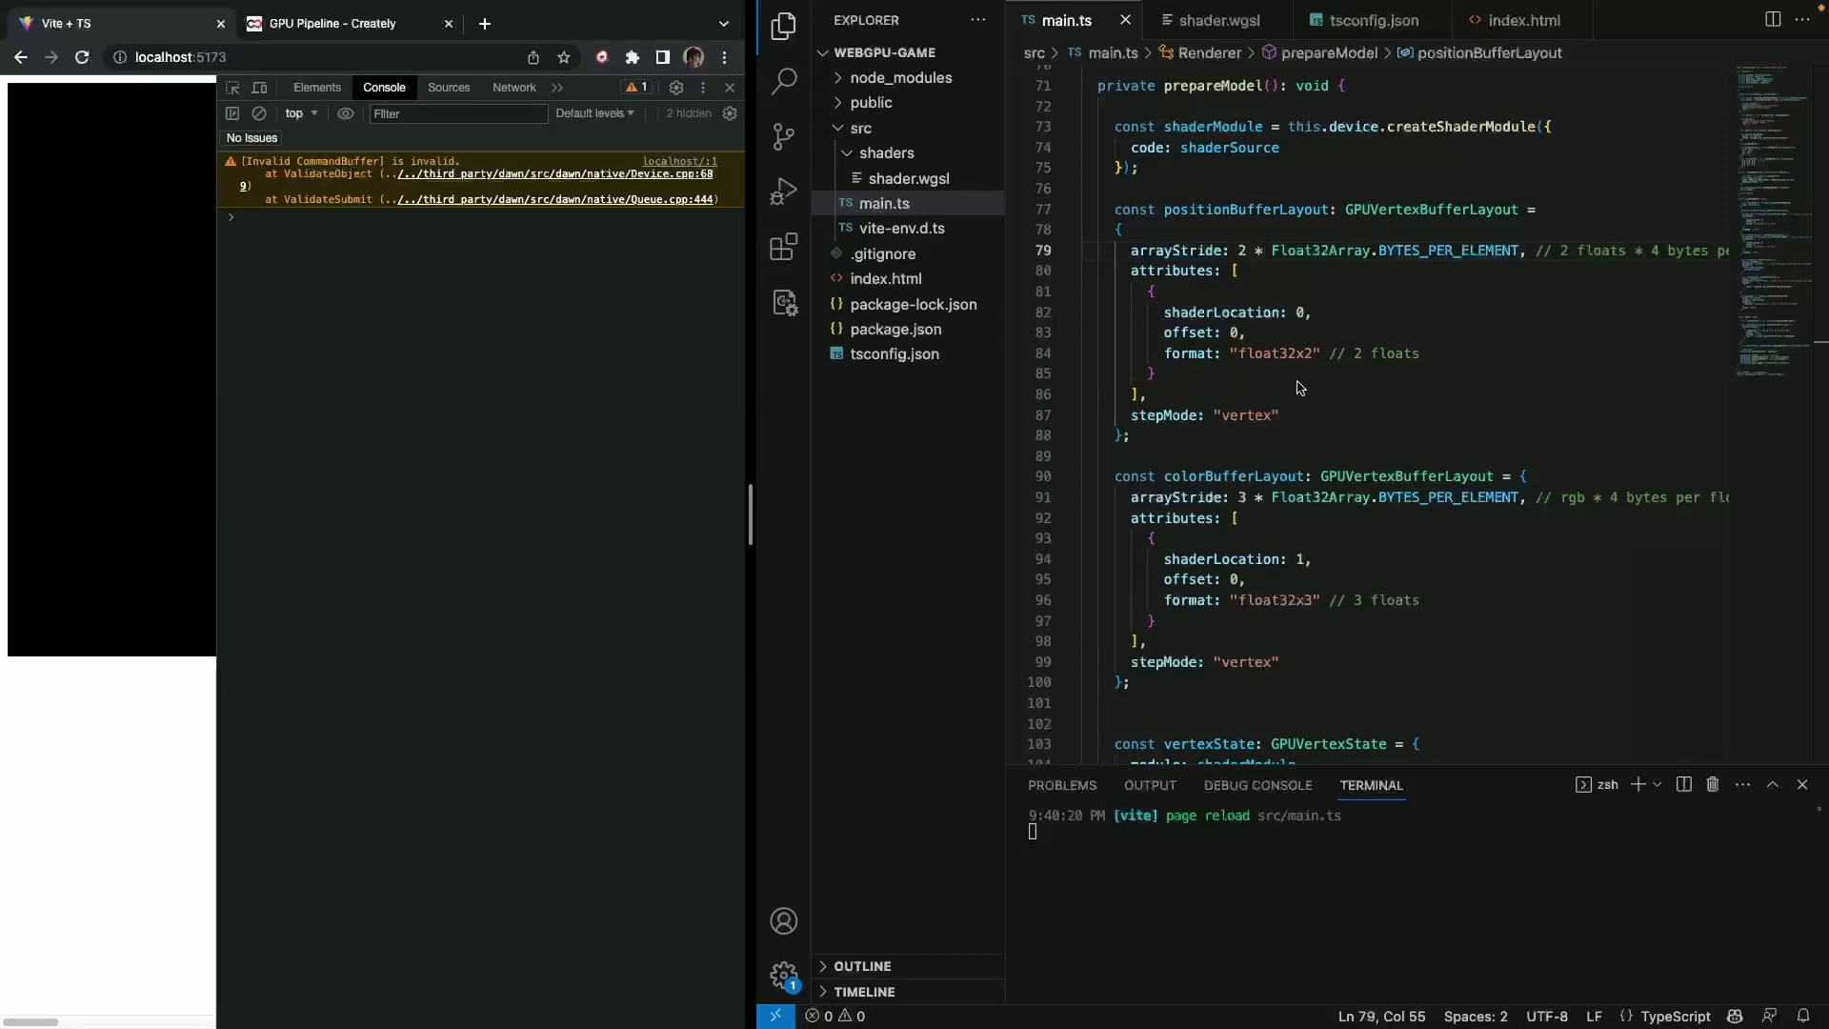
Move the two setVertexBuffer lines above passEncoder.draw(3) so the gradient triangle renders.
scroll(down, 3)
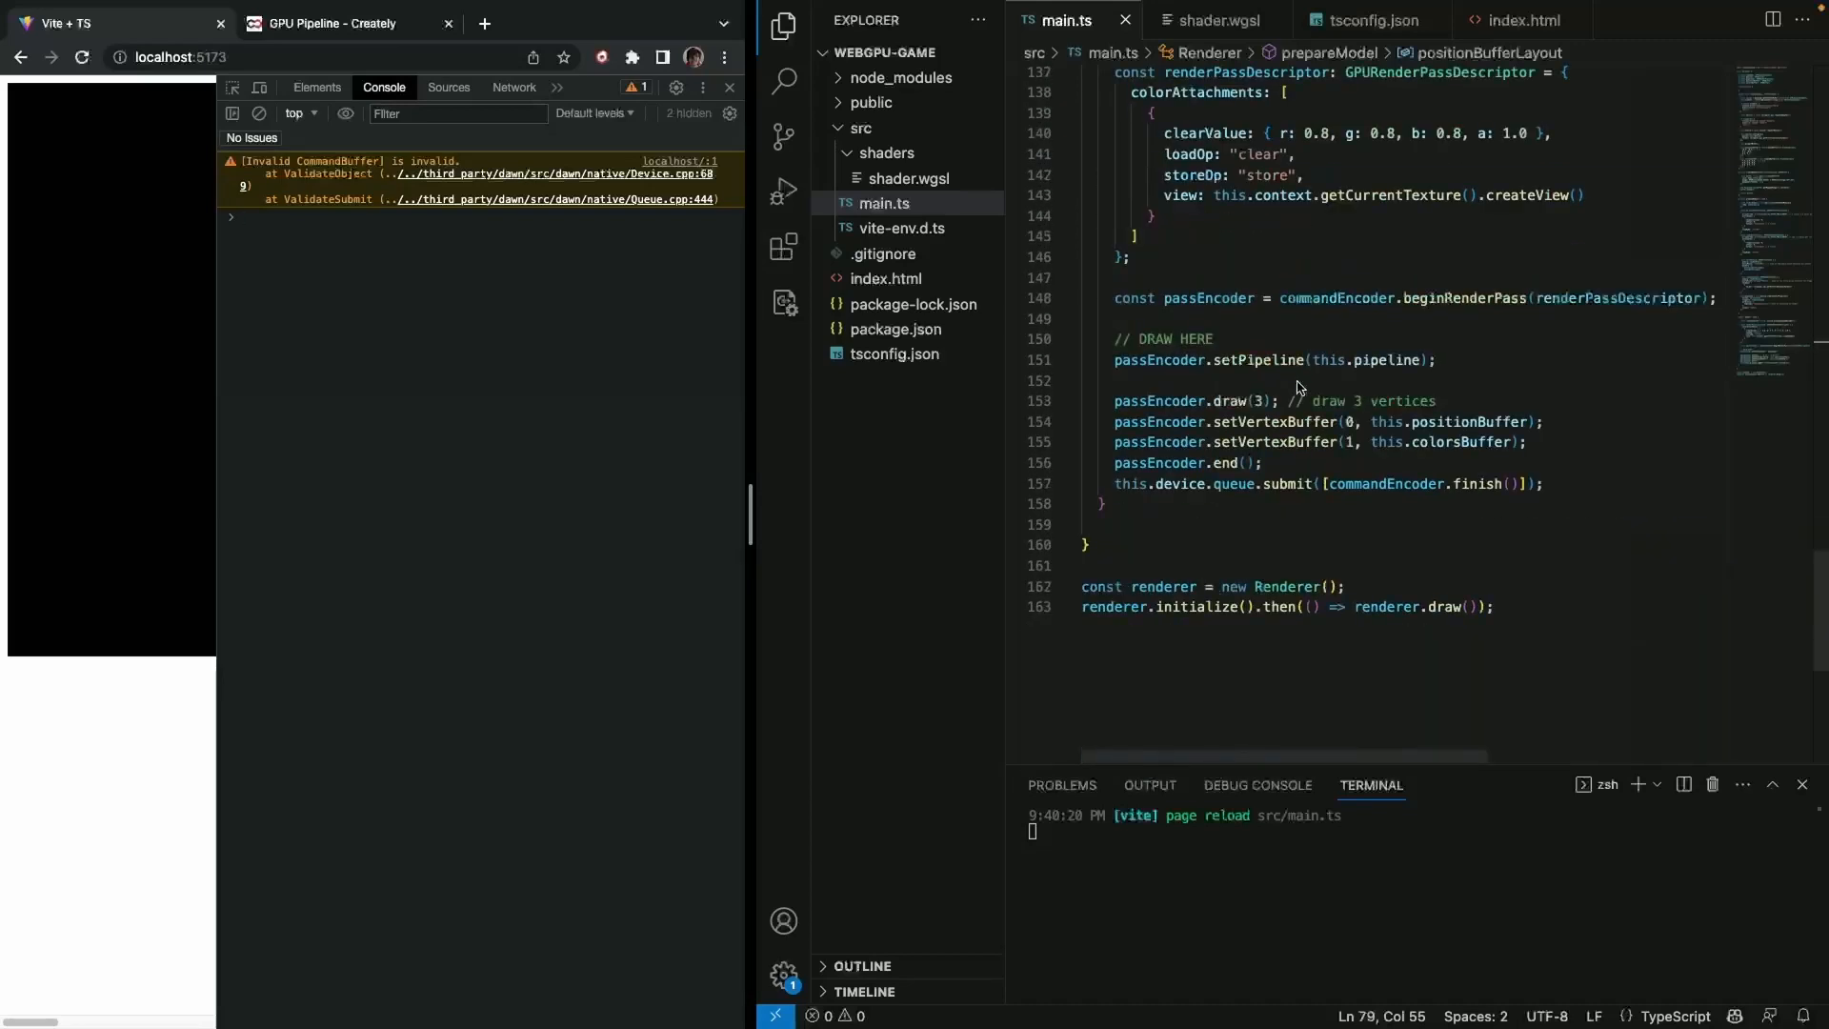
drag(1114, 421, 1528, 442)
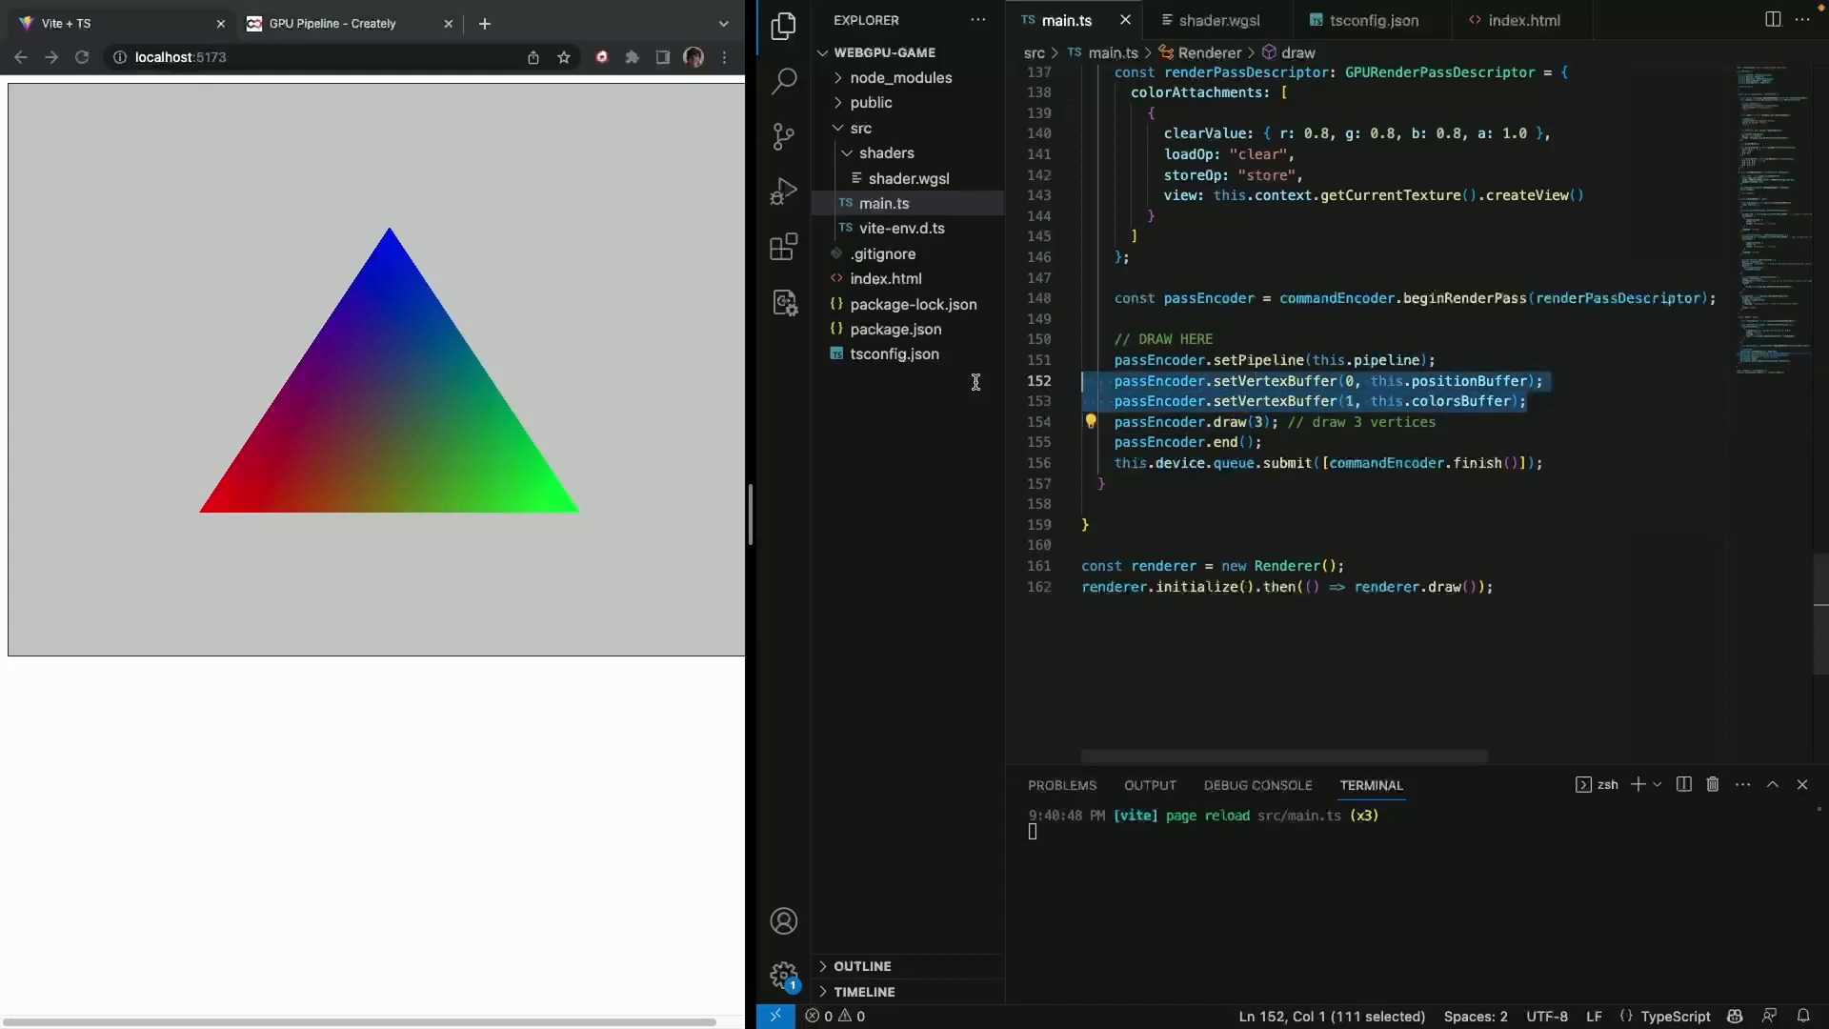
mouse_move(1283, 380)
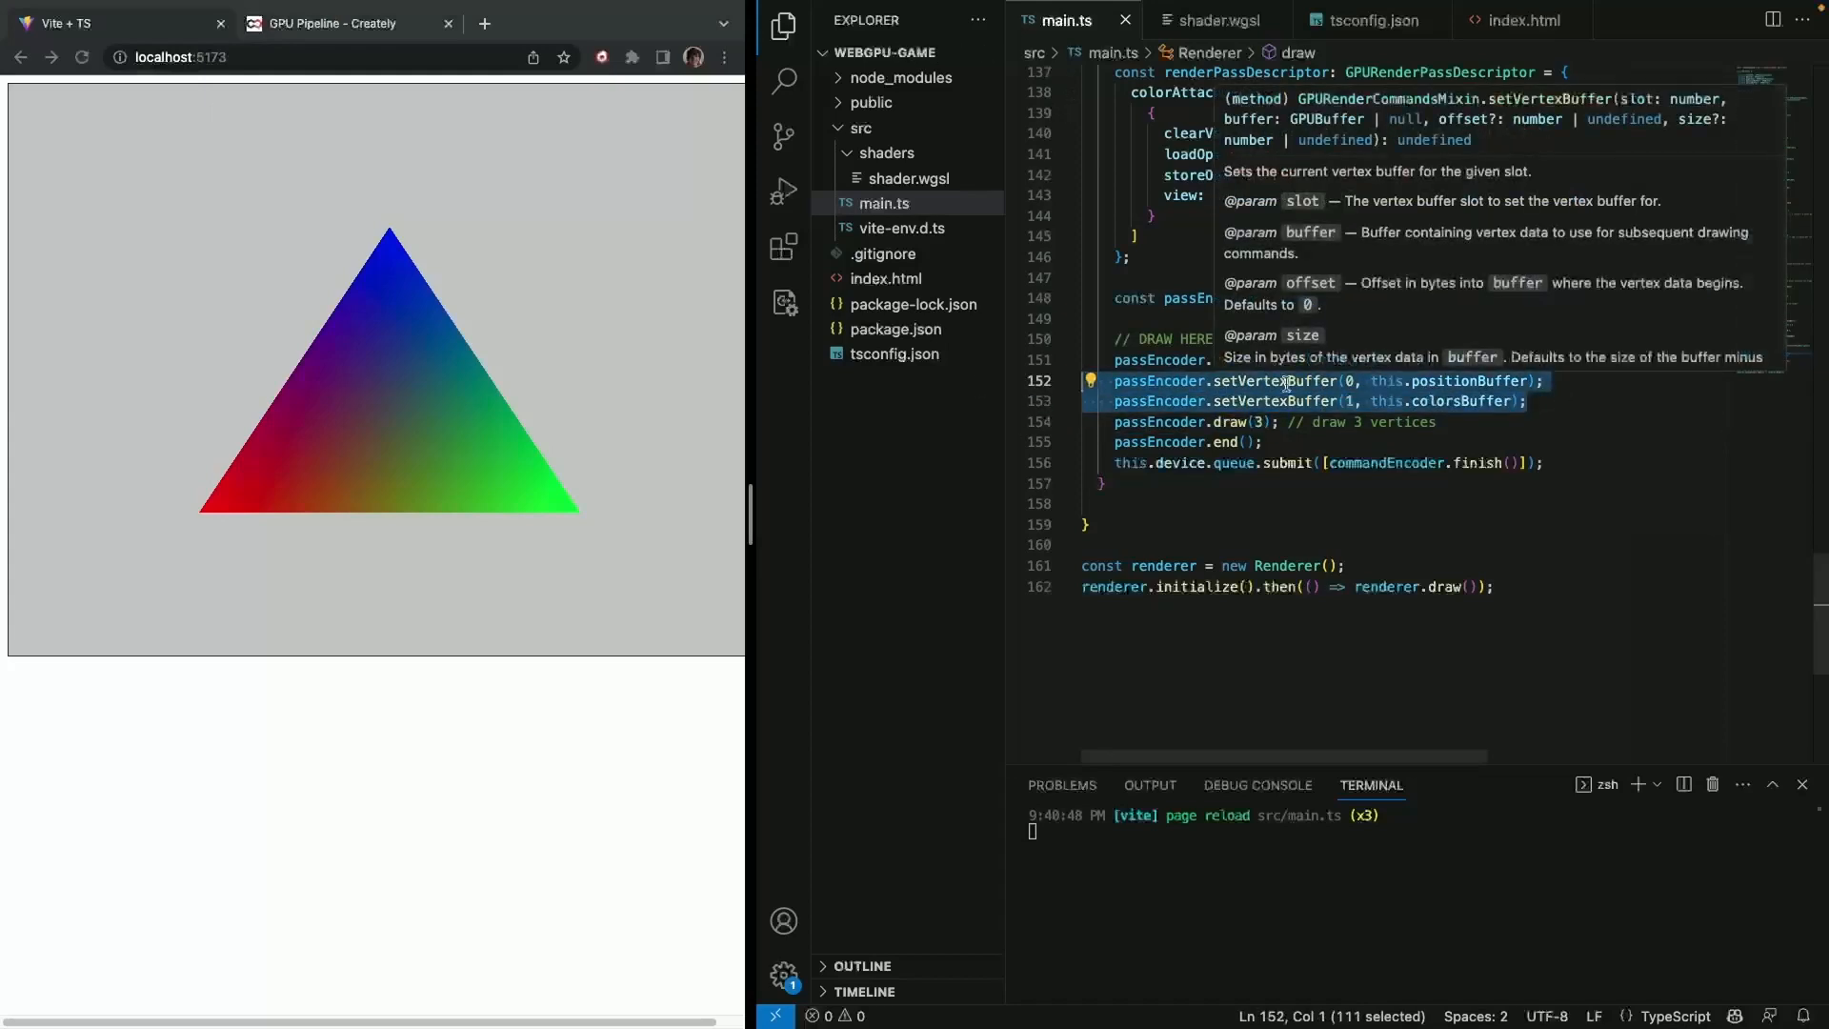
click(1318, 463)
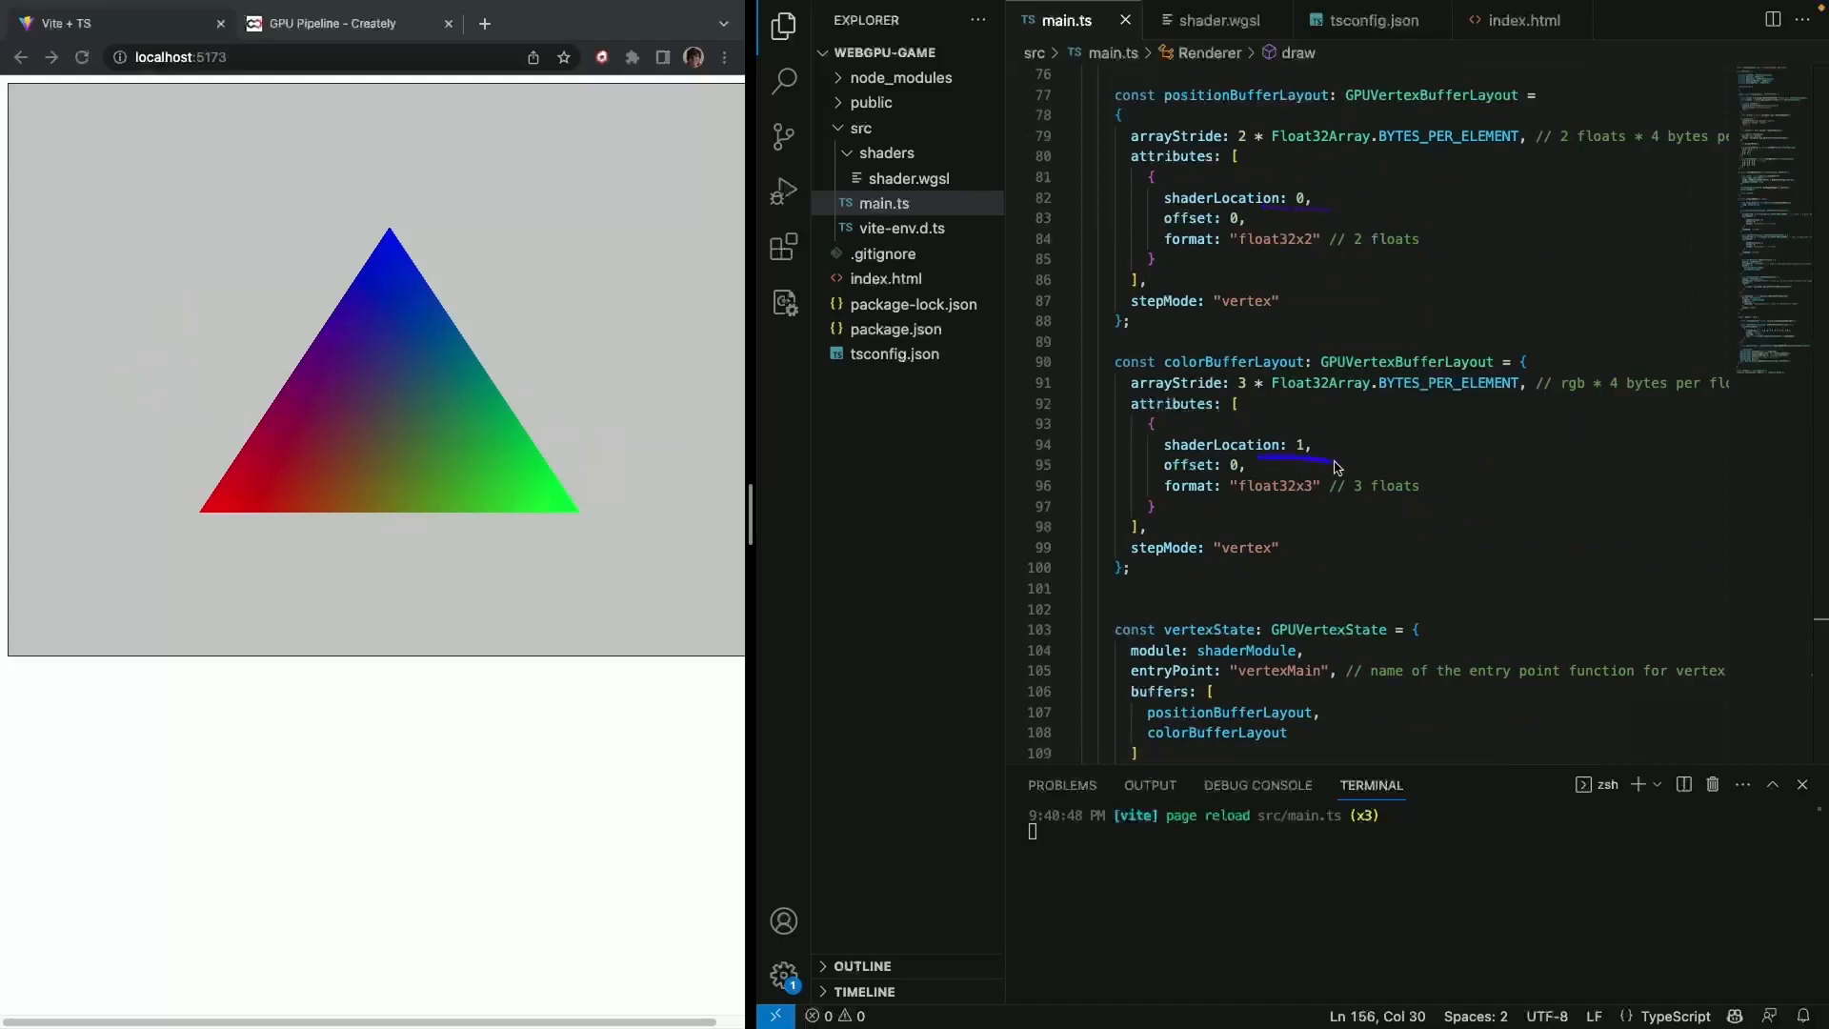
click(1218, 20)
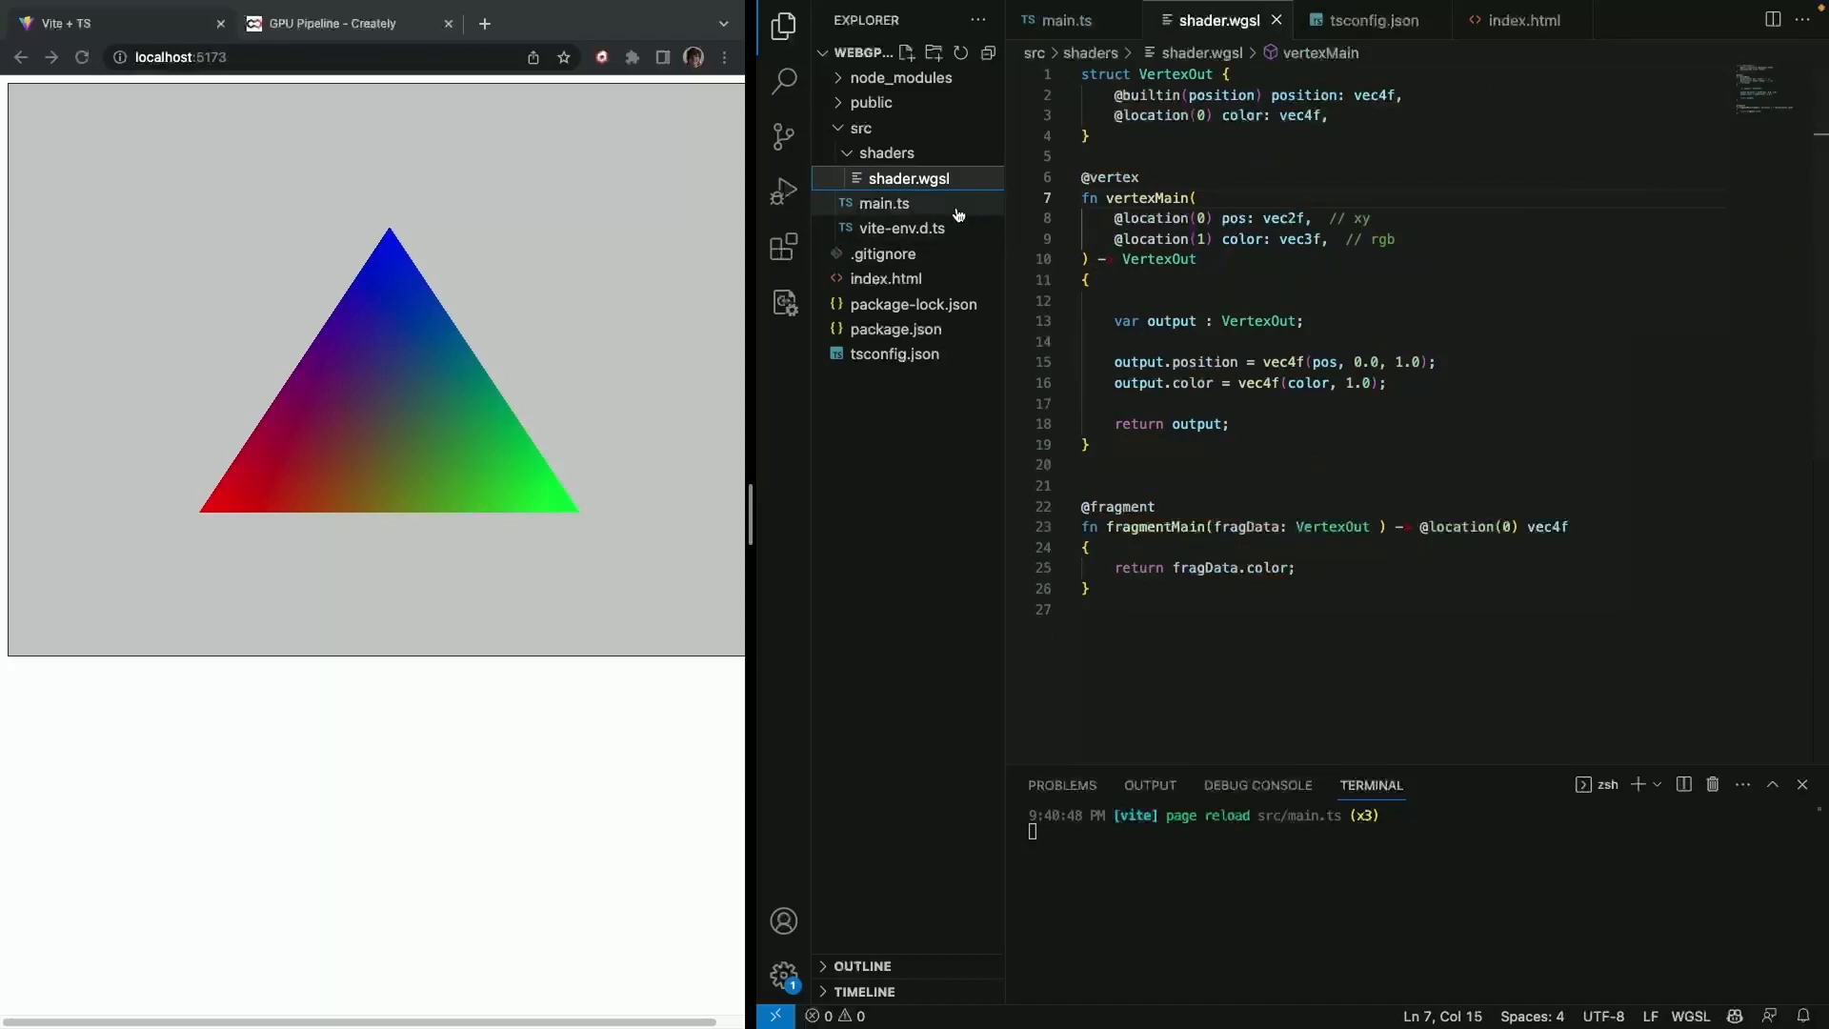
click(884, 203)
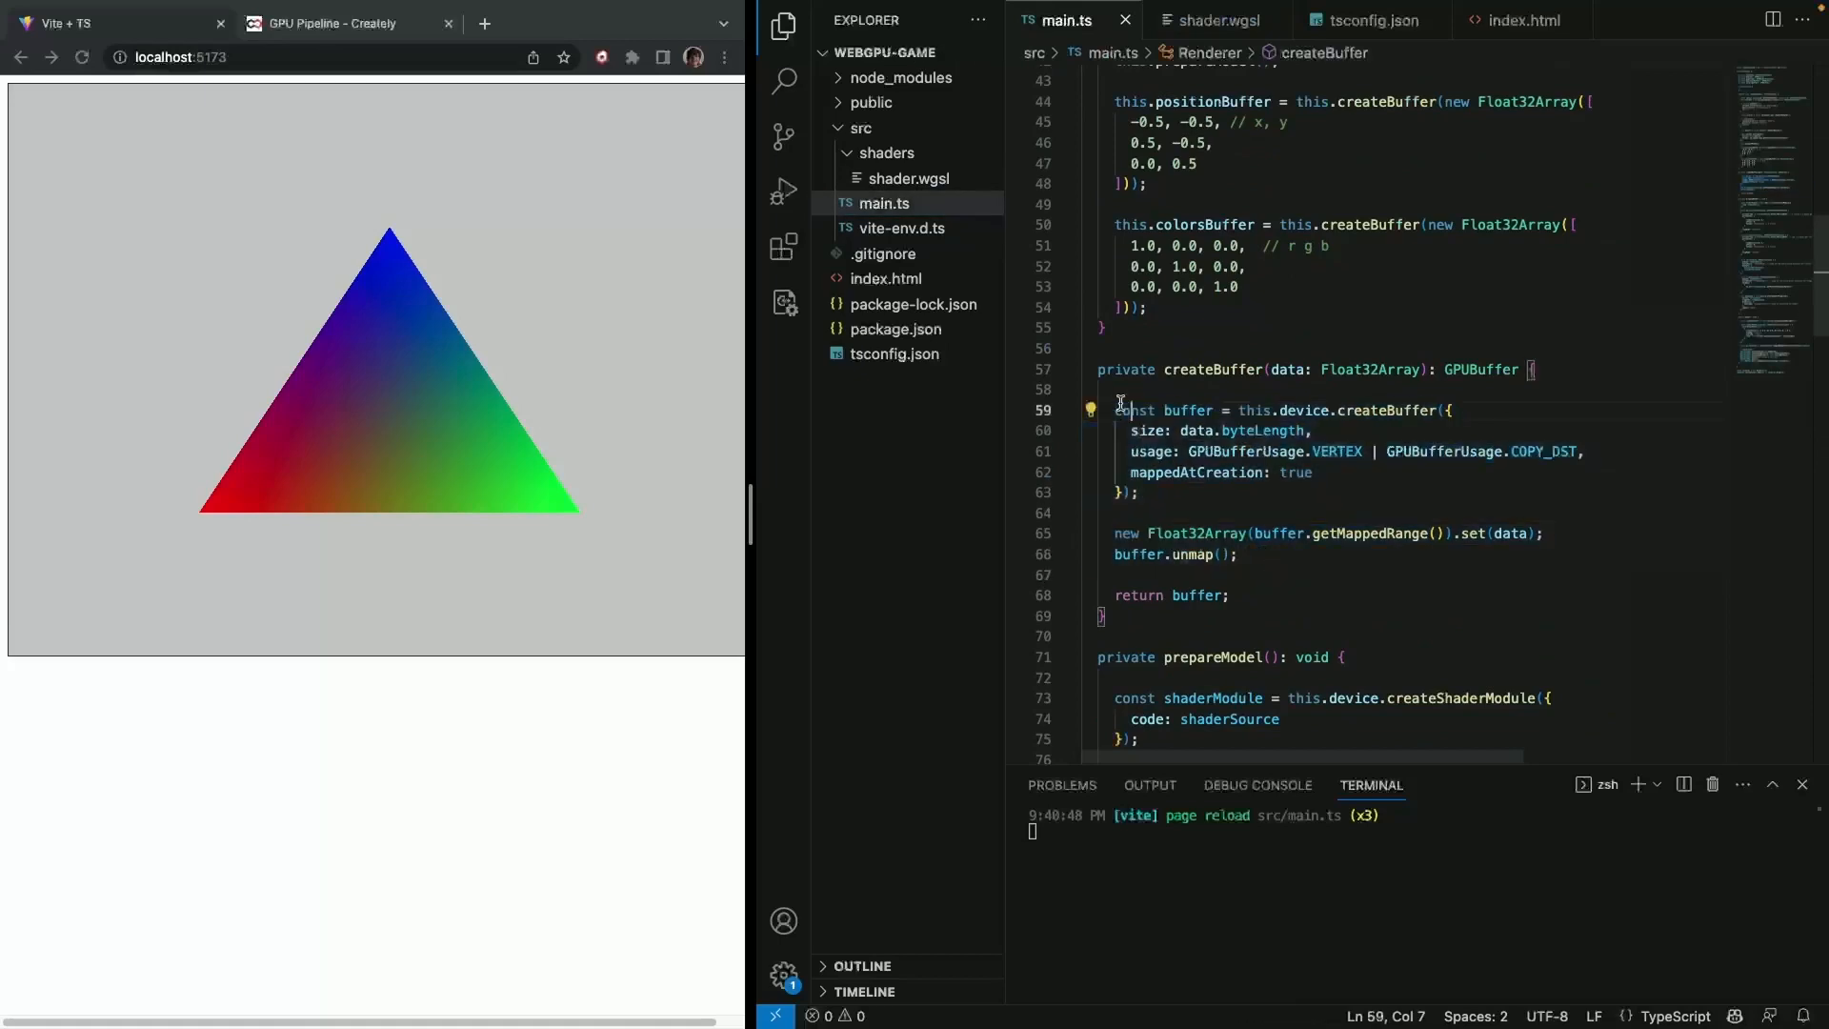
drag(1117, 409, 1228, 595)
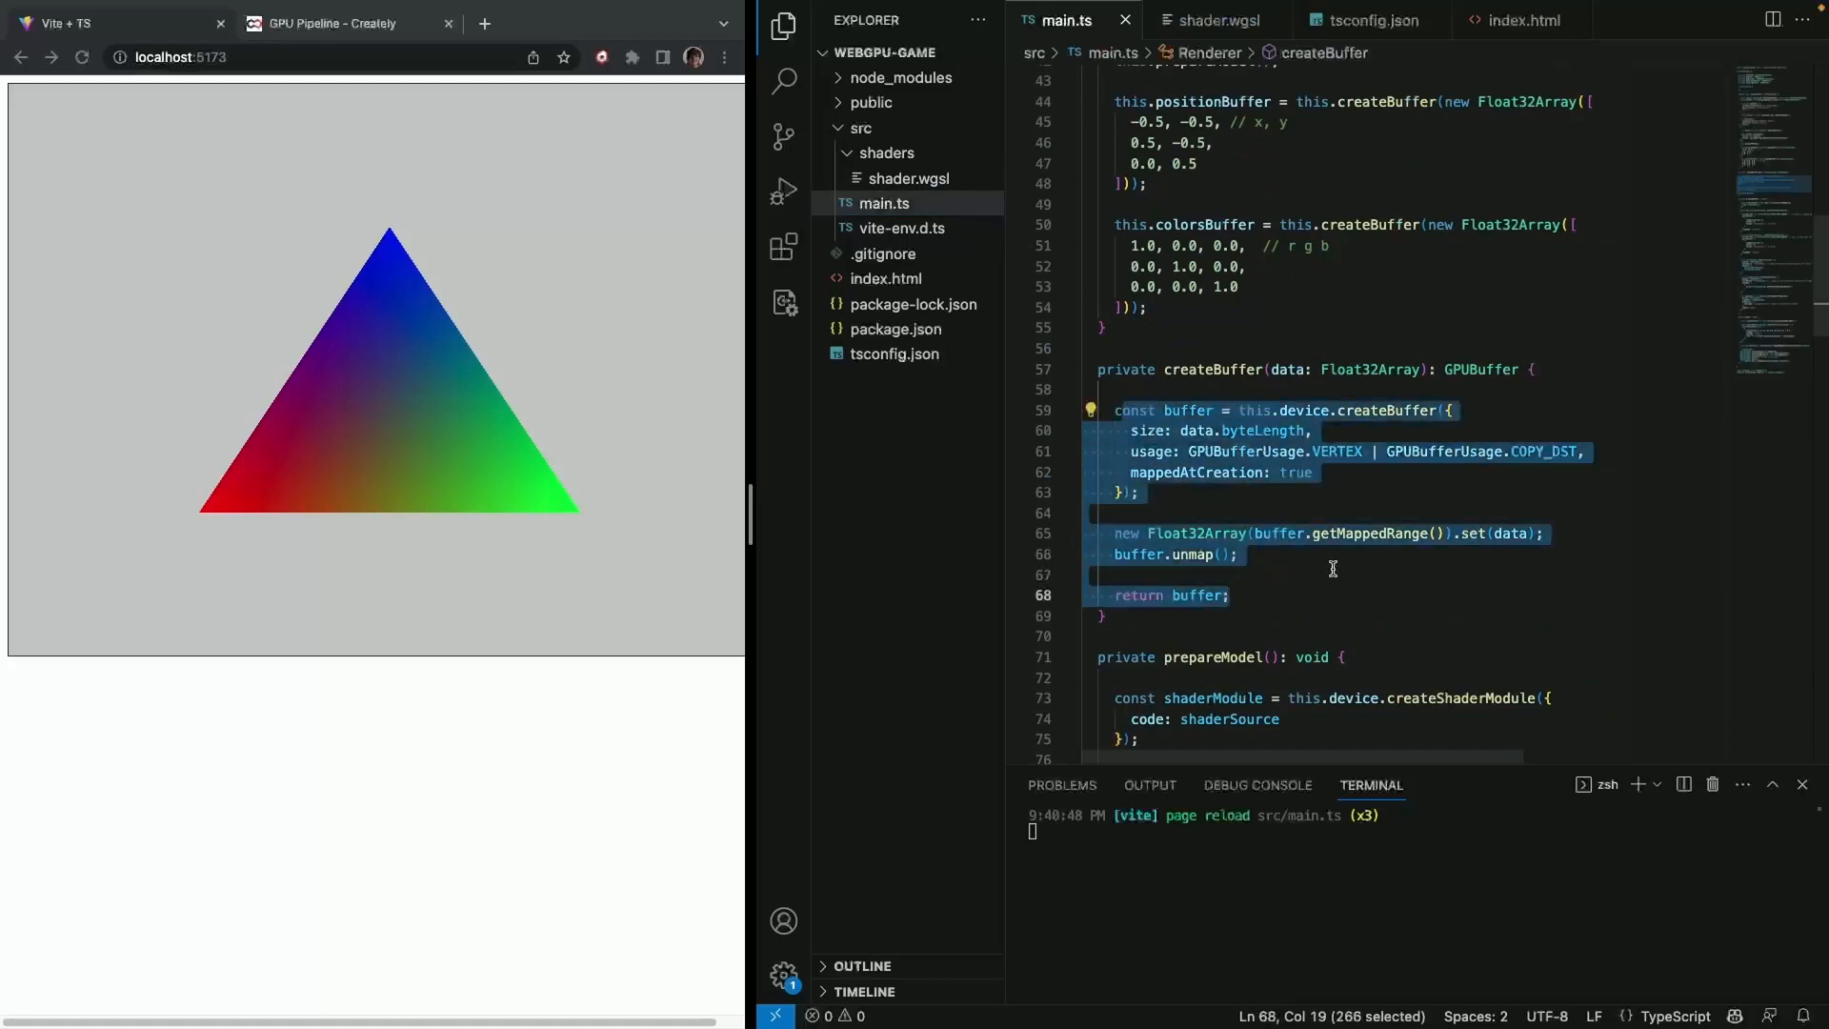
scroll(down, 3)
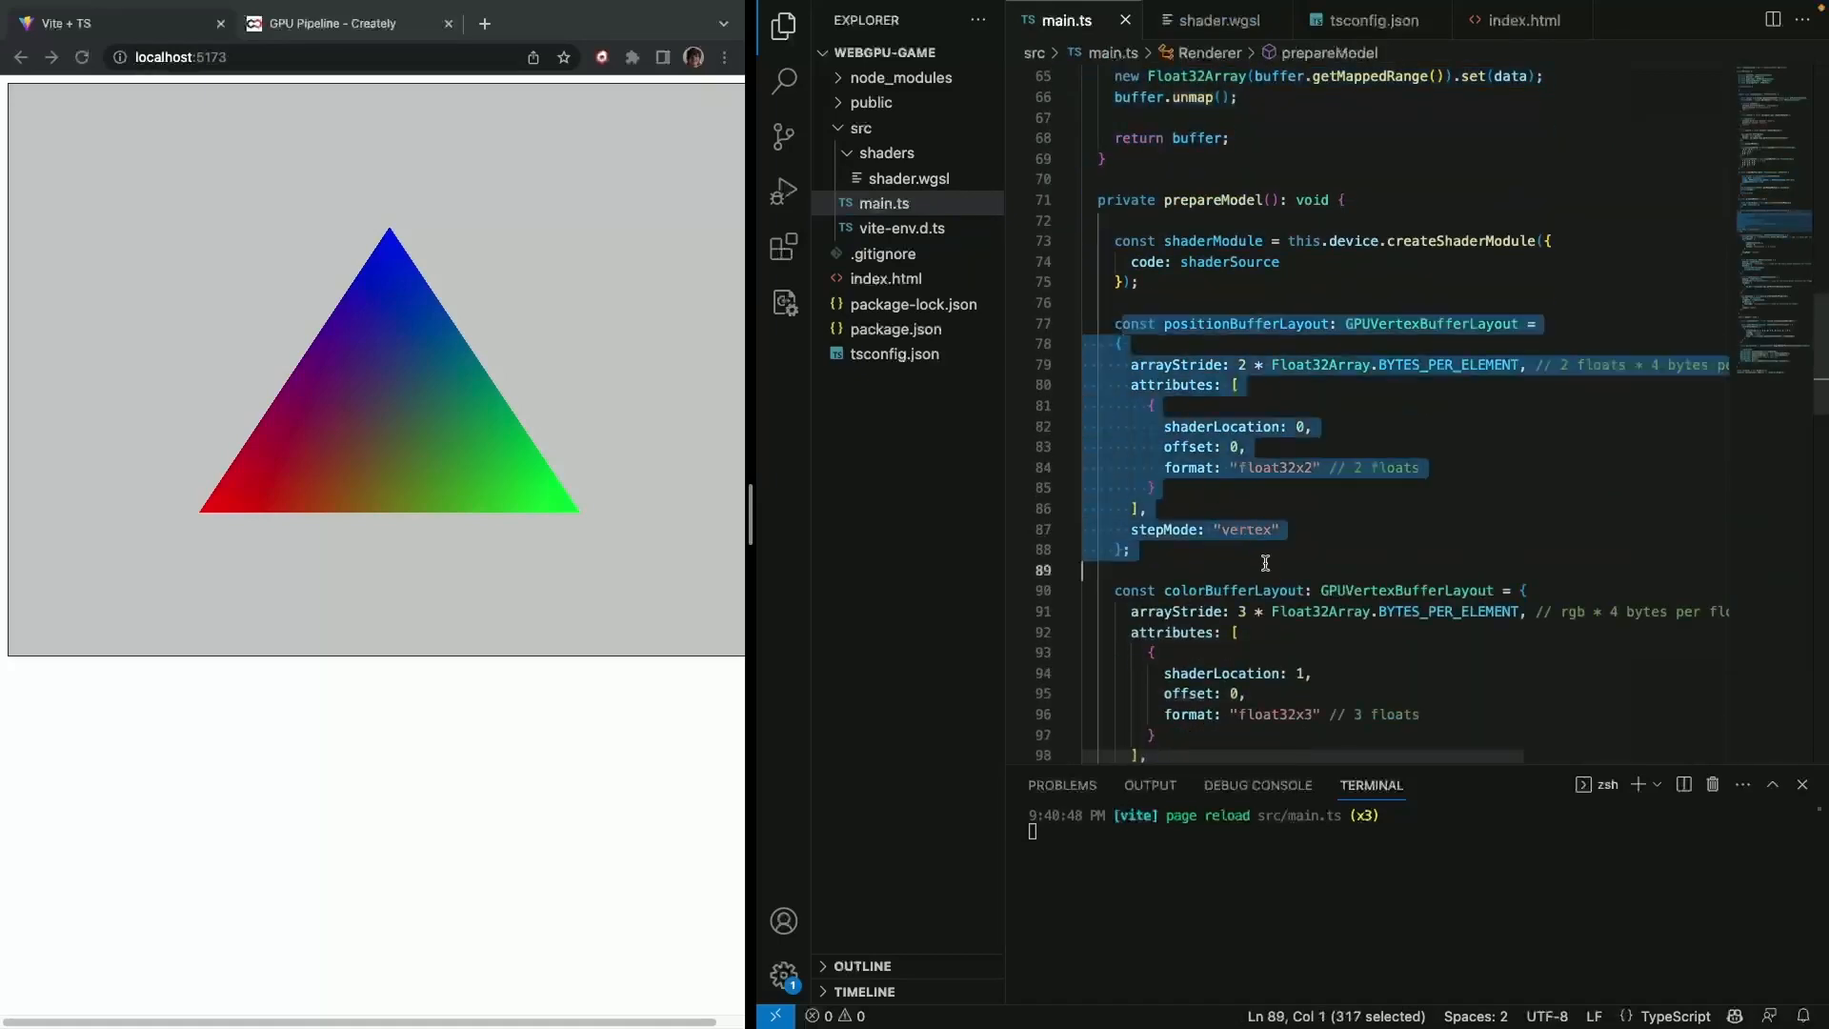
scroll(down, 3)
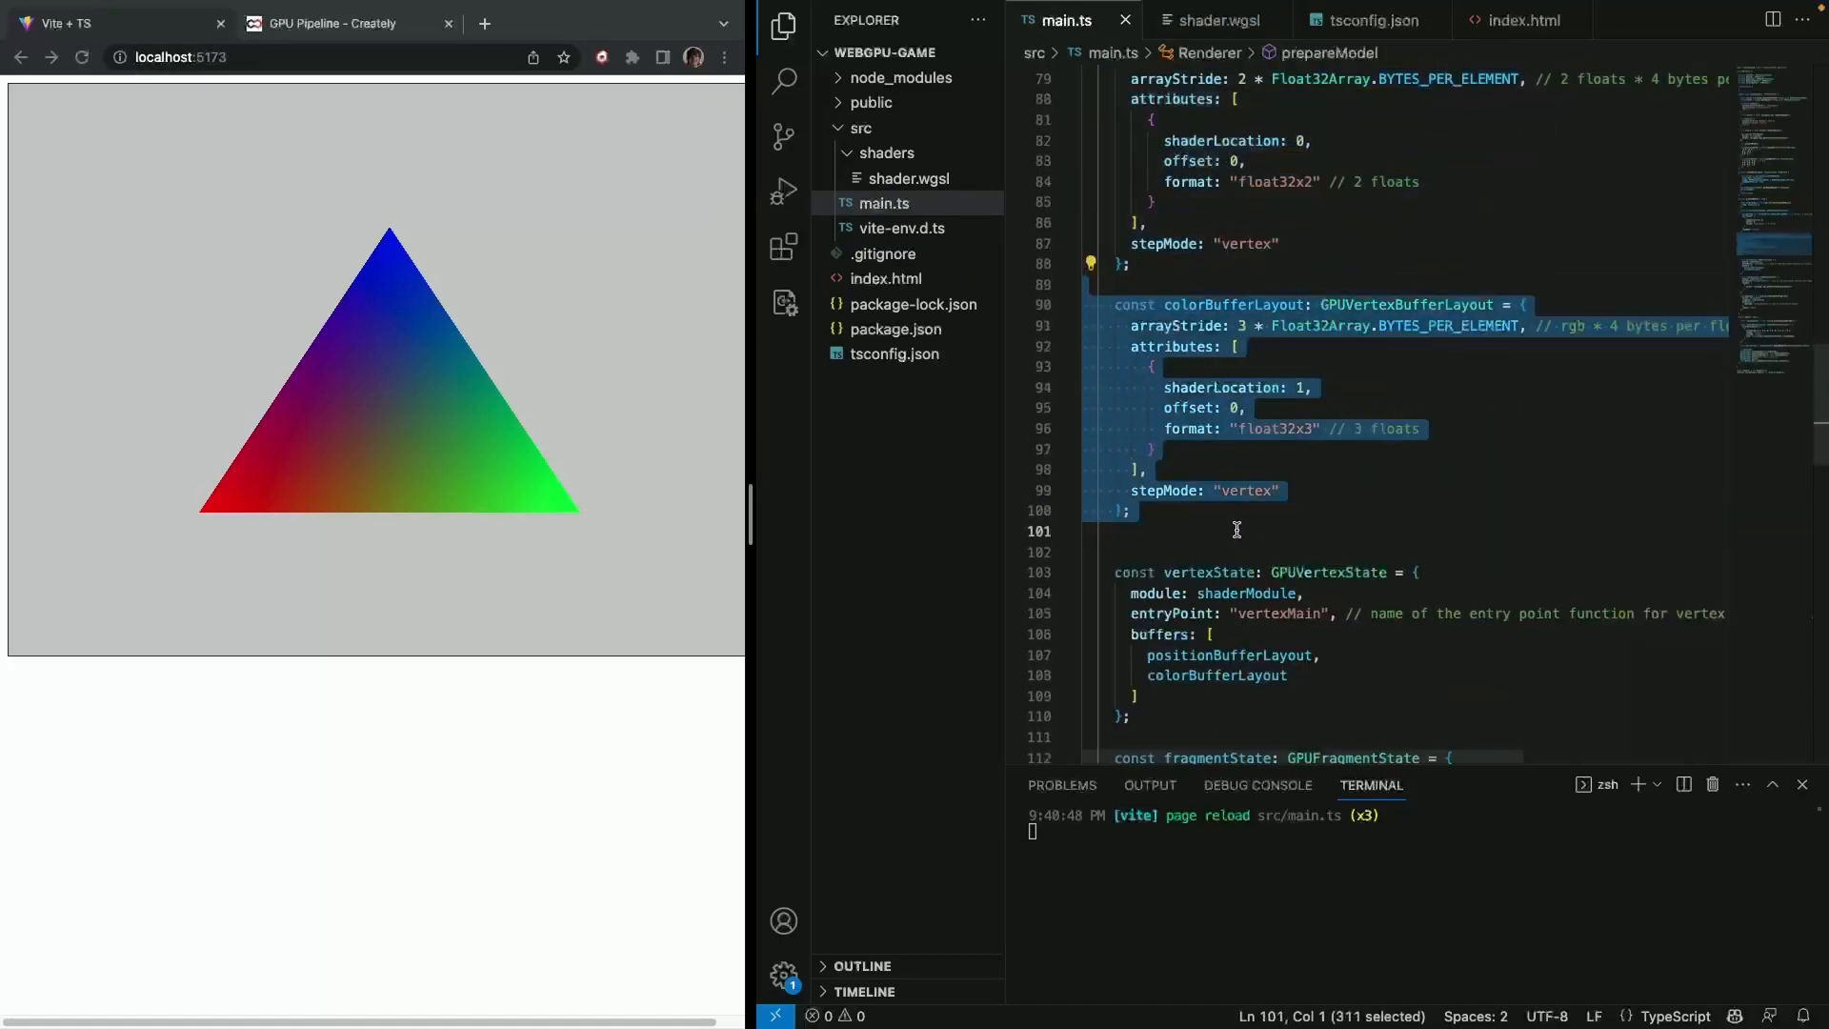
scroll(down, 3)
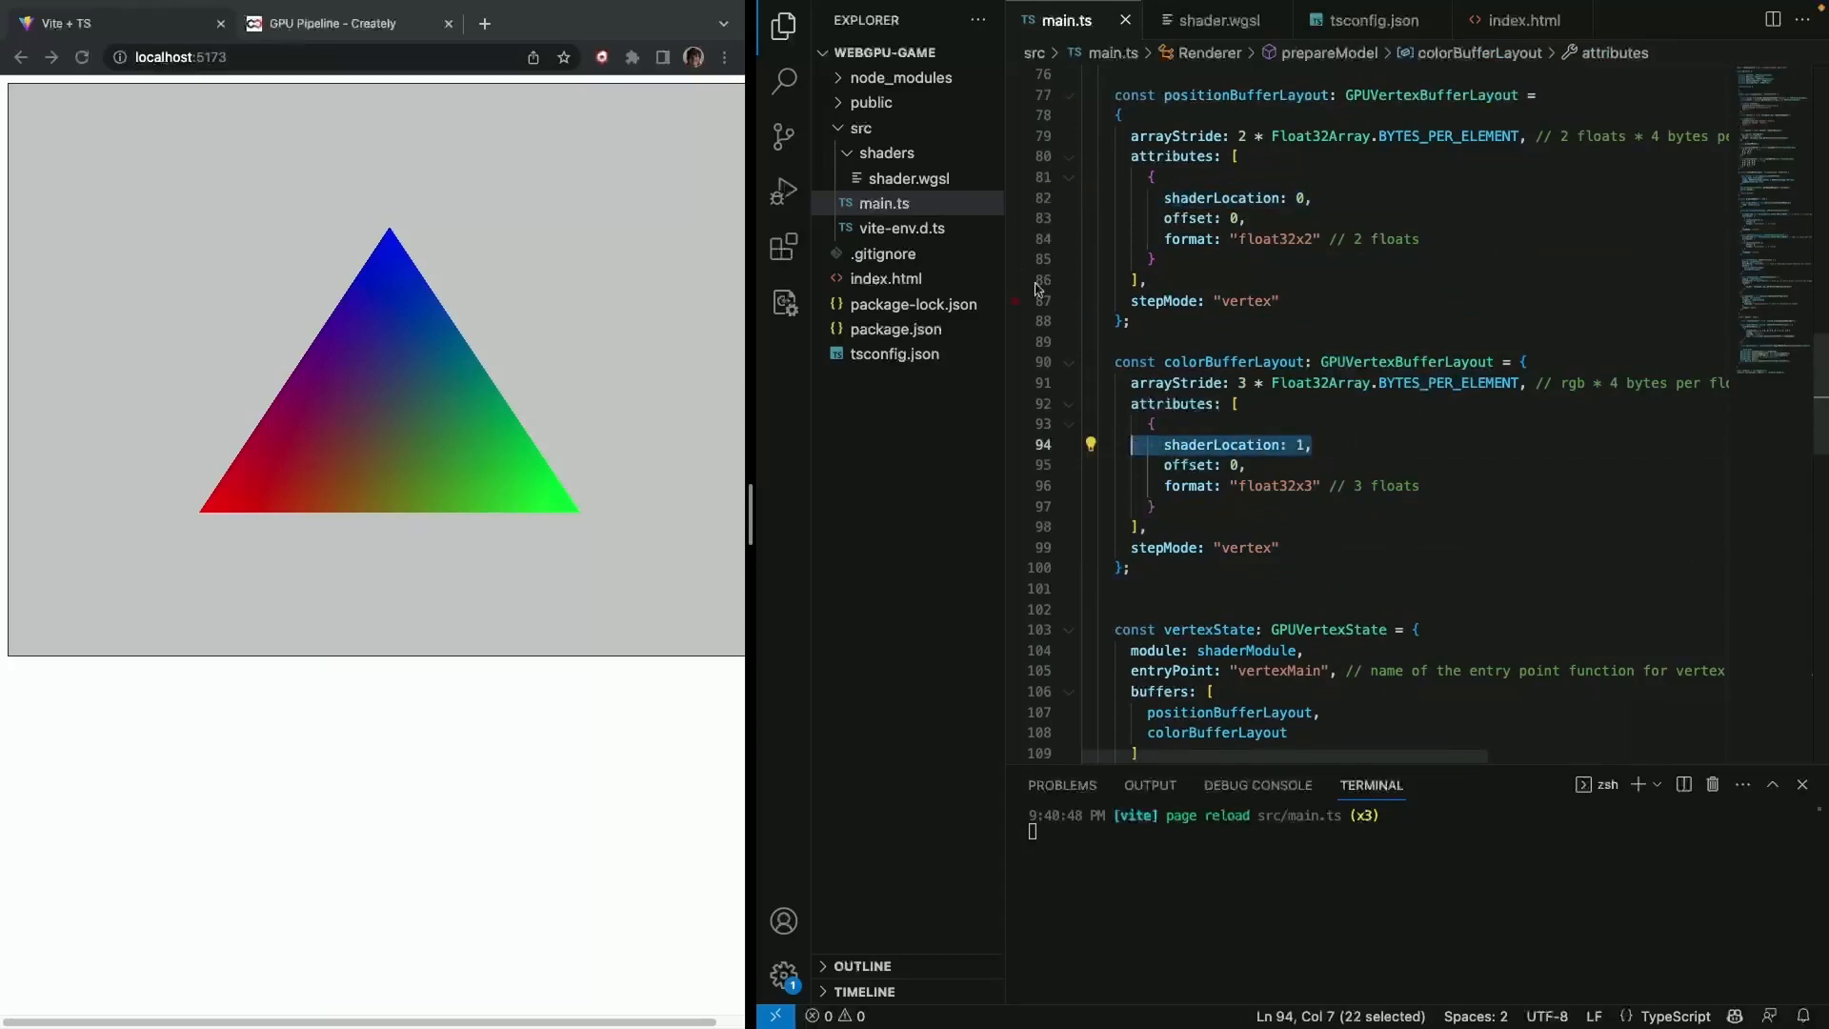
click(1221, 20)
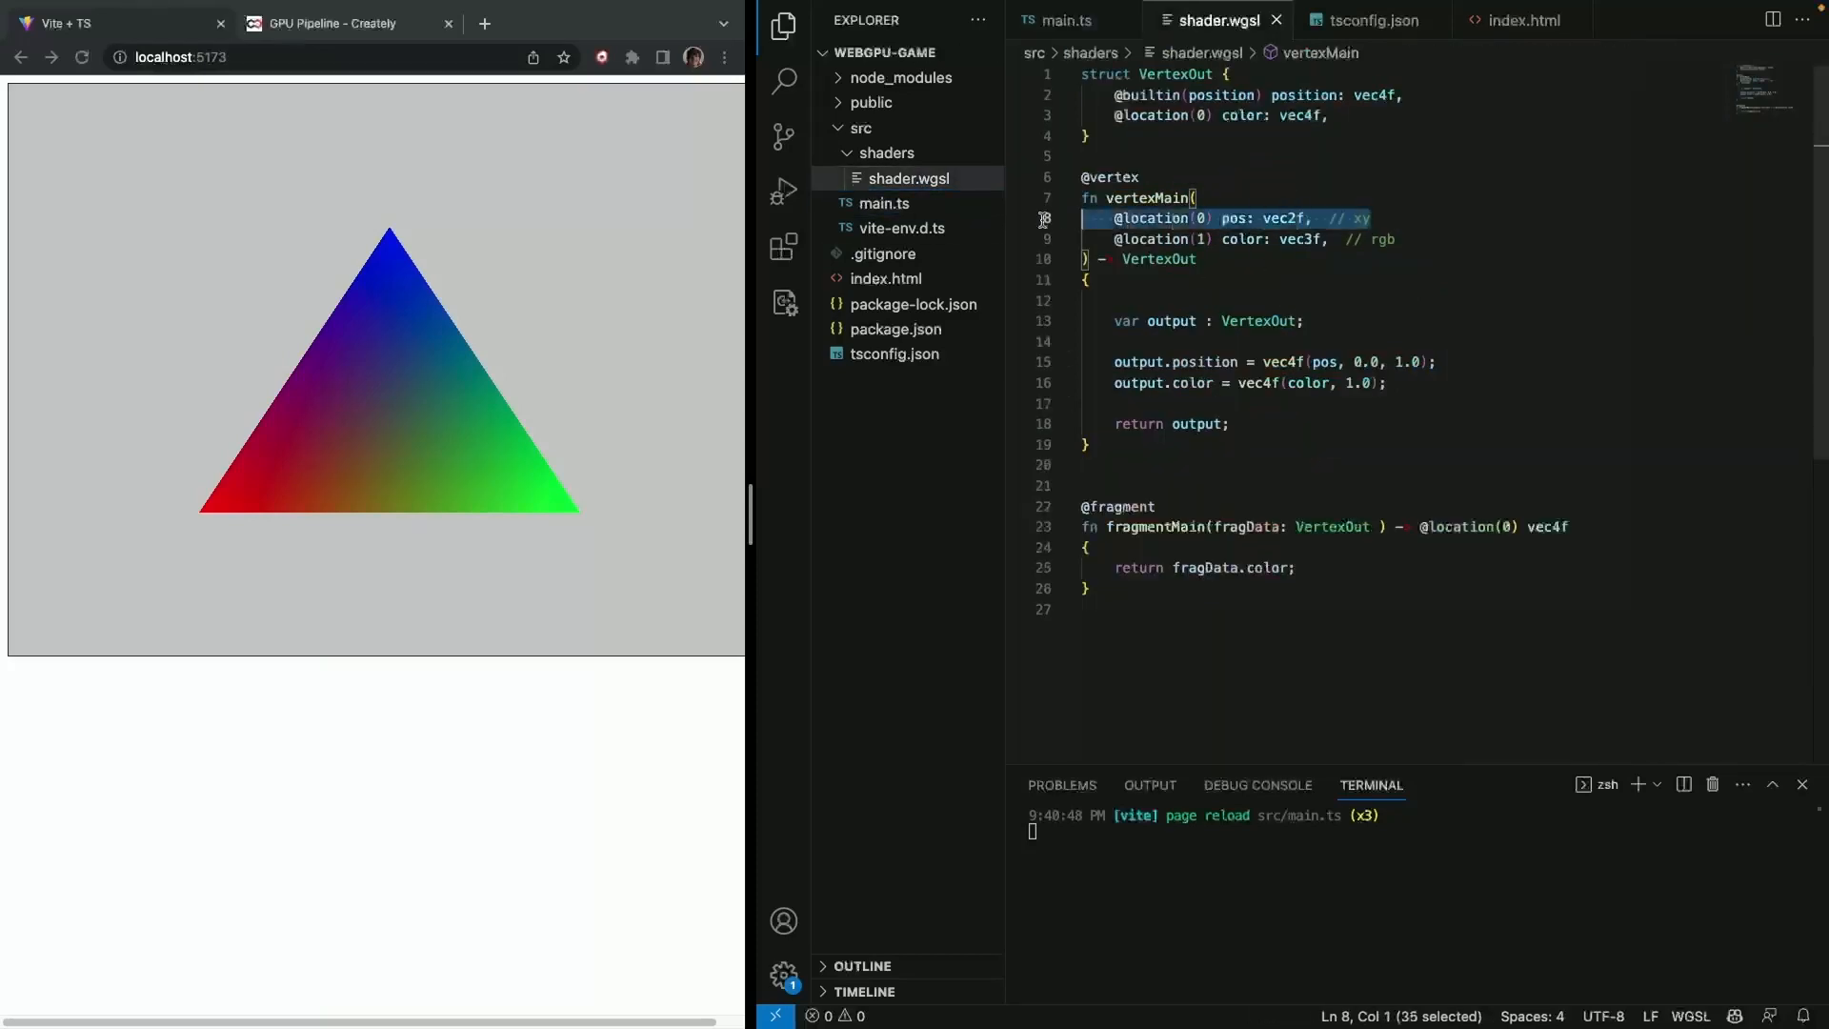
click(1065, 20)
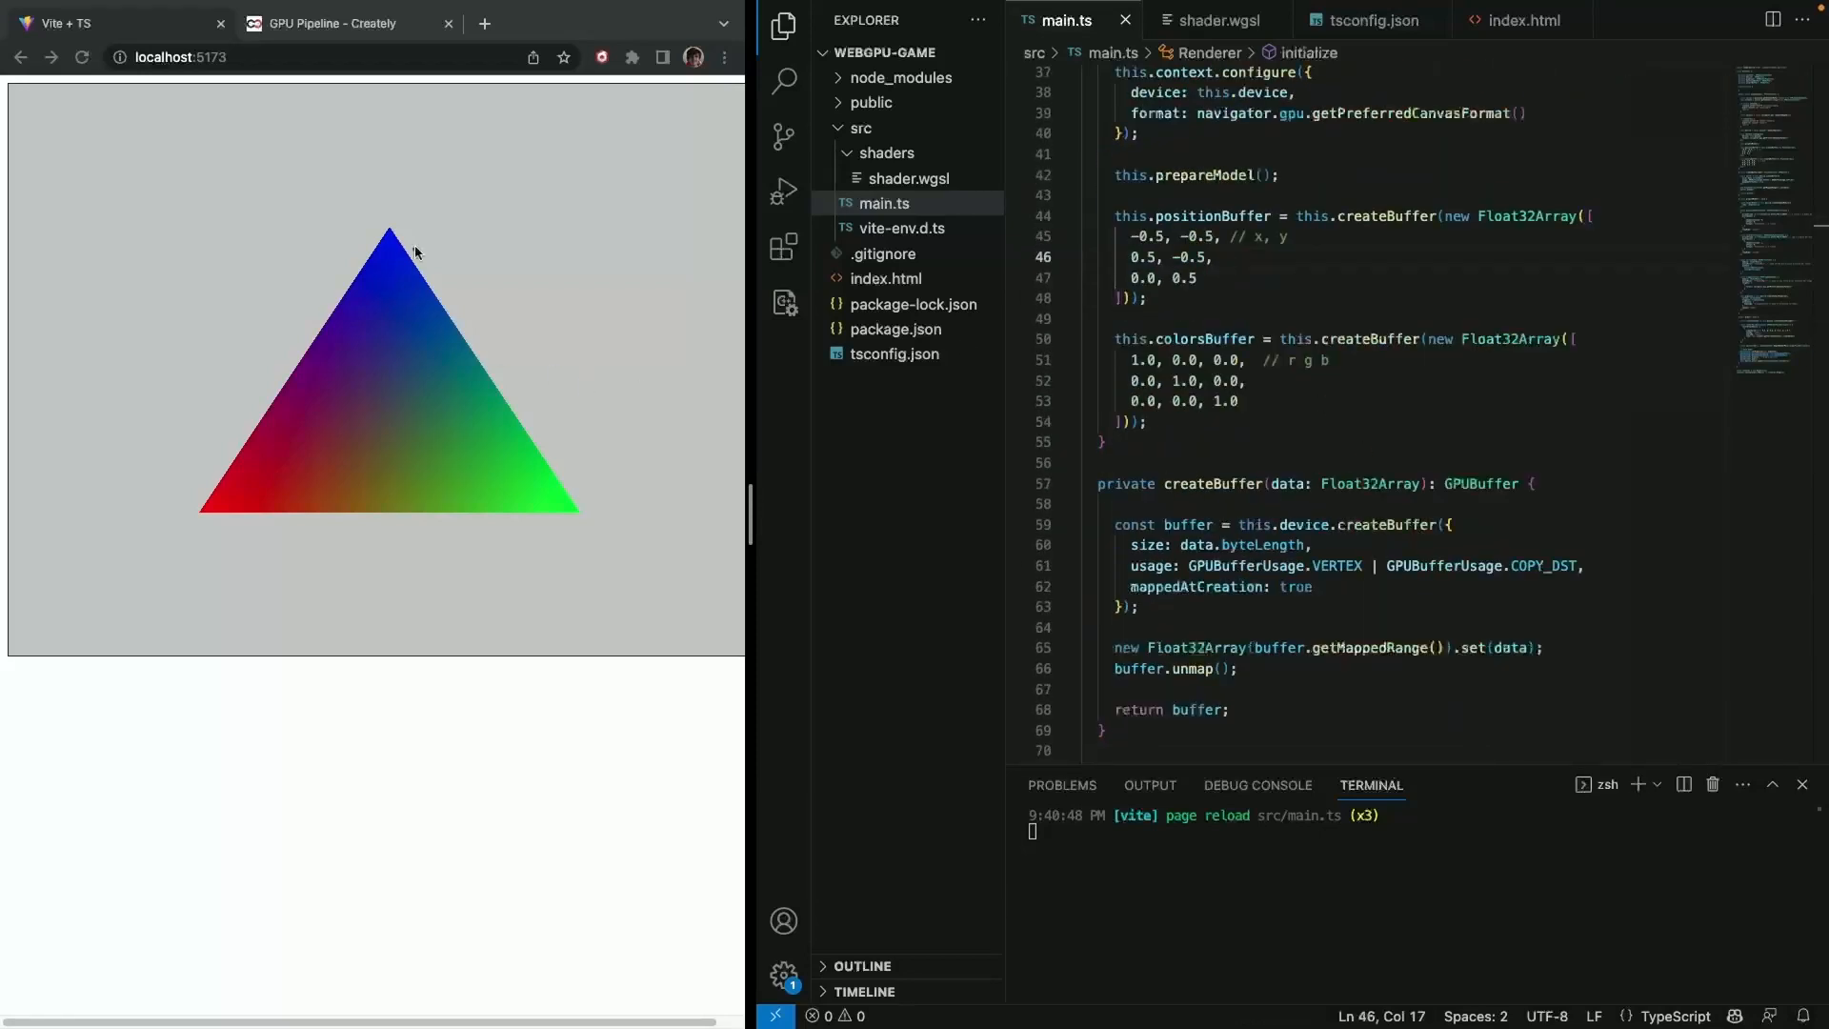
Duplicate a positionBuffer vertex line and edit it to the 0.5, 0.5 vertex.
drag(391, 230, 580, 504)
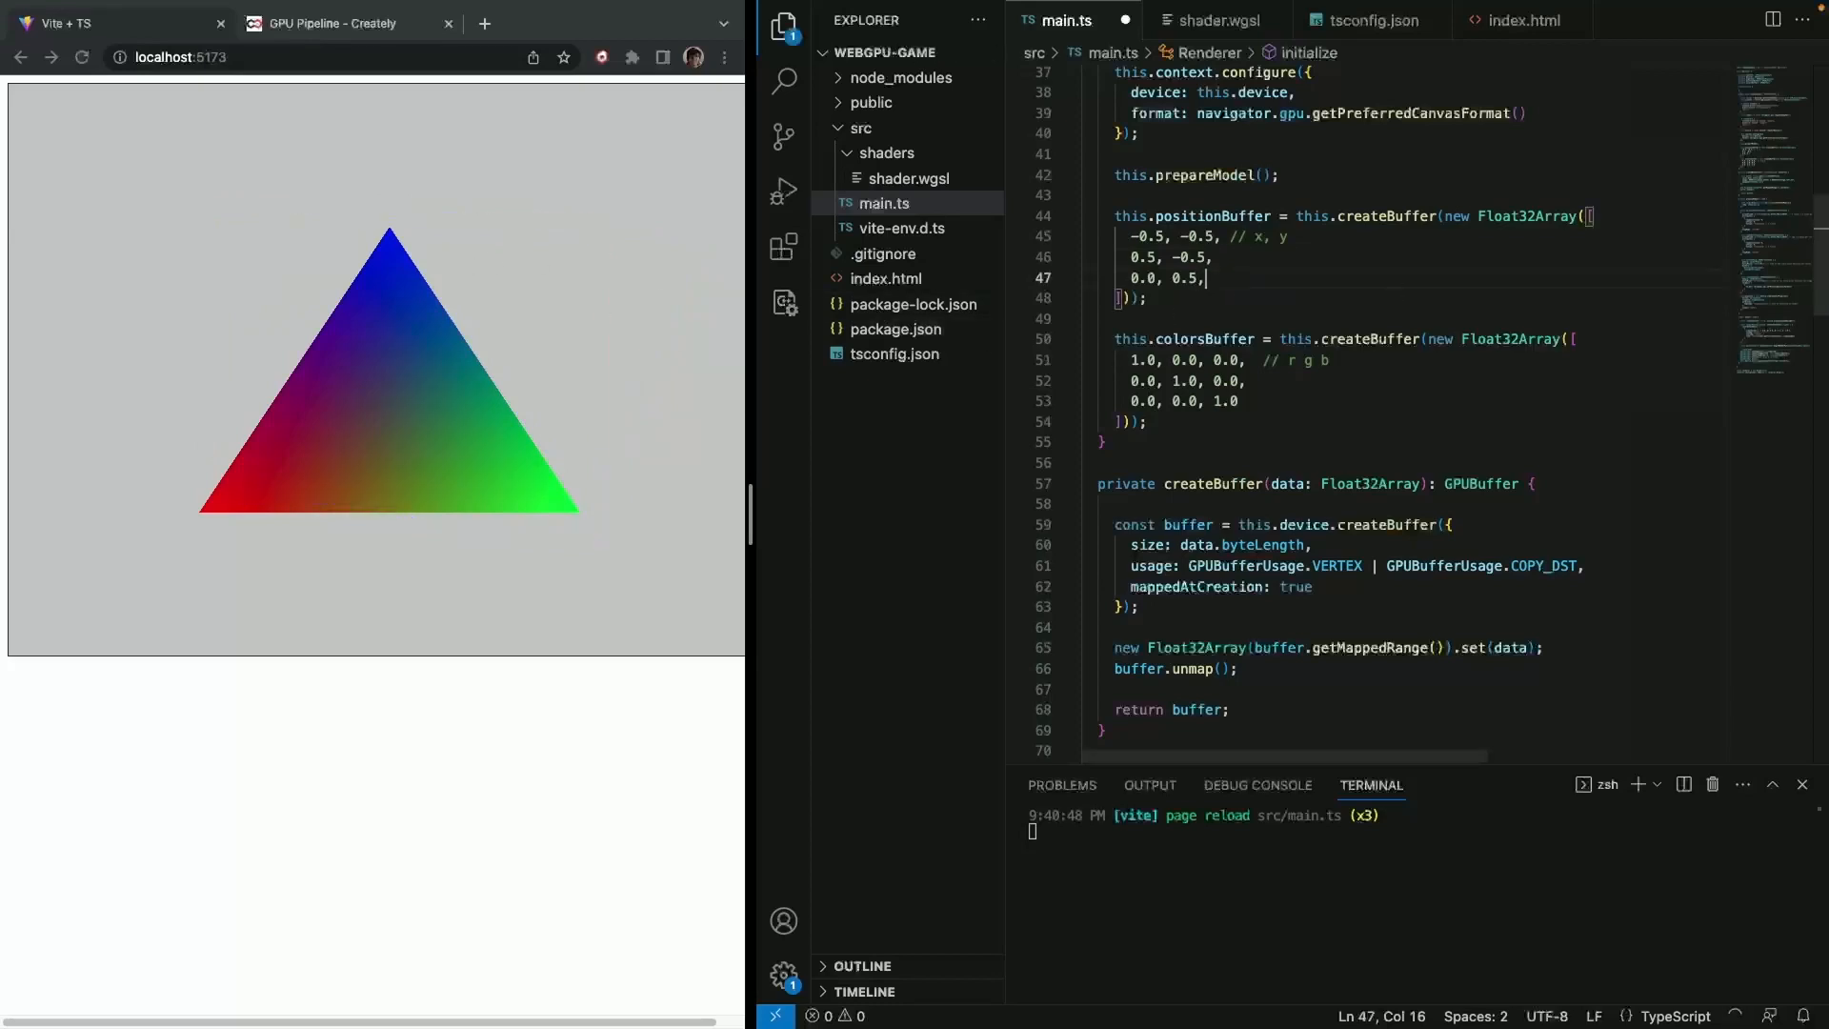
triple_click(1166, 279)
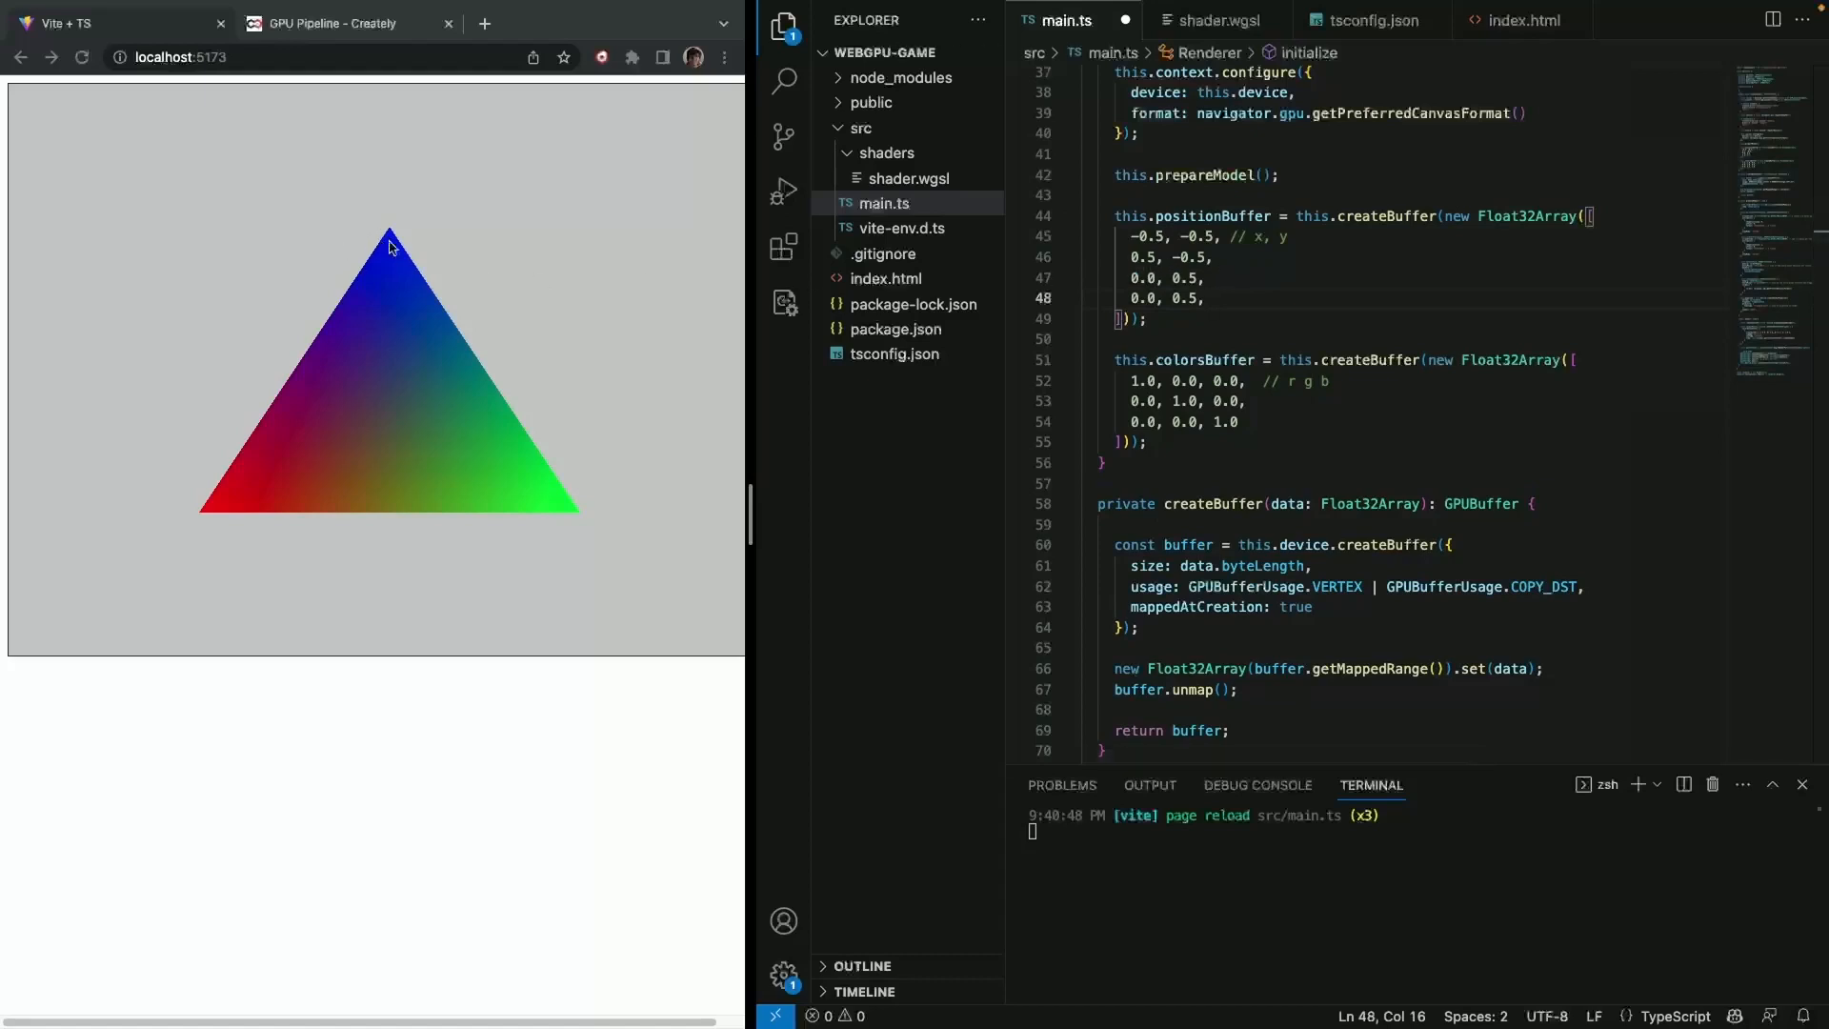
click(1157, 277)
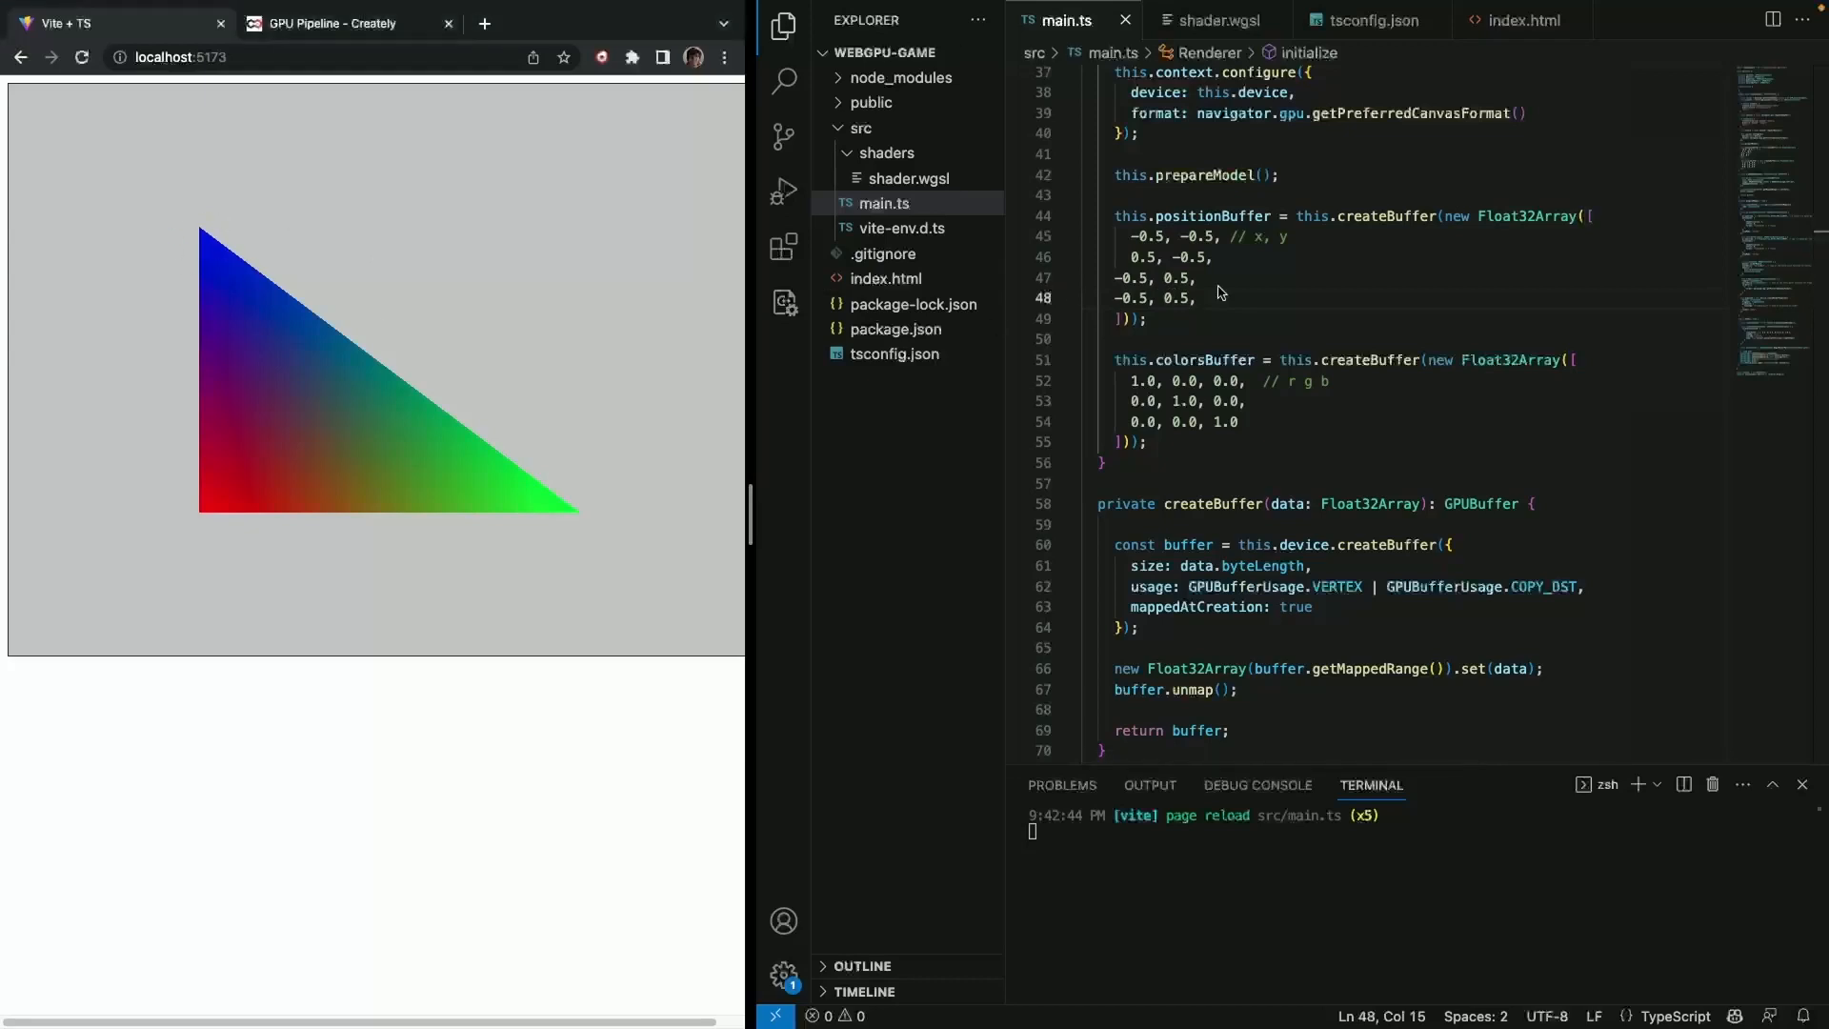
mouse_move(586, 229)
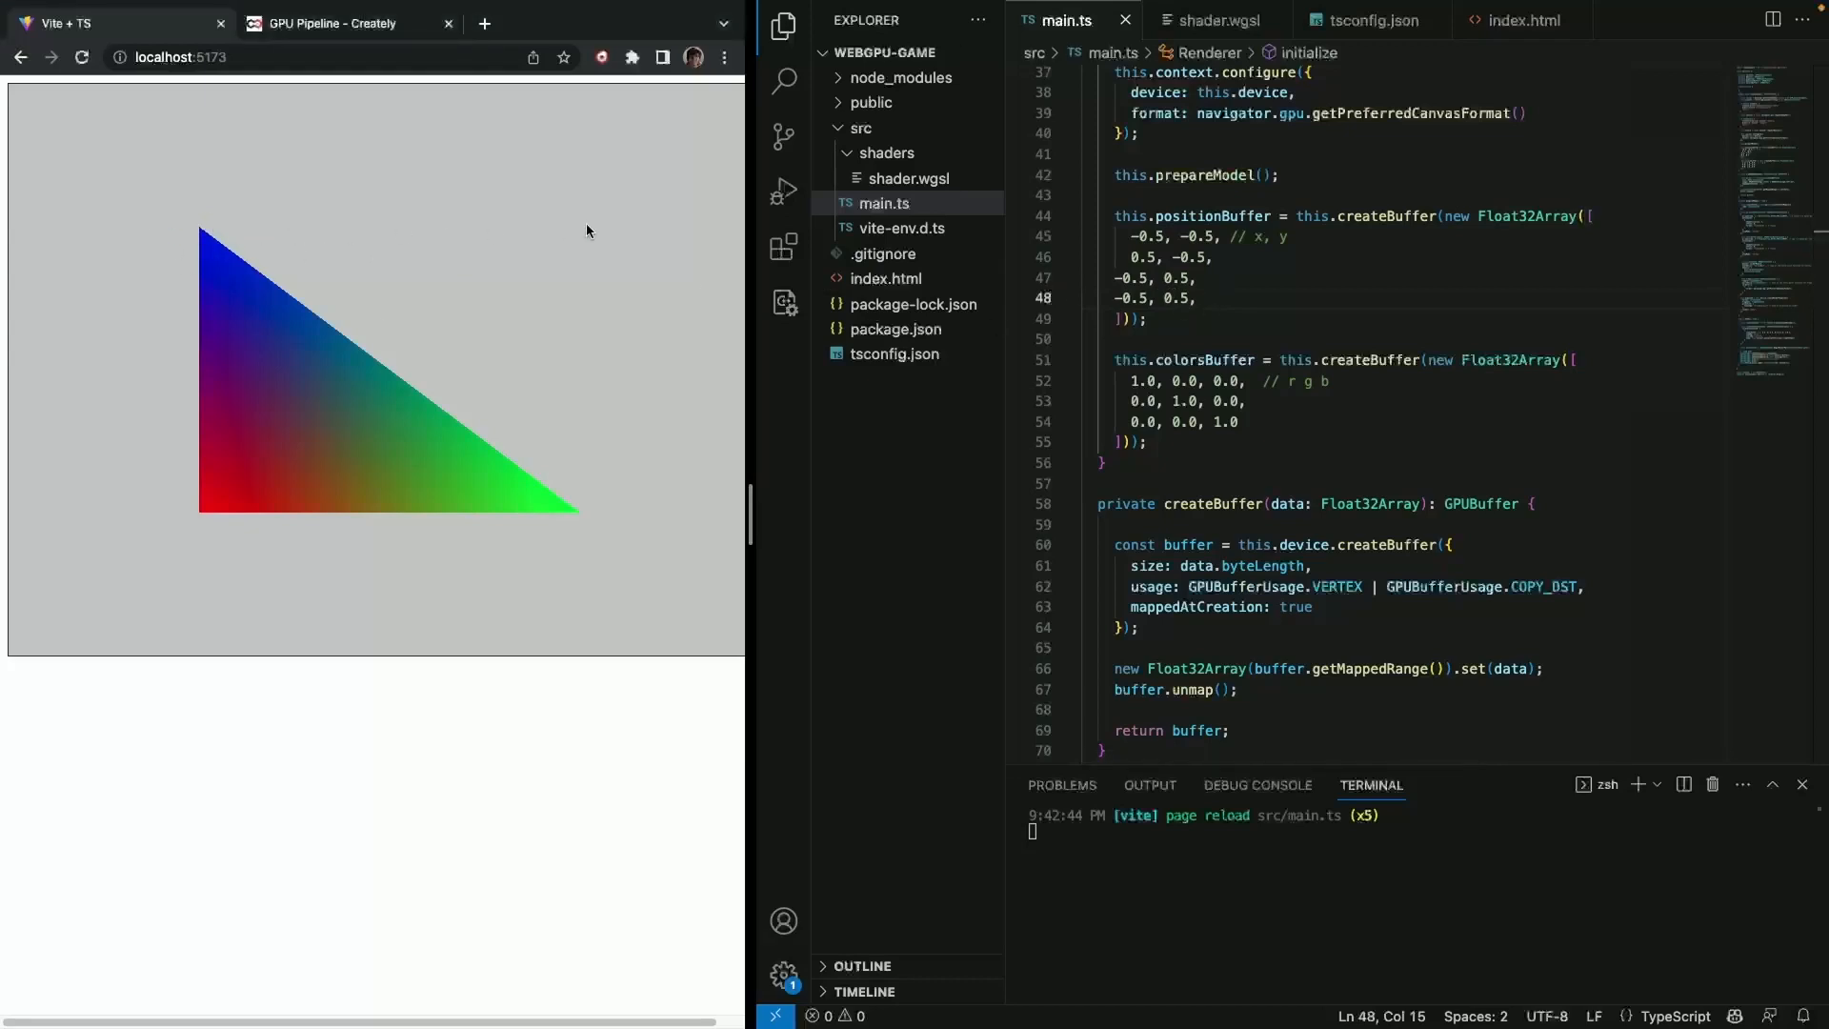
text(0)
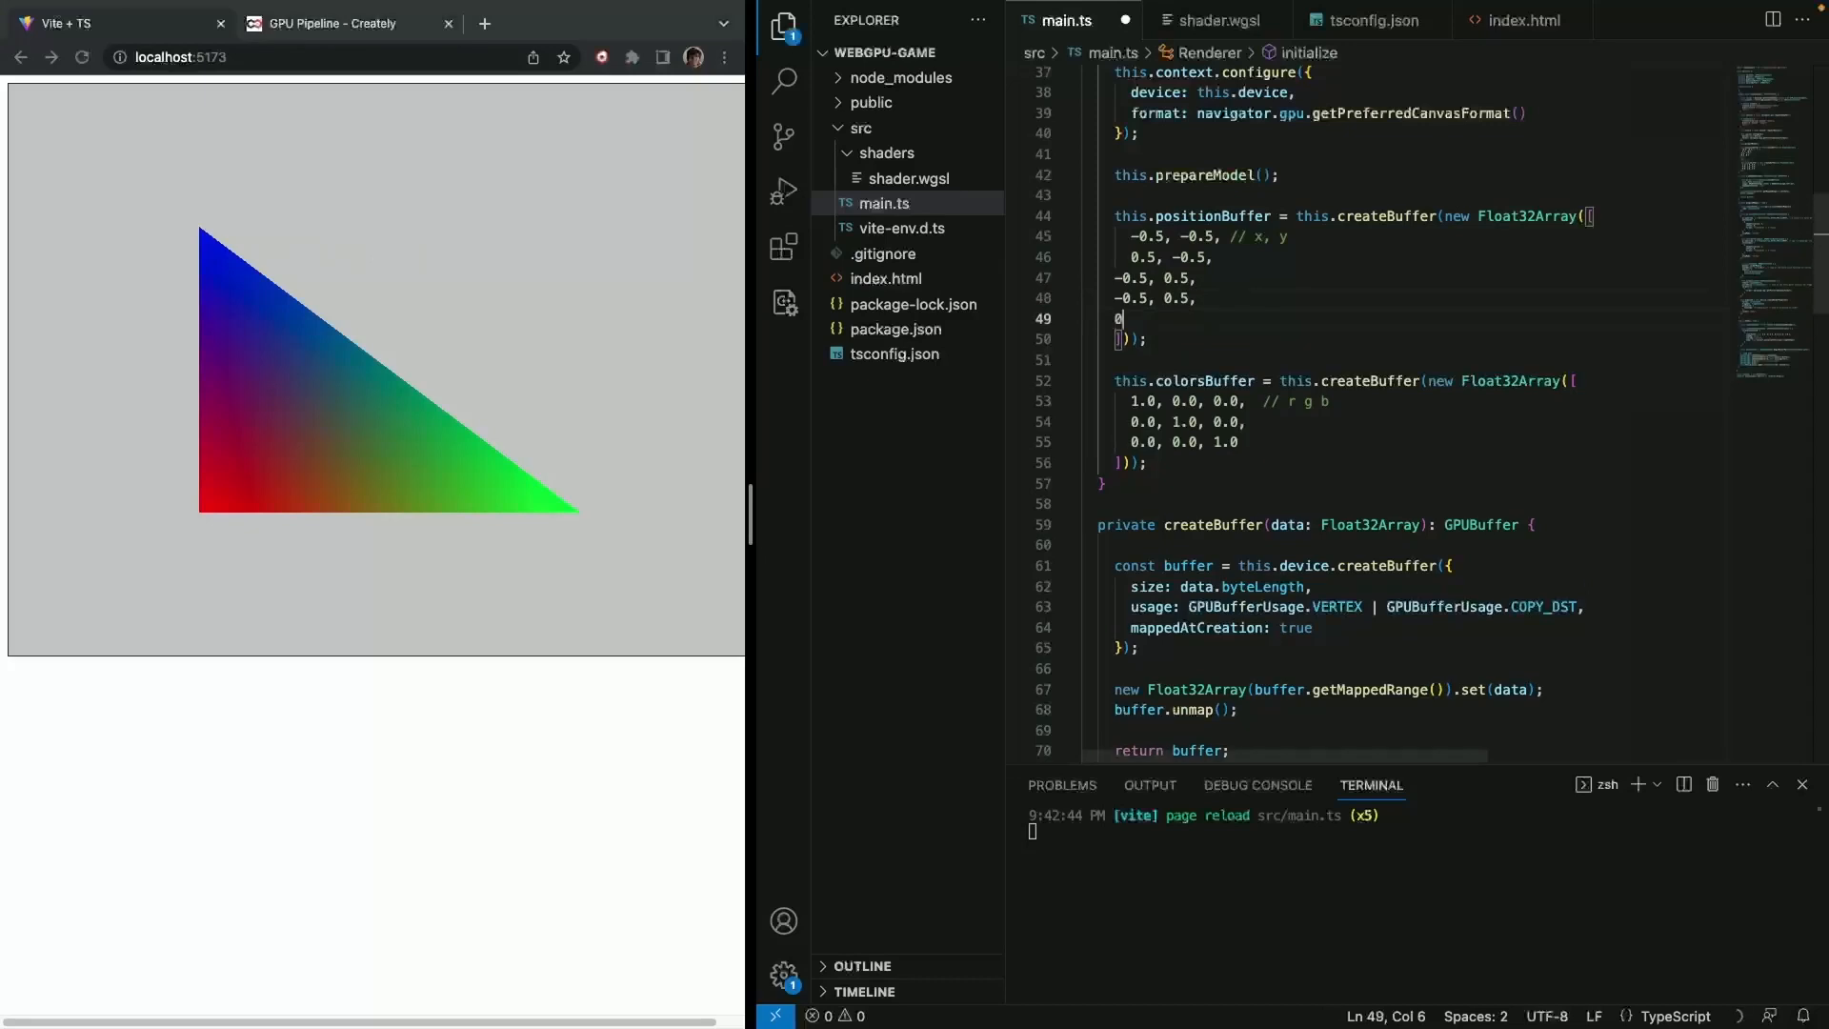
text(0.5, 0.5,)
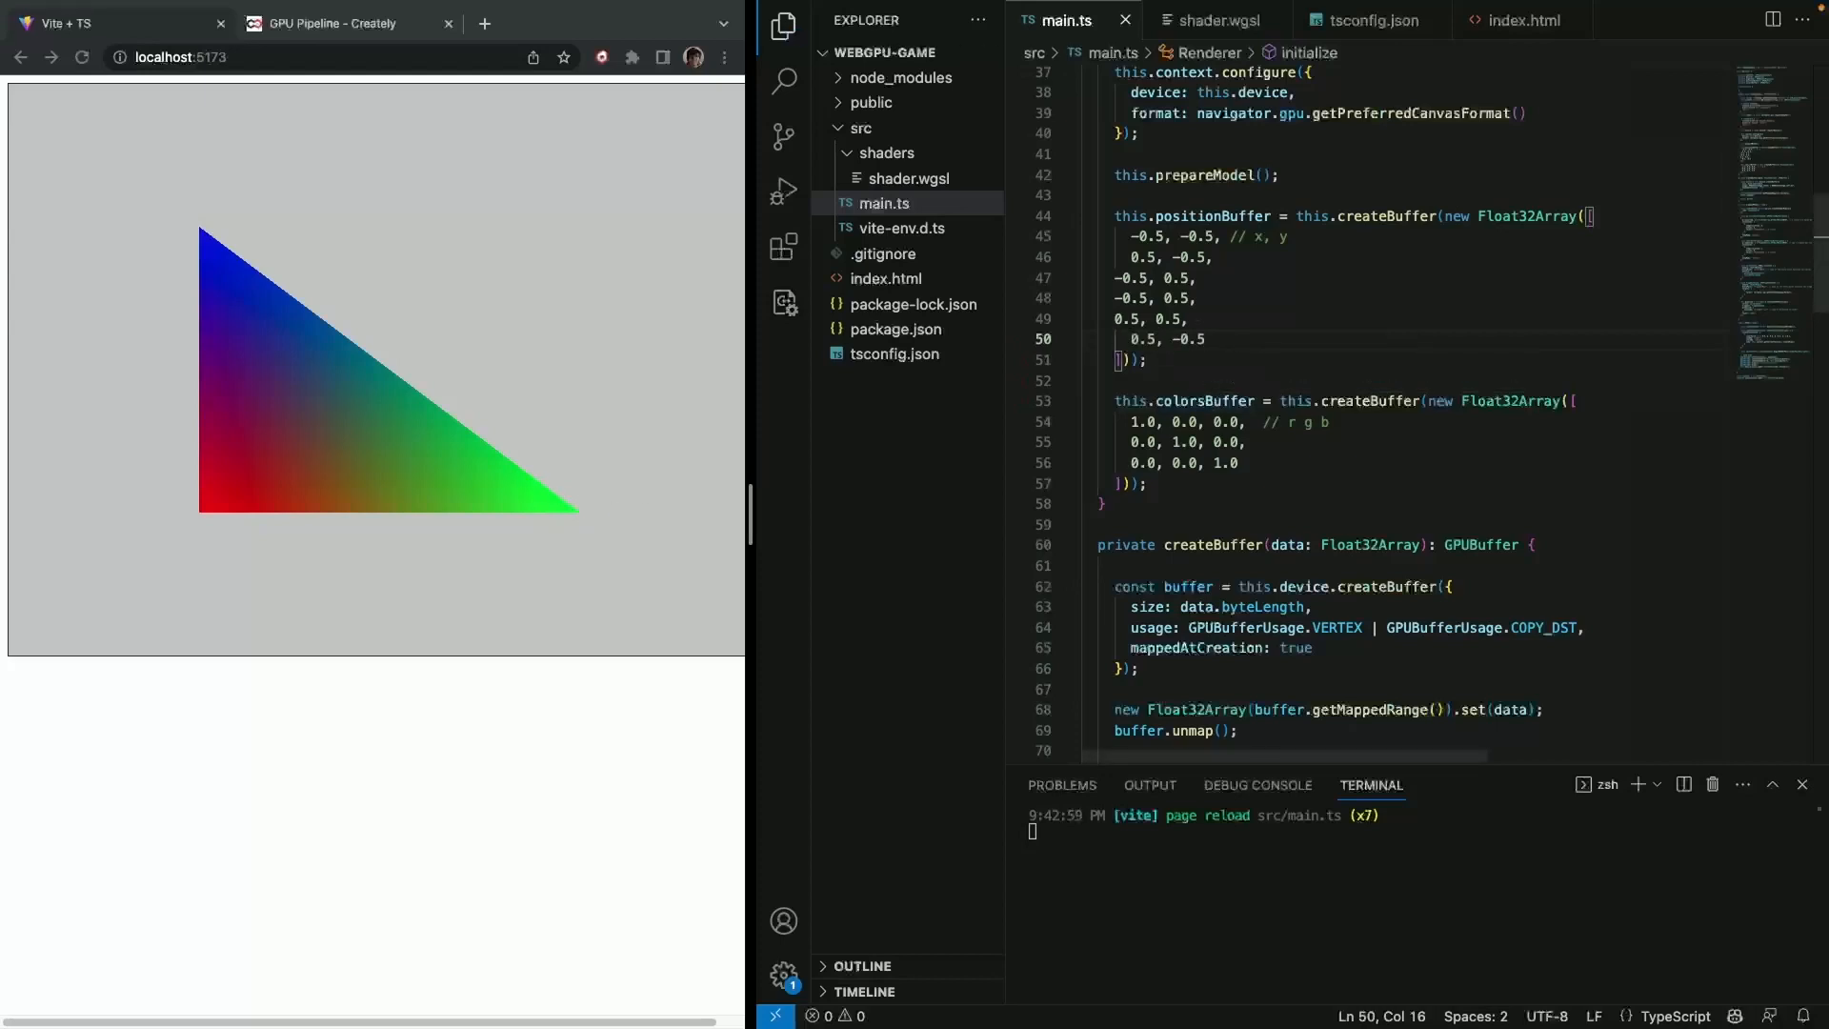
scroll(down, 3)
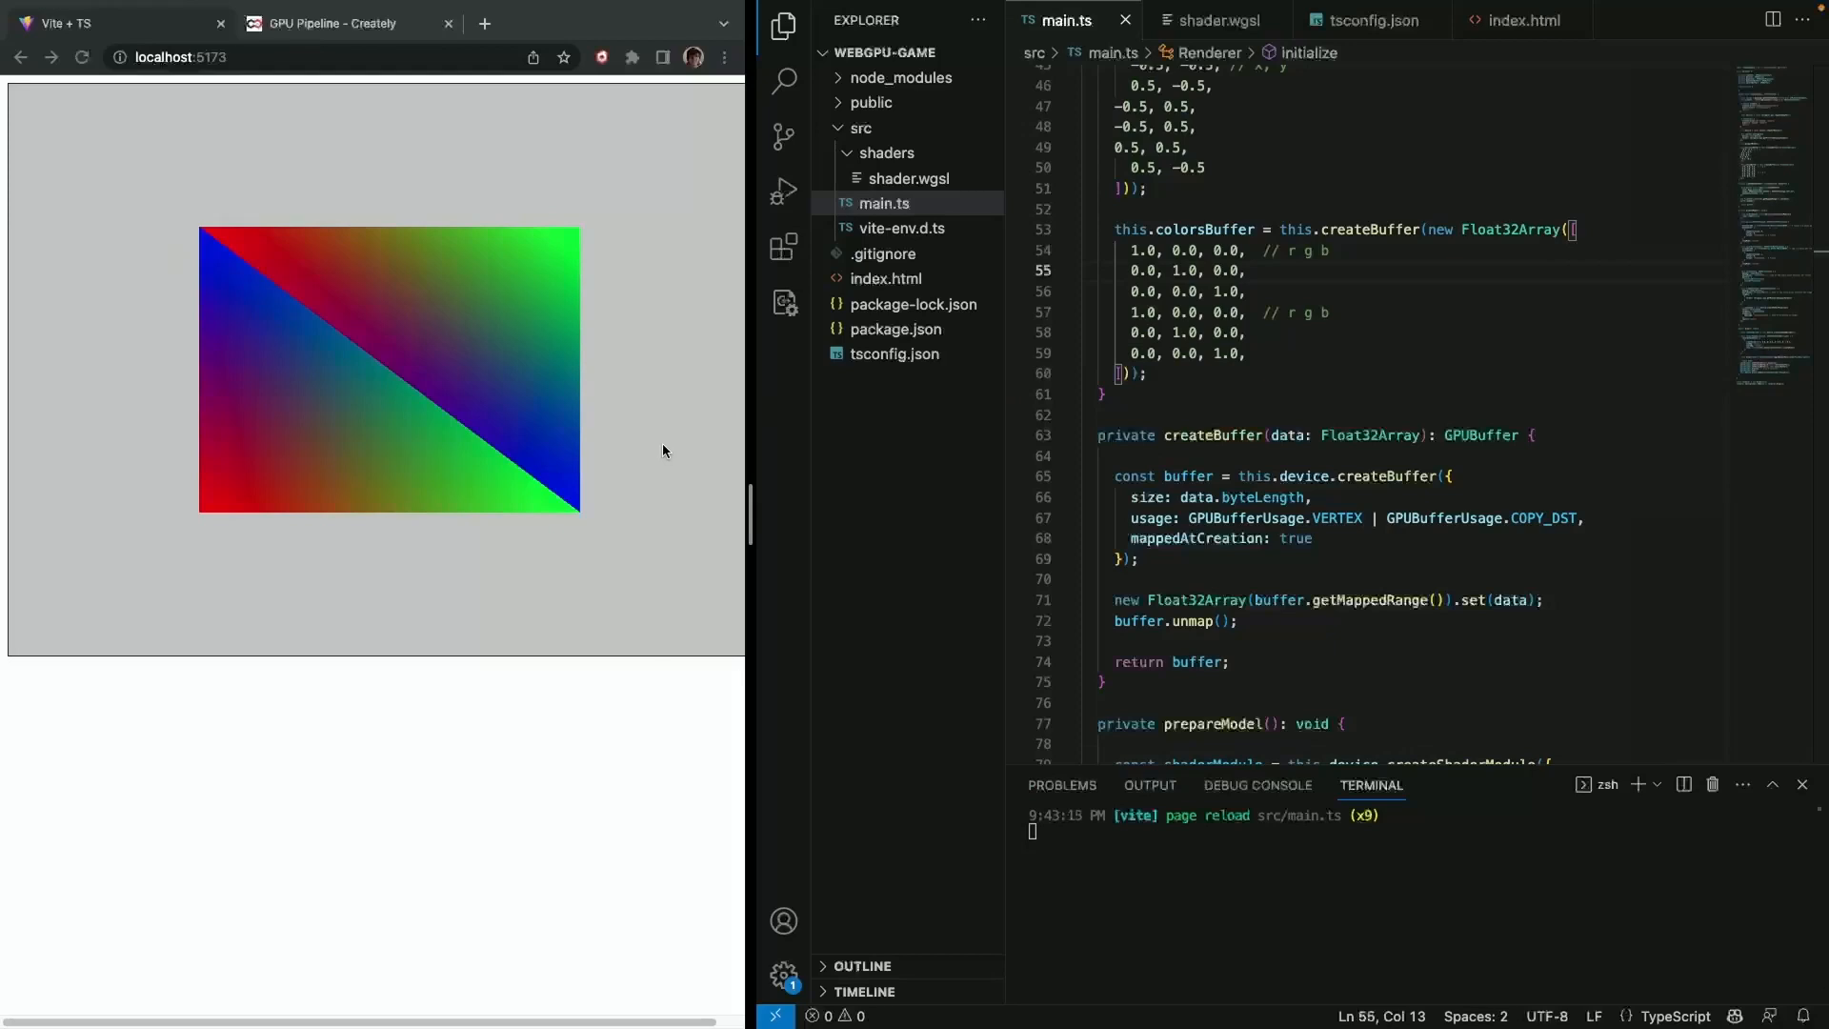
mouse_move(581, 525)
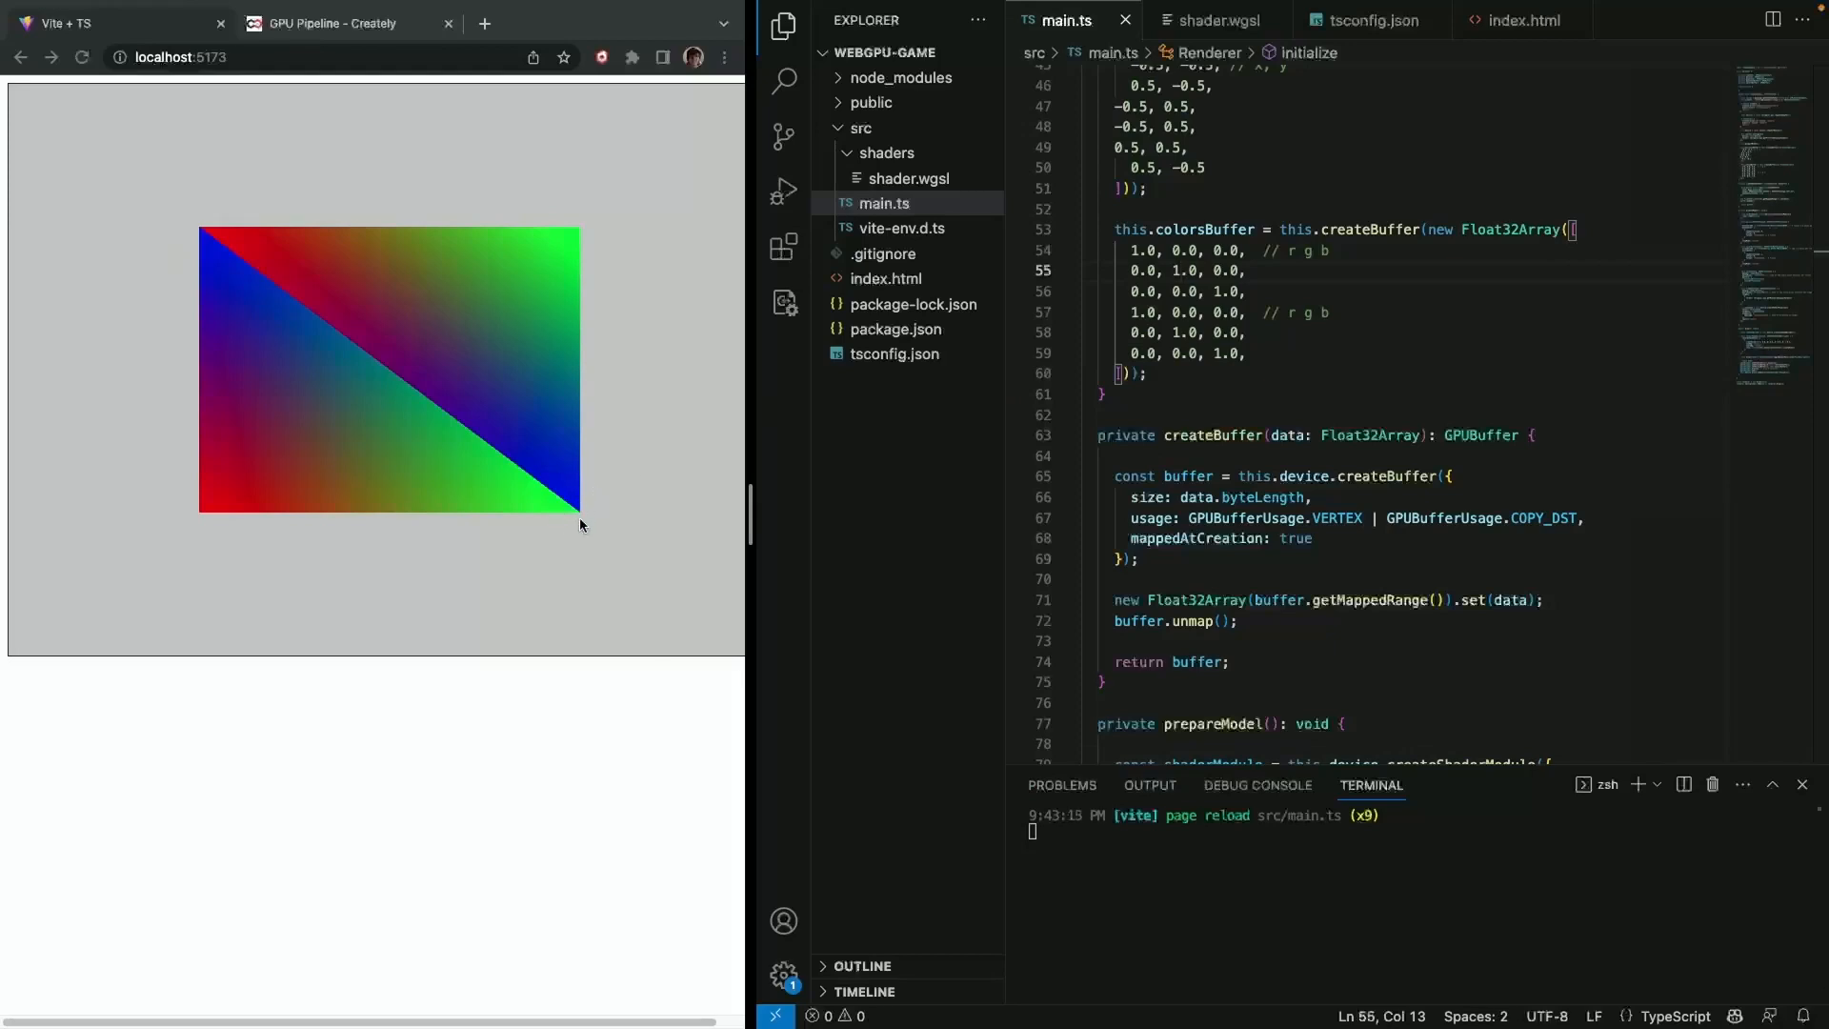
mouse_move(353, 339)
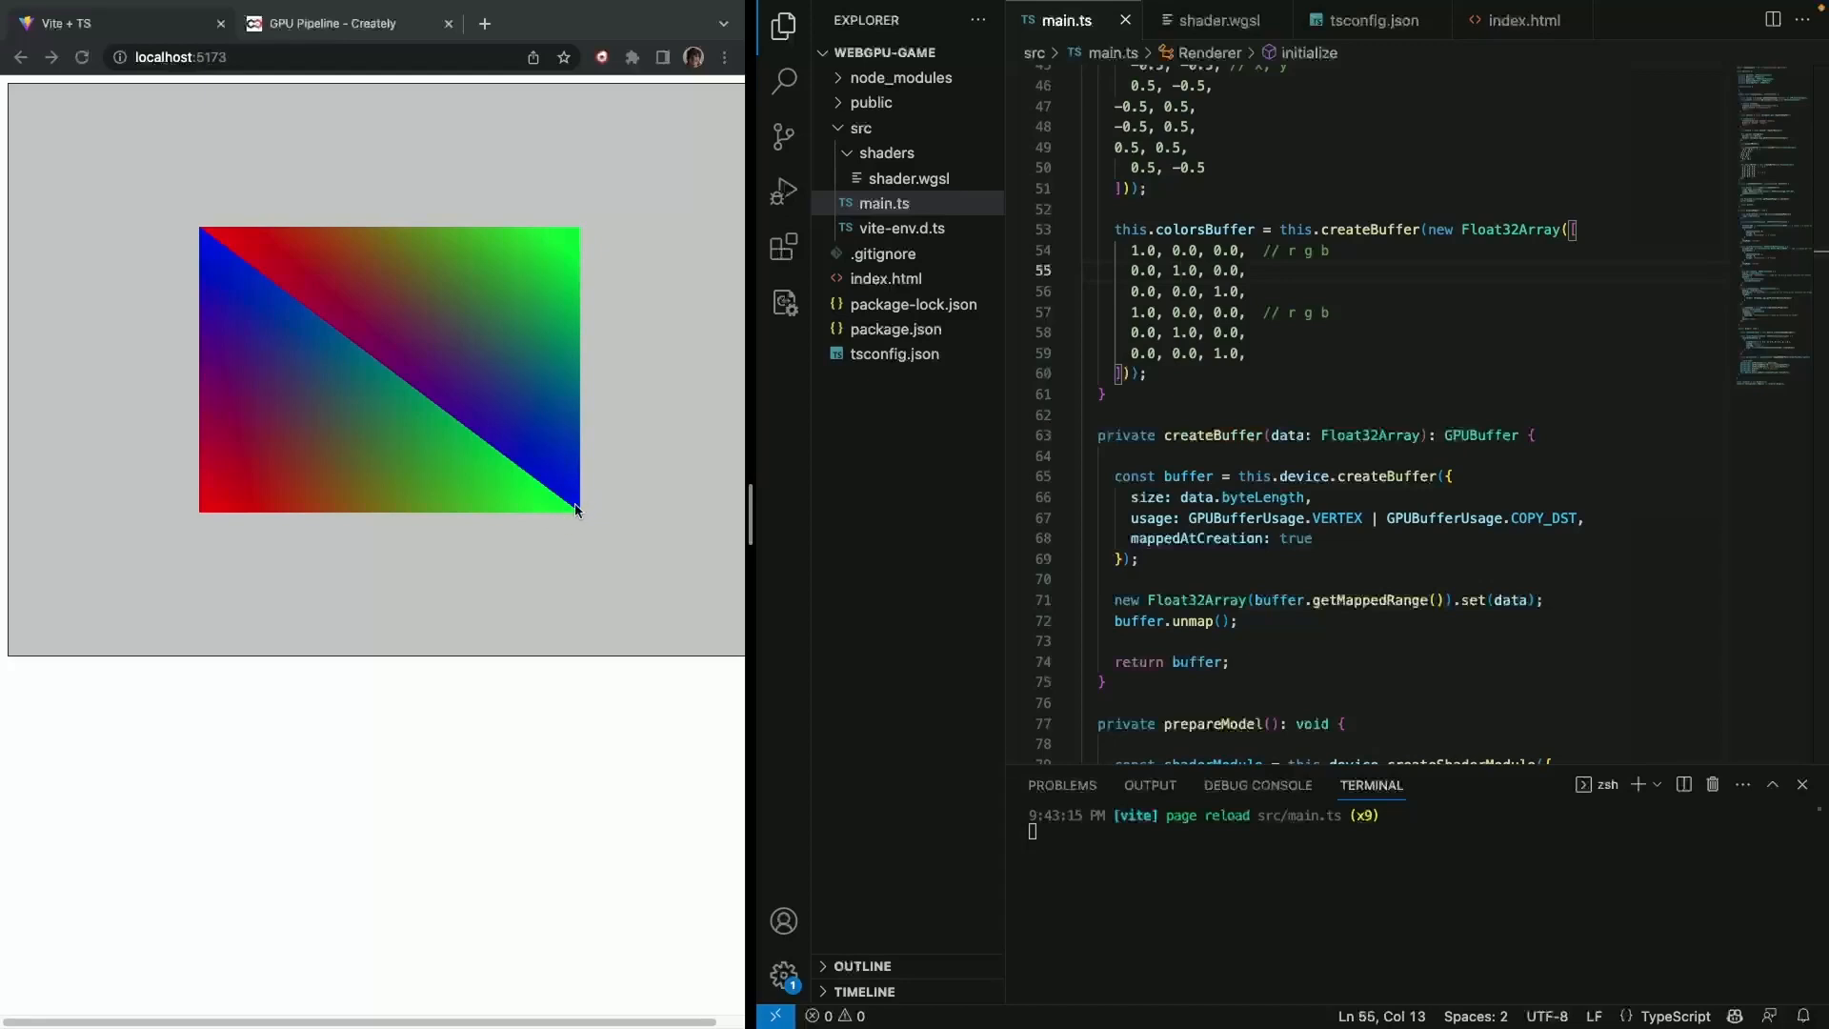
mouse_move(454, 393)
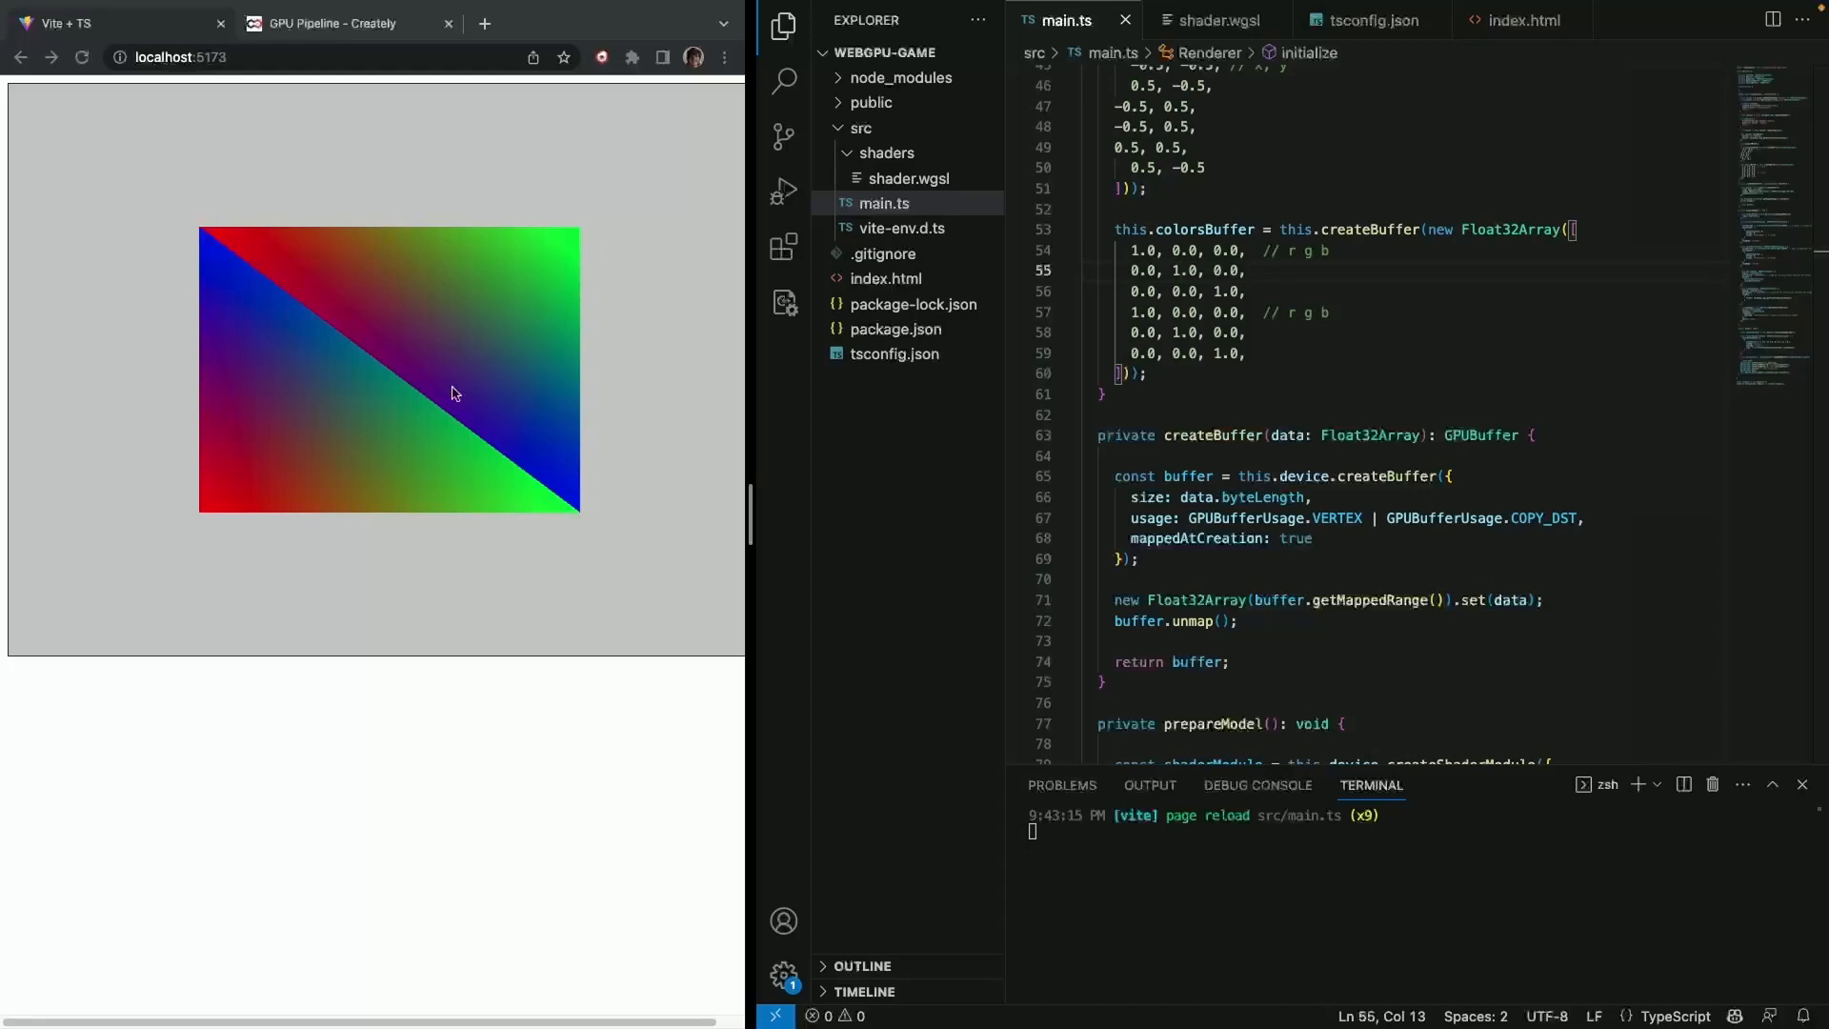
mouse_move(338, 306)
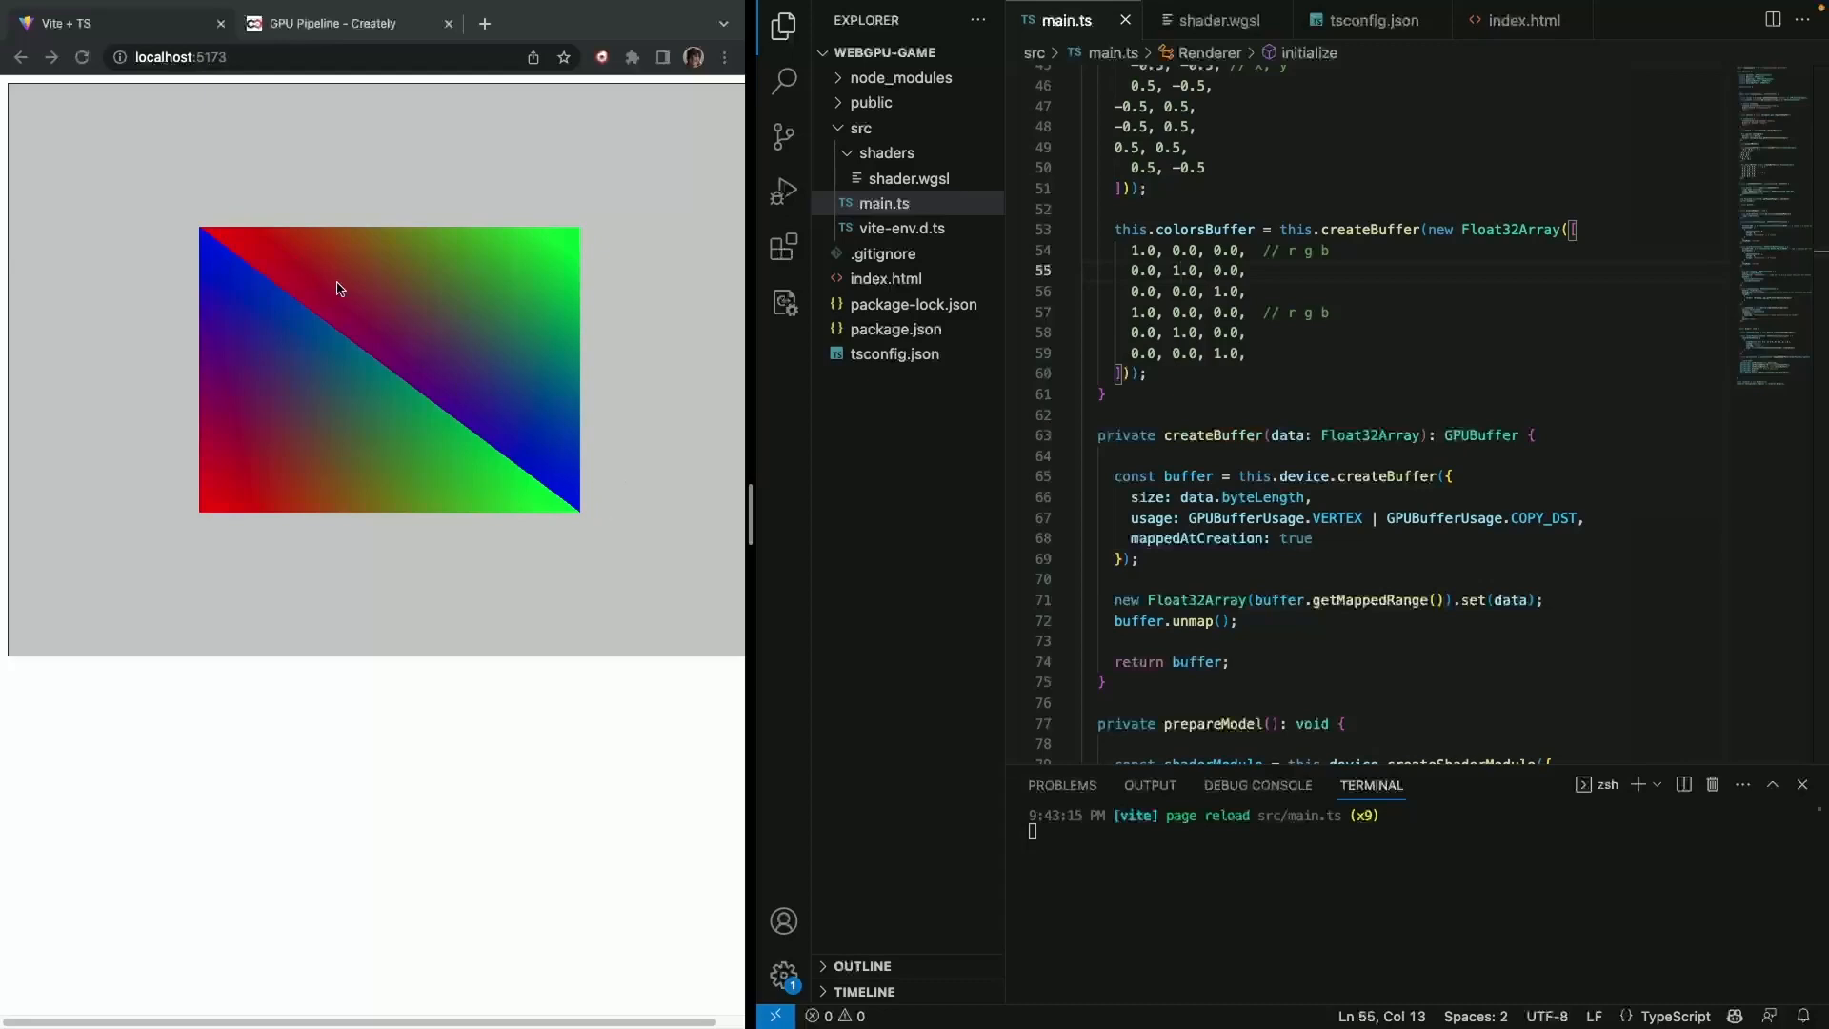
mouse_move(343, 320)
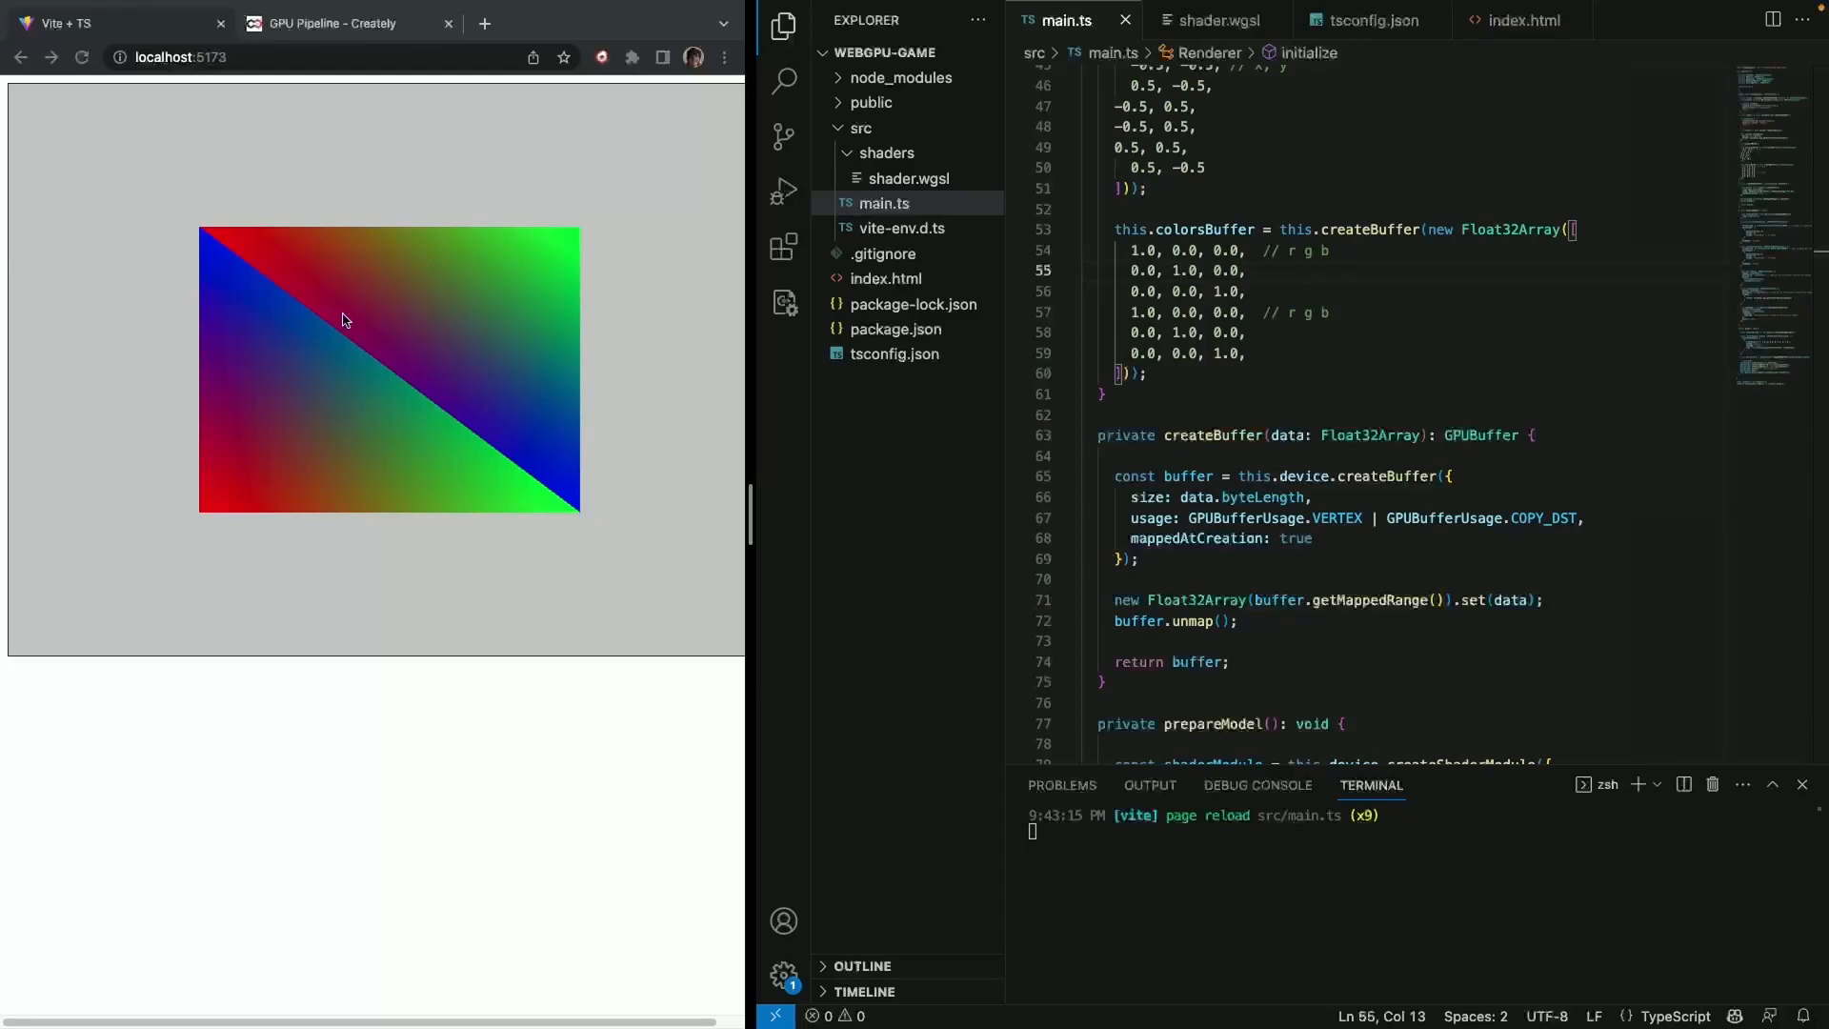
mouse_move(640, 516)
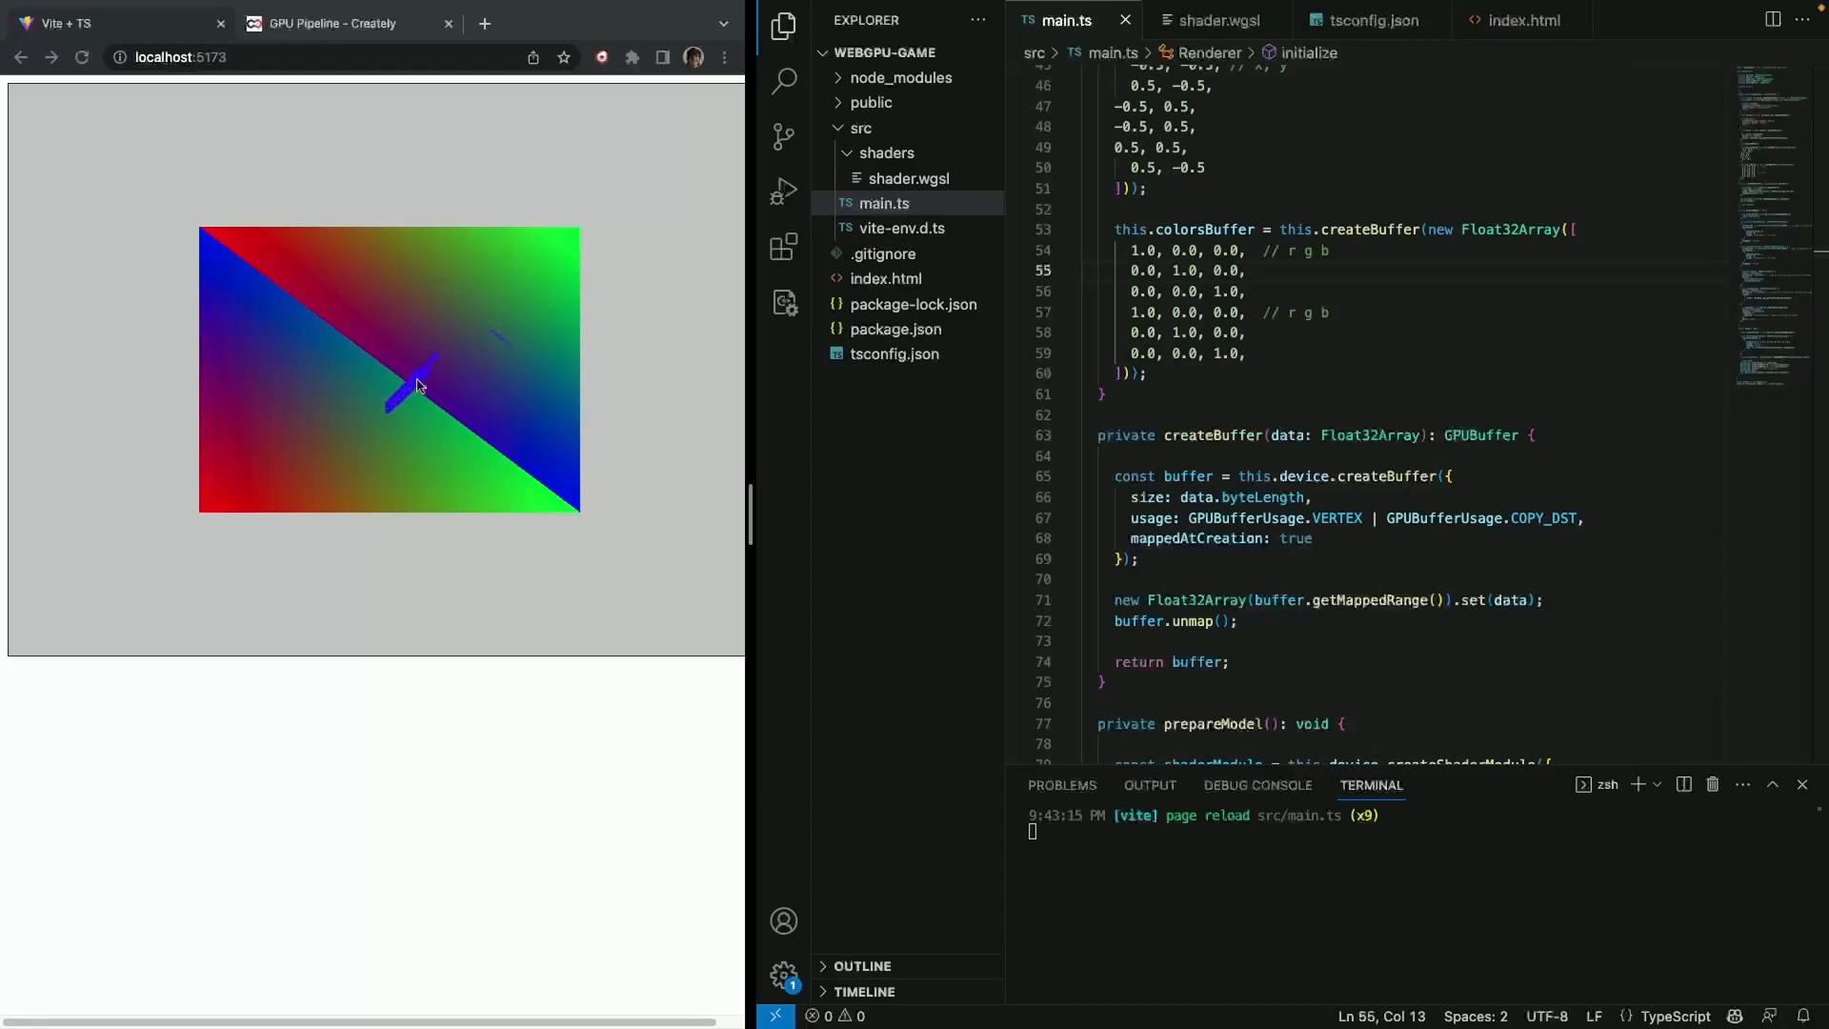
mouse_move(581, 487)
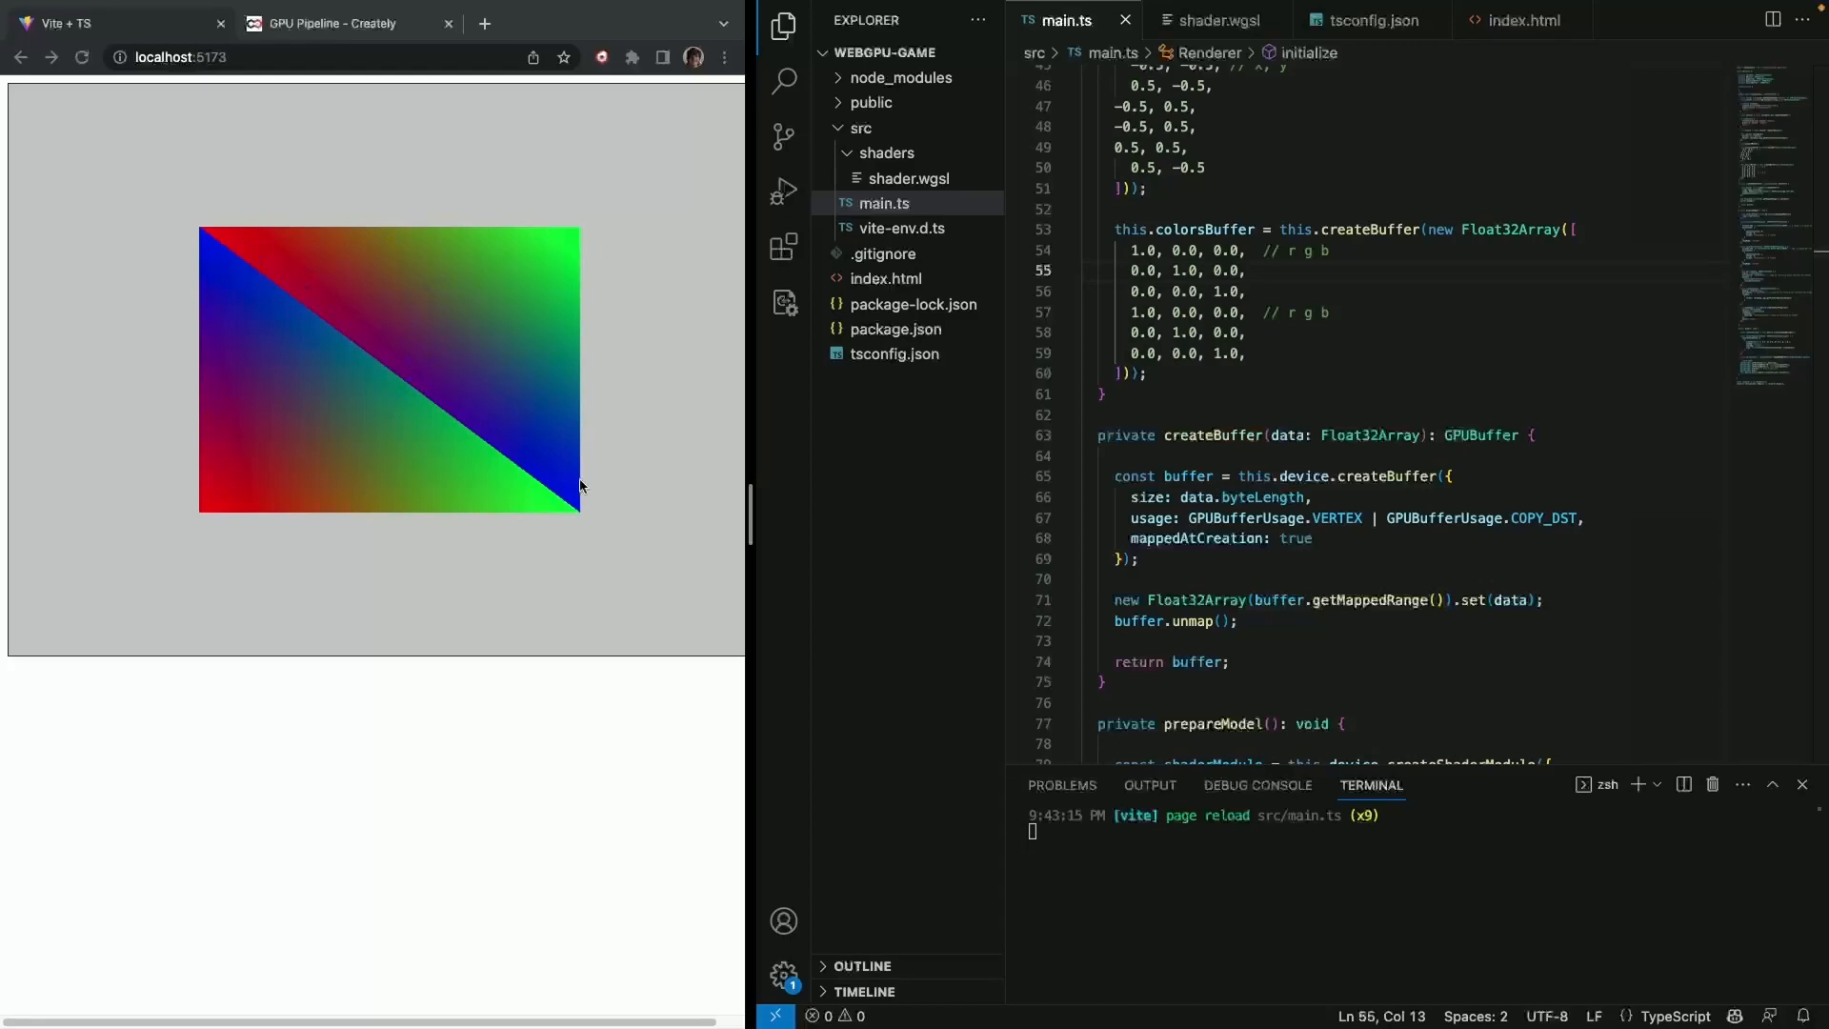
mouse_move(574, 263)
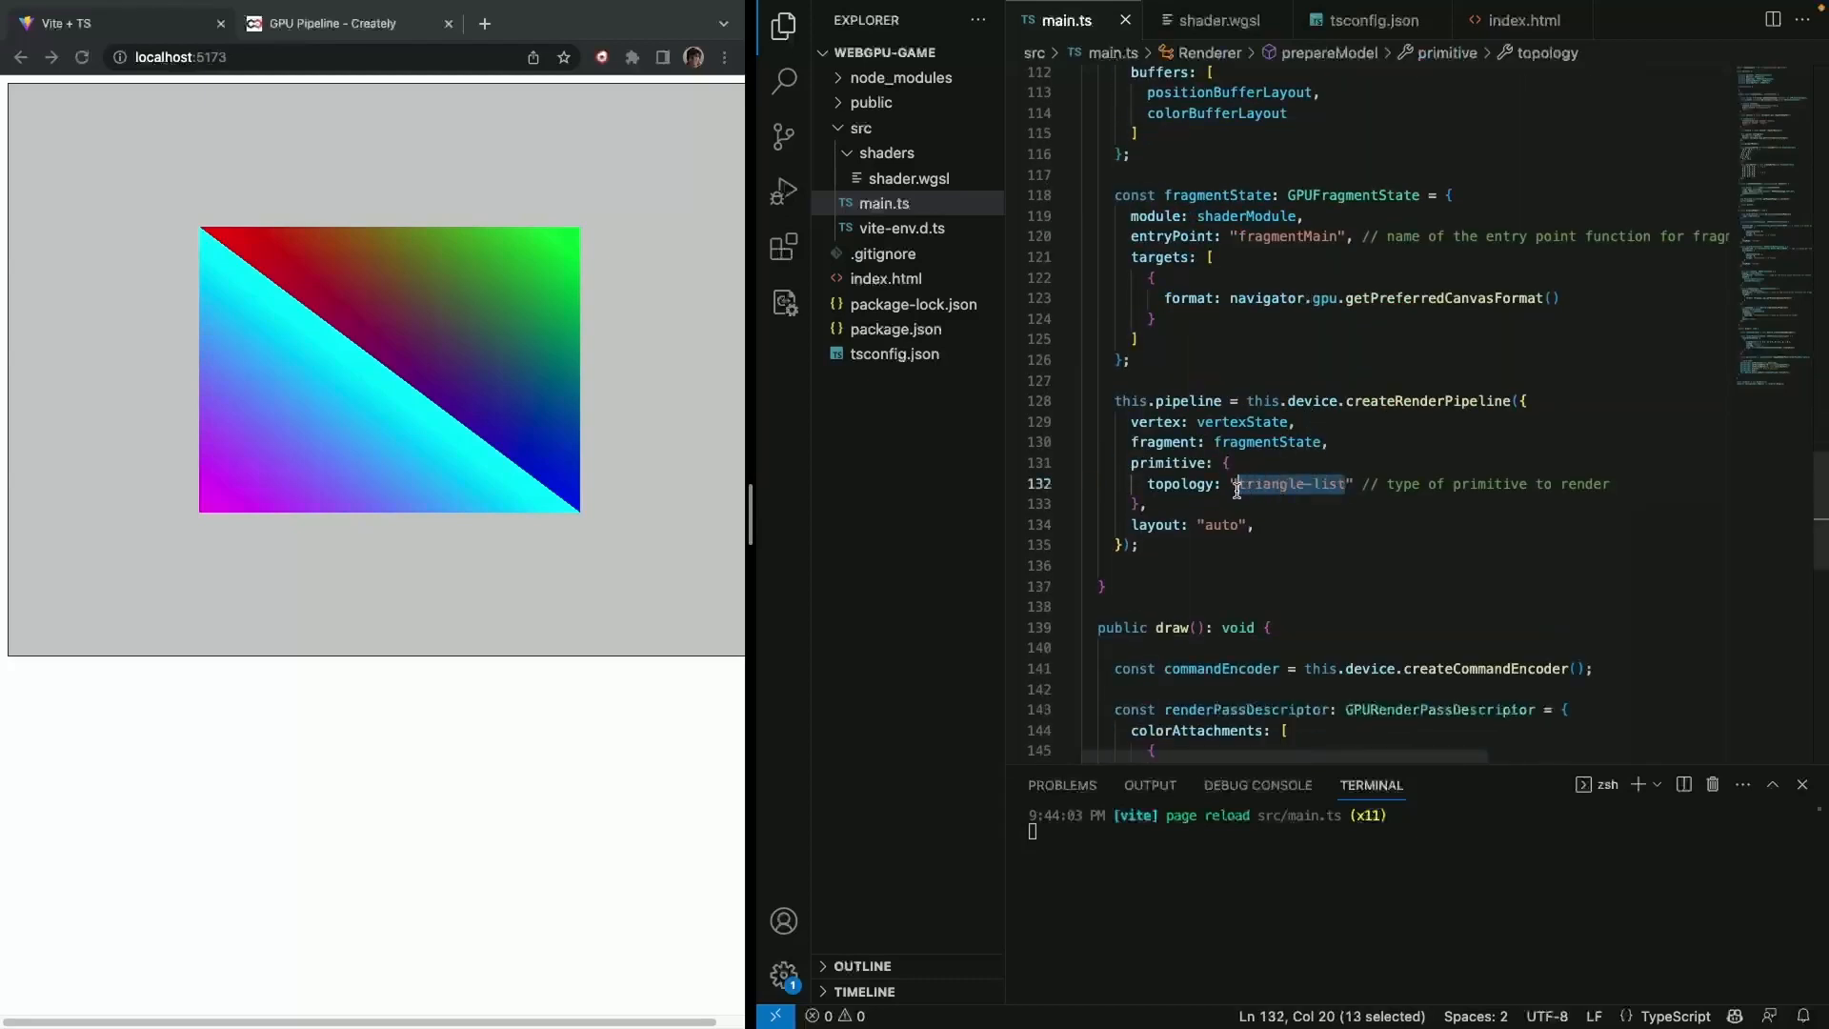
key(Delete)
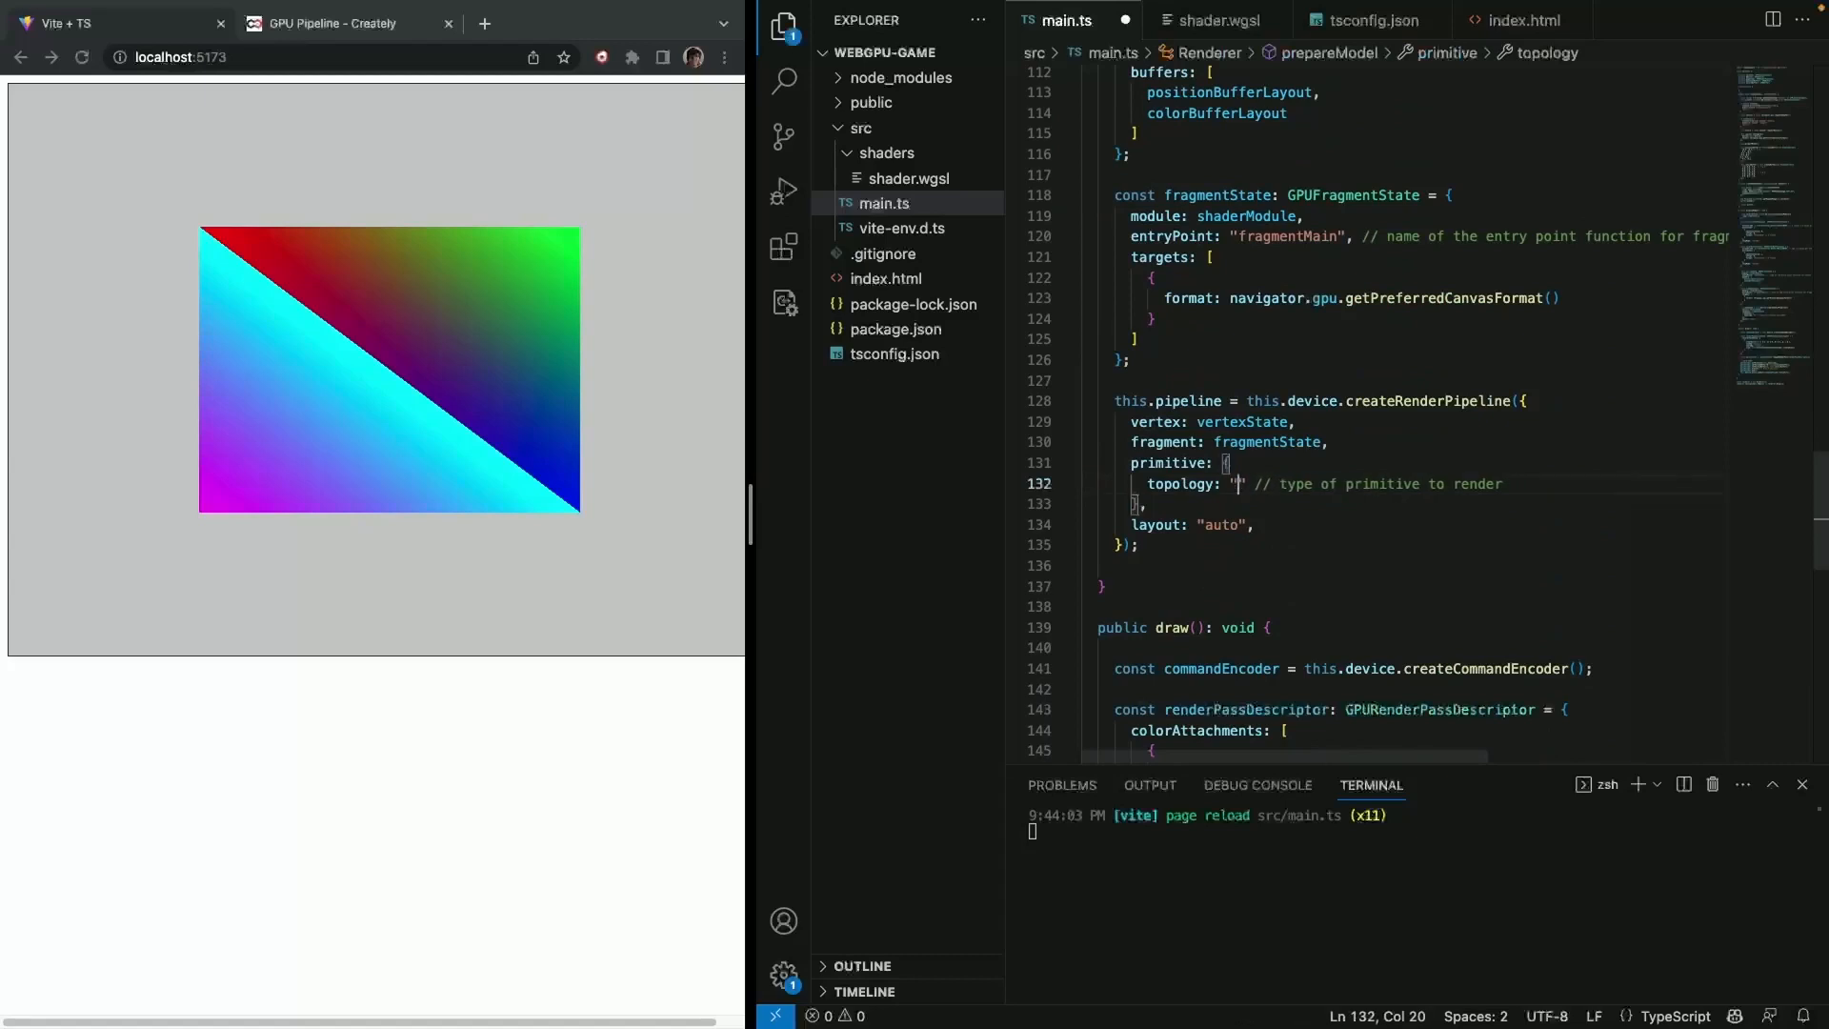
text(line-strip)
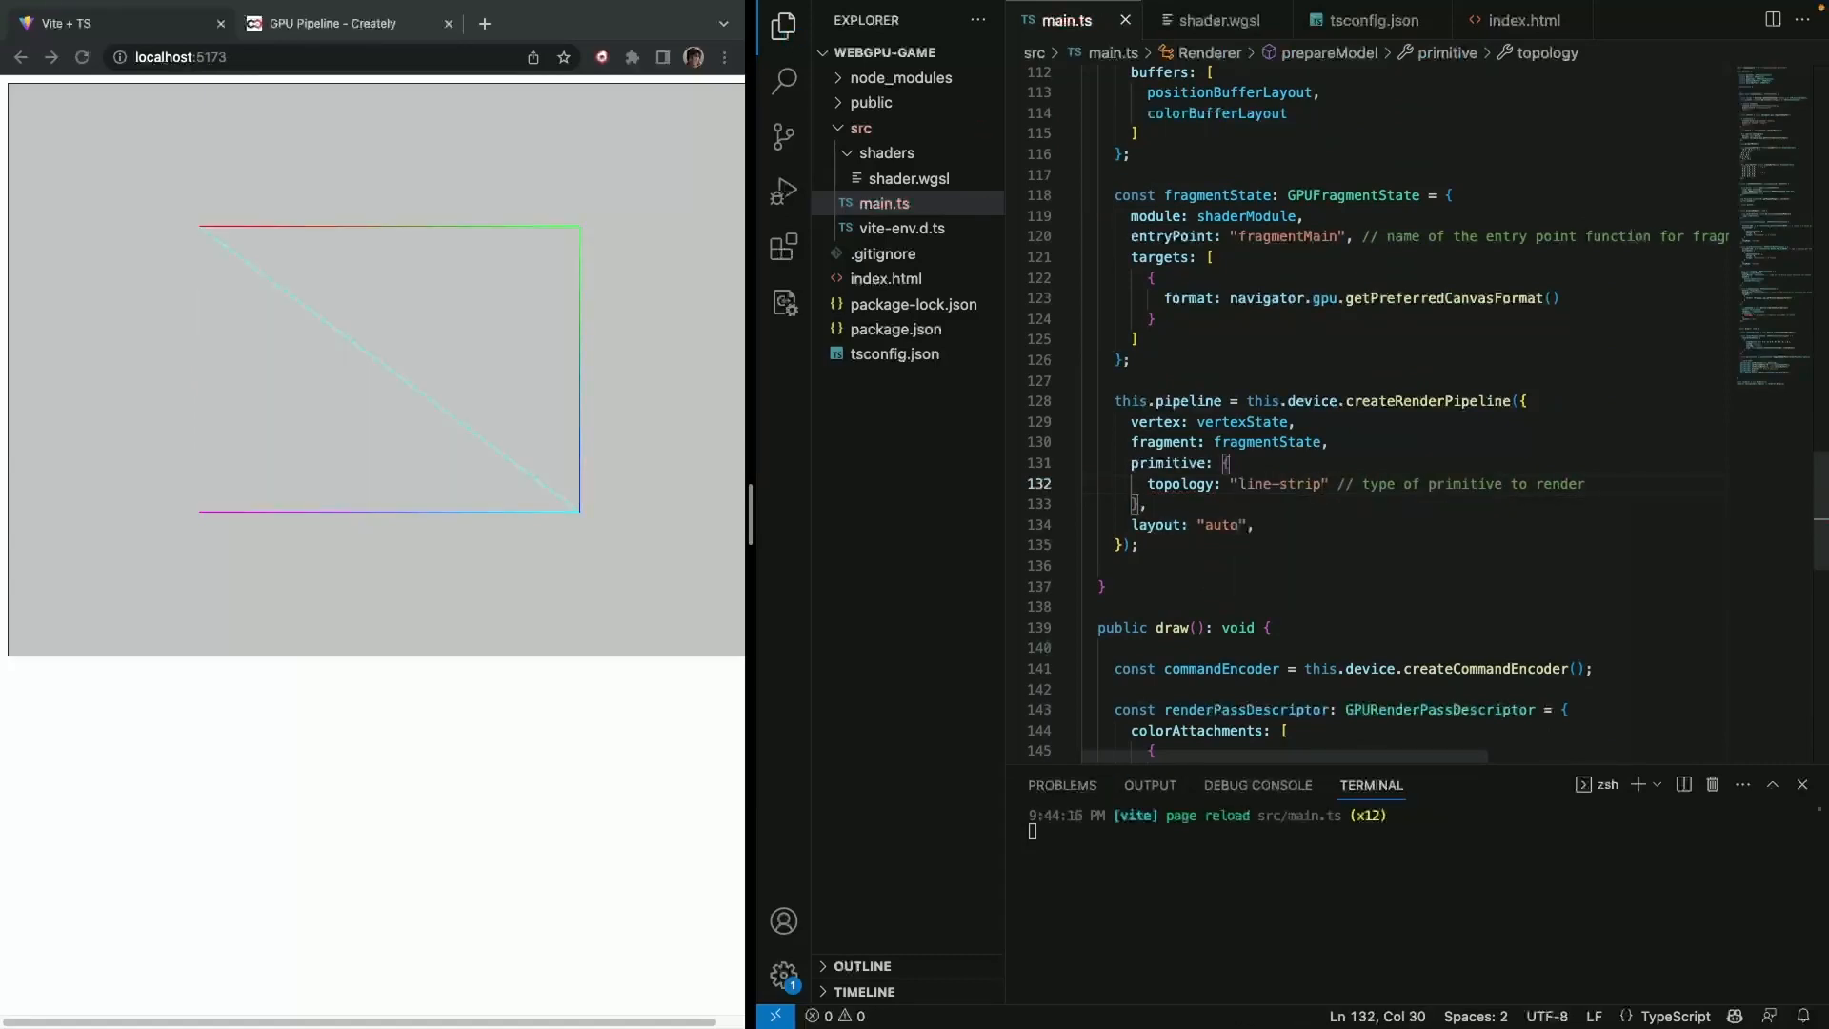
key(Backspace)
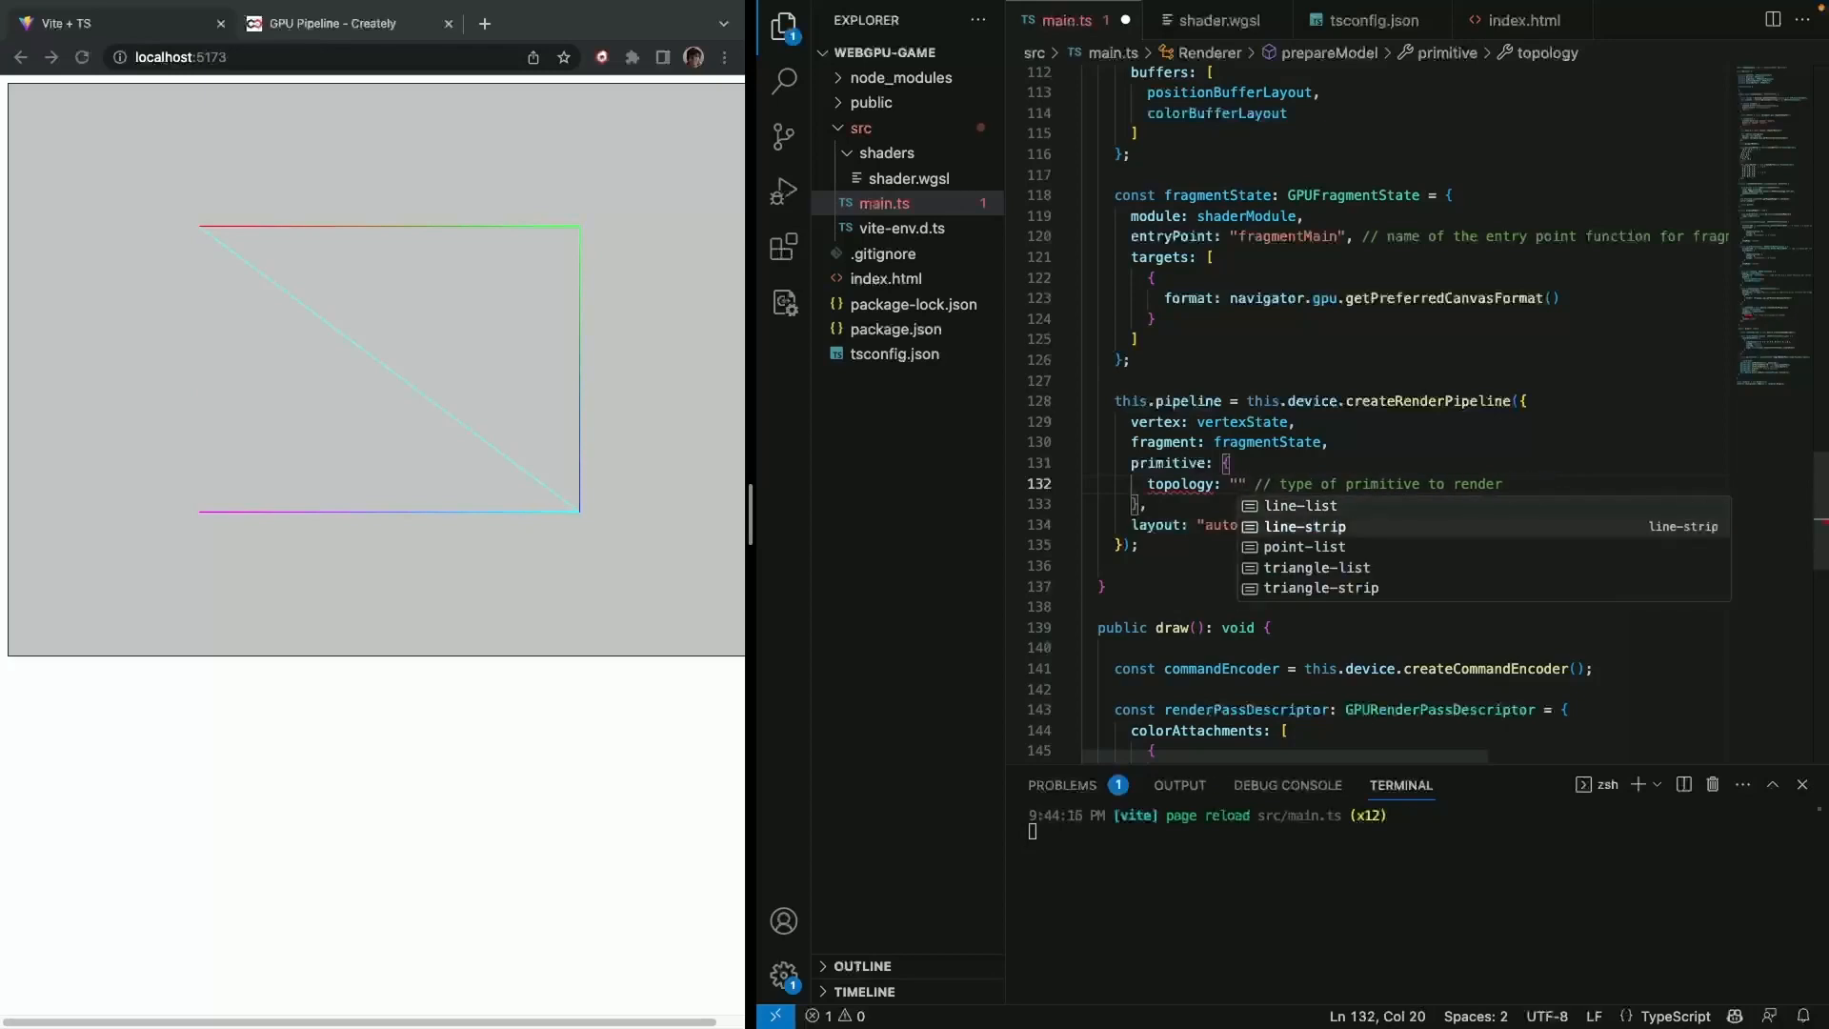
click(1319, 567)
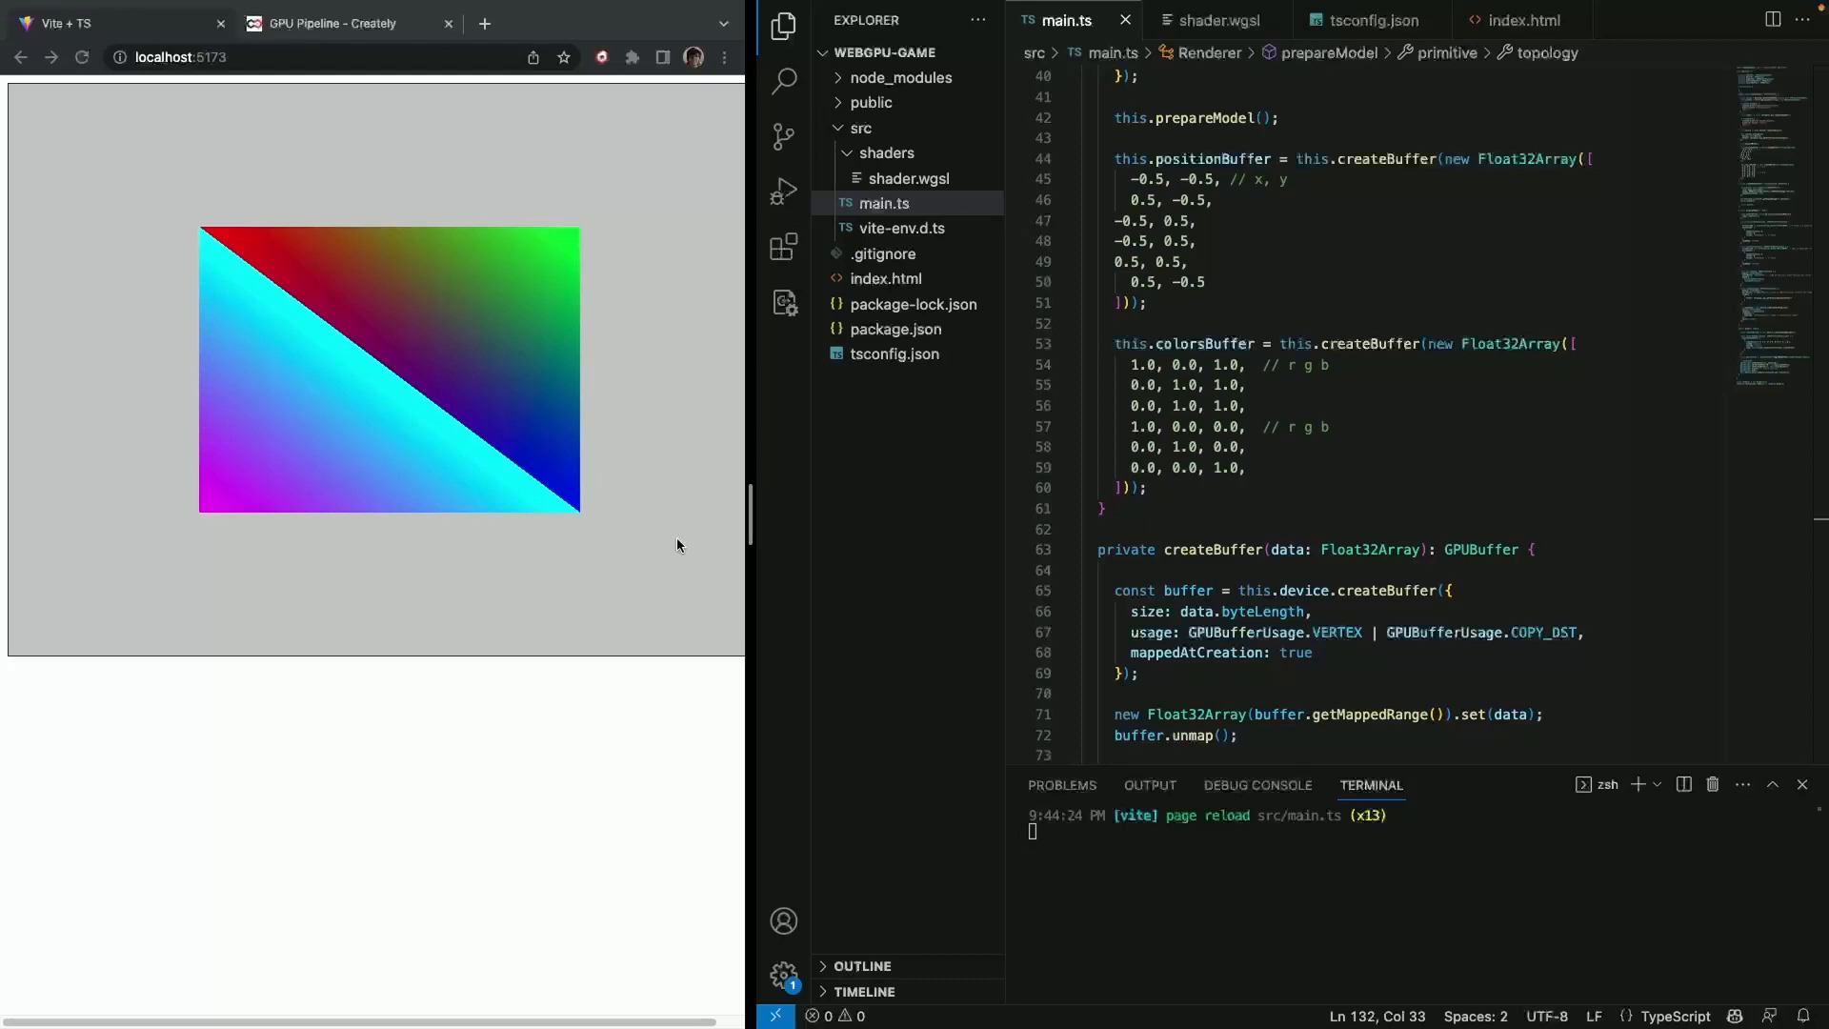
mouse_move(731, 548)
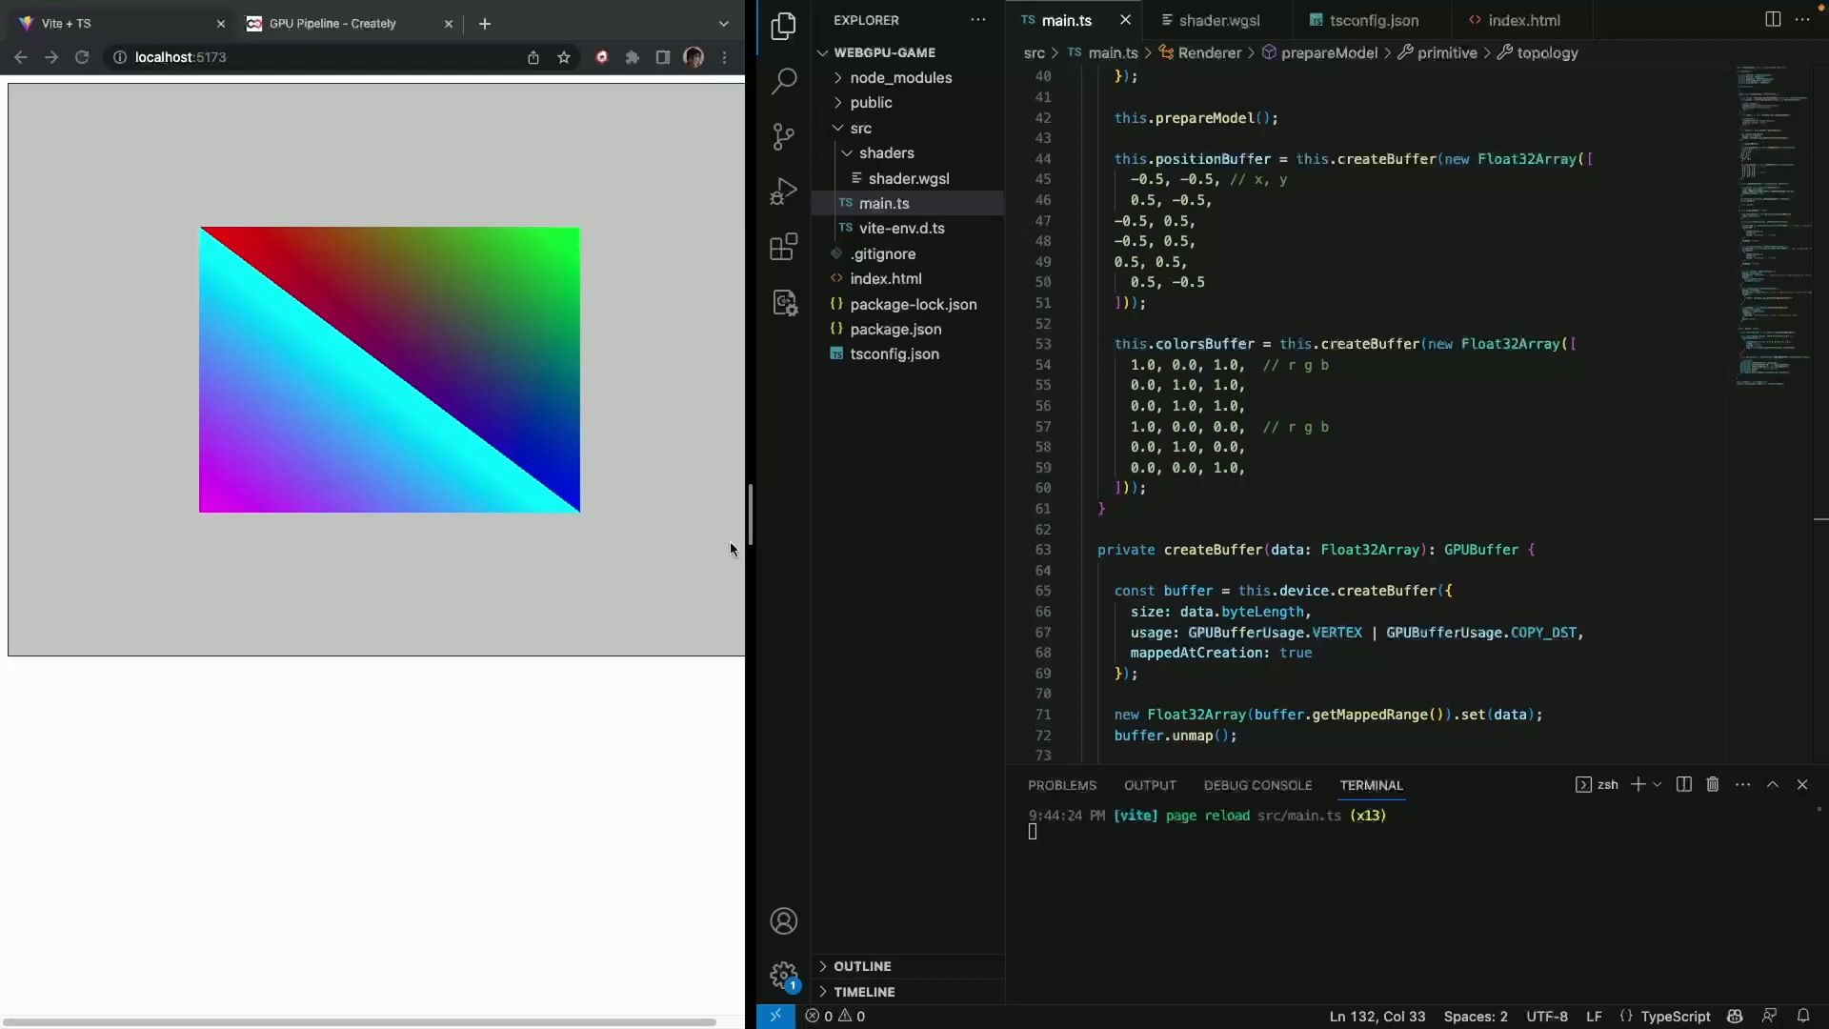